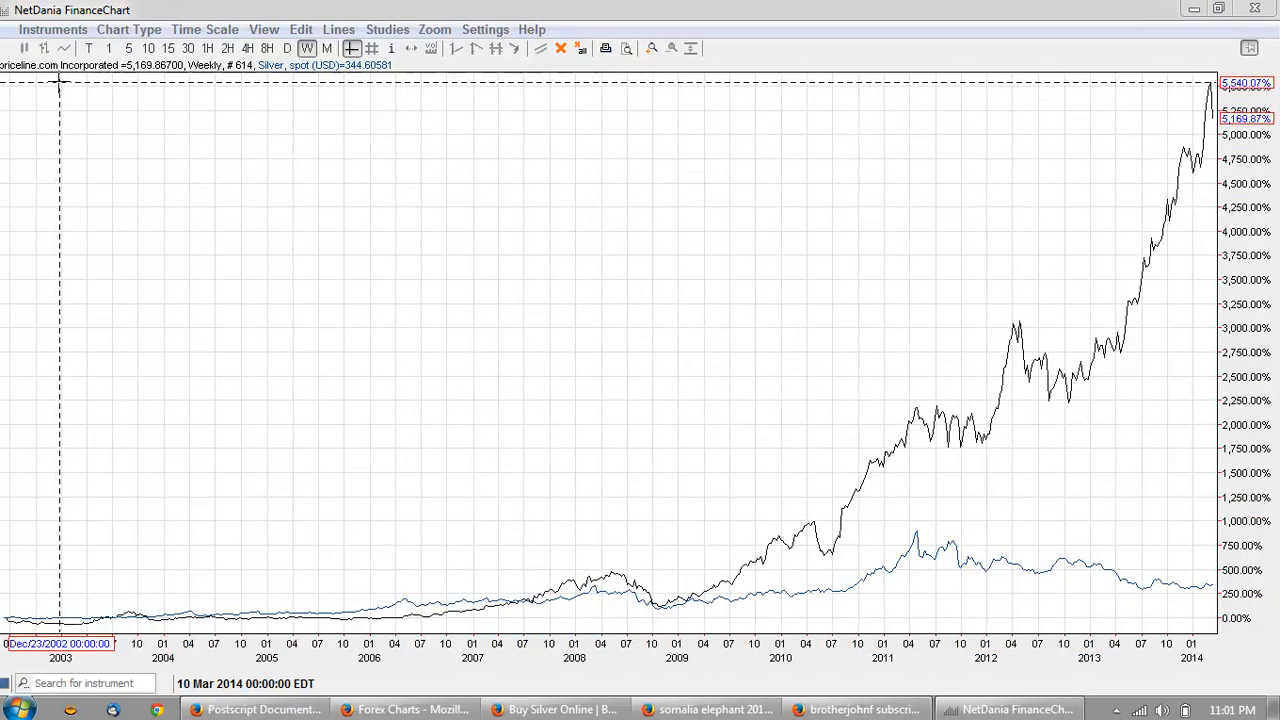
pyautogui.moveTo(1160, 596)
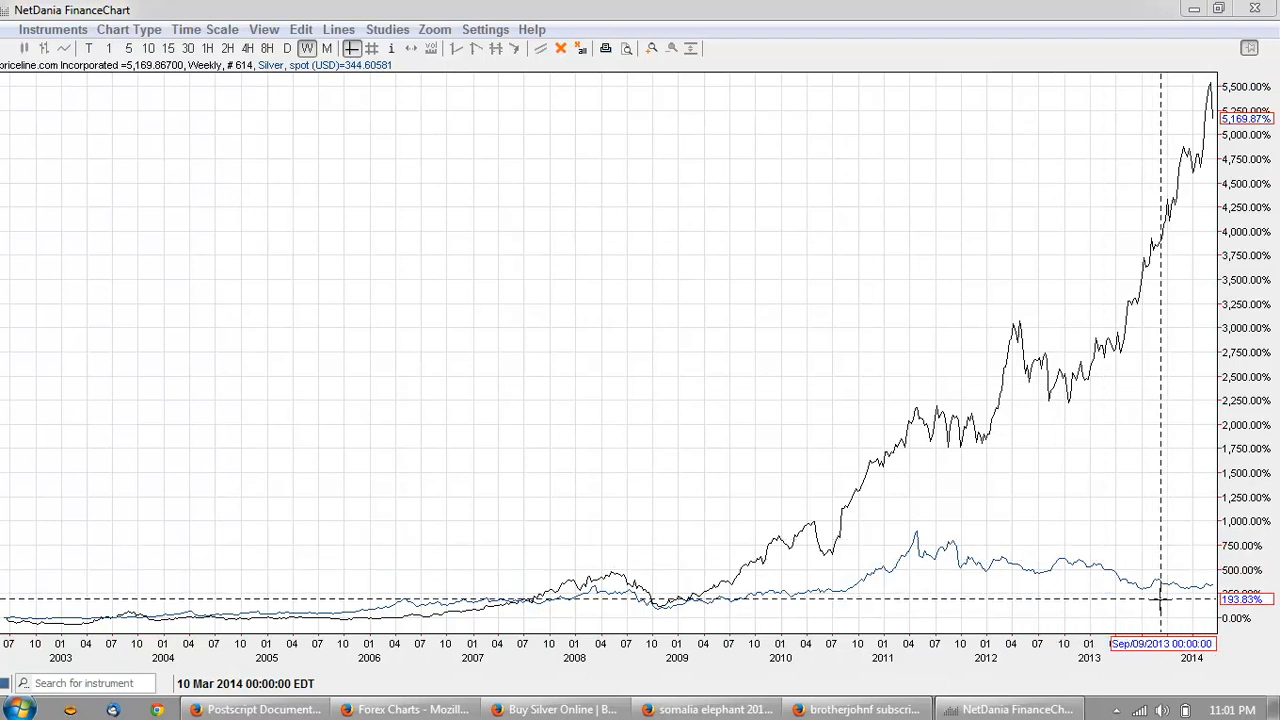
pyautogui.moveTo(832, 240)
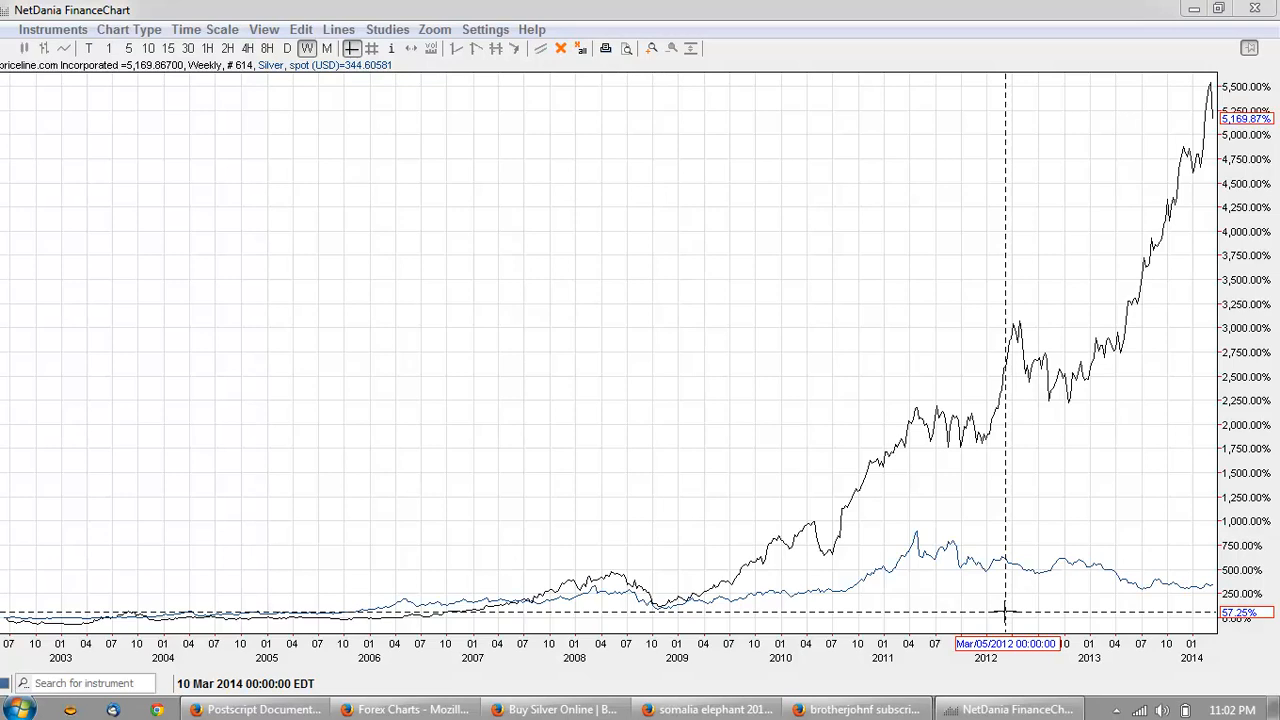
pyautogui.moveTo(1002, 90)
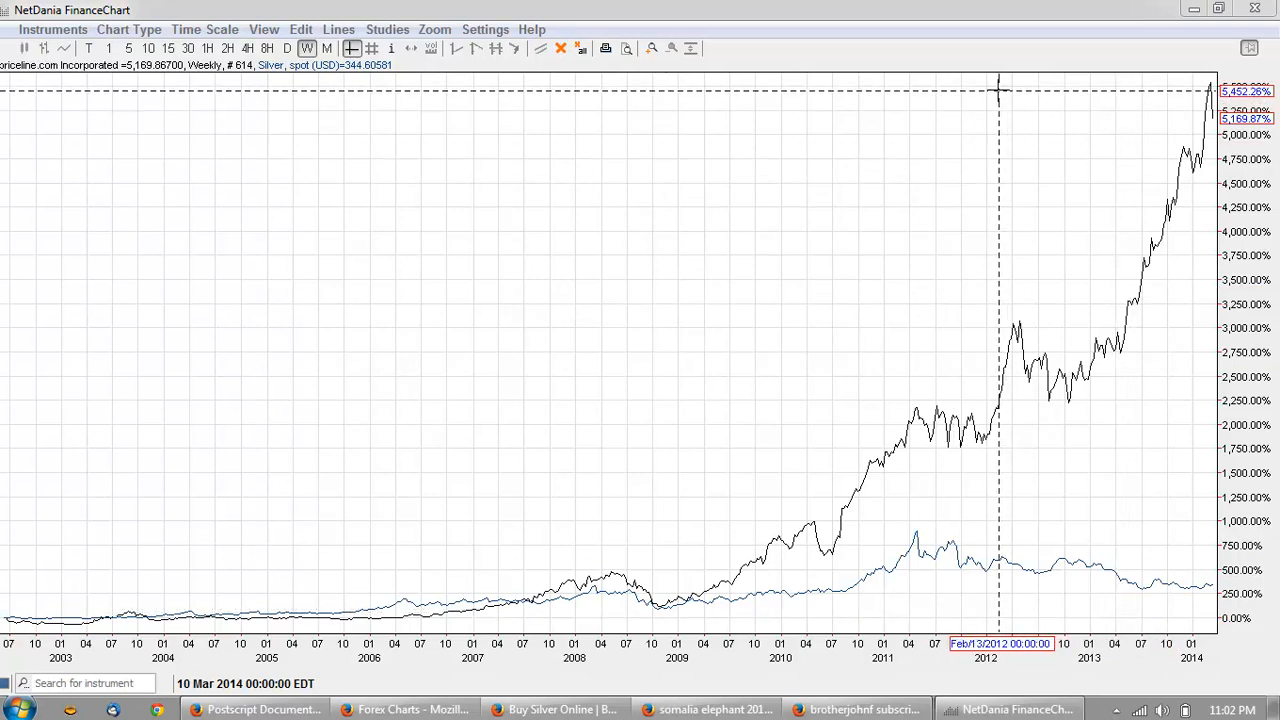
pyautogui.moveTo(1008, 84)
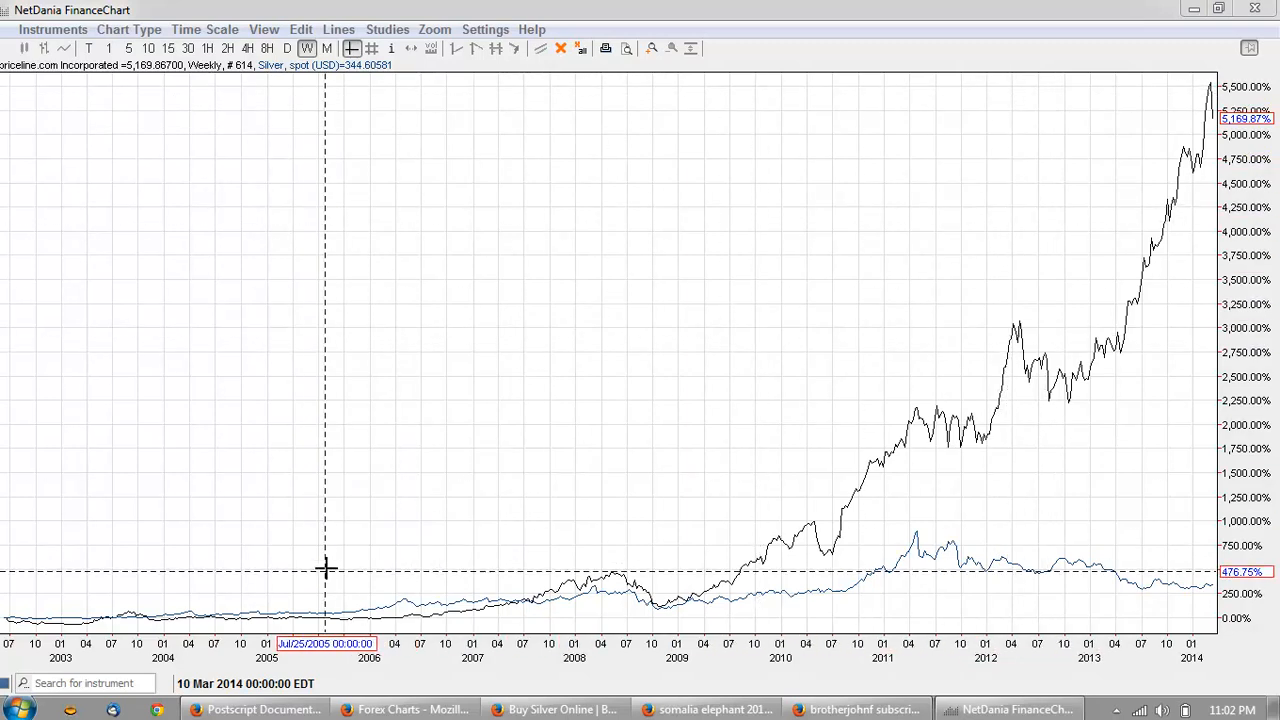
pyautogui.moveTo(1056, 516)
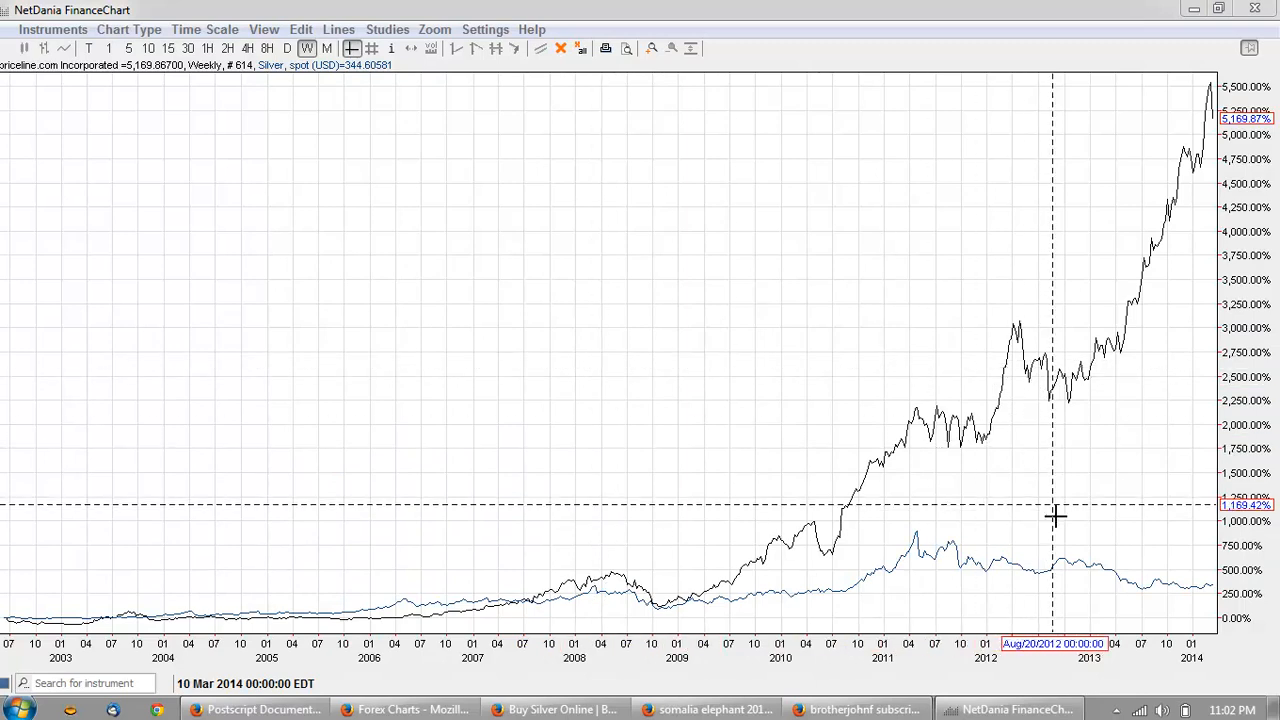
pyautogui.moveTo(1218, 608)
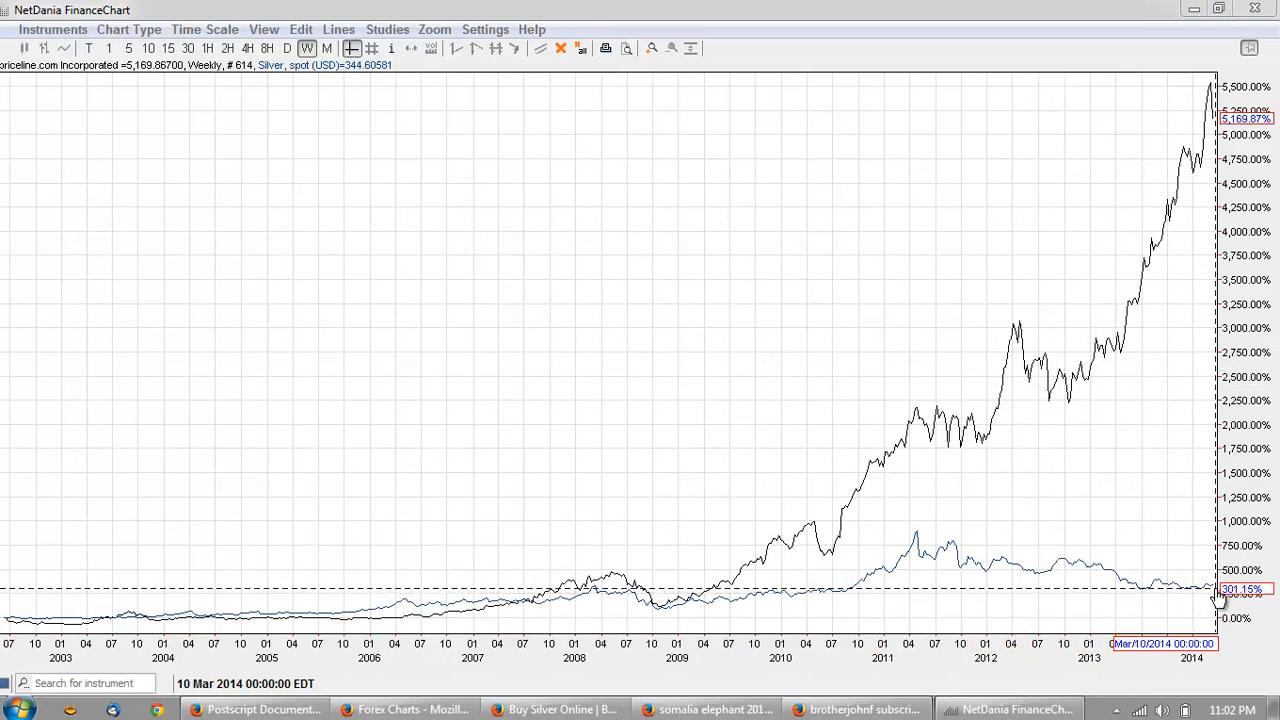
pyautogui.moveTo(1204, 600)
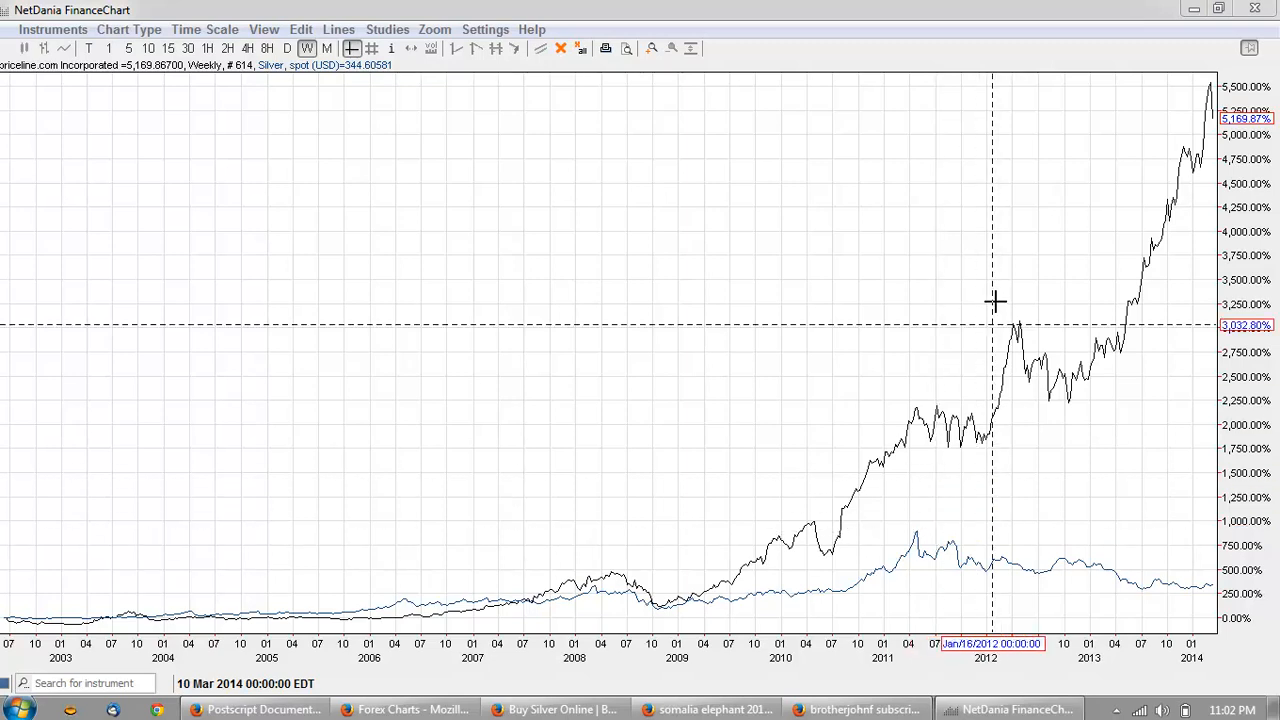
pyautogui.moveTo(540, 236)
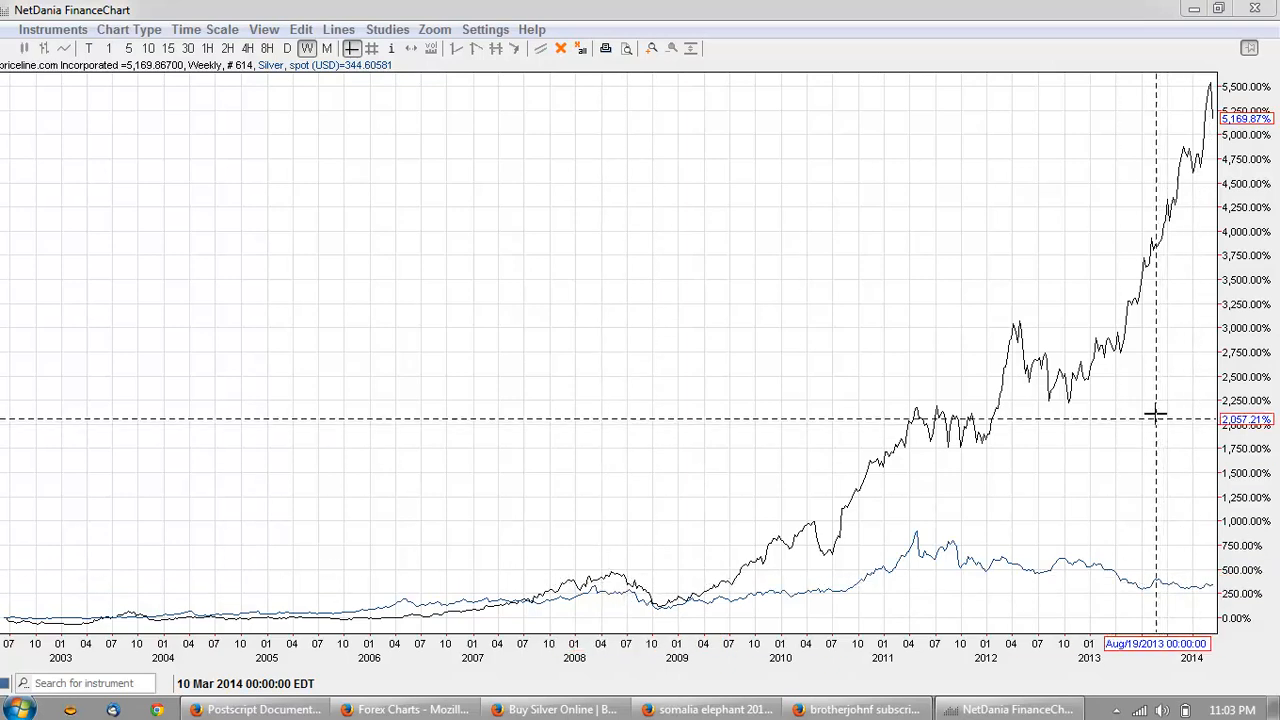
pyautogui.moveTo(662, 232)
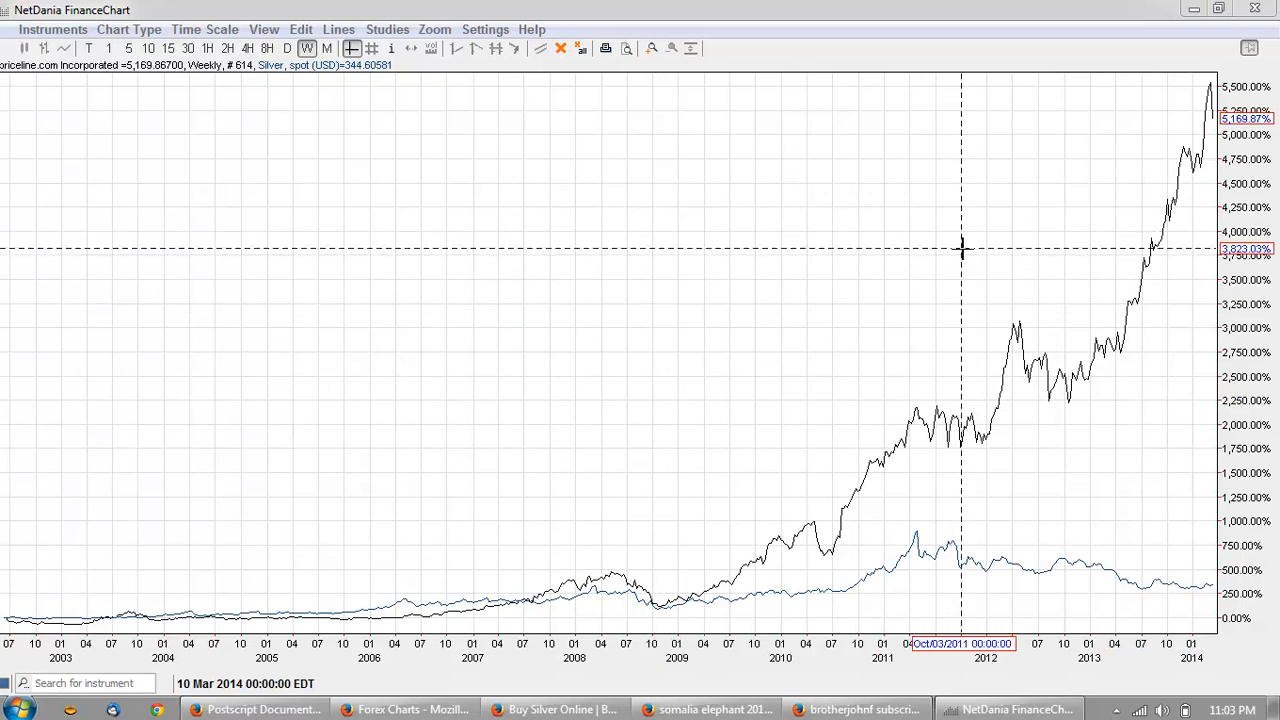
pyautogui.moveTo(724, 288)
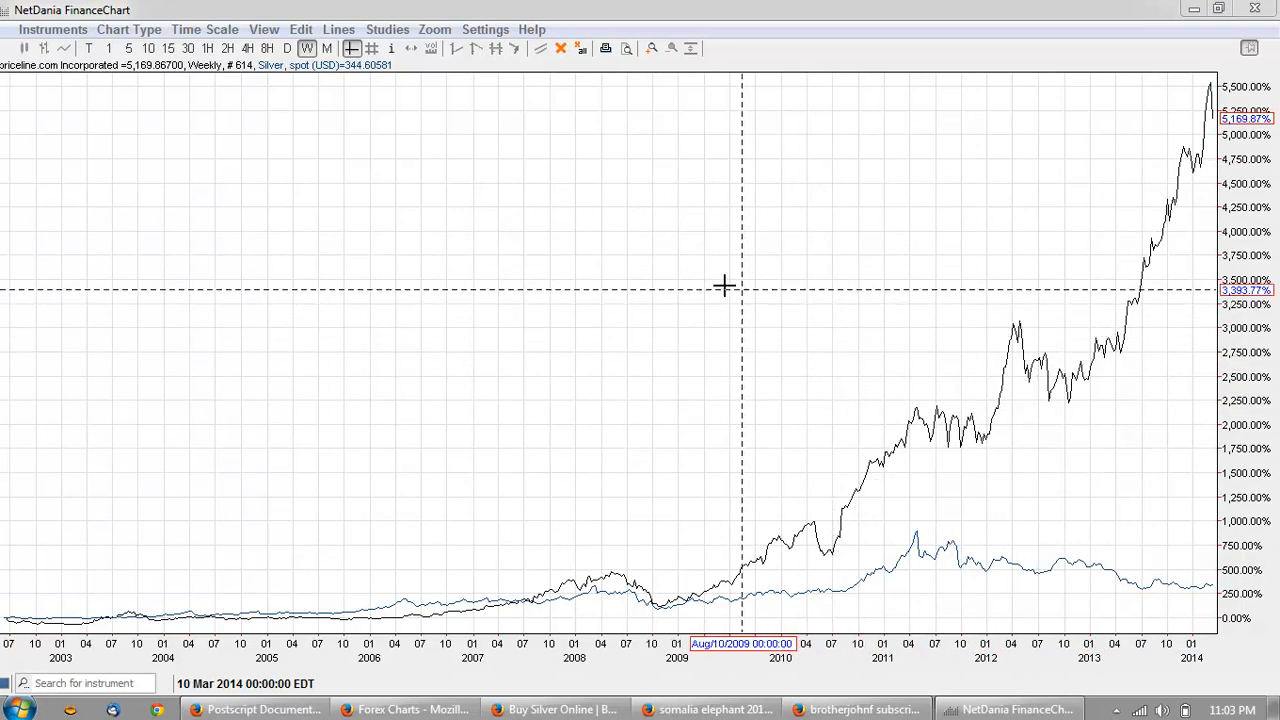
pyautogui.moveTo(844, 272)
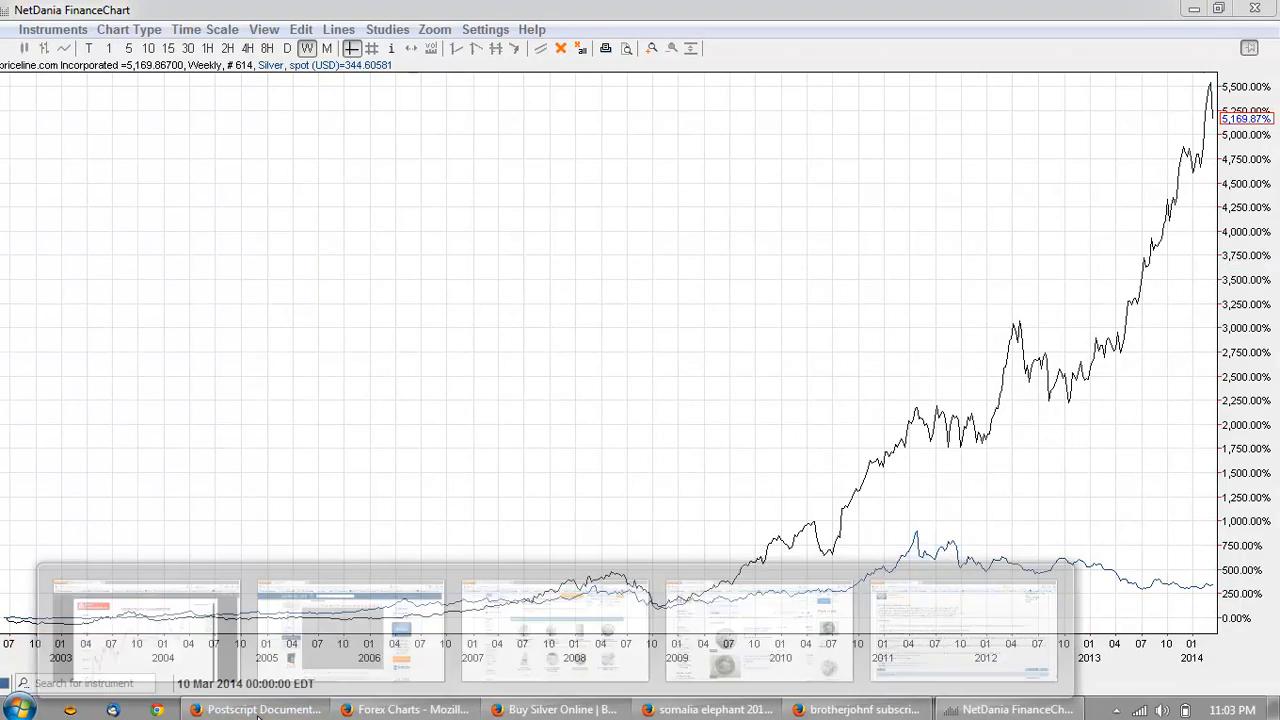
# Highlight the March 2014 opening value 99.765 on the monthly Eurodollars chart
pyautogui.click(264, 708)
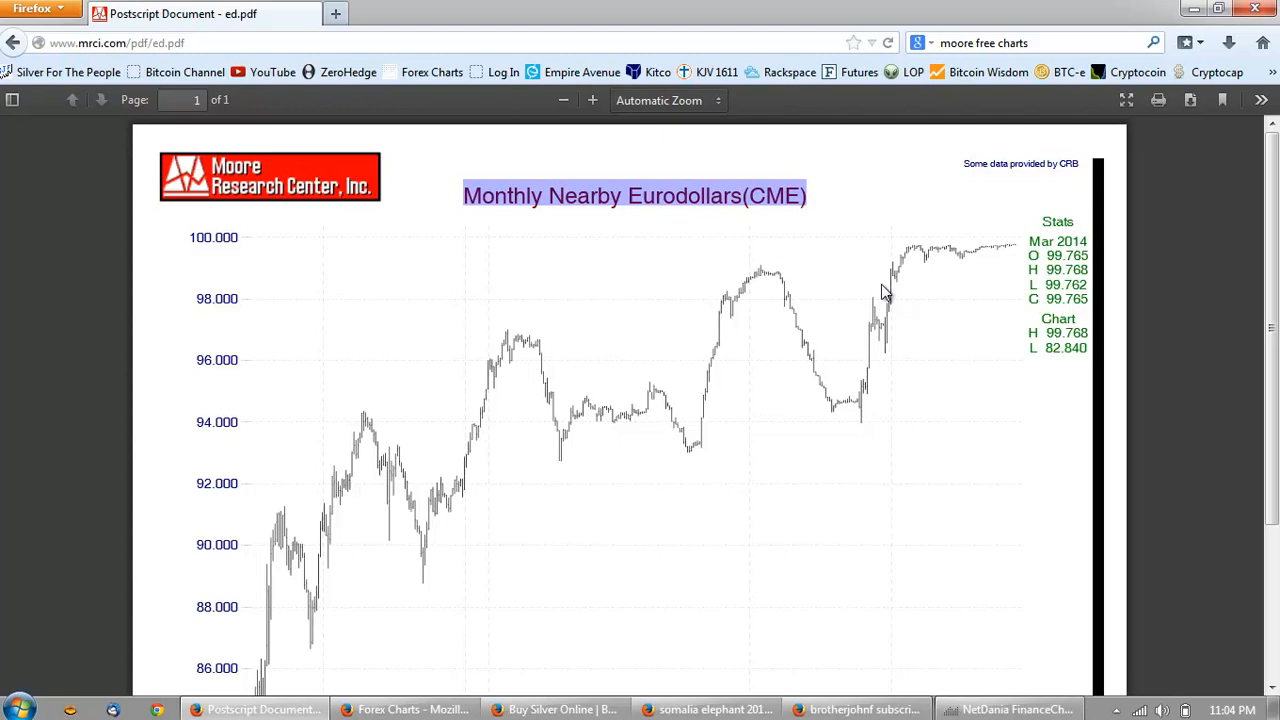
pyautogui.moveTo(892, 248)
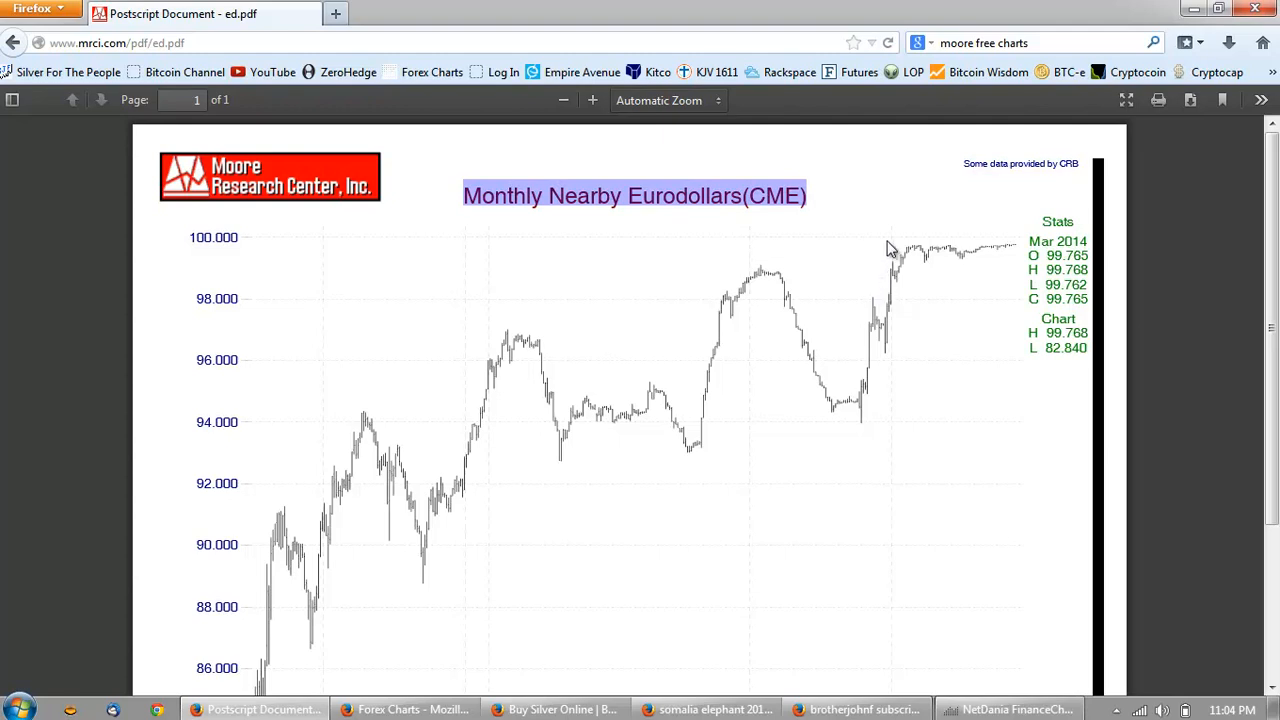
pyautogui.moveTo(870, 300)
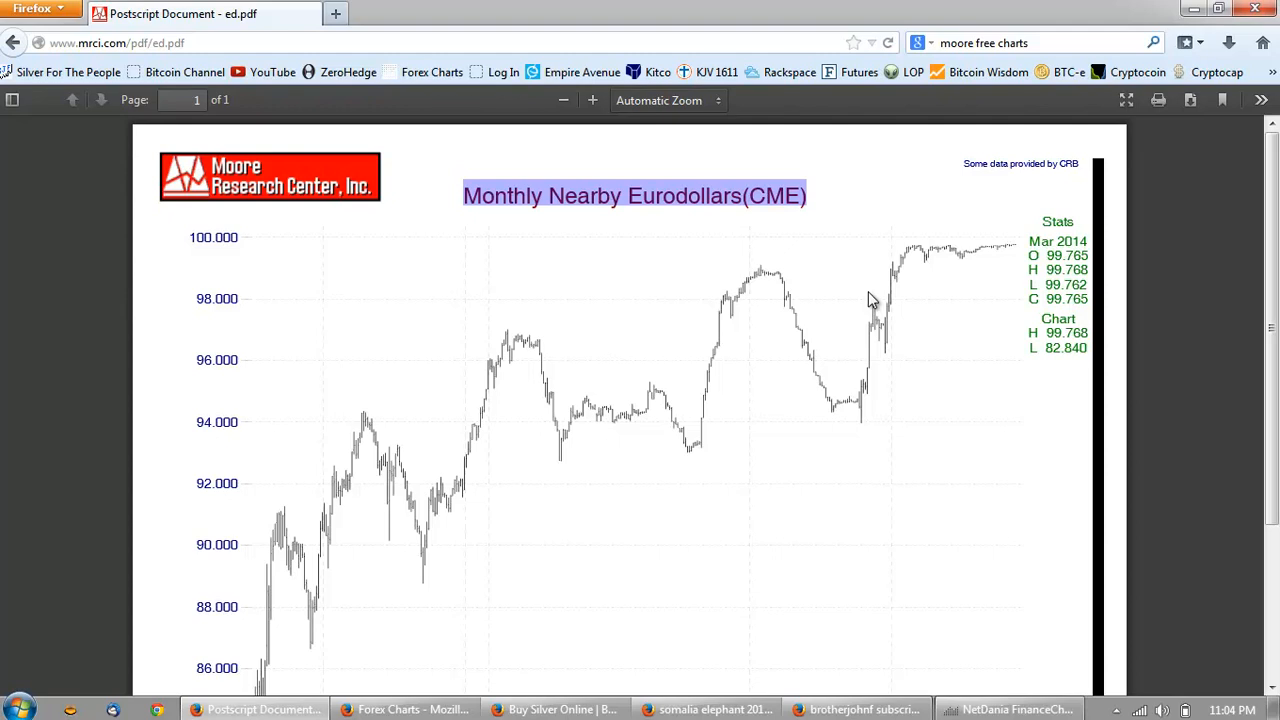
pyautogui.scroll(-3)
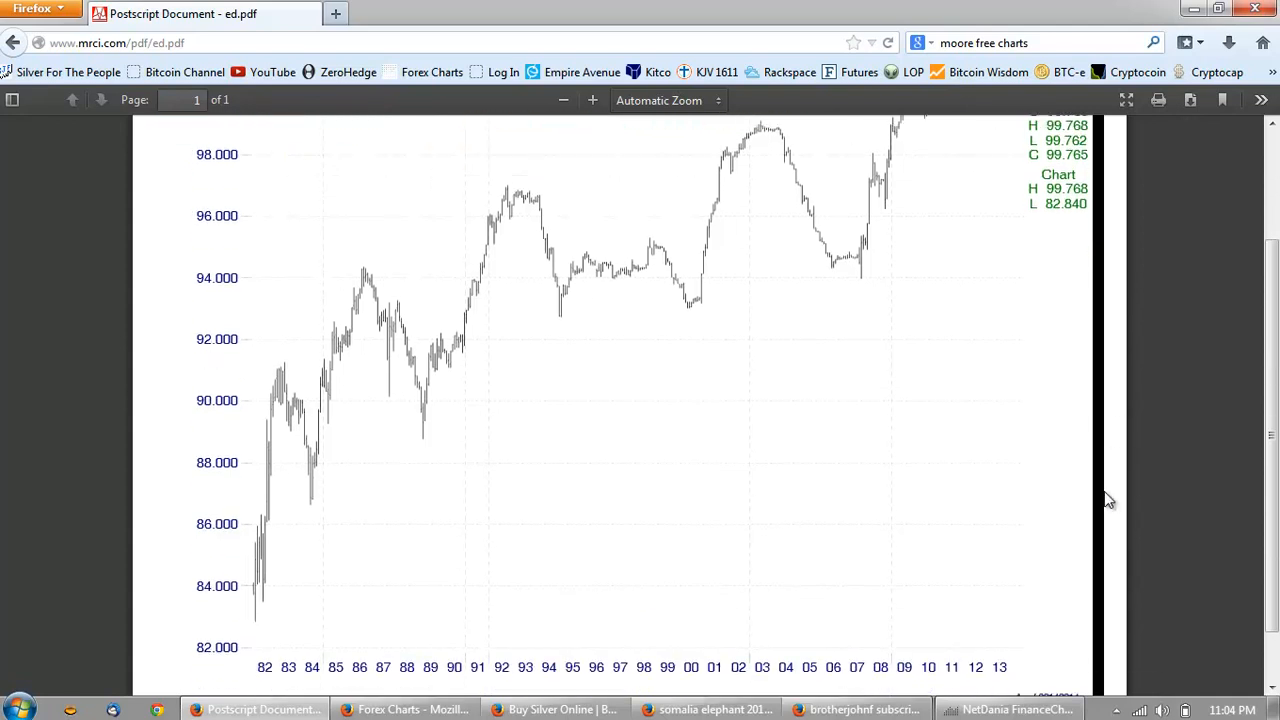
pyautogui.scroll(-3)
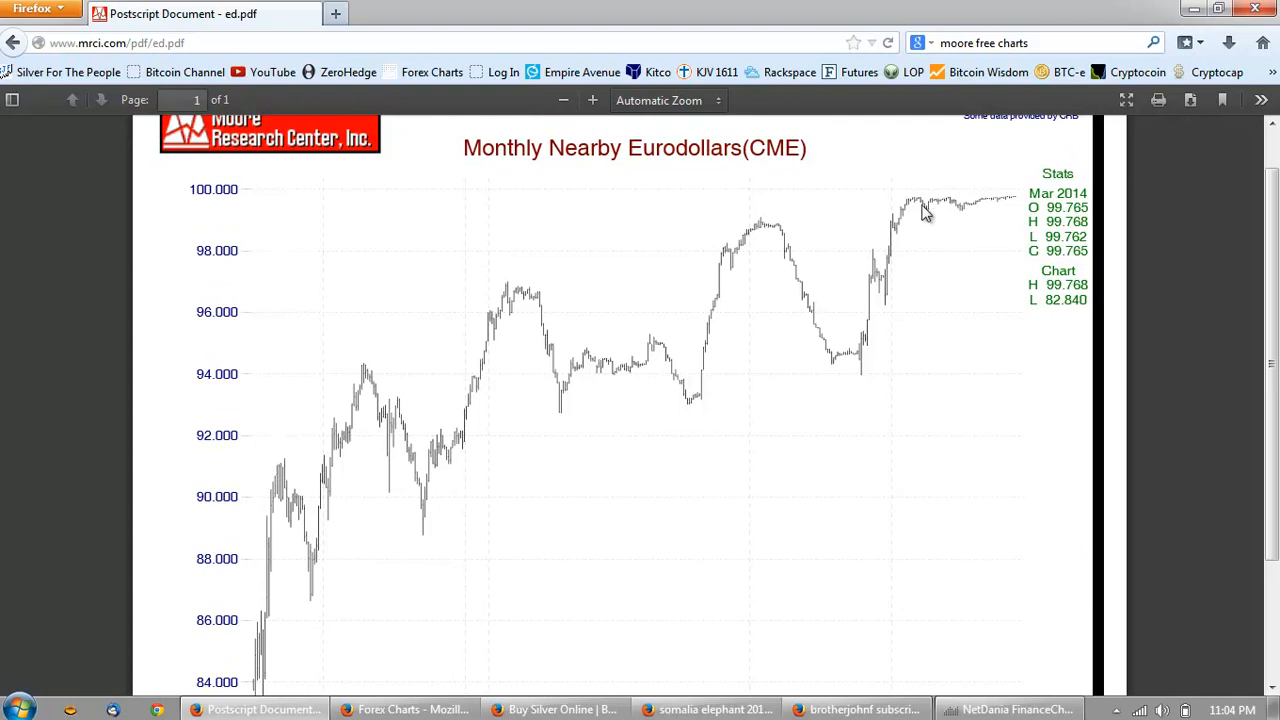
pyautogui.moveTo(910, 212)
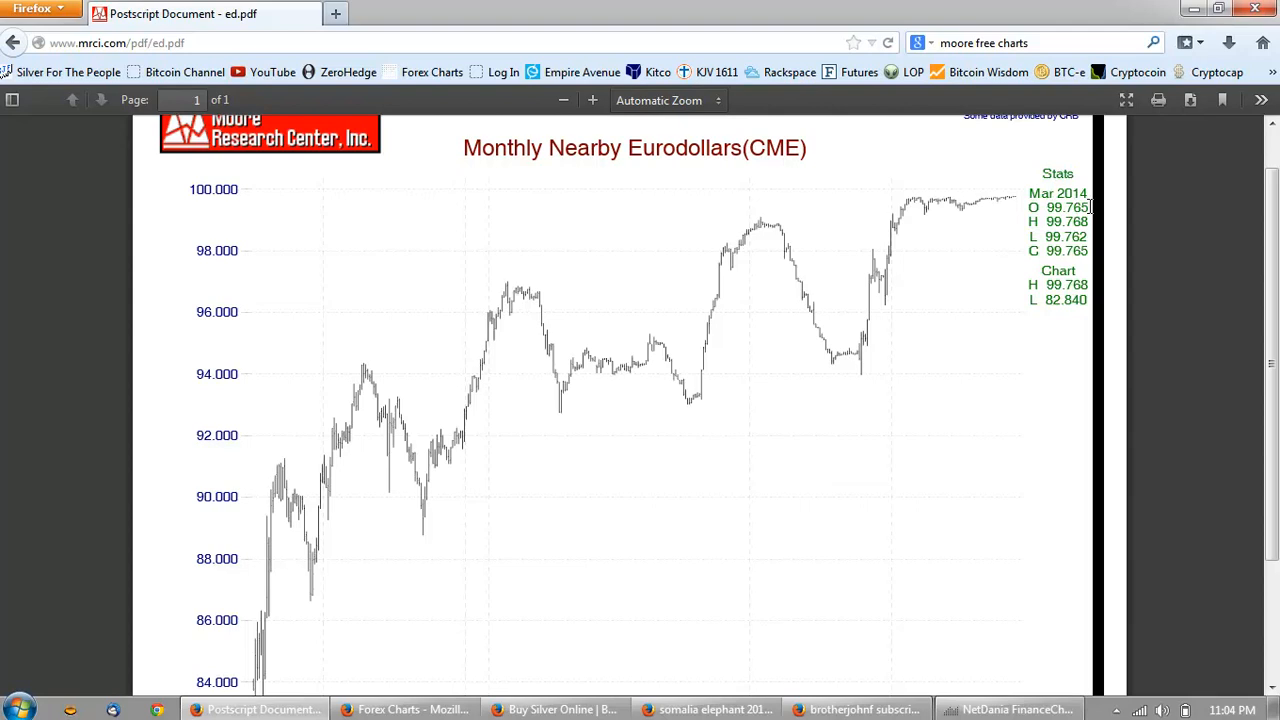
pyautogui.doubleClick(1066, 206)
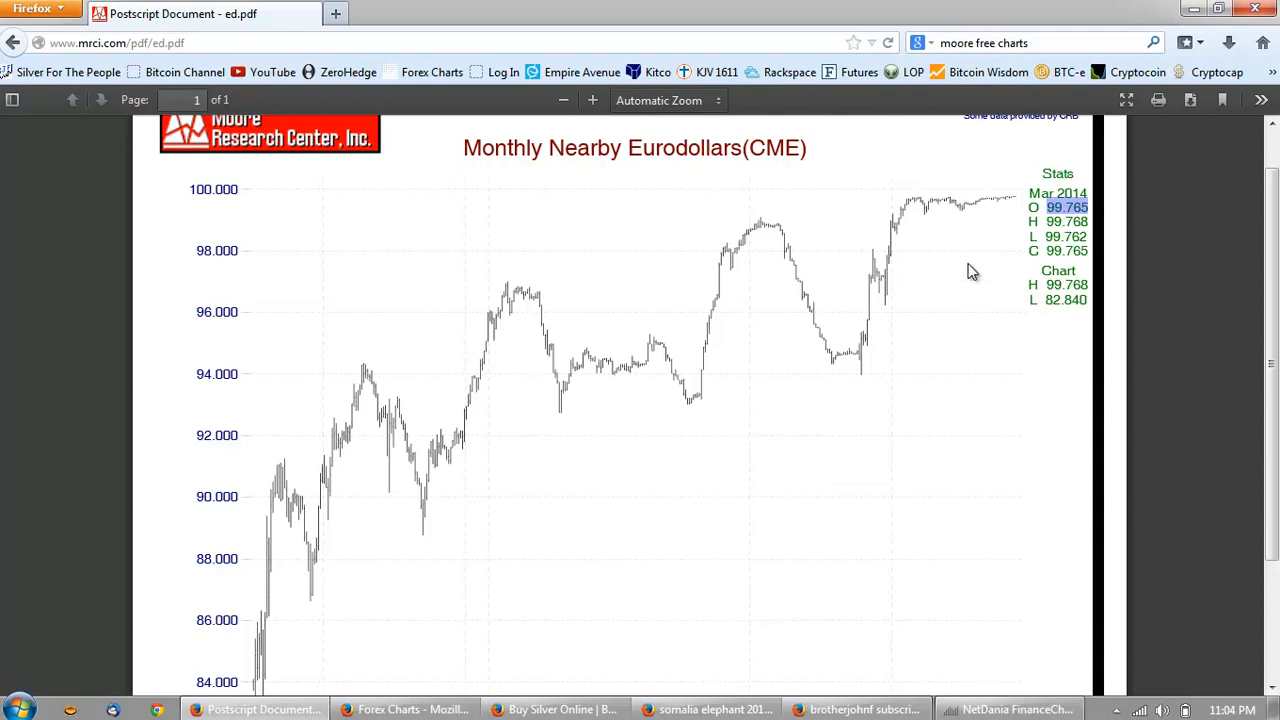
pyautogui.scroll(-3)
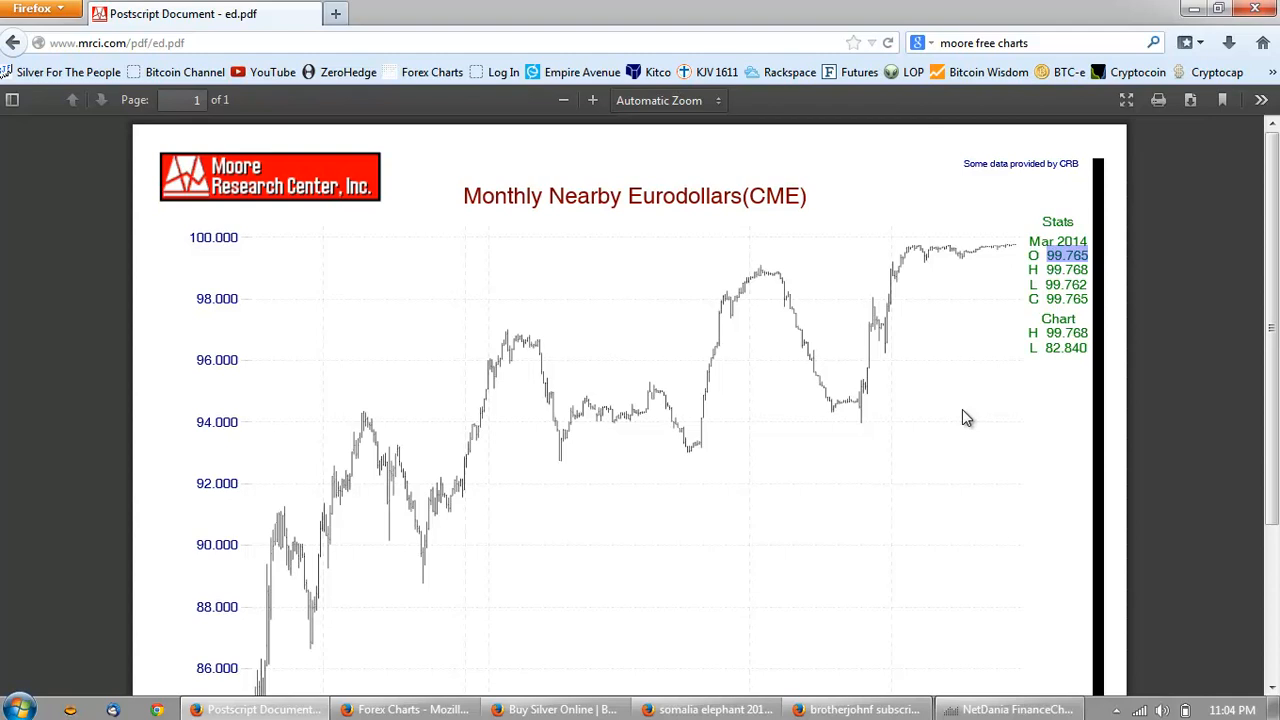
pyautogui.moveTo(1016, 258)
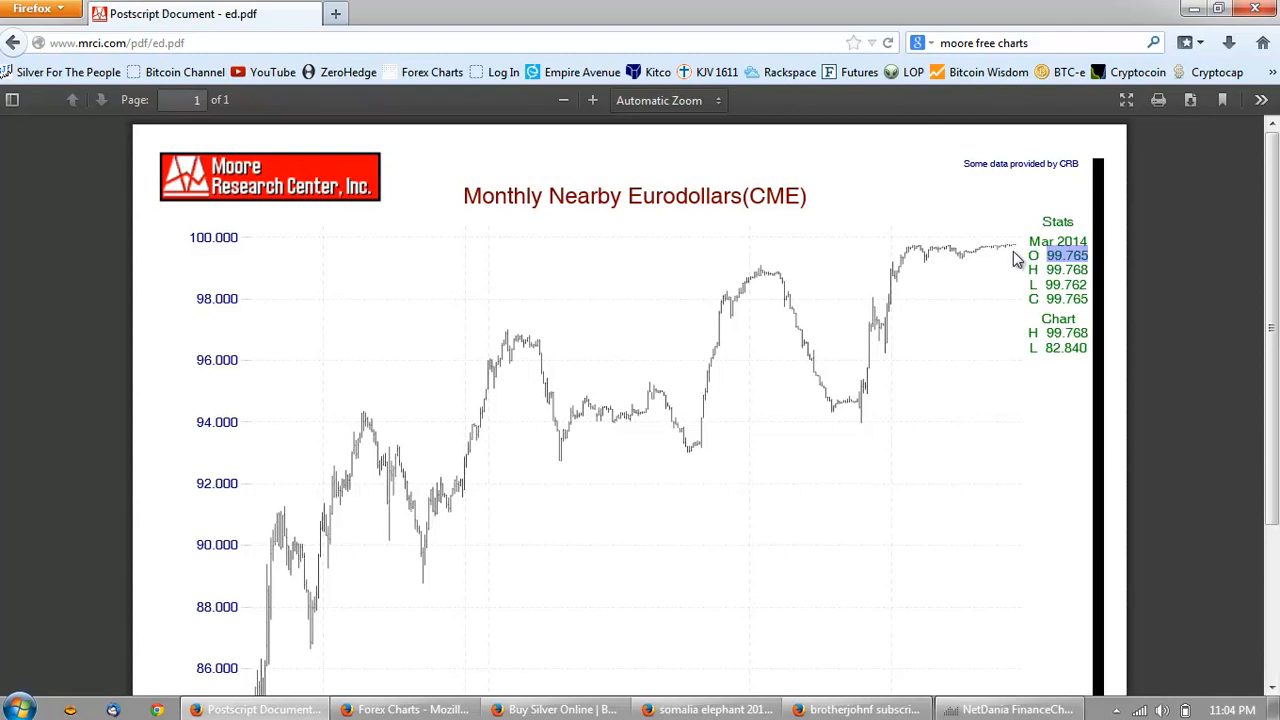
pyautogui.moveTo(1024, 212)
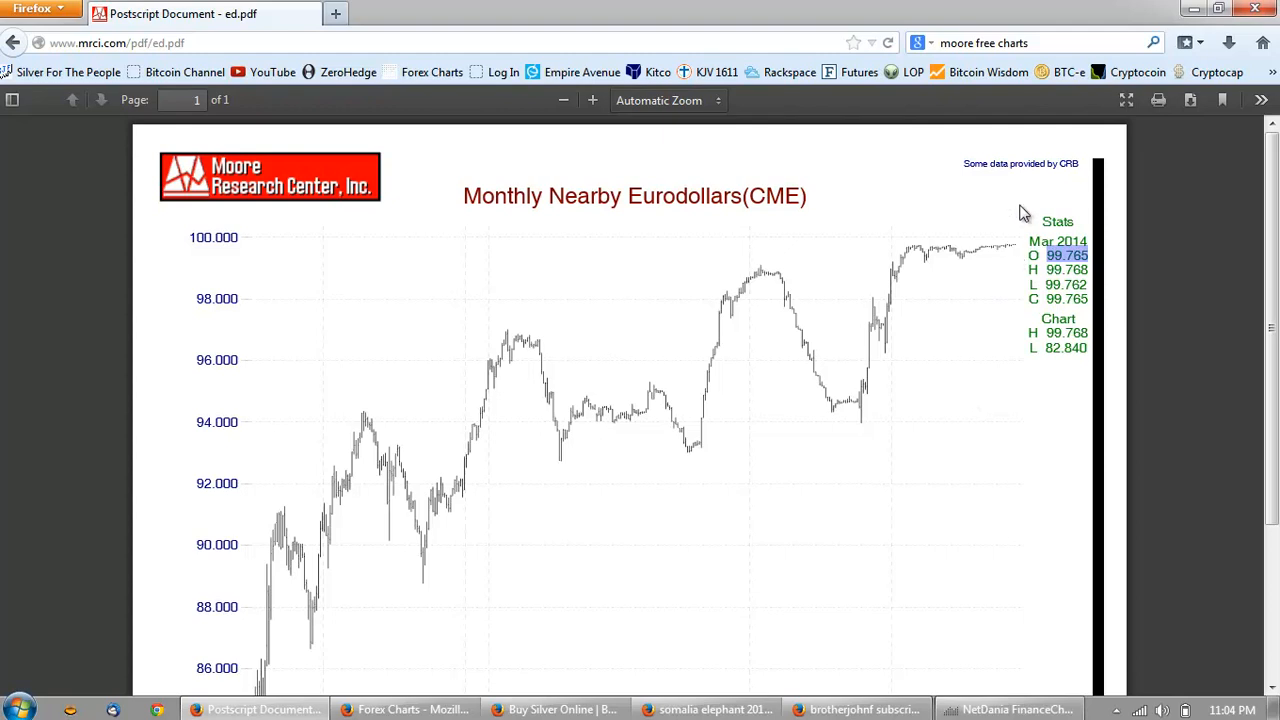
pyautogui.moveTo(984, 332)
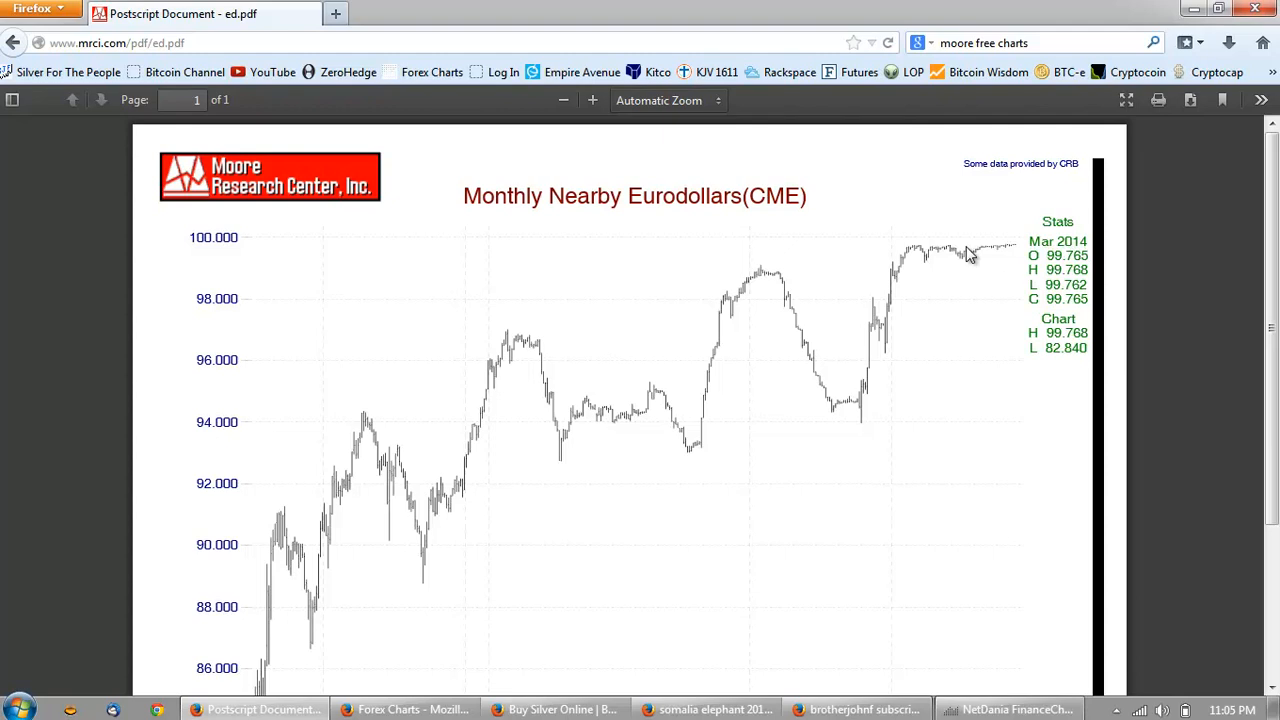
pyautogui.moveTo(1012, 284)
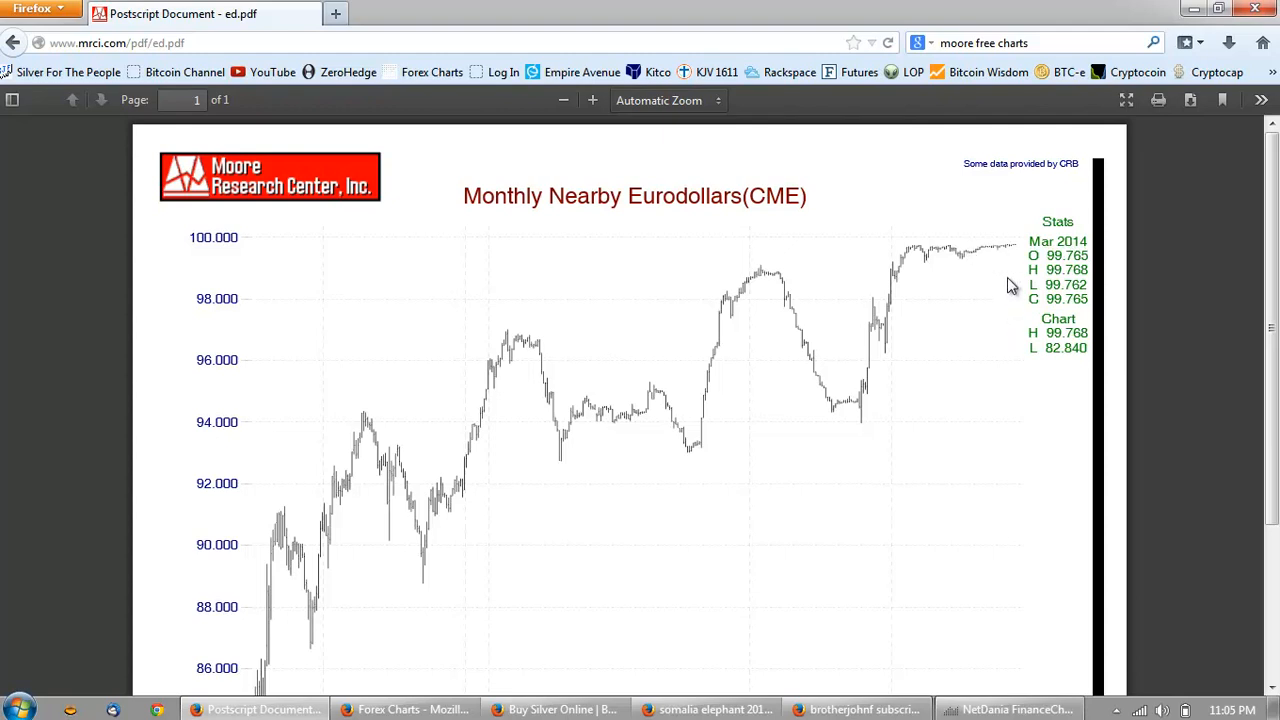
pyautogui.moveTo(998, 344)
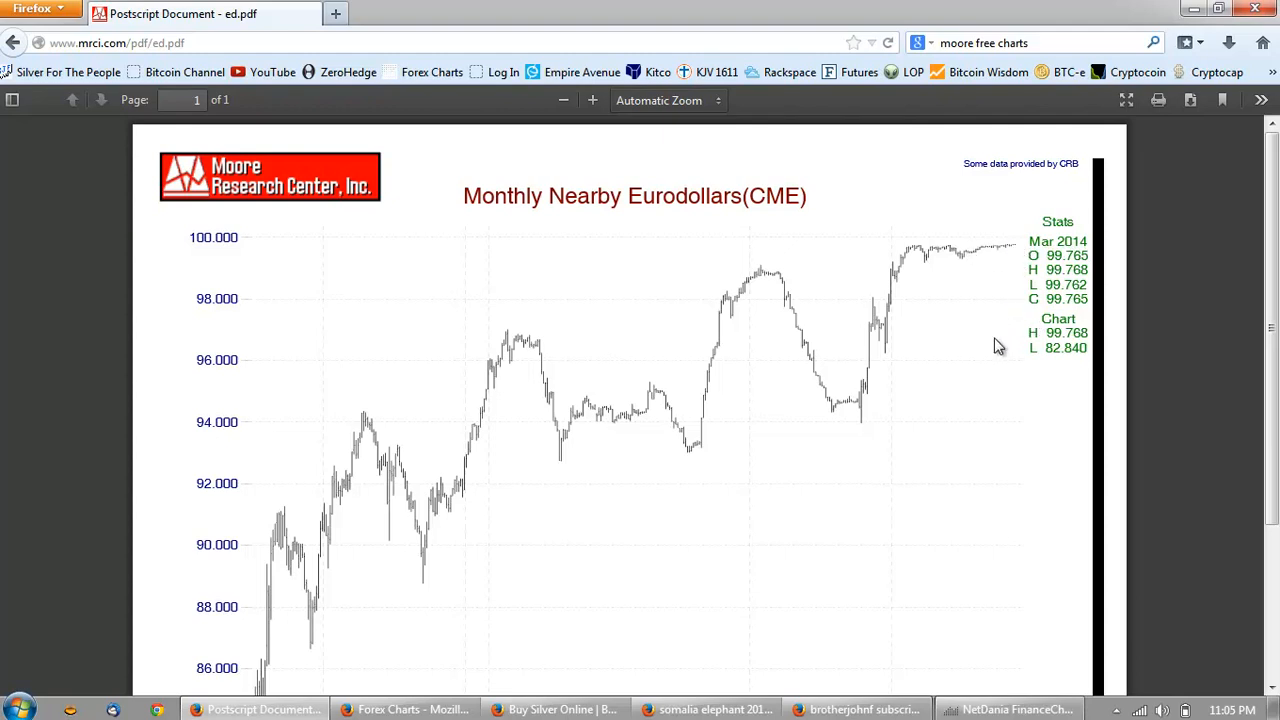
pyautogui.moveTo(976, 298)
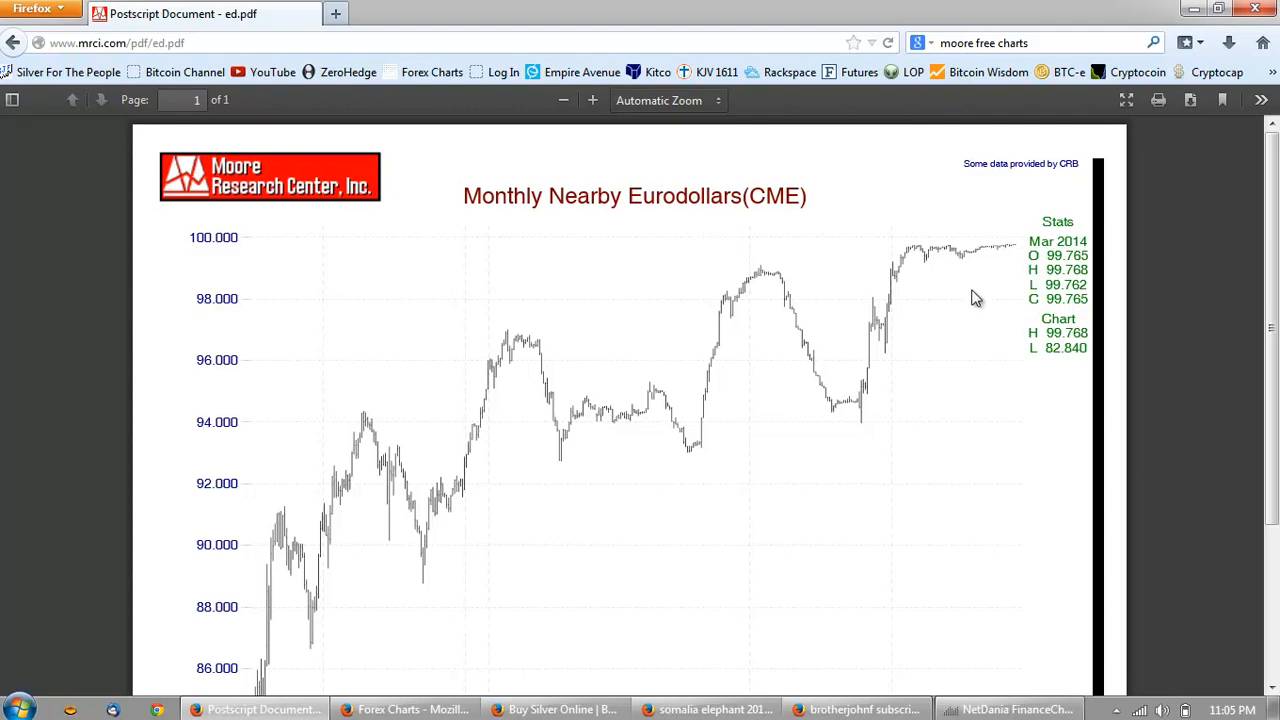
pyautogui.scroll(-3)
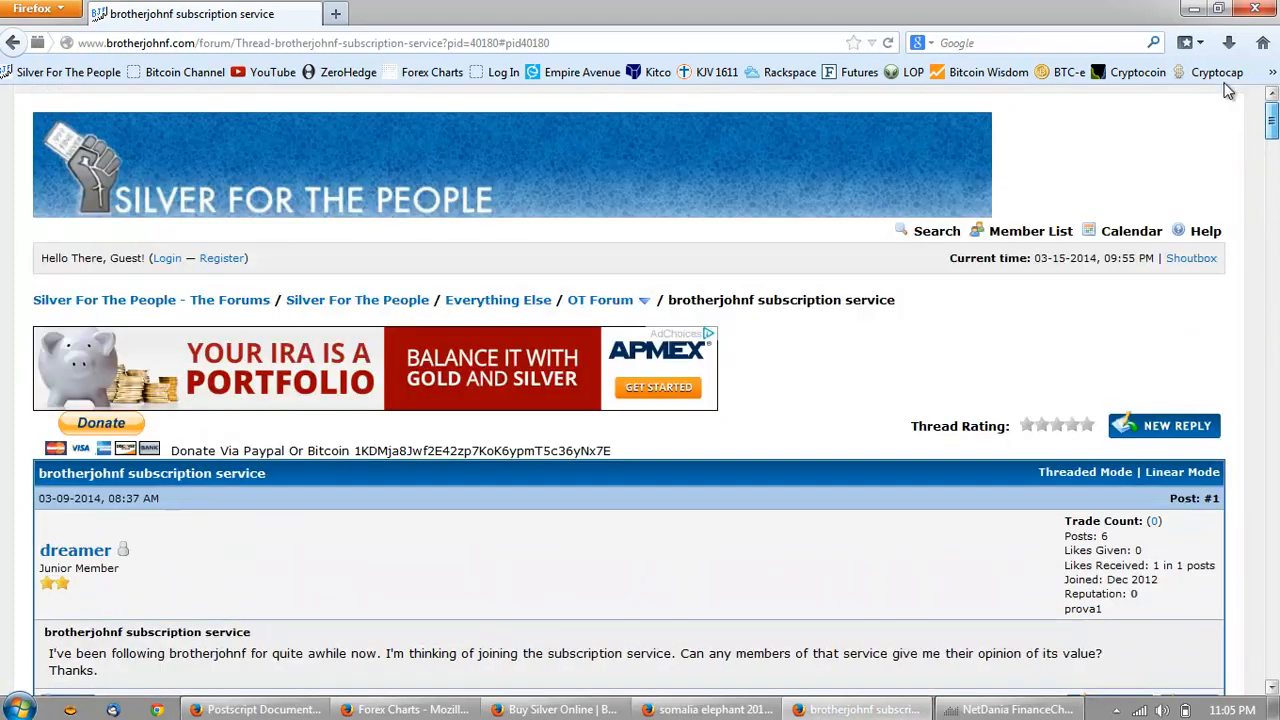
# Scroll the brotherjohnf subscription thread to its opening question and first replies
pyautogui.scroll(-3)
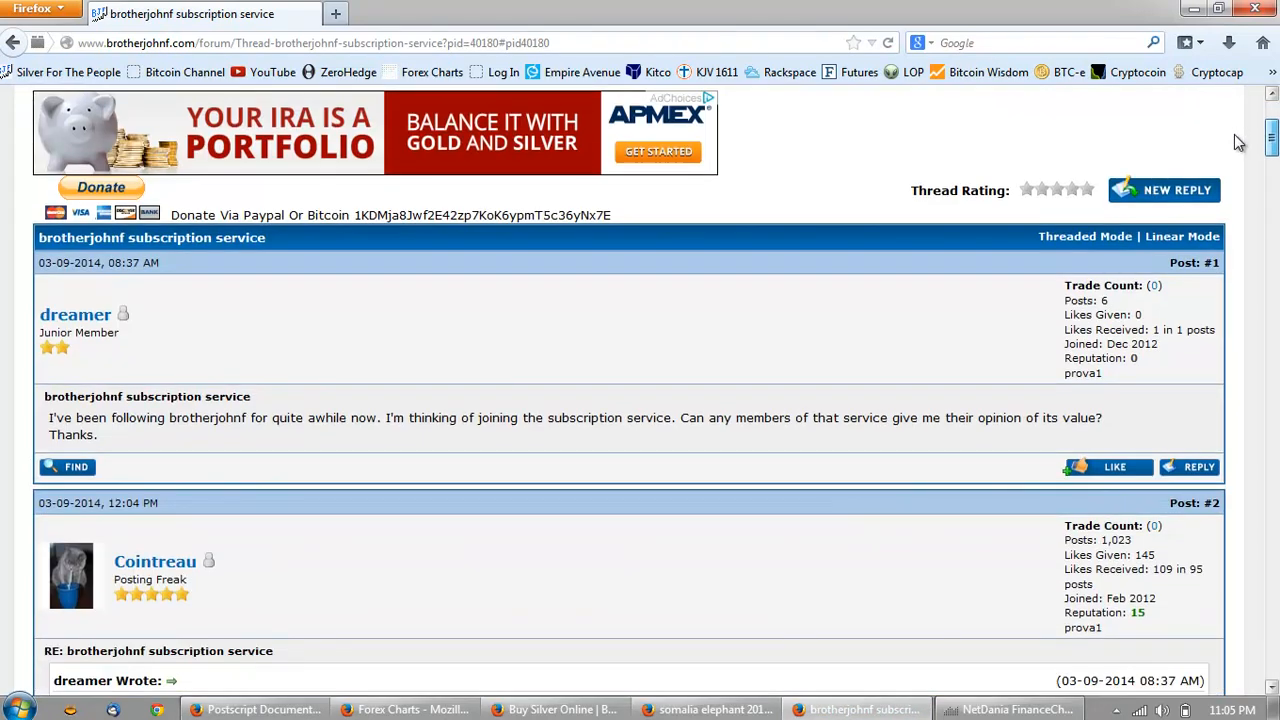
pyautogui.scroll(-3)
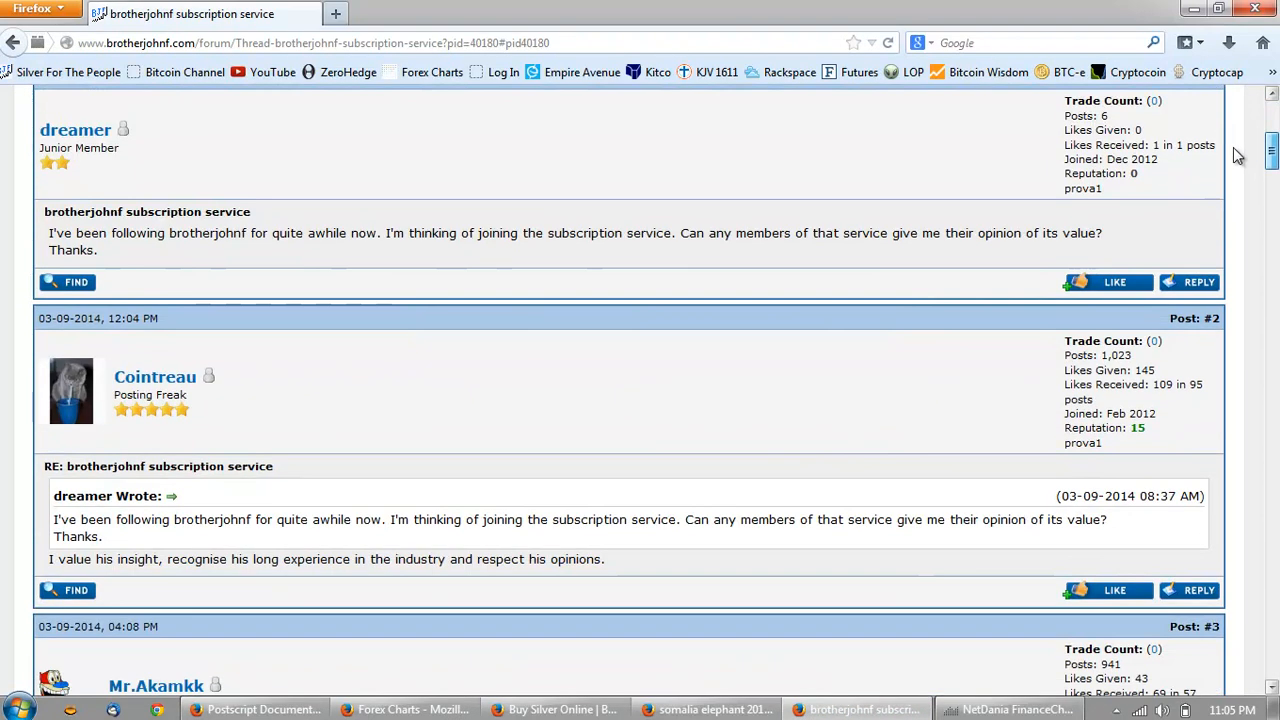
pyautogui.scroll(-3)
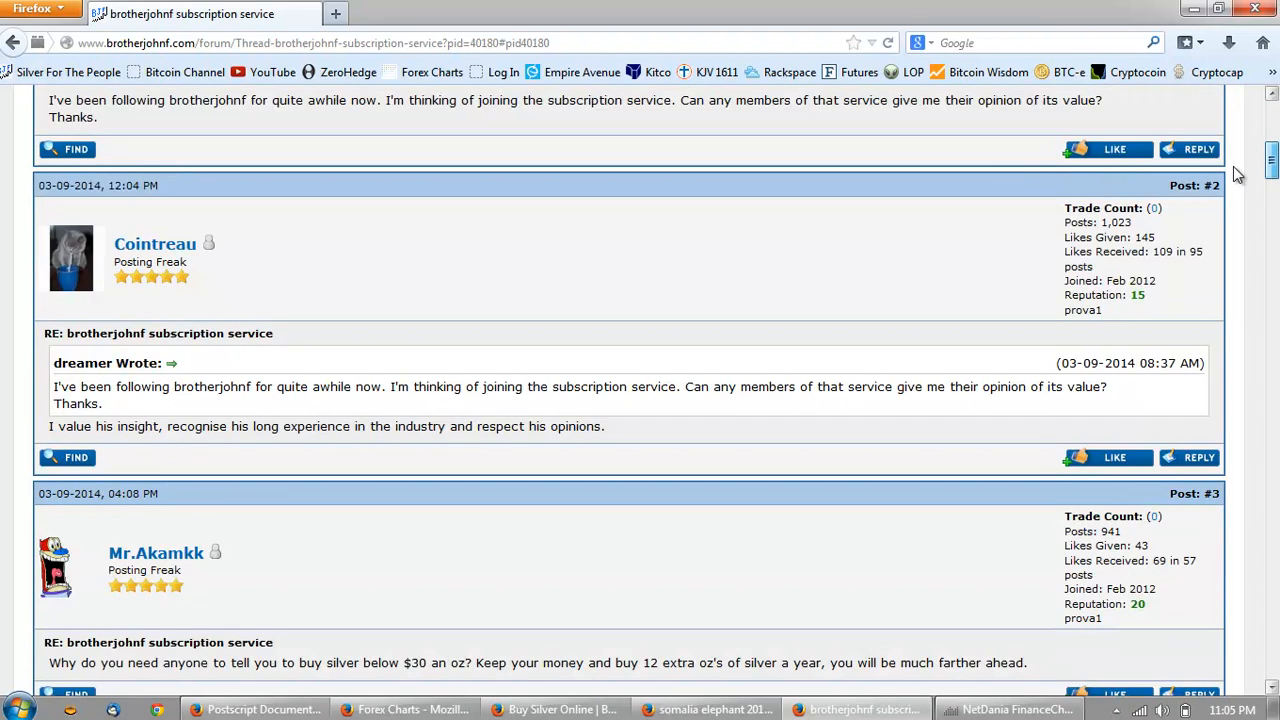
# Scroll to post #4 recounting silver sliding below $25 despite buy calls
pyautogui.scroll(-3)
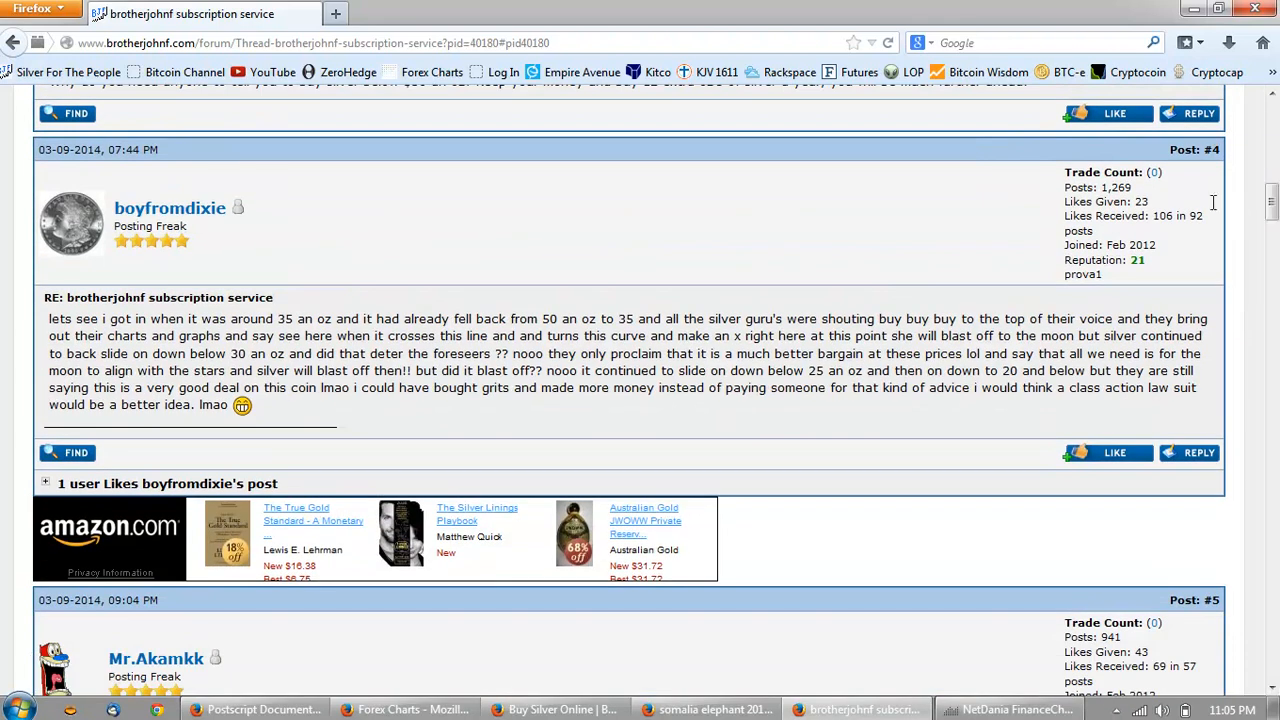
pyautogui.moveTo(672, 450)
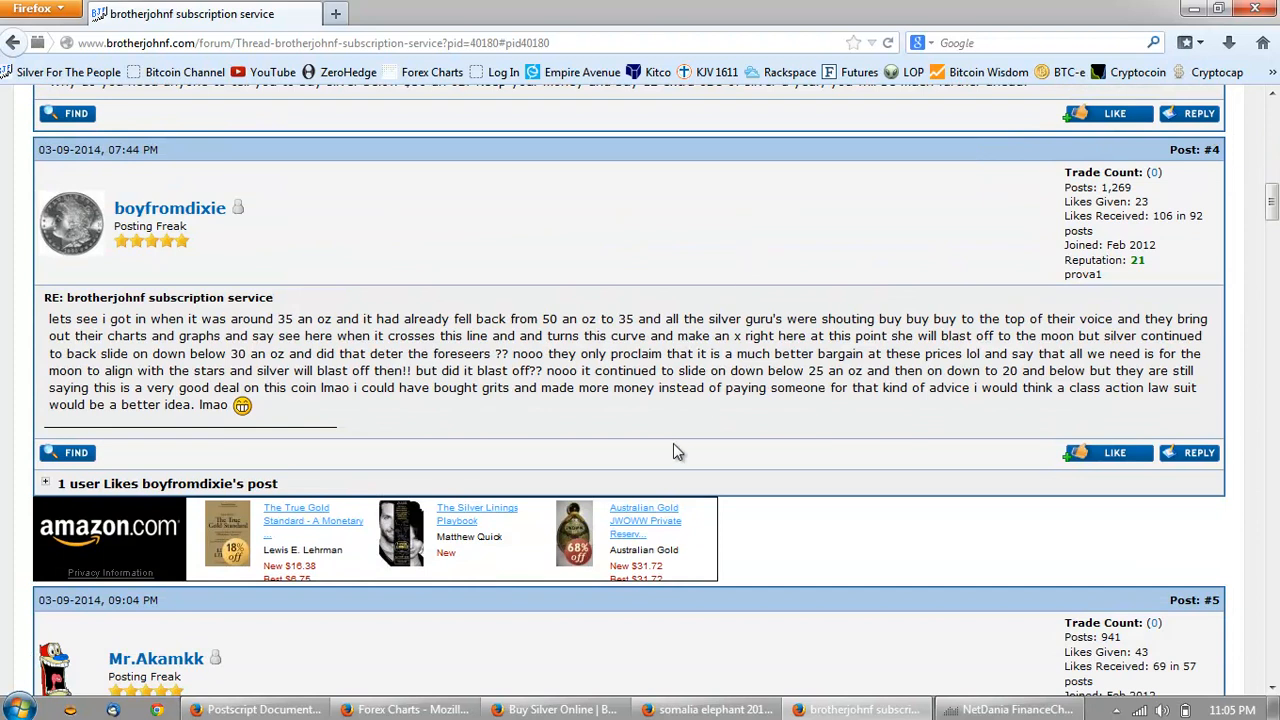
pyautogui.moveTo(816, 210)
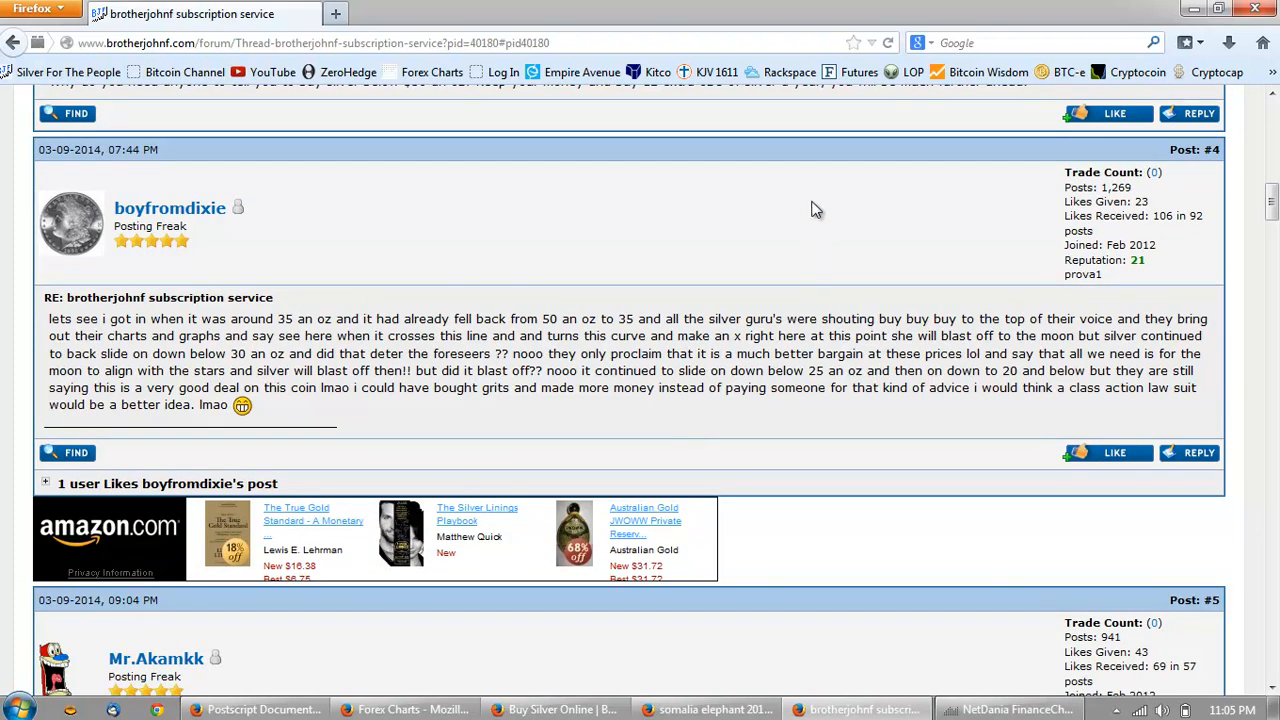
pyautogui.moveTo(632, 180)
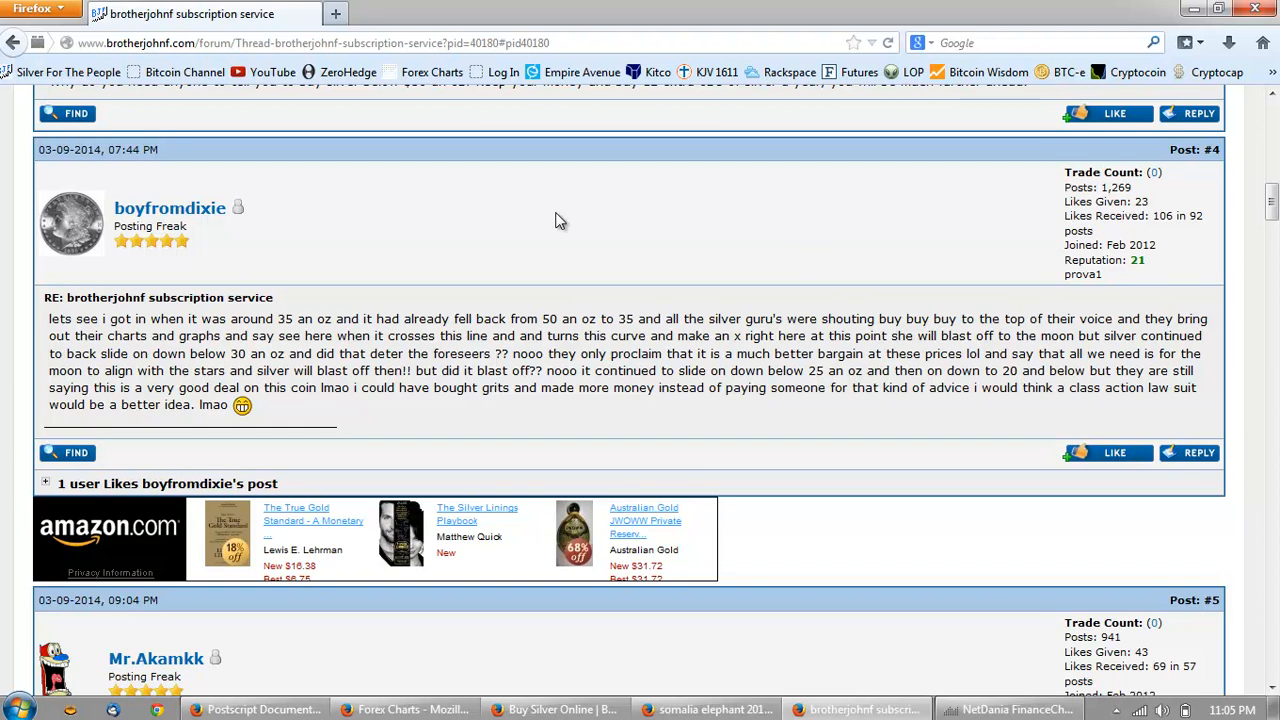
pyautogui.moveTo(540, 228)
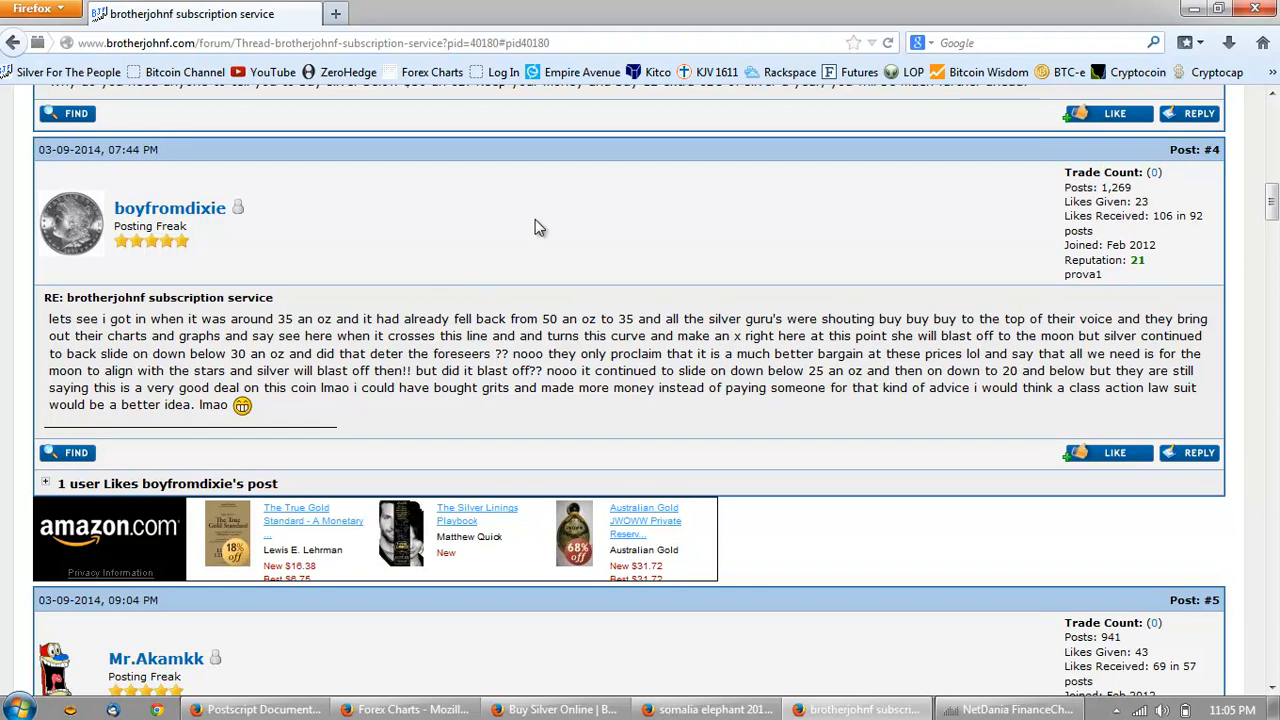
pyautogui.moveTo(692, 280)
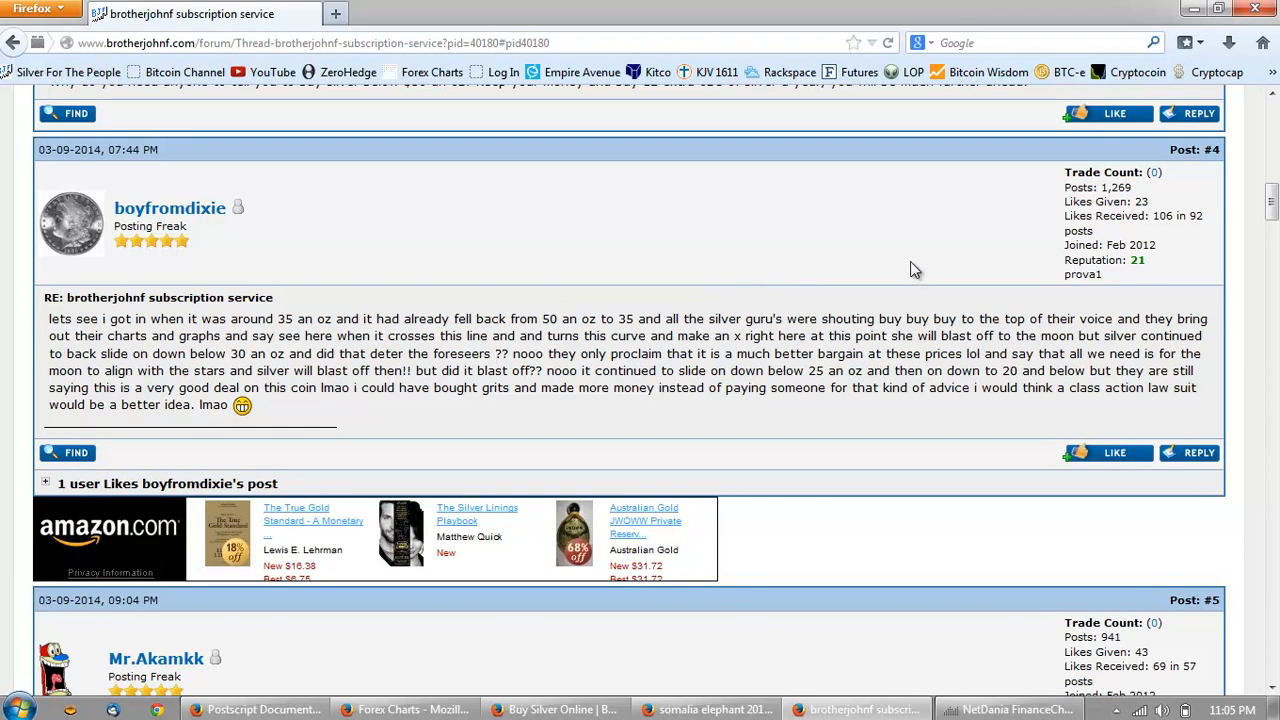
pyautogui.moveTo(984, 352)
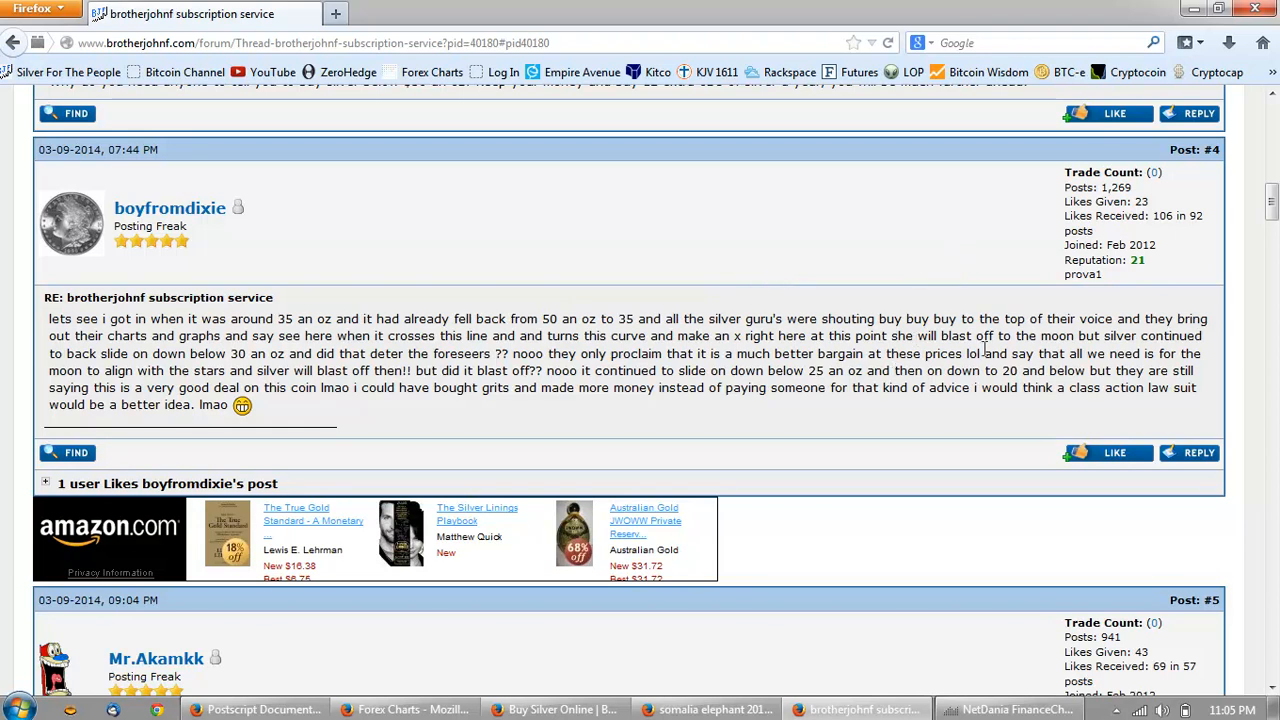
pyautogui.moveTo(1028, 370)
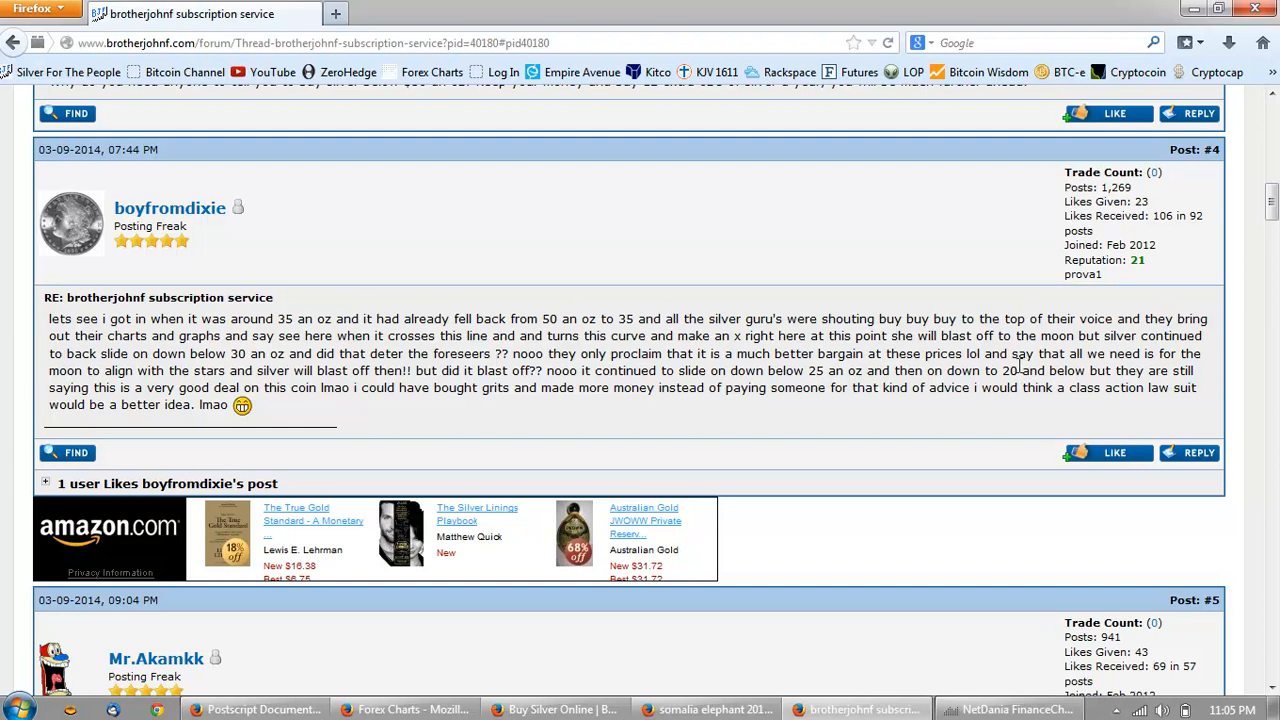
pyautogui.moveTo(554, 390)
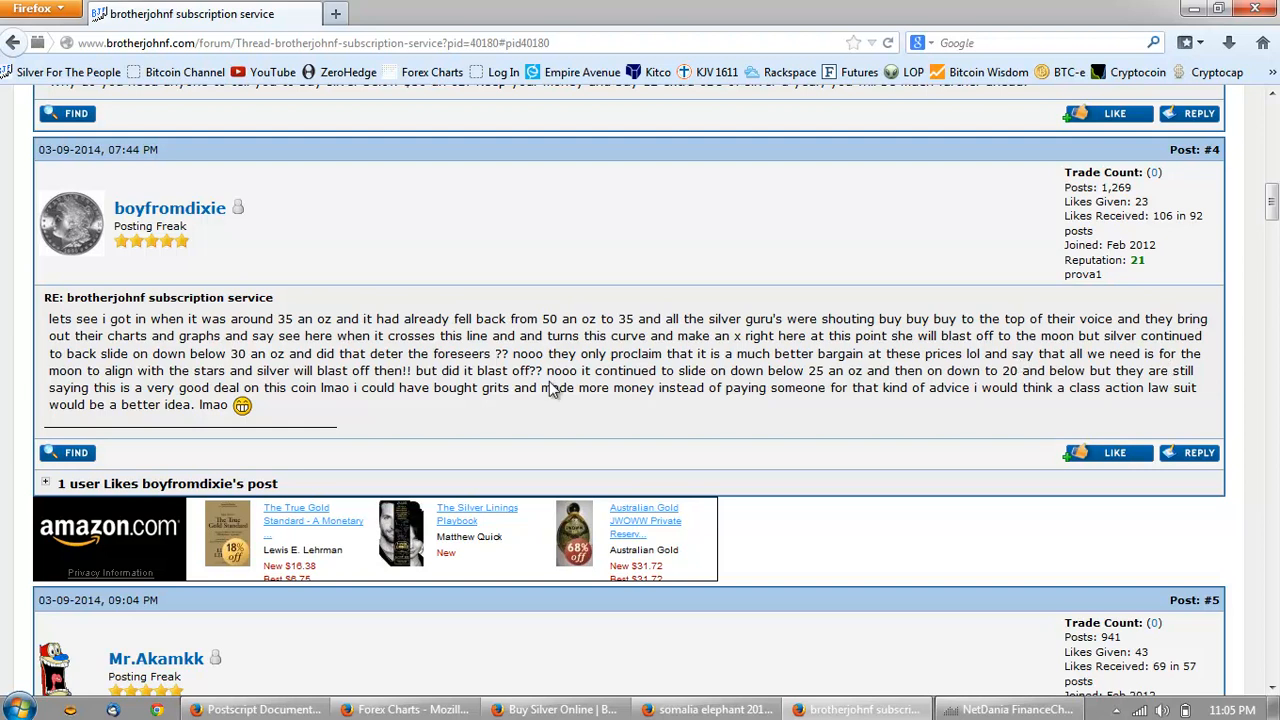
pyautogui.moveTo(364, 414)
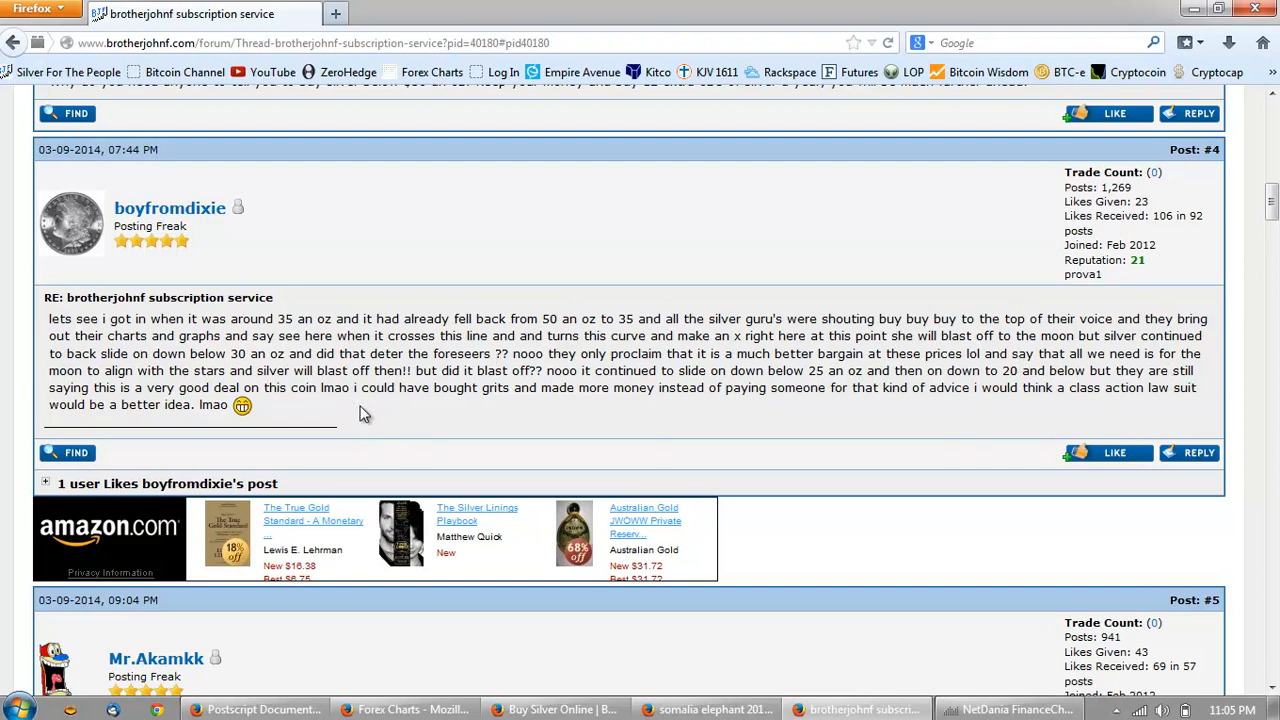
pyautogui.moveTo(690, 370)
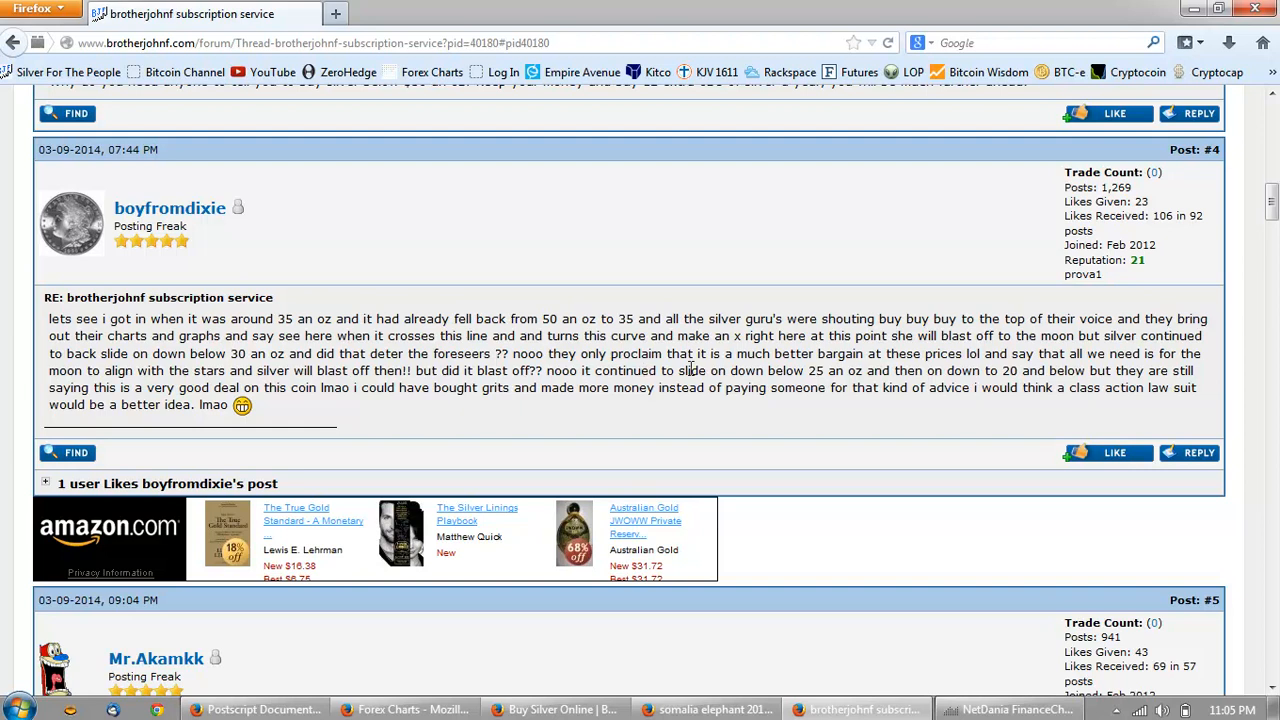
pyautogui.moveTo(912, 374)
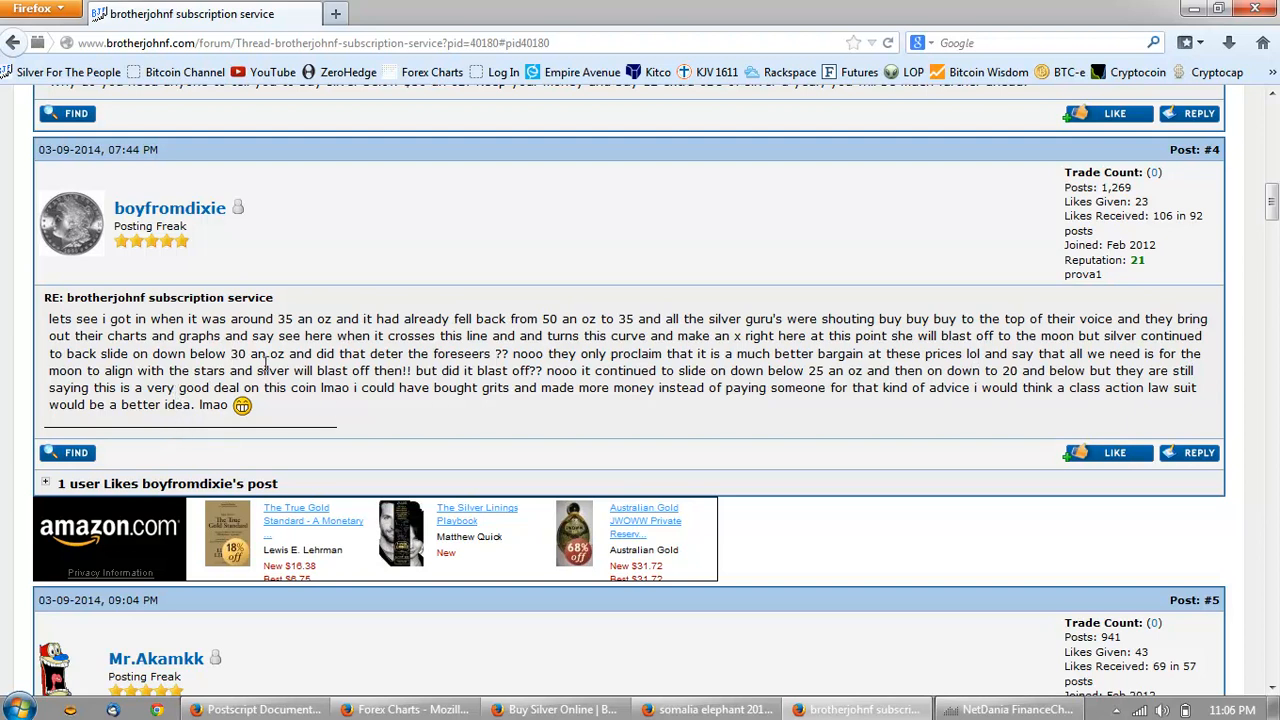
pyautogui.moveTo(592, 428)
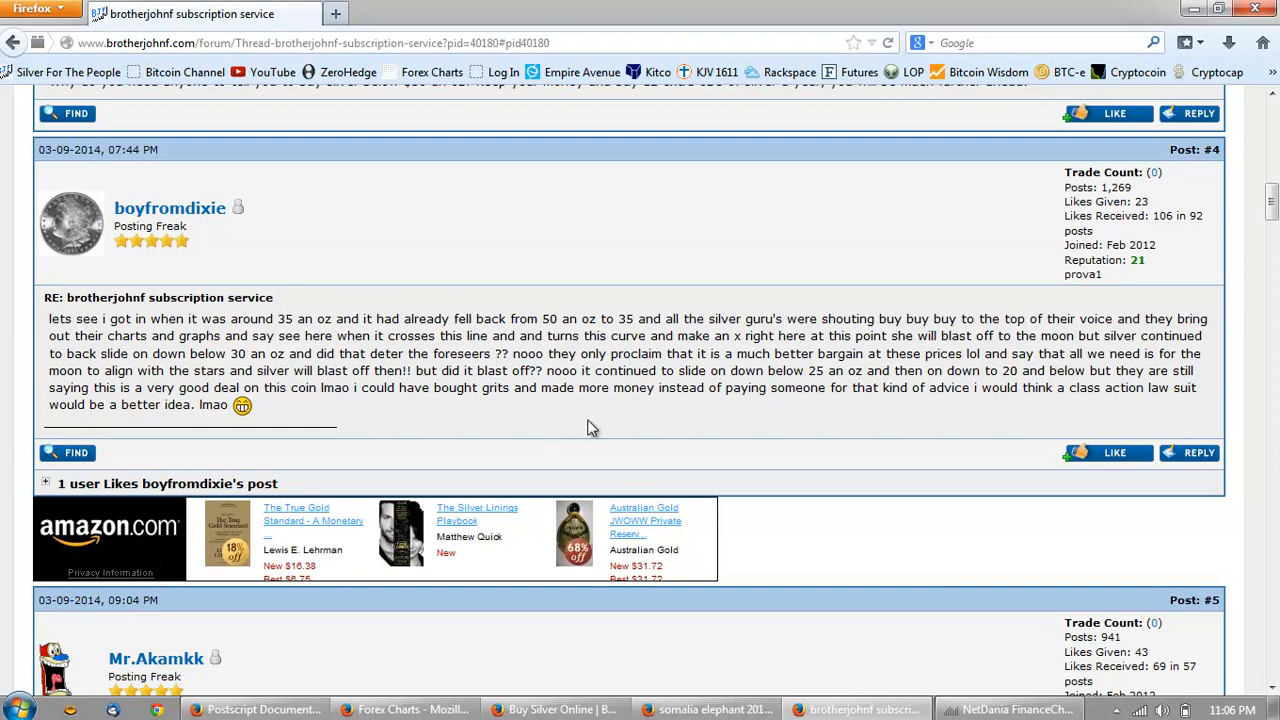
pyautogui.moveTo(702, 416)
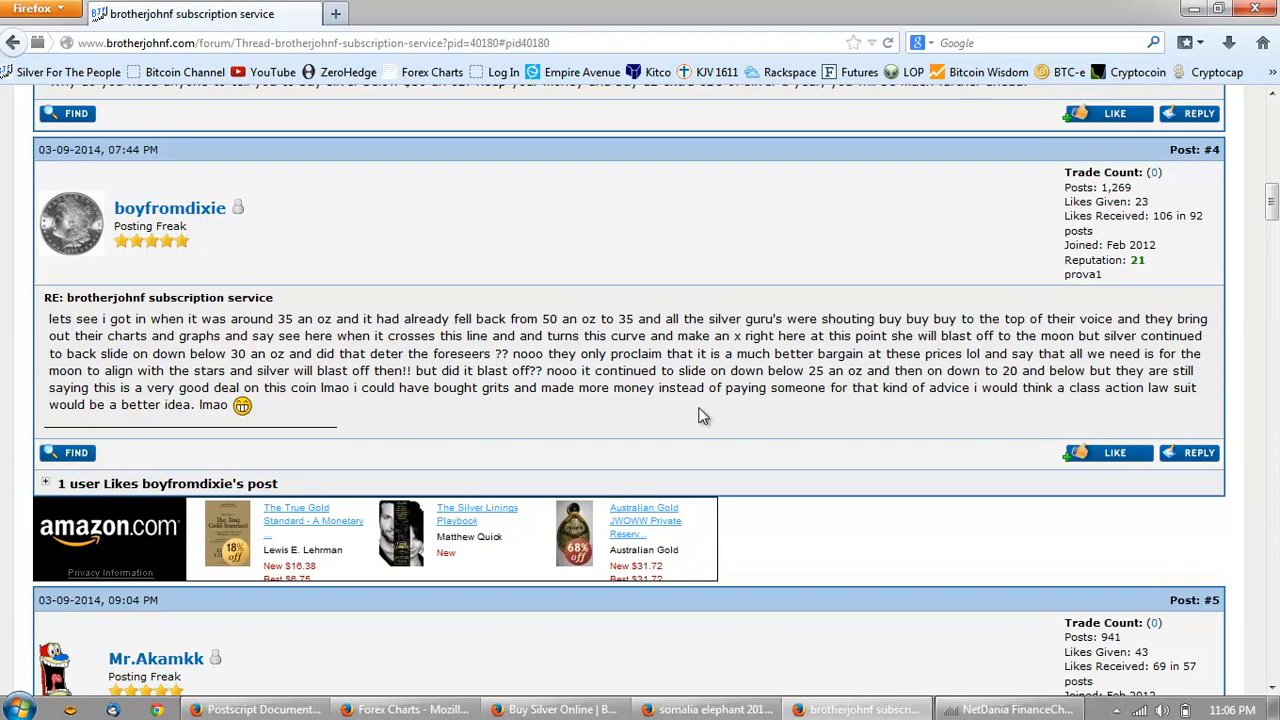
pyautogui.moveTo(544, 412)
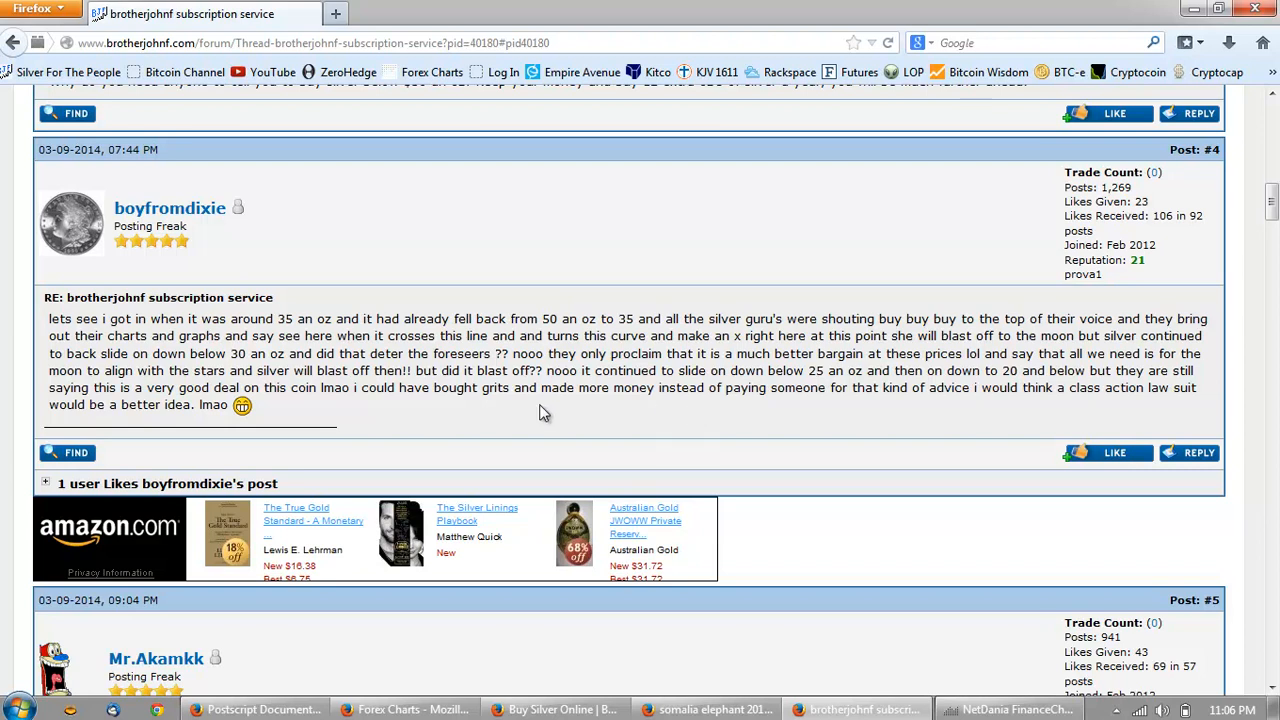
pyautogui.moveTo(396, 420)
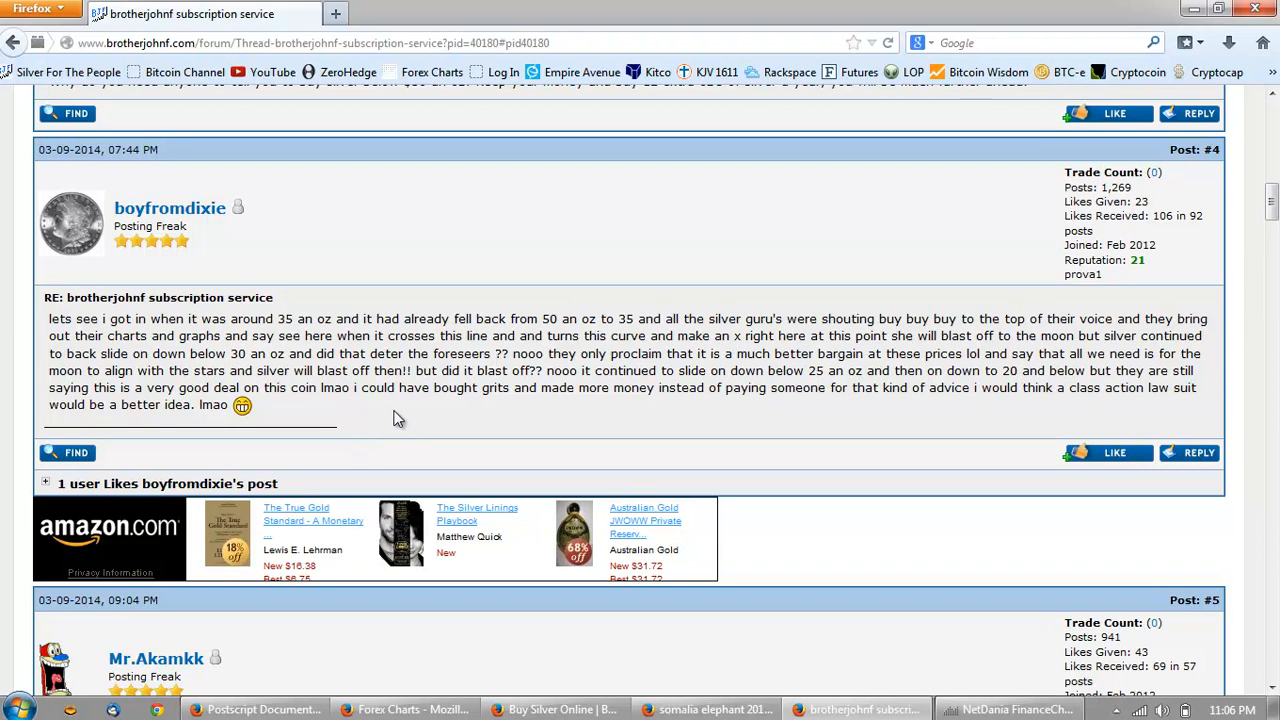
pyautogui.moveTo(390, 424)
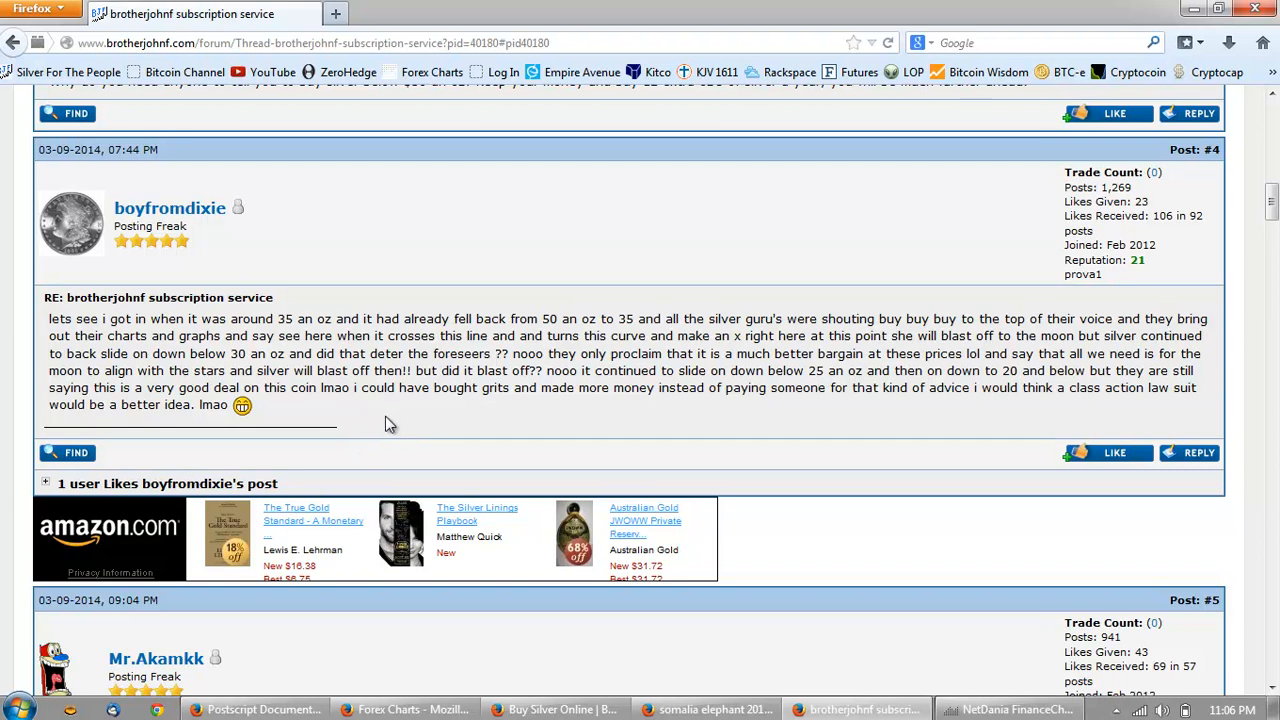
pyautogui.moveTo(736, 424)
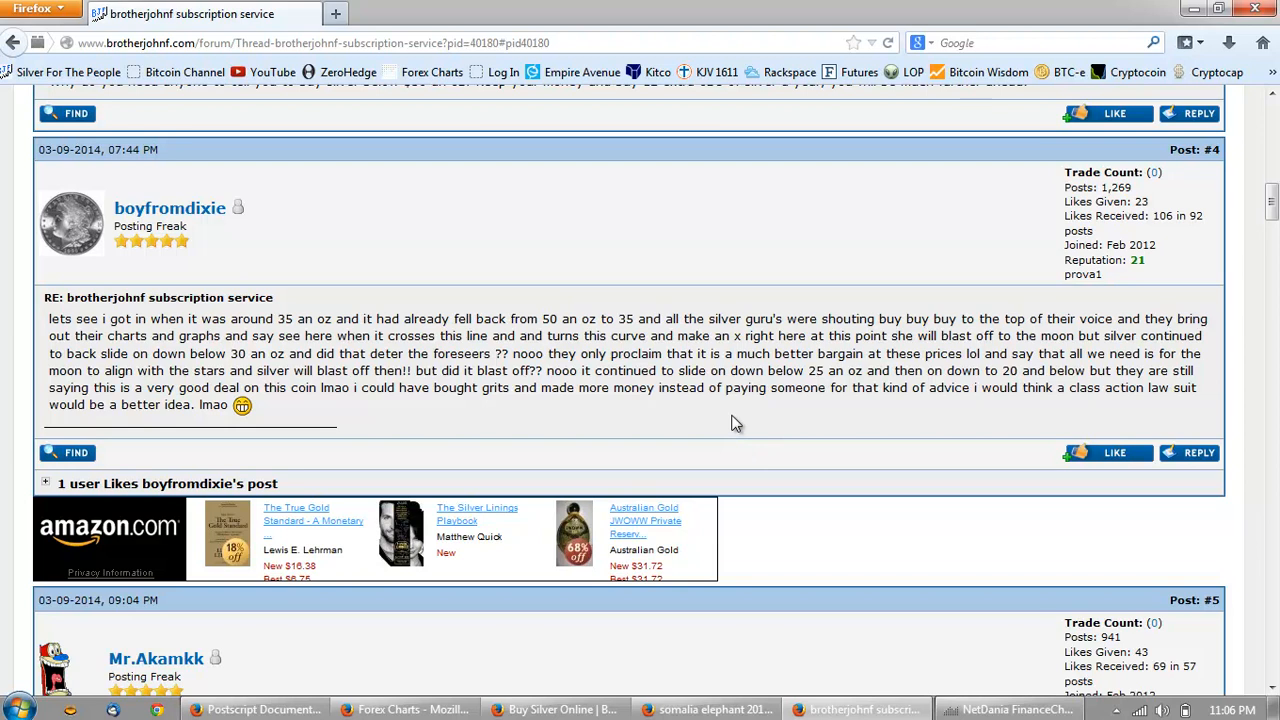
pyautogui.moveTo(388, 442)
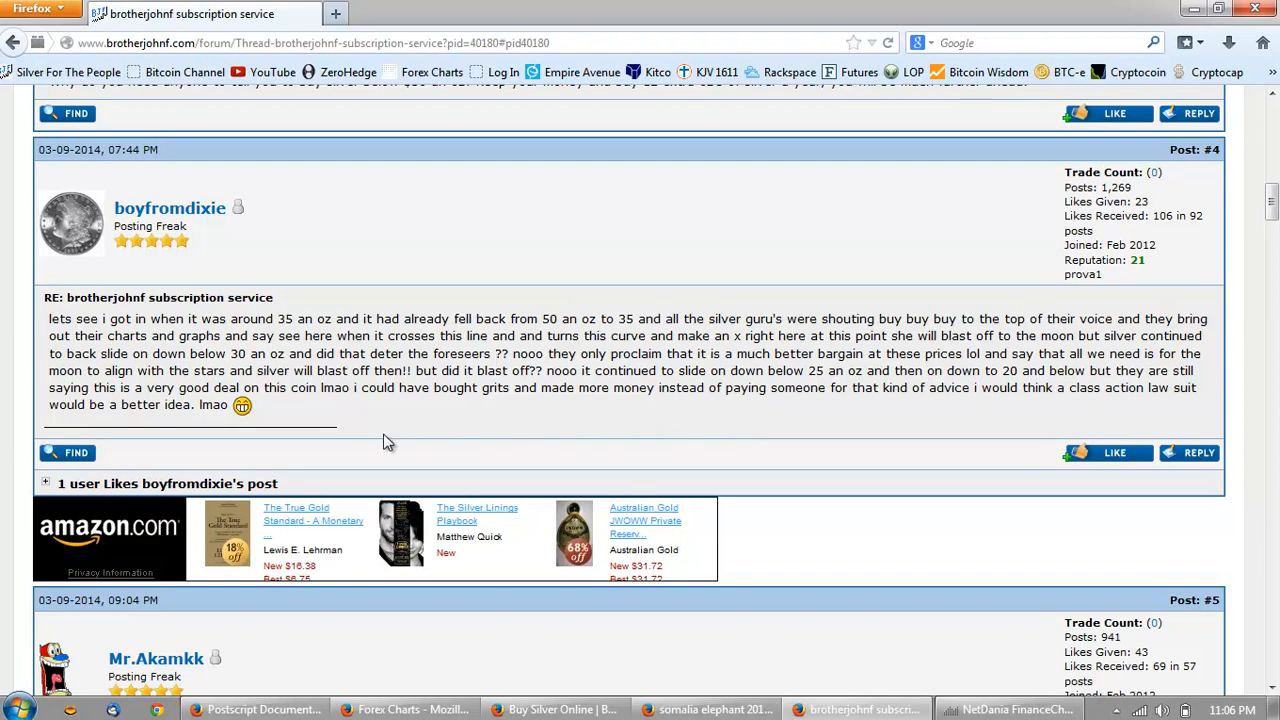
pyautogui.moveTo(384, 418)
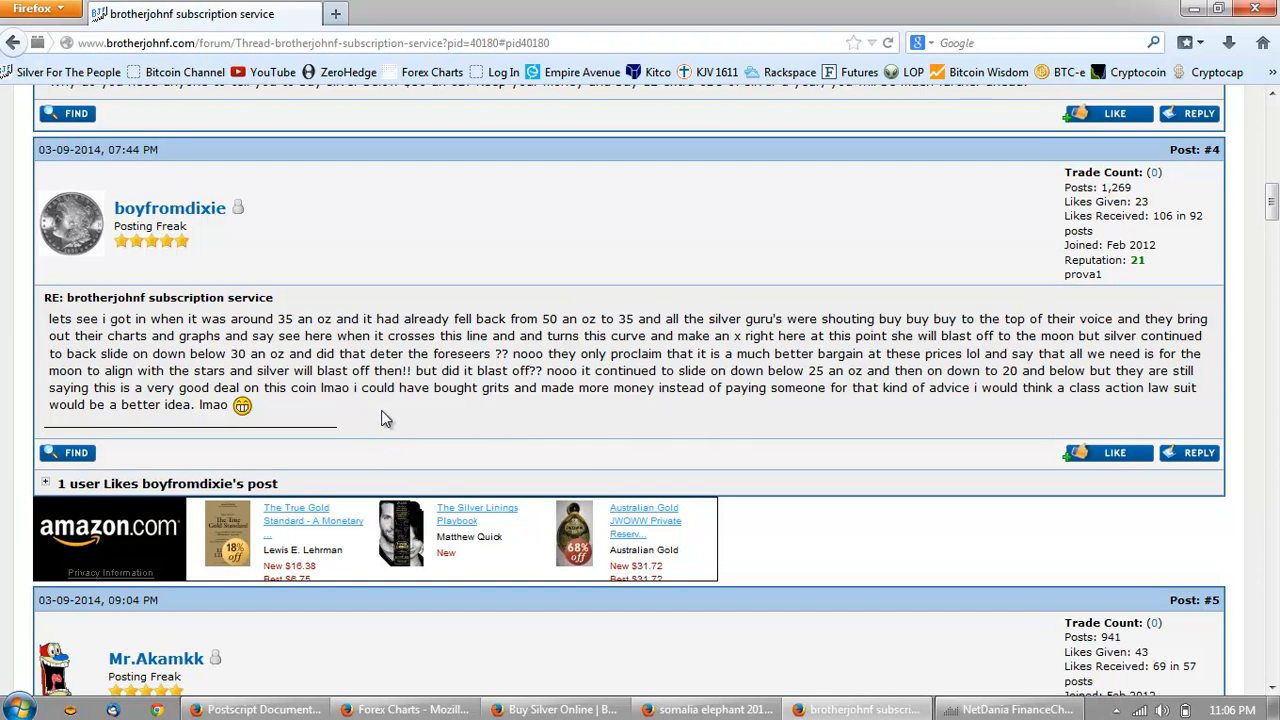
pyautogui.moveTo(516, 420)
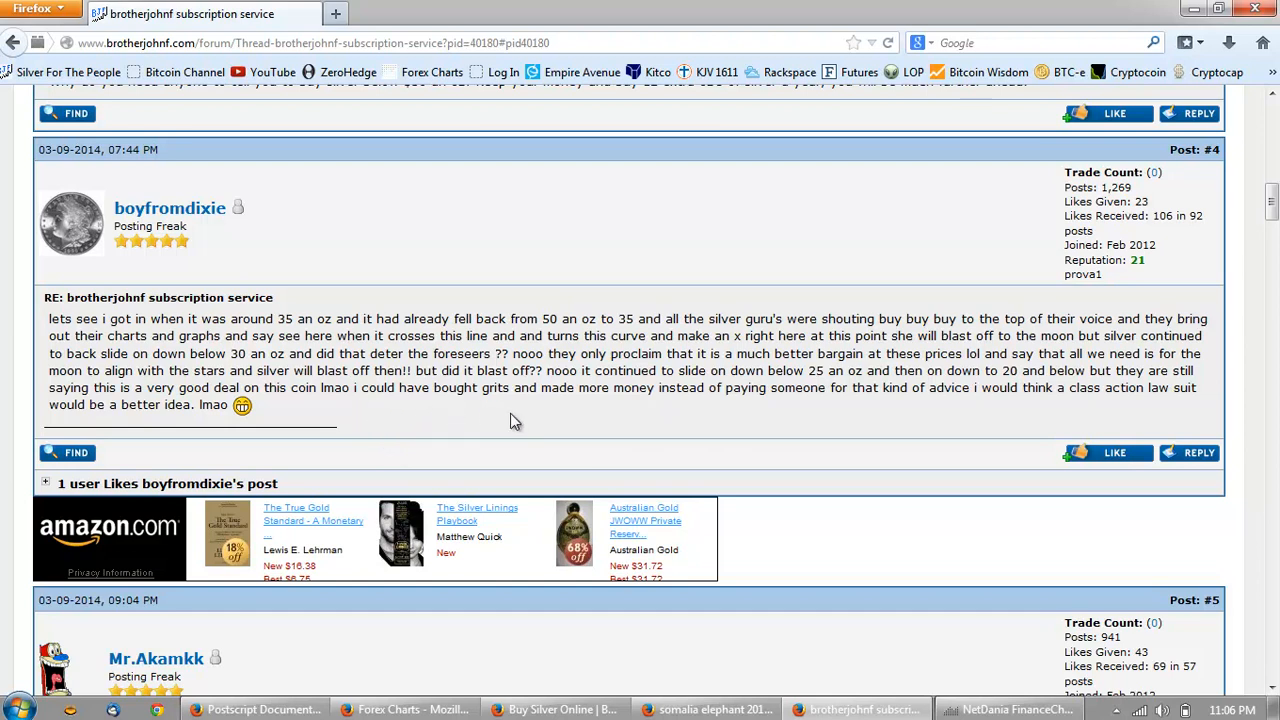
pyautogui.moveTo(672, 430)
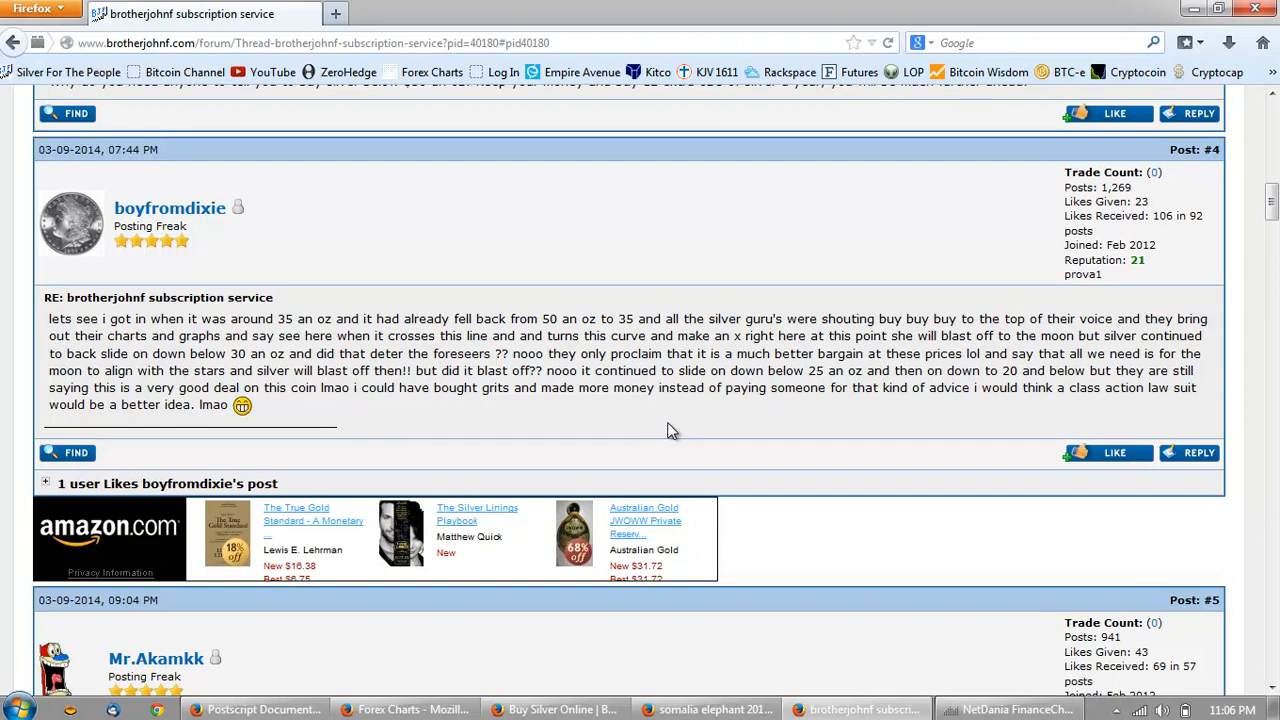
pyautogui.moveTo(228, 428)
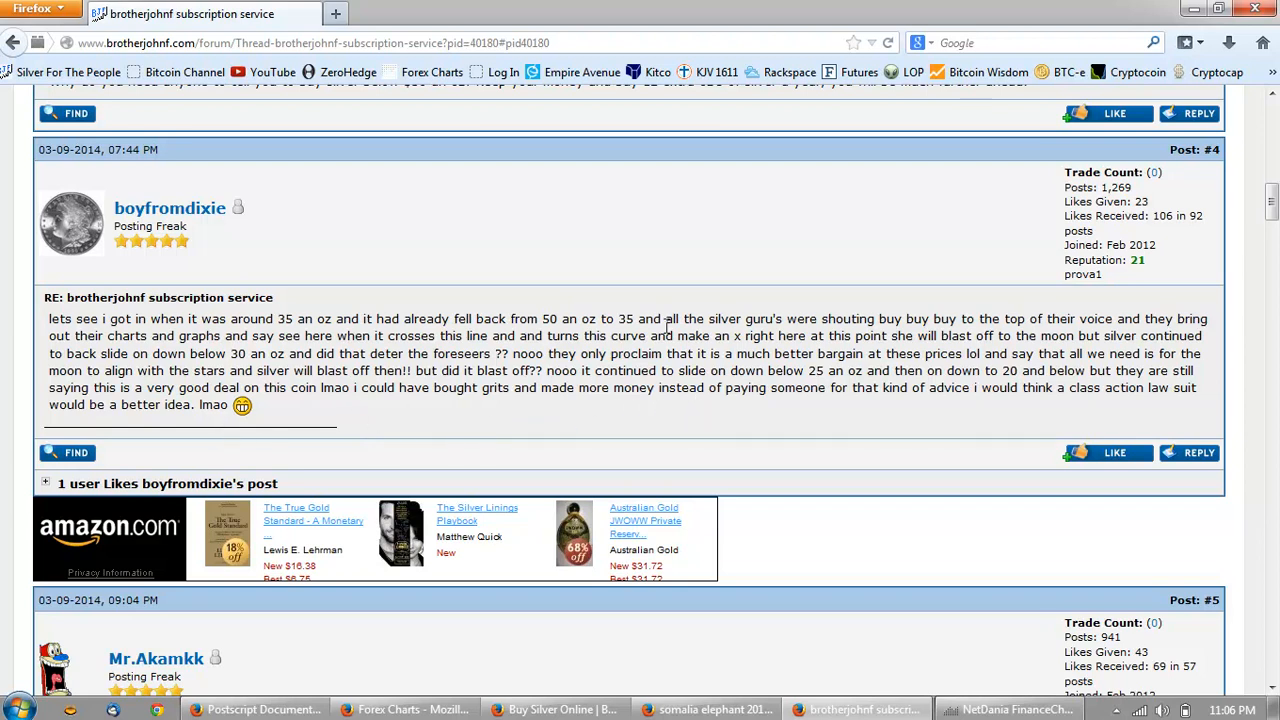
pyautogui.moveTo(628, 300)
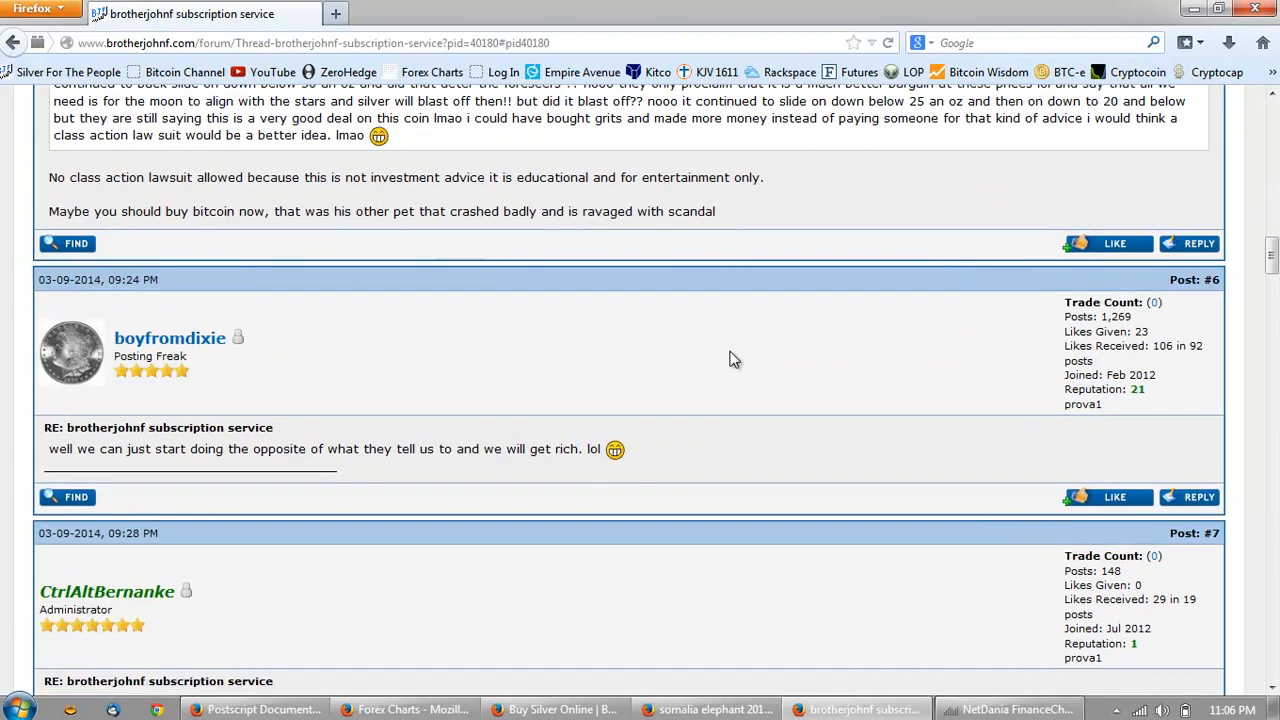
# Mark the December 2009 order dates in post #9's APMEX order list, then clear the selection
pyautogui.scroll(-3)
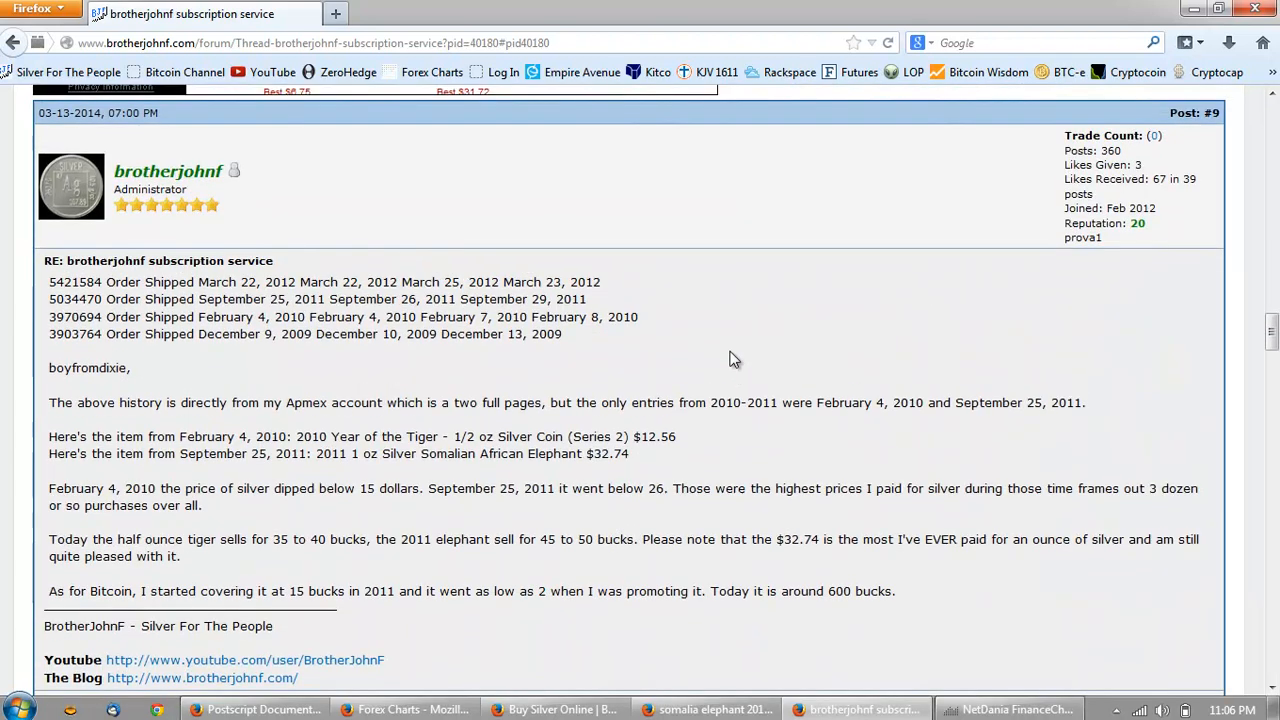
pyautogui.moveTo(280, 304)
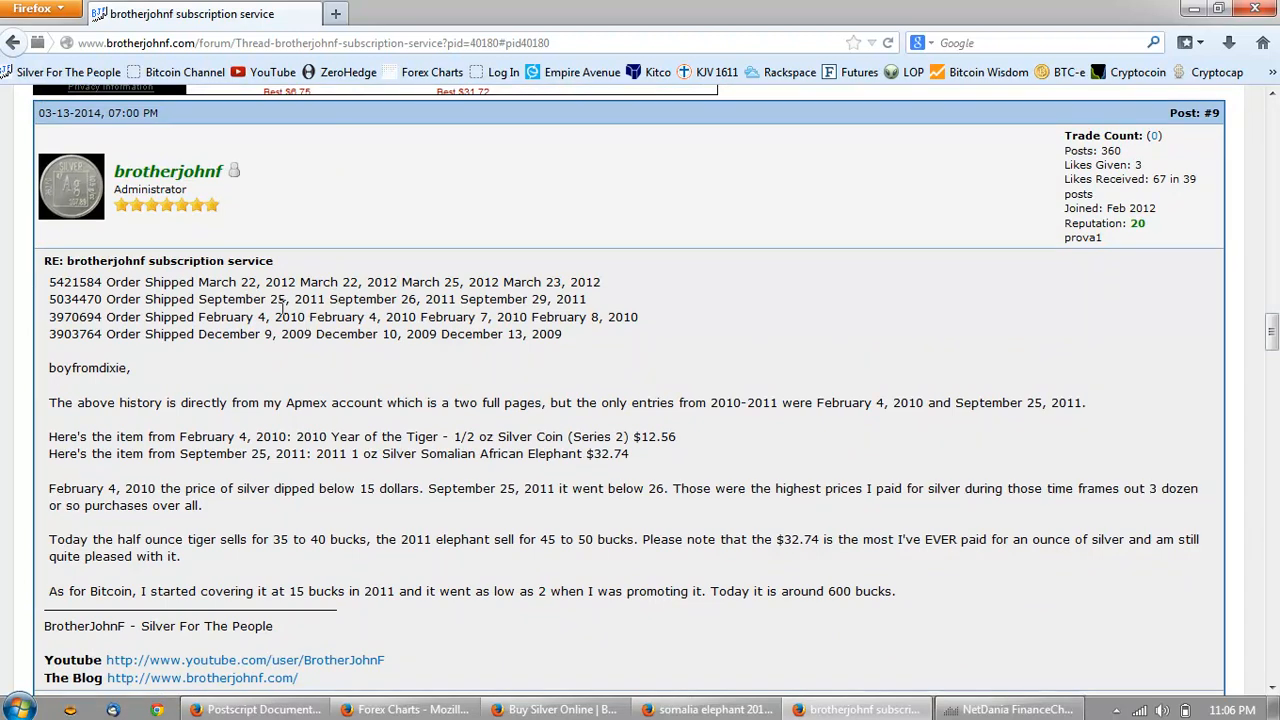
pyautogui.moveTo(518, 388)
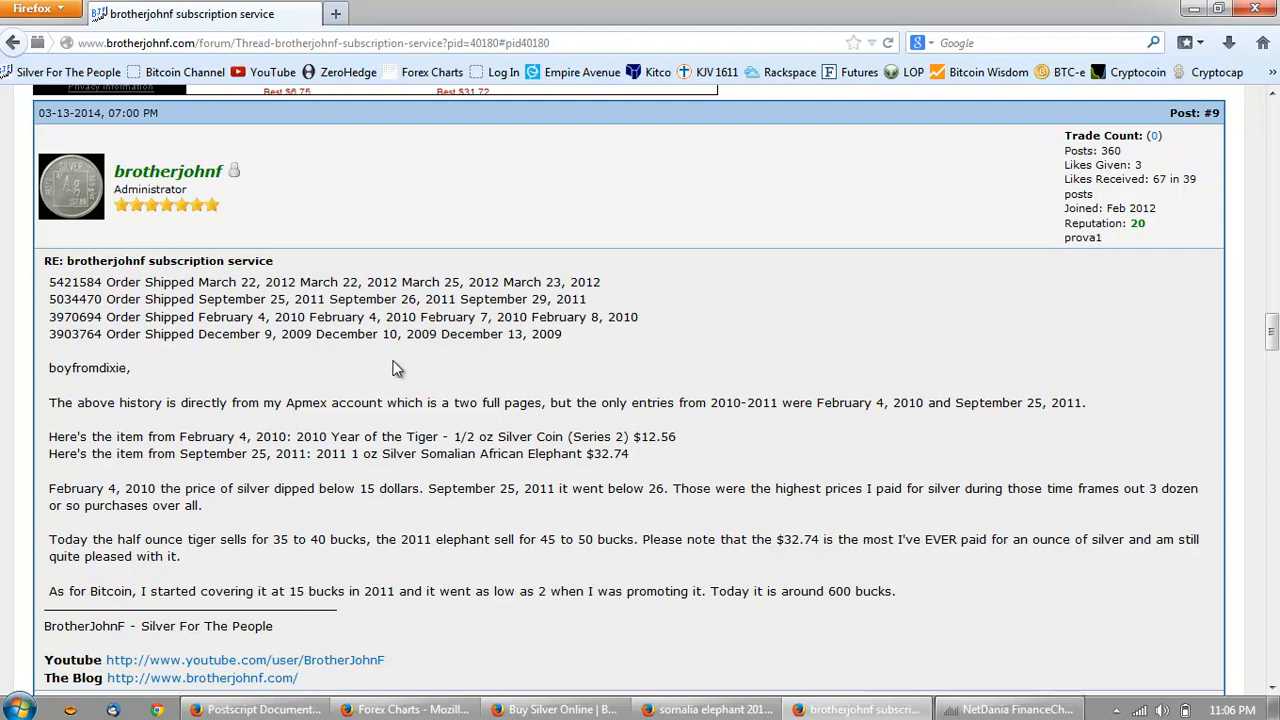
pyautogui.moveTo(316, 340)
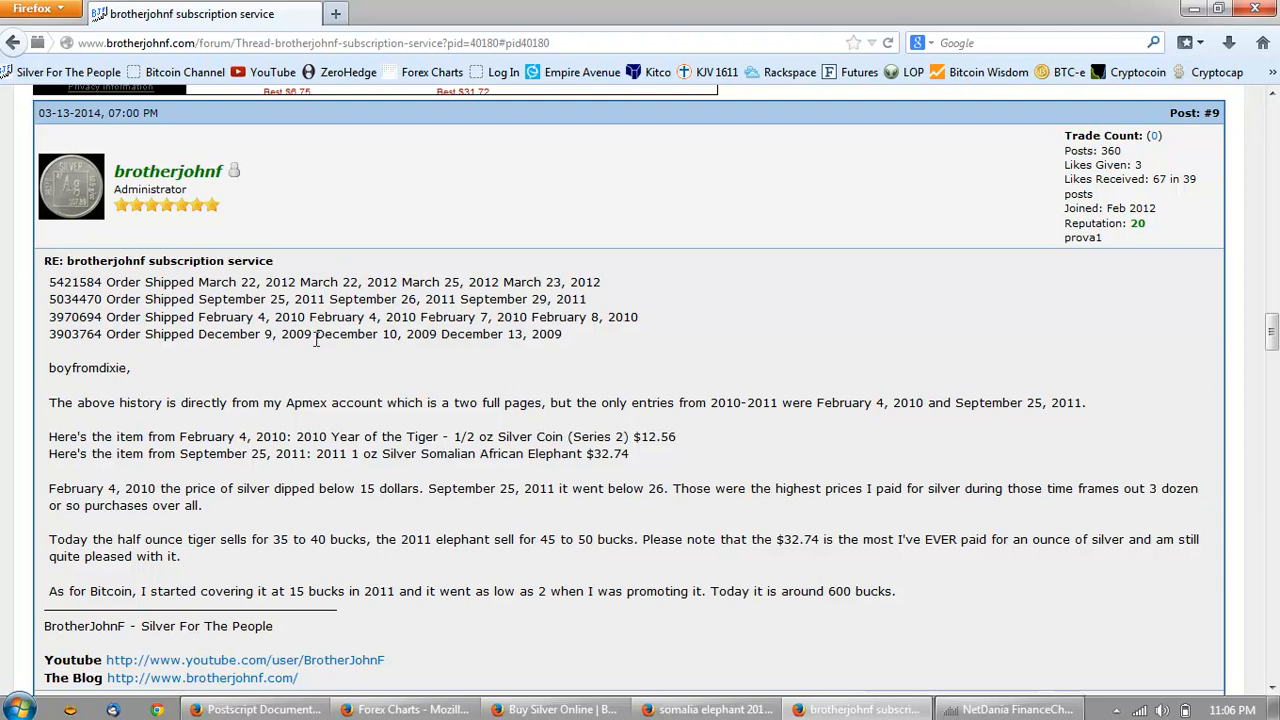
pyautogui.moveTo(284, 334)
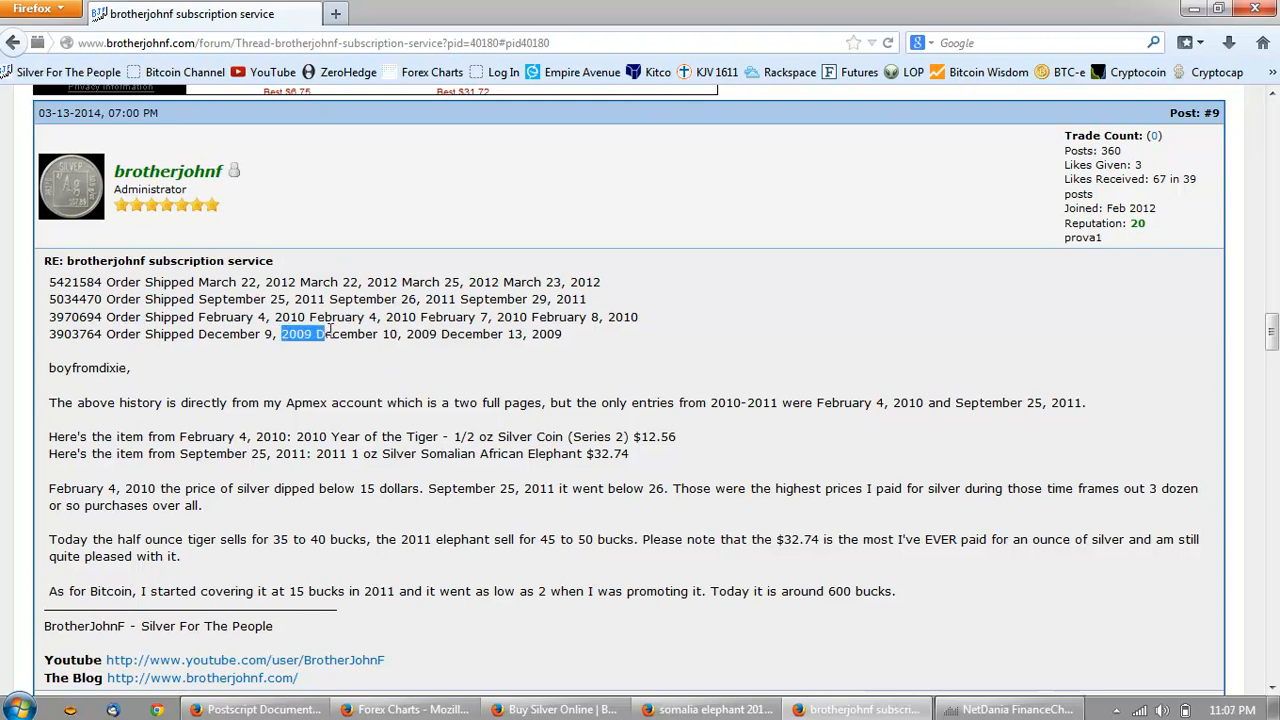
pyautogui.moveTo(282, 334); pyautogui.dragTo(564, 334)
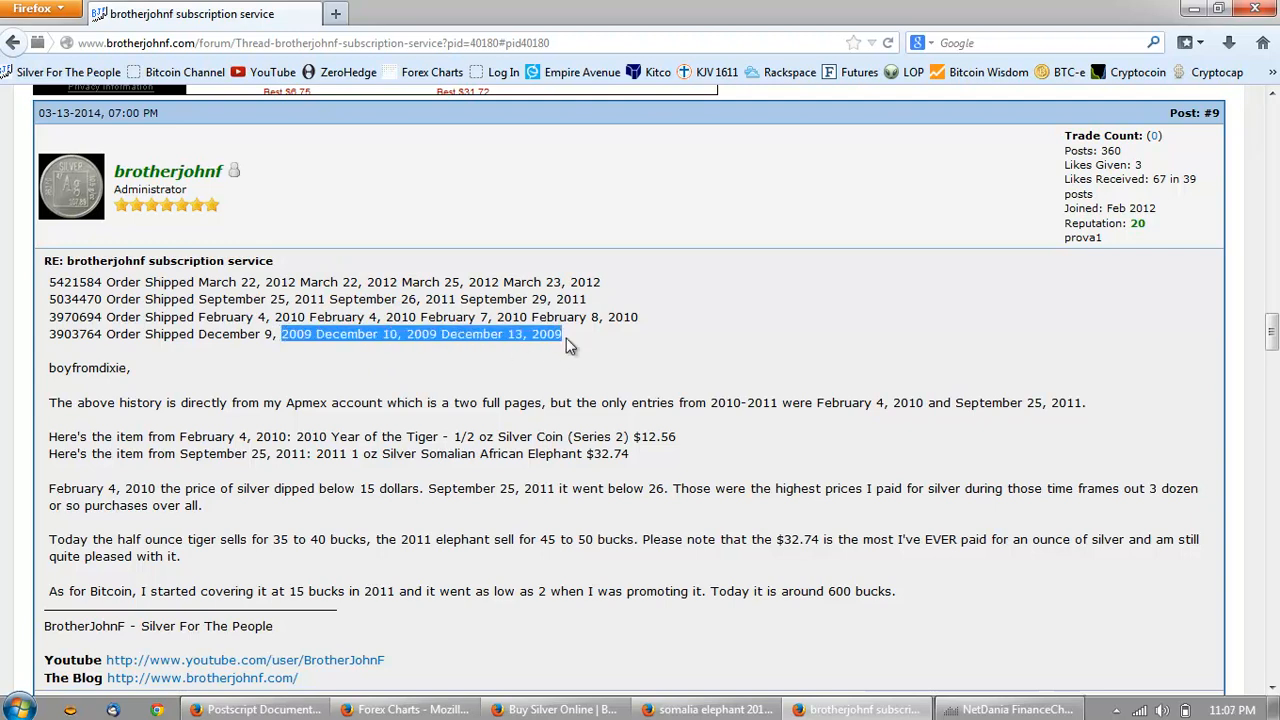
pyautogui.moveTo(518, 364)
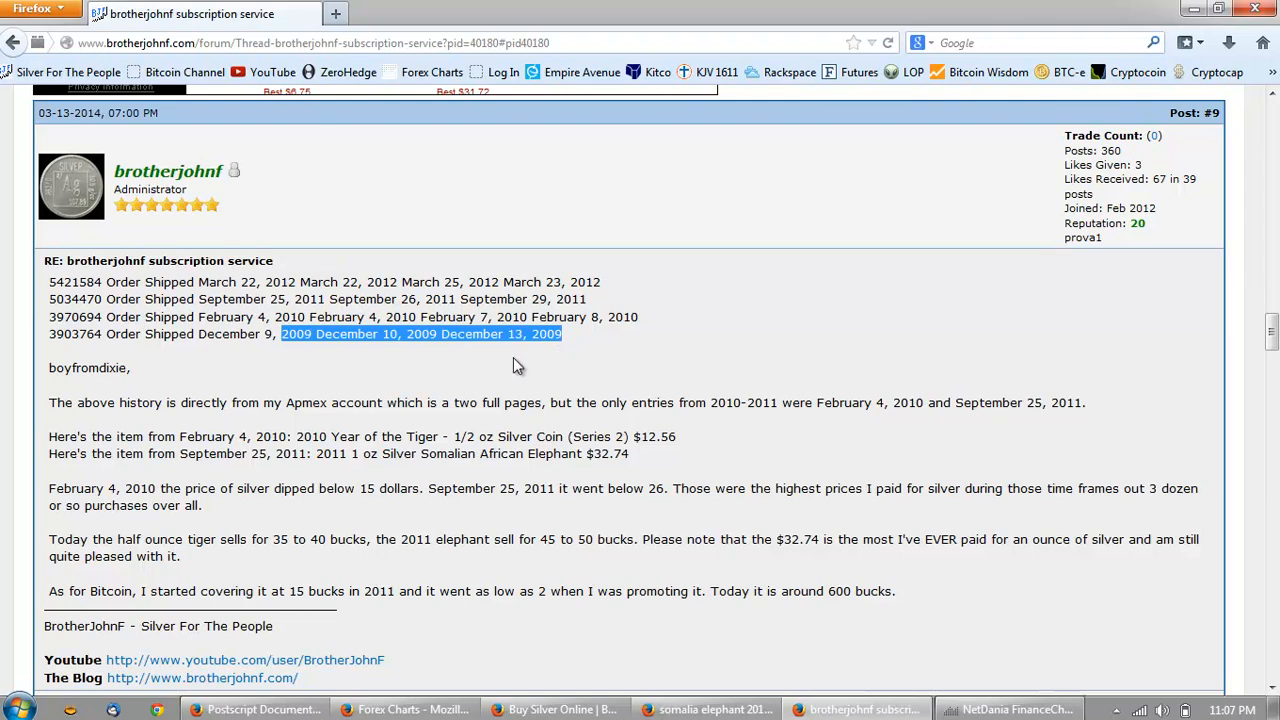
pyautogui.click(570, 348)
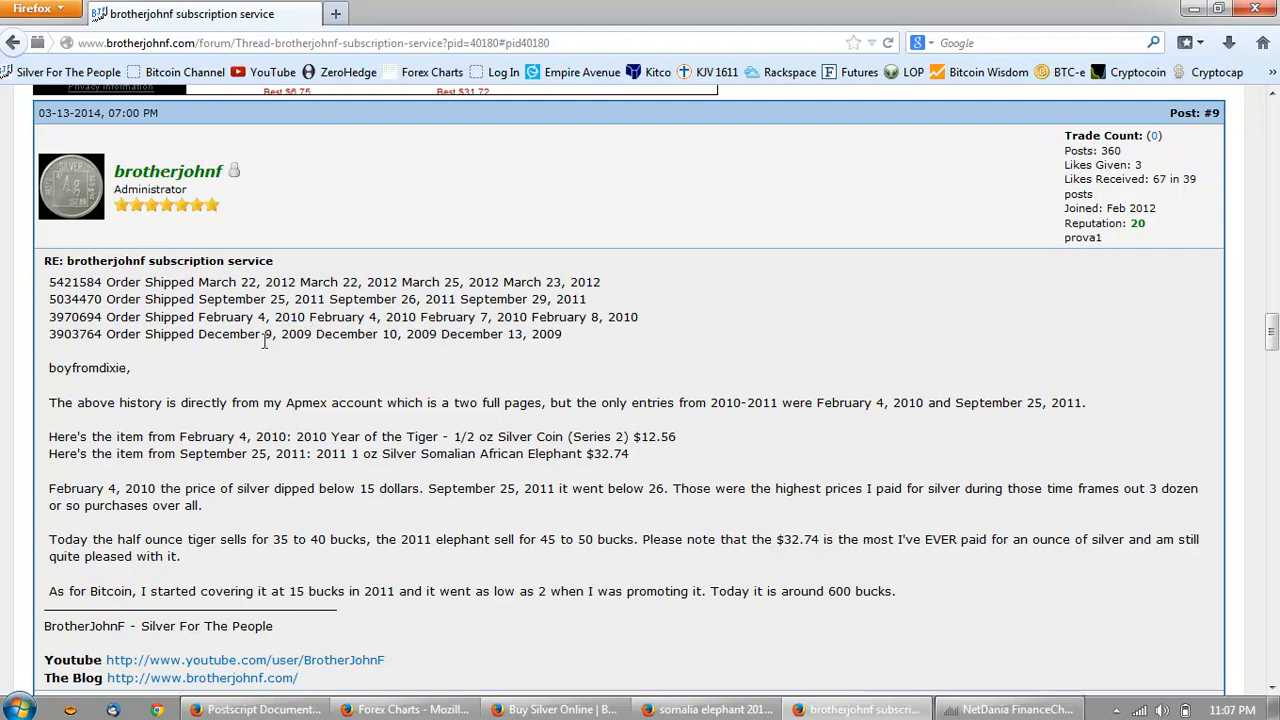
pyautogui.moveTo(308, 336)
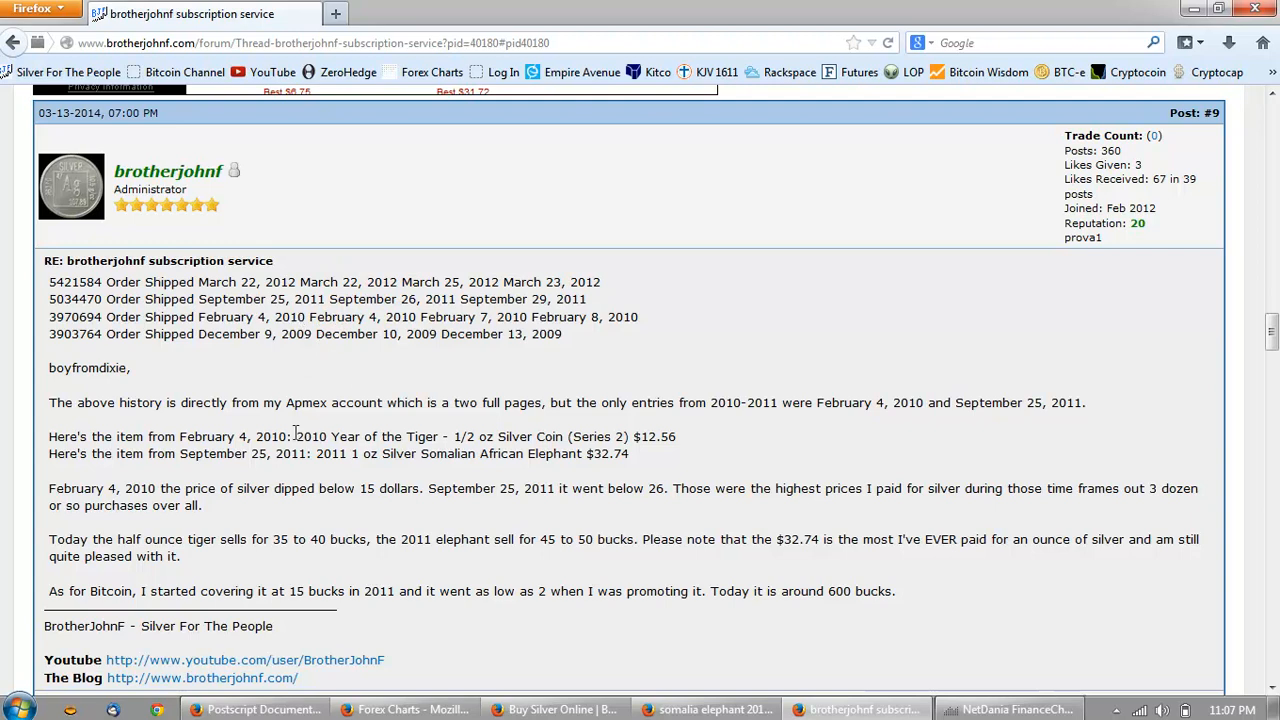
pyautogui.moveTo(296, 436); pyautogui.dragTo(564, 436)
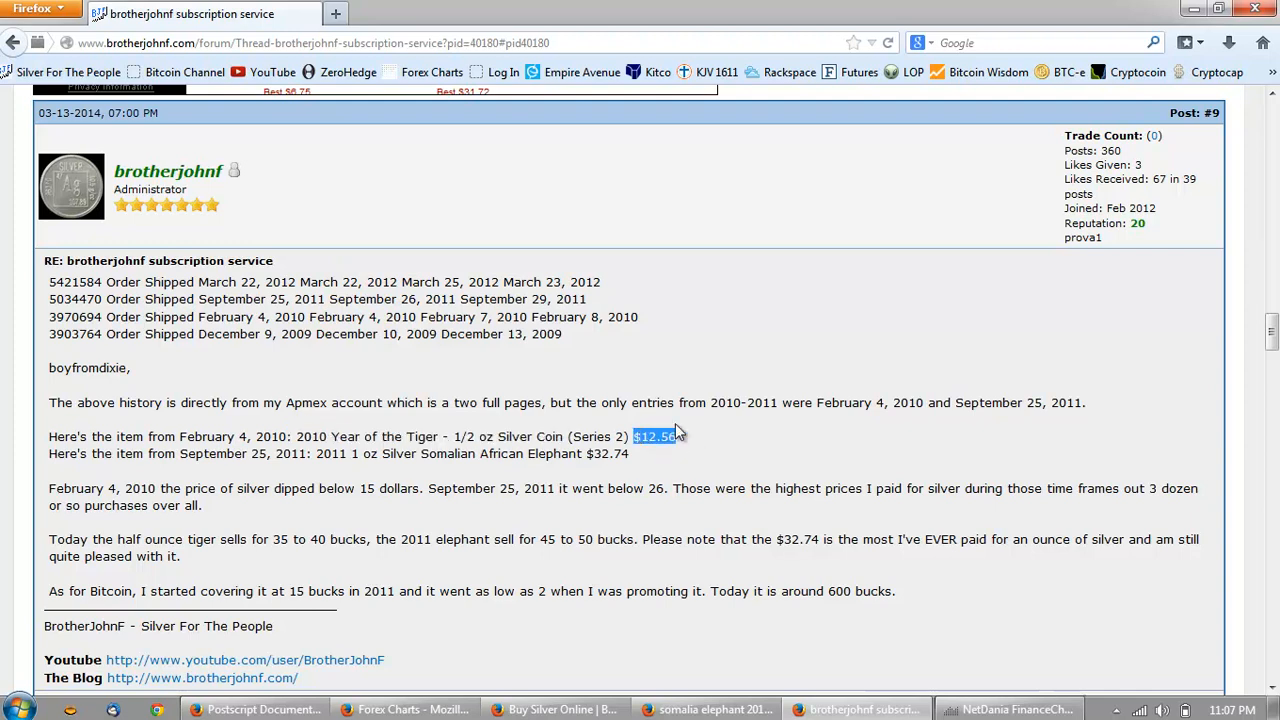
pyautogui.moveTo(710, 394)
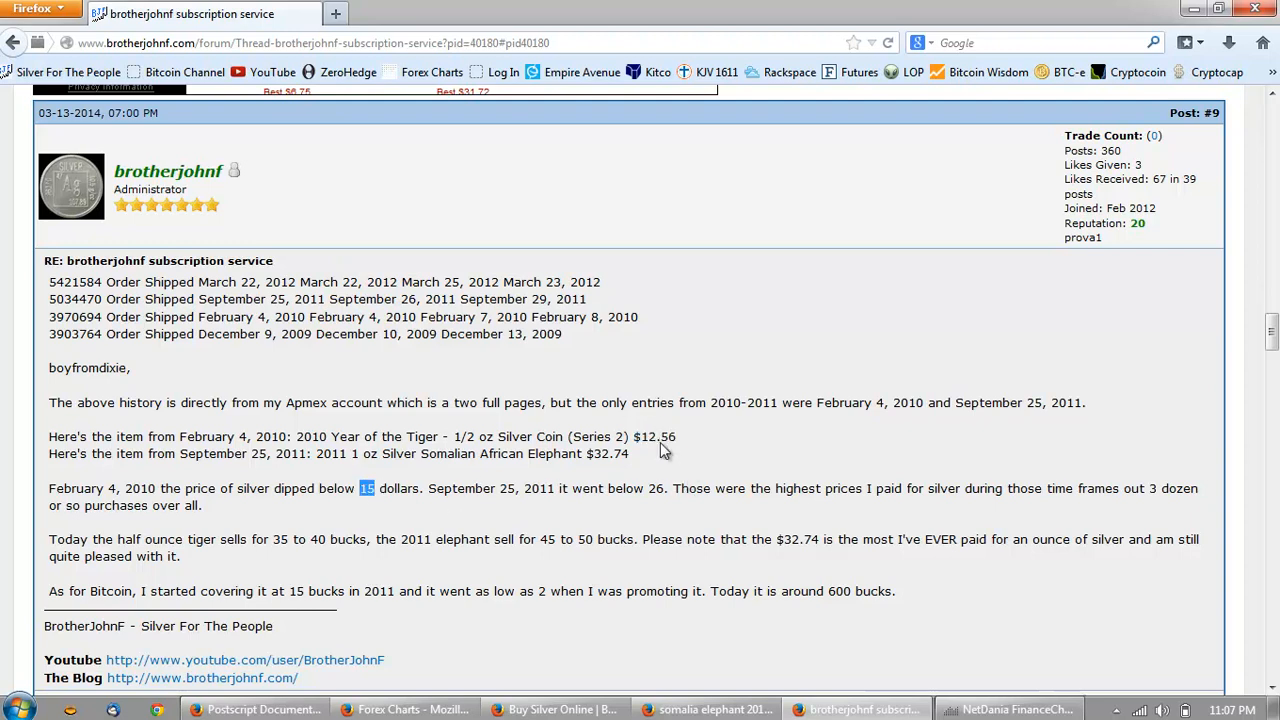
pyautogui.moveTo(668, 456)
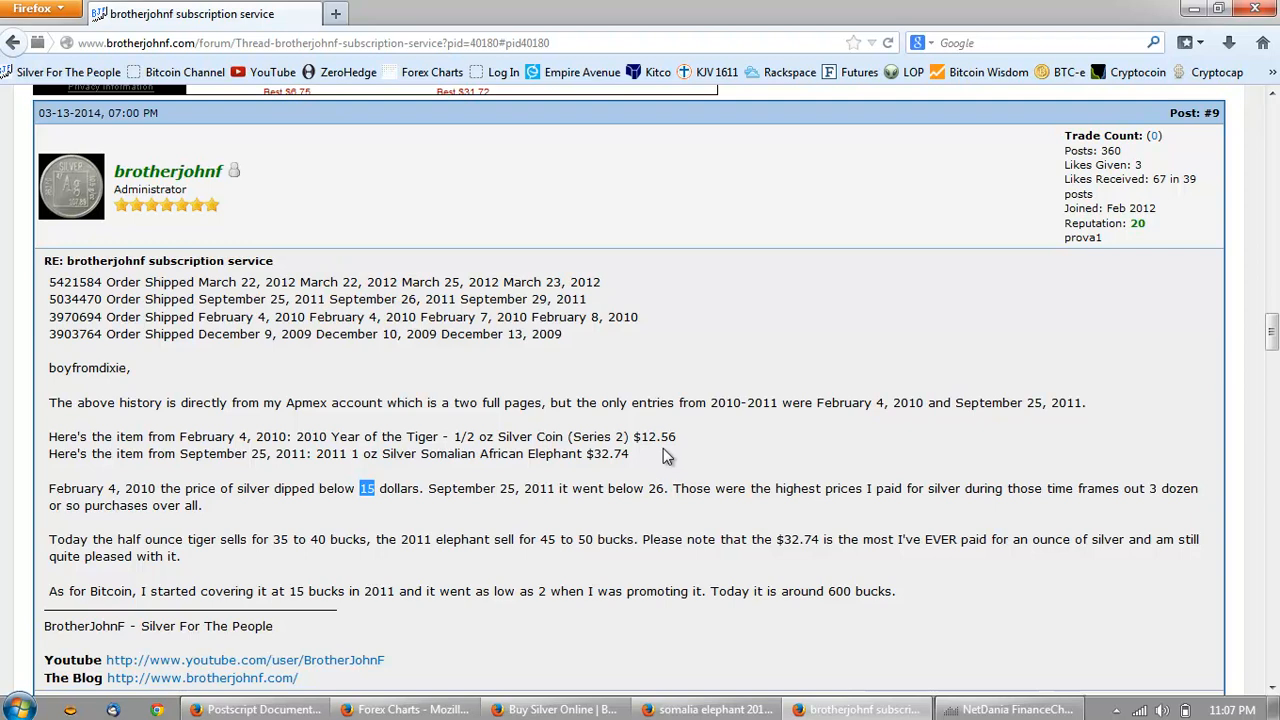
pyautogui.moveTo(680, 448)
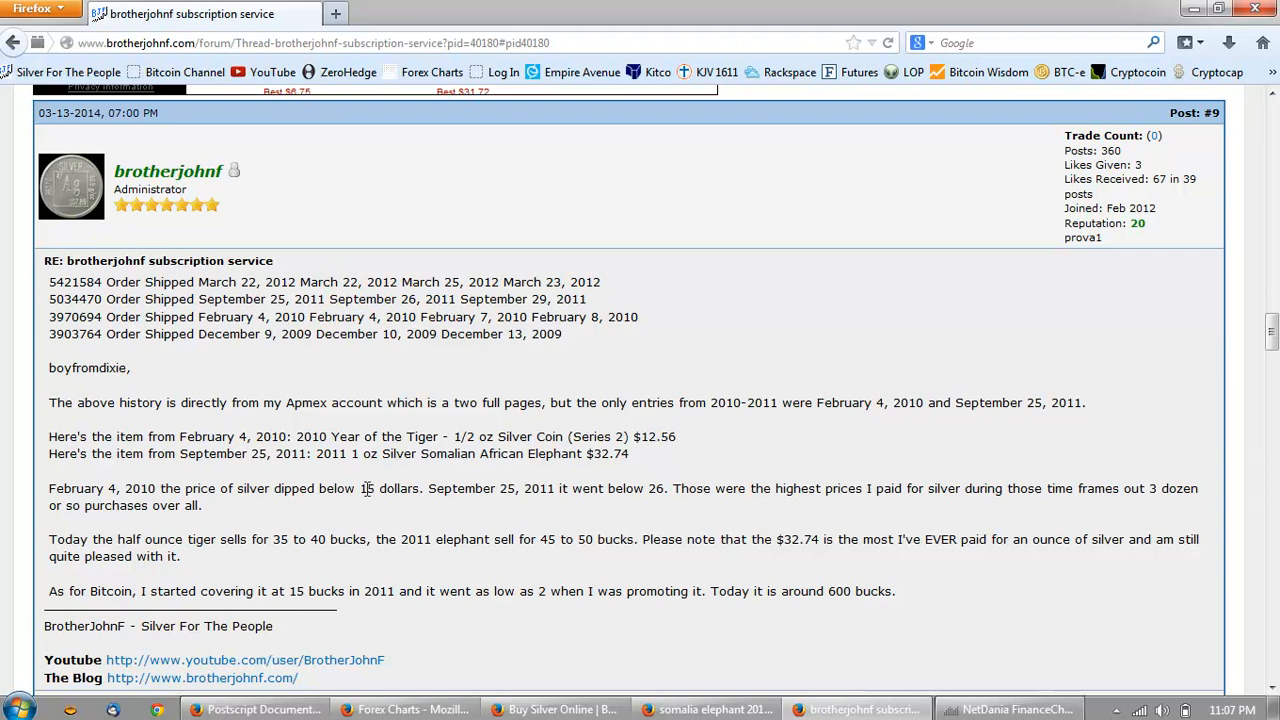
pyautogui.moveTo(524, 452)
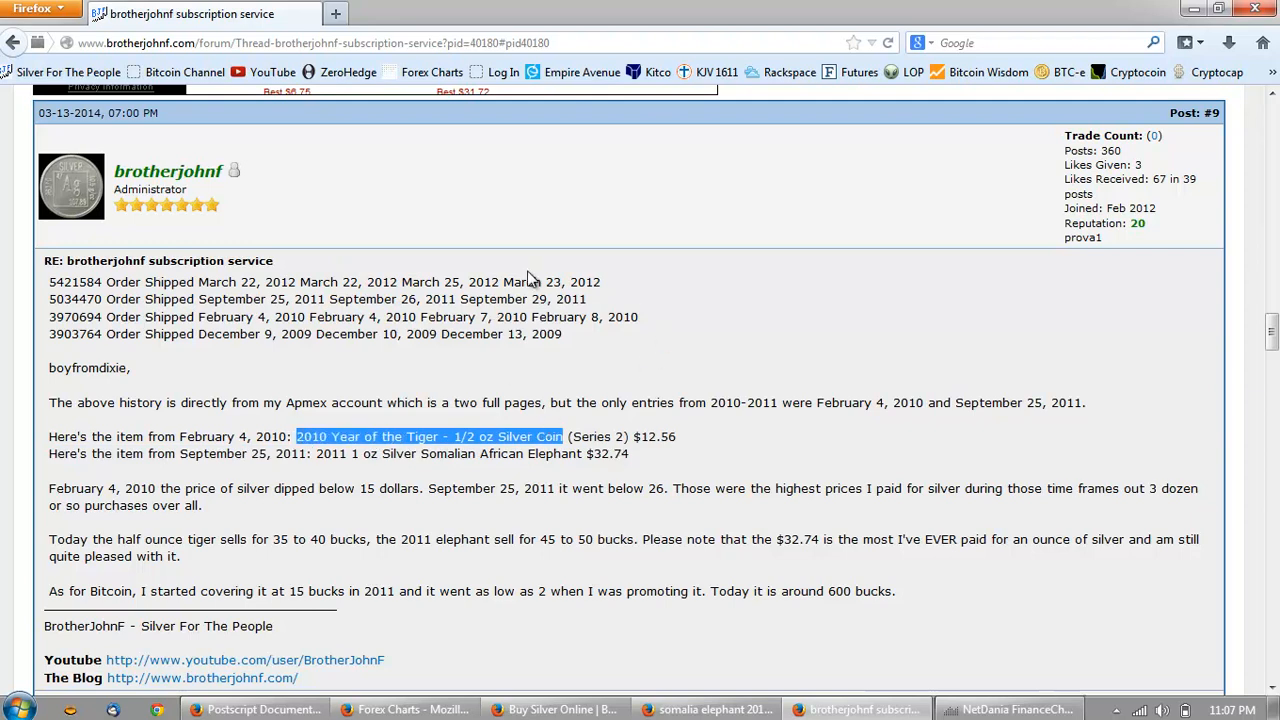
pyautogui.click(508, 404)
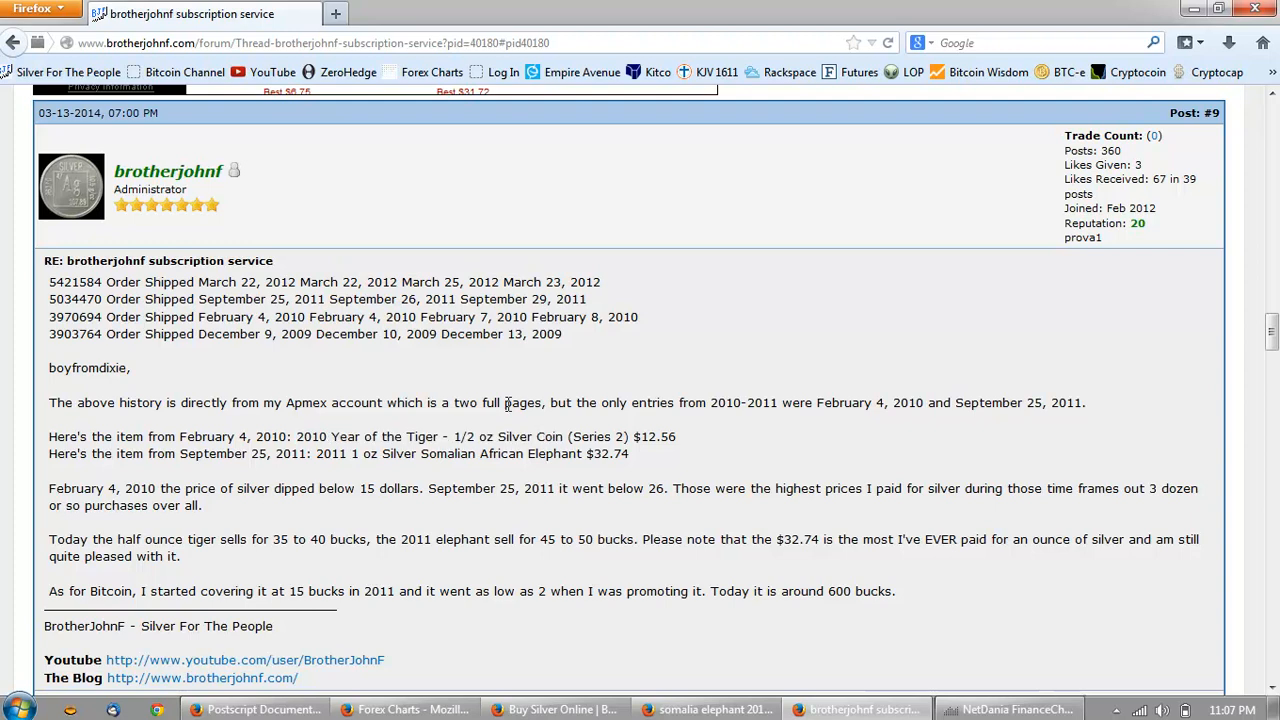
pyautogui.moveTo(476, 364)
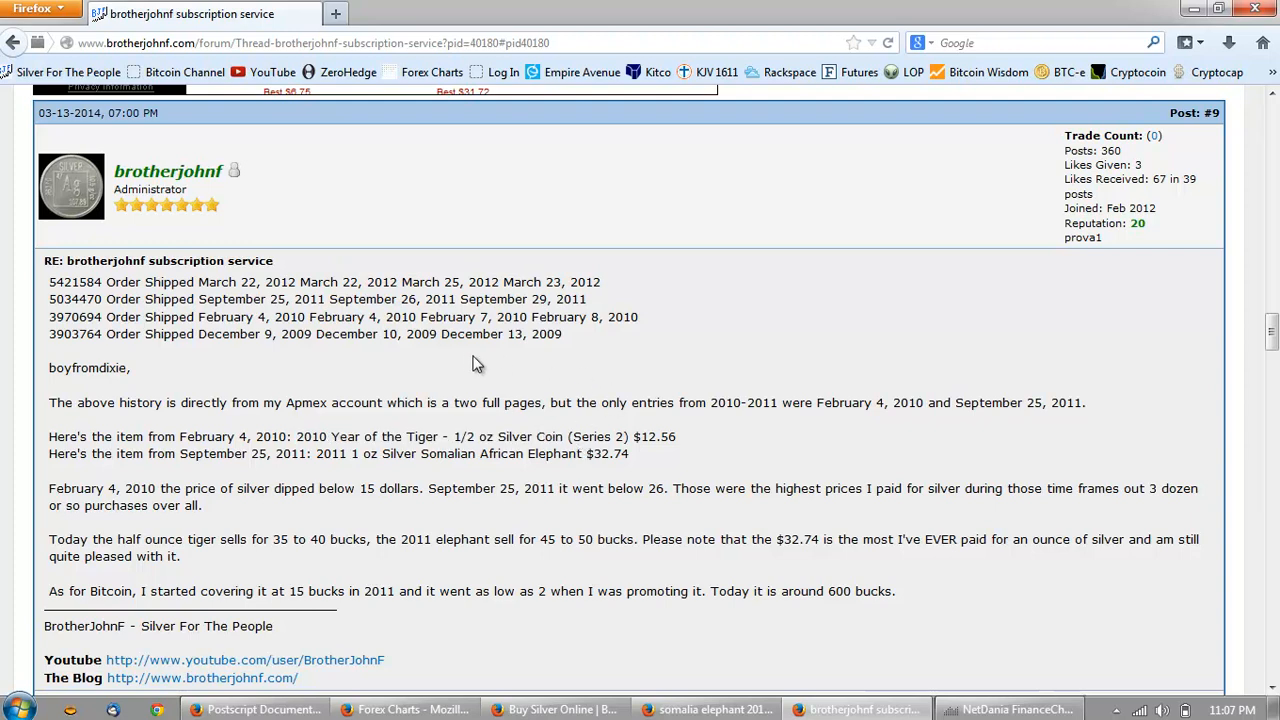
pyautogui.moveTo(476, 318)
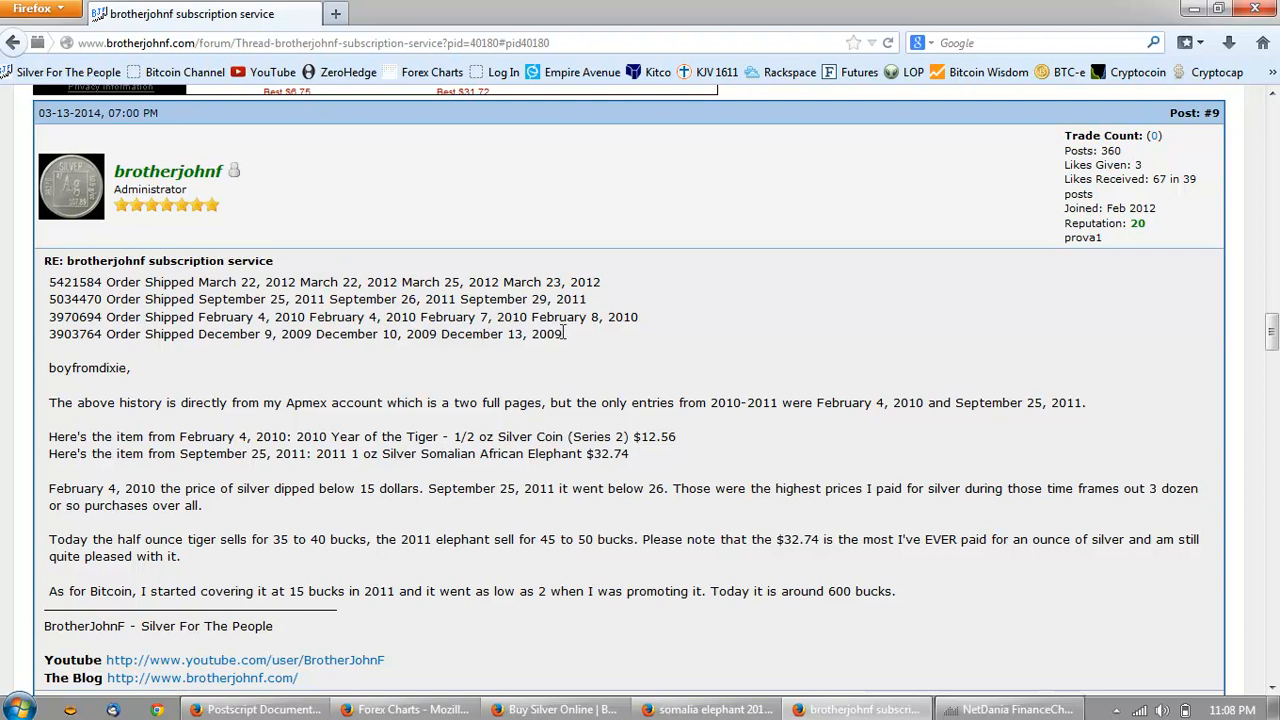
pyautogui.moveTo(592, 340)
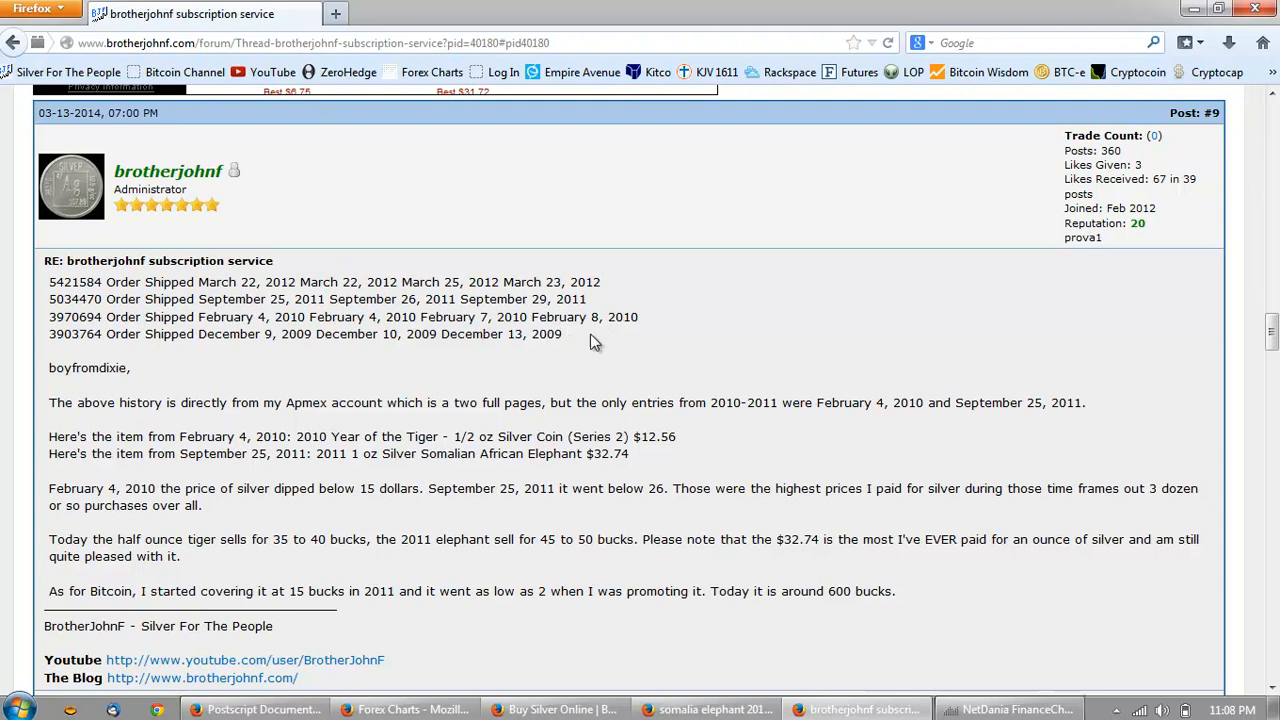
pyautogui.moveTo(592, 344)
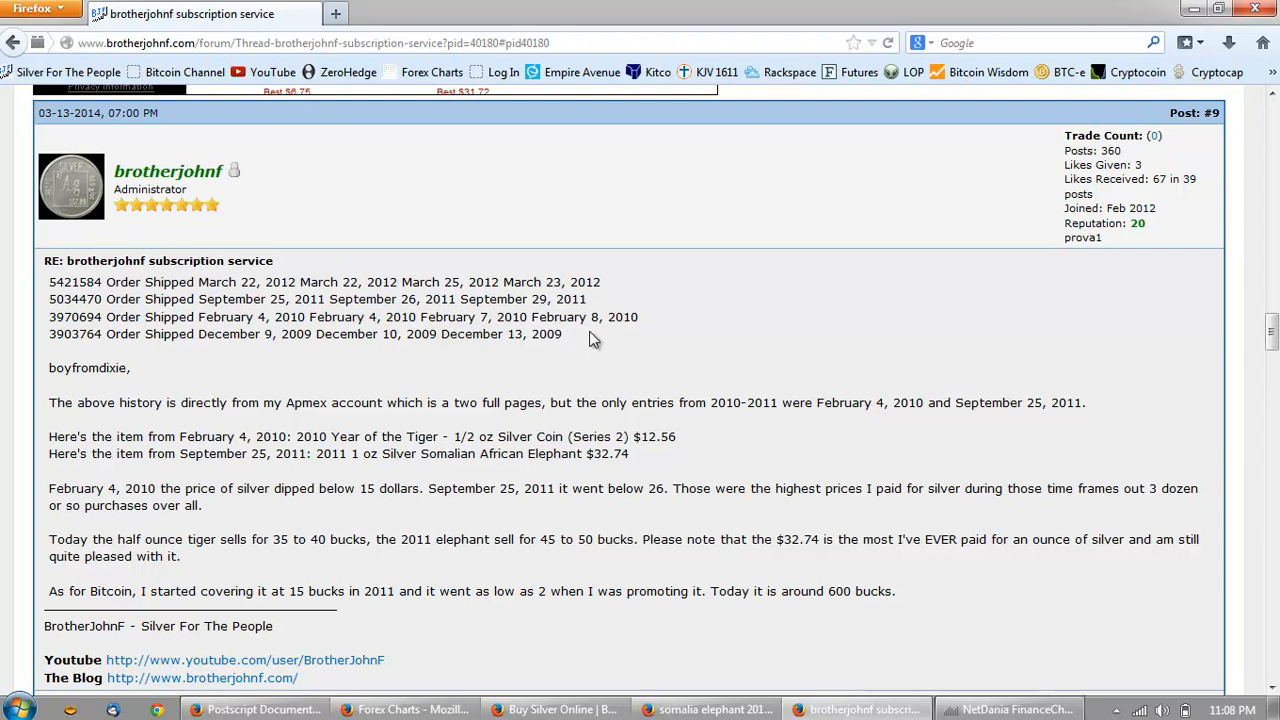
pyautogui.moveTo(596, 332)
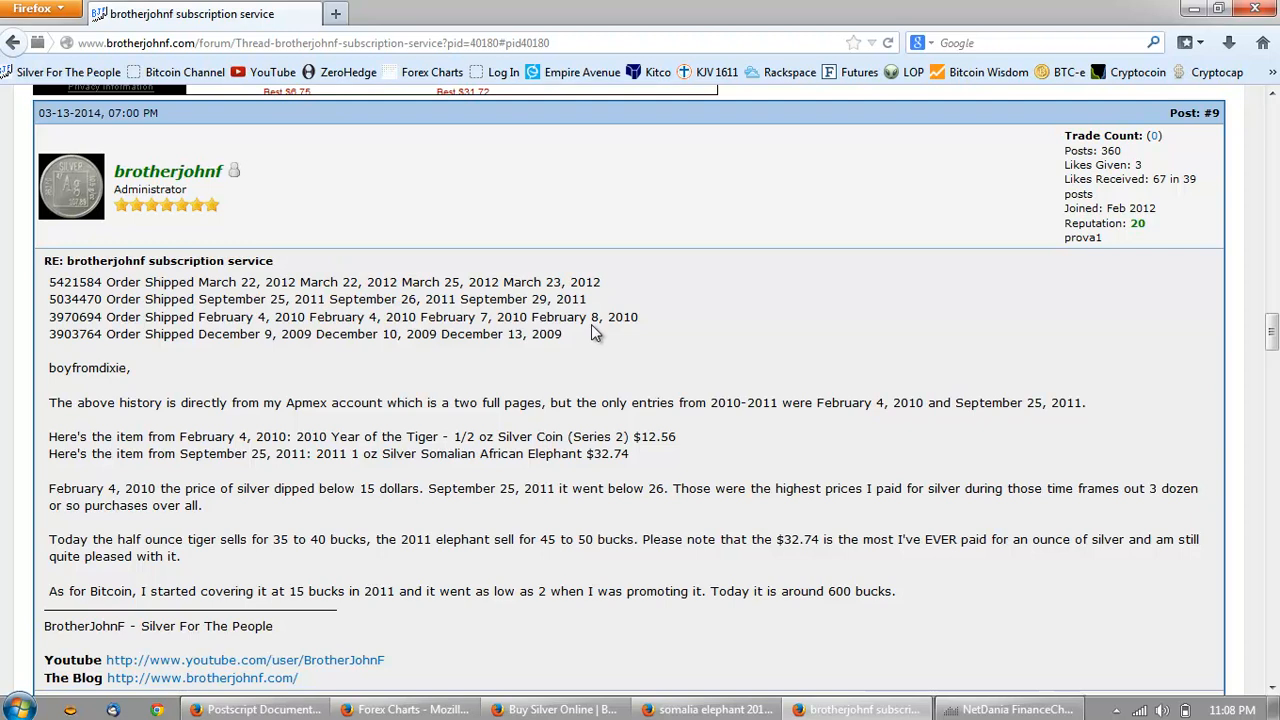
pyautogui.moveTo(610, 320)
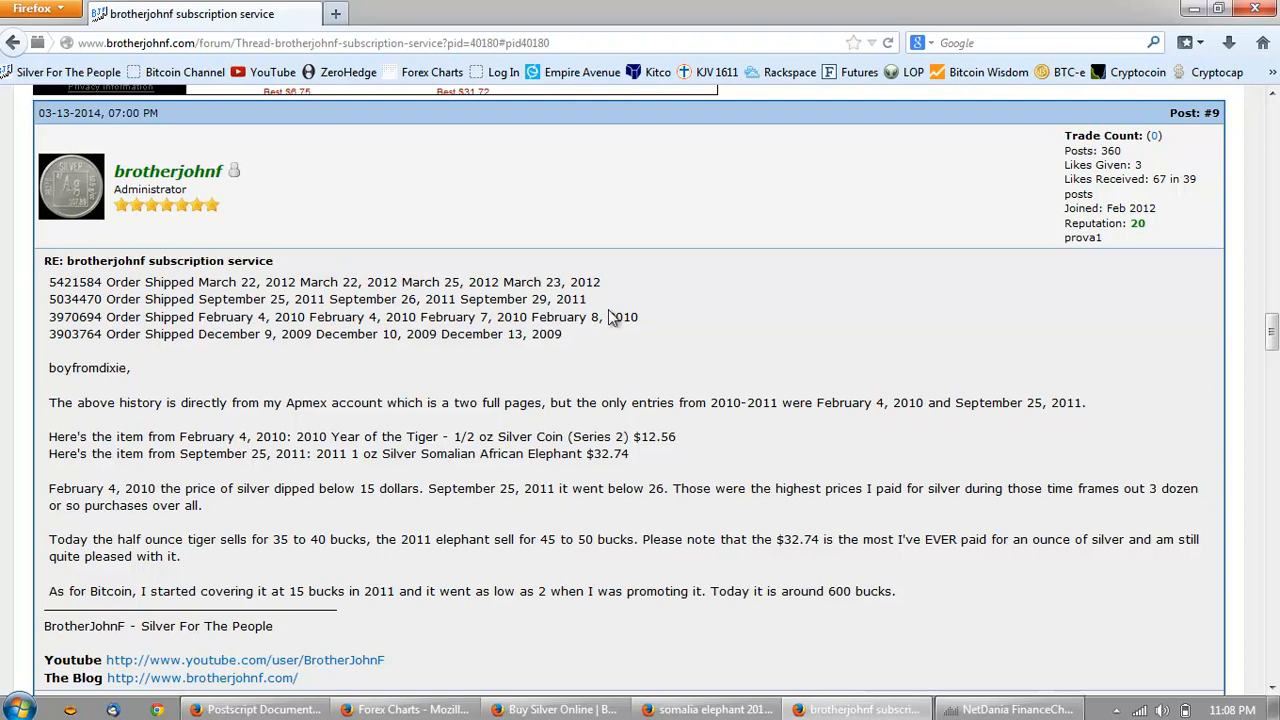
pyautogui.moveTo(590, 308)
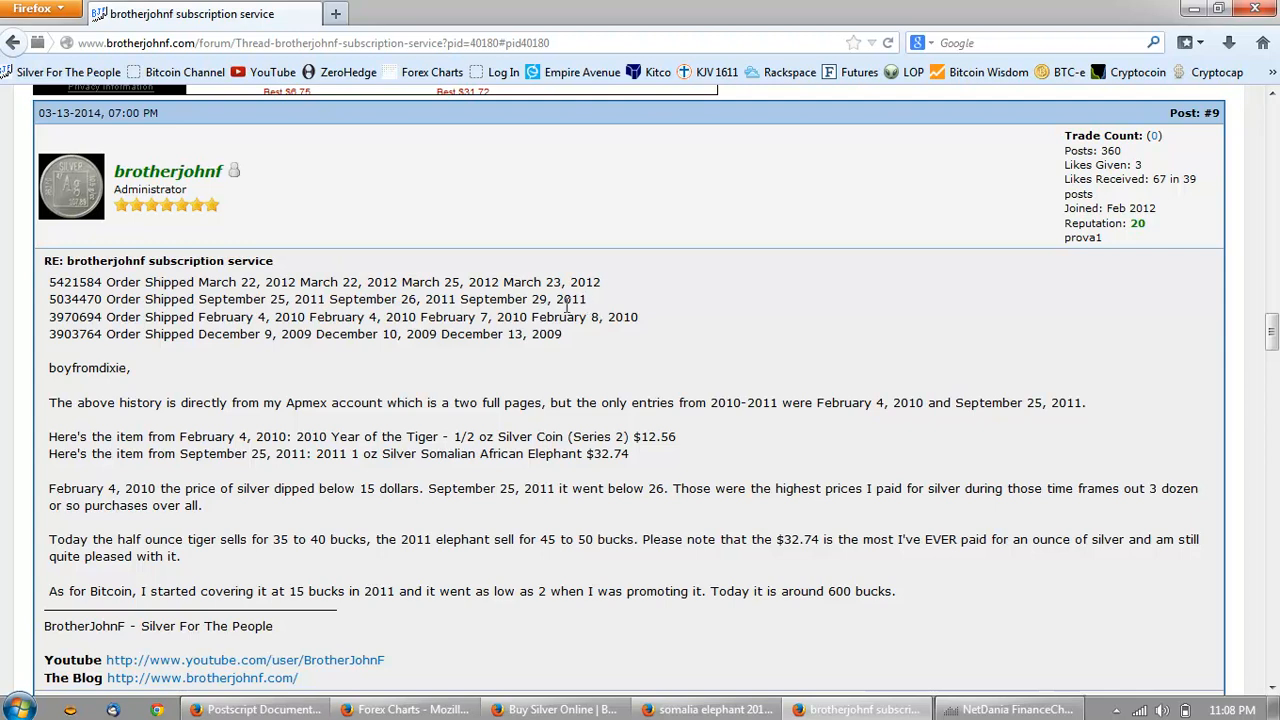
pyautogui.moveTo(602, 312)
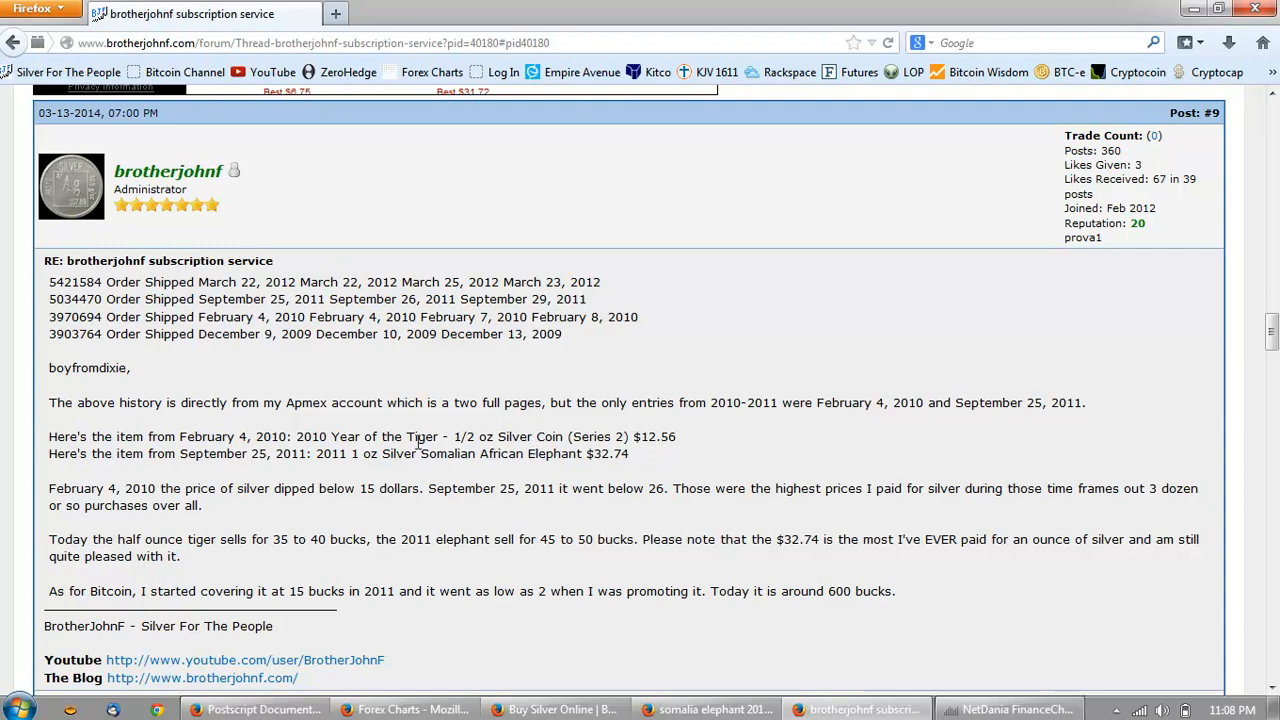
pyautogui.moveTo(656, 456)
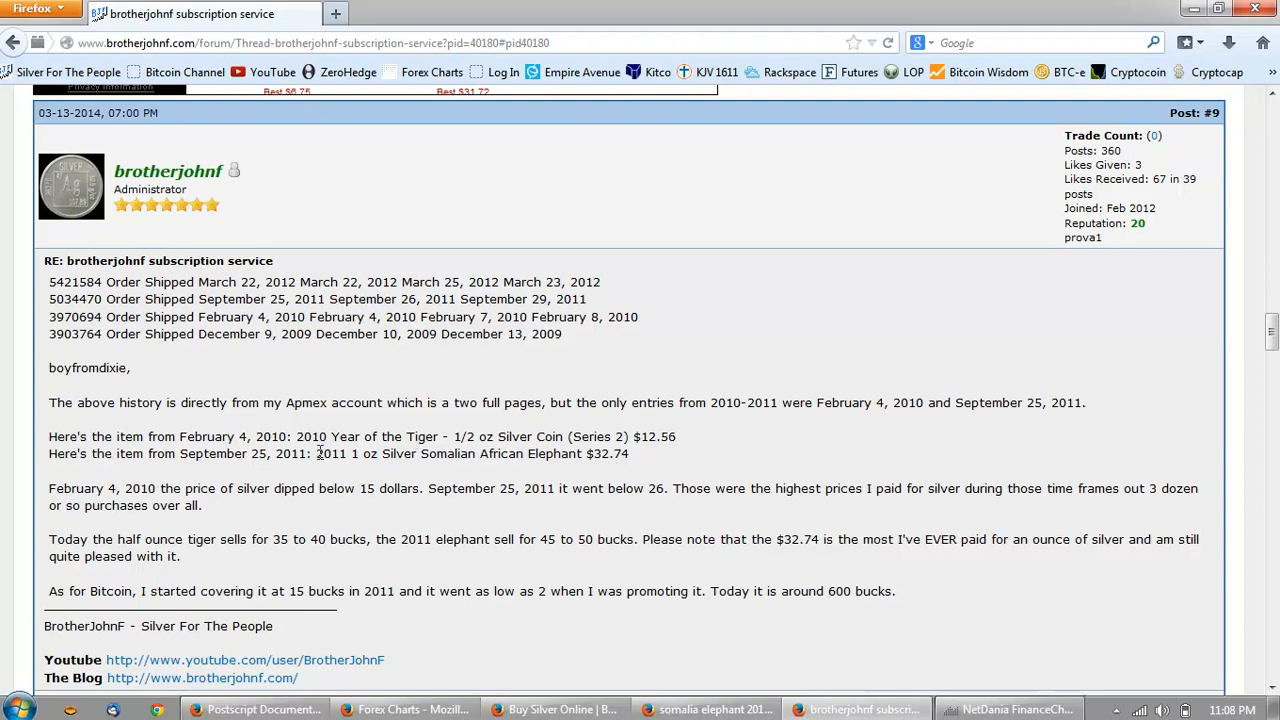
pyautogui.moveTo(316, 452); pyautogui.dragTo(628, 452)
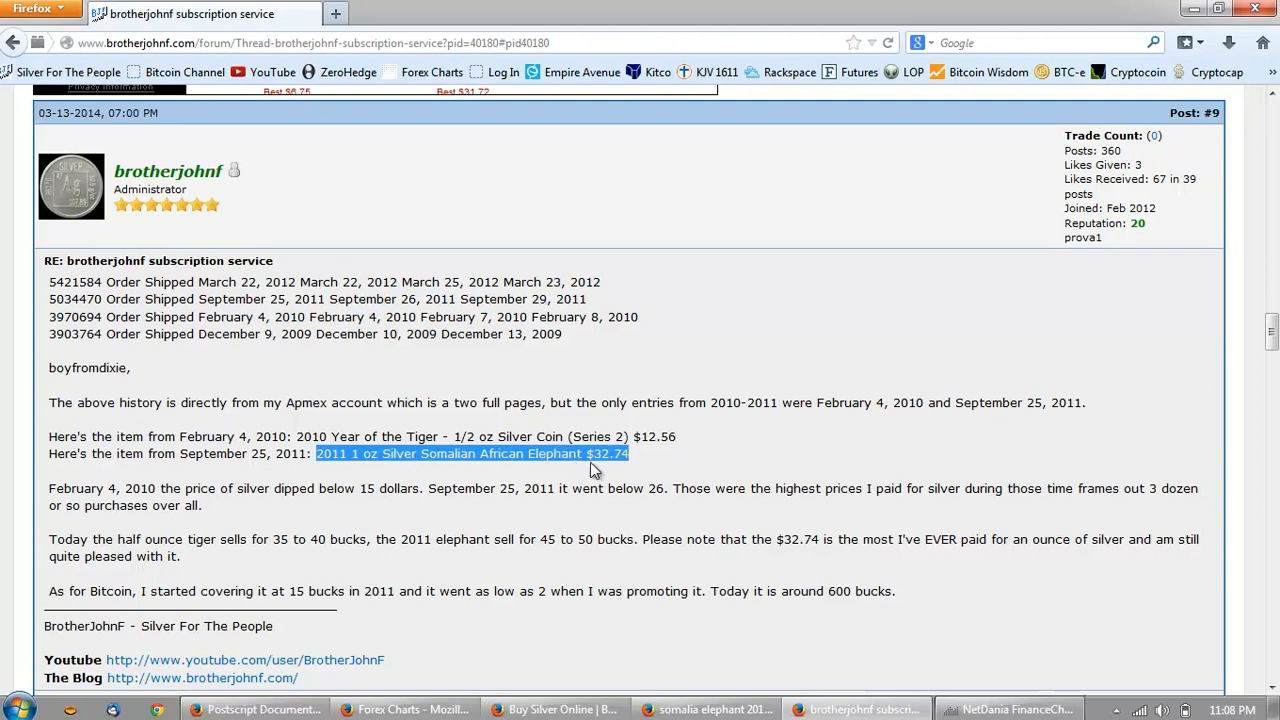
pyautogui.moveTo(678, 476)
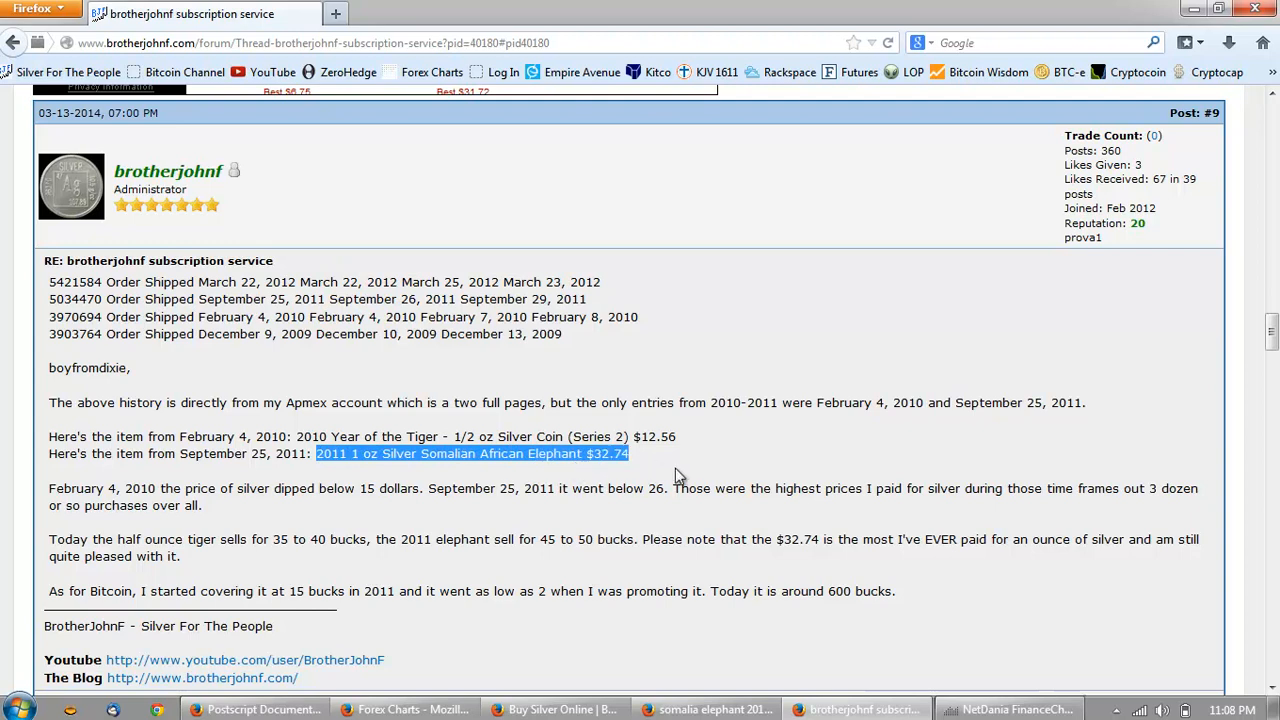
pyautogui.click(620, 452)
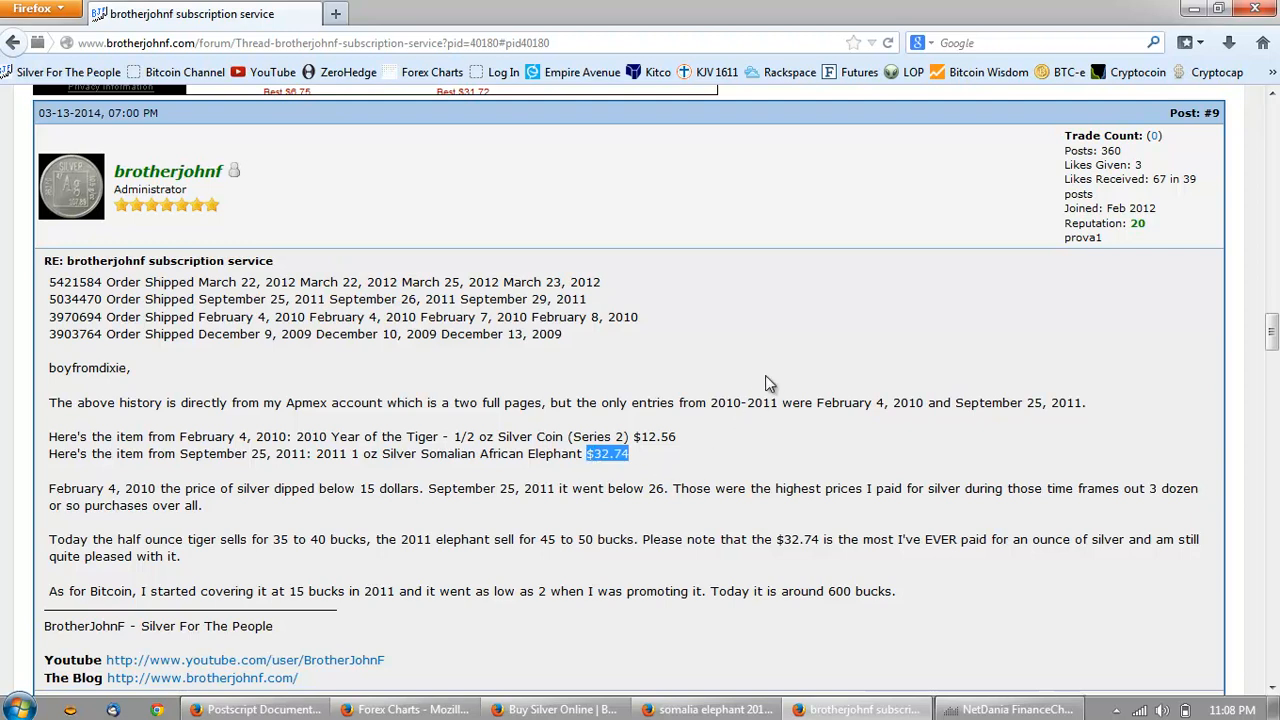
pyautogui.moveTo(760, 388)
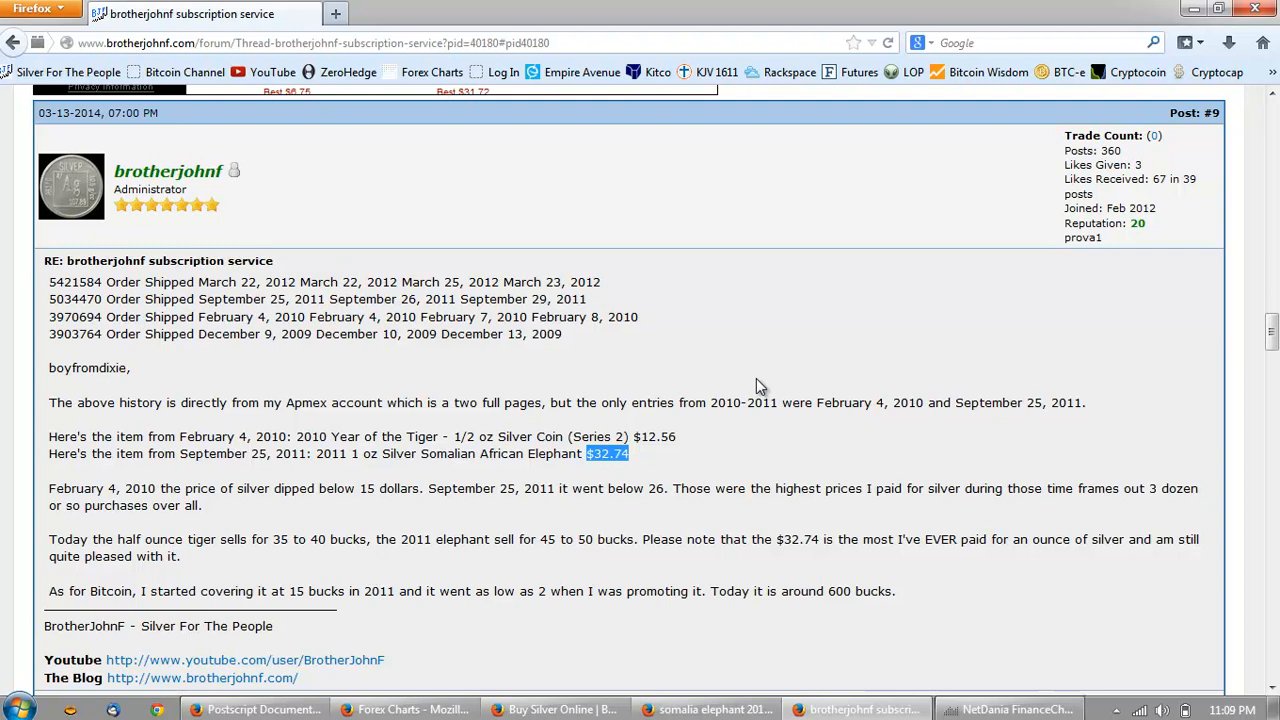
pyautogui.moveTo(738, 376)
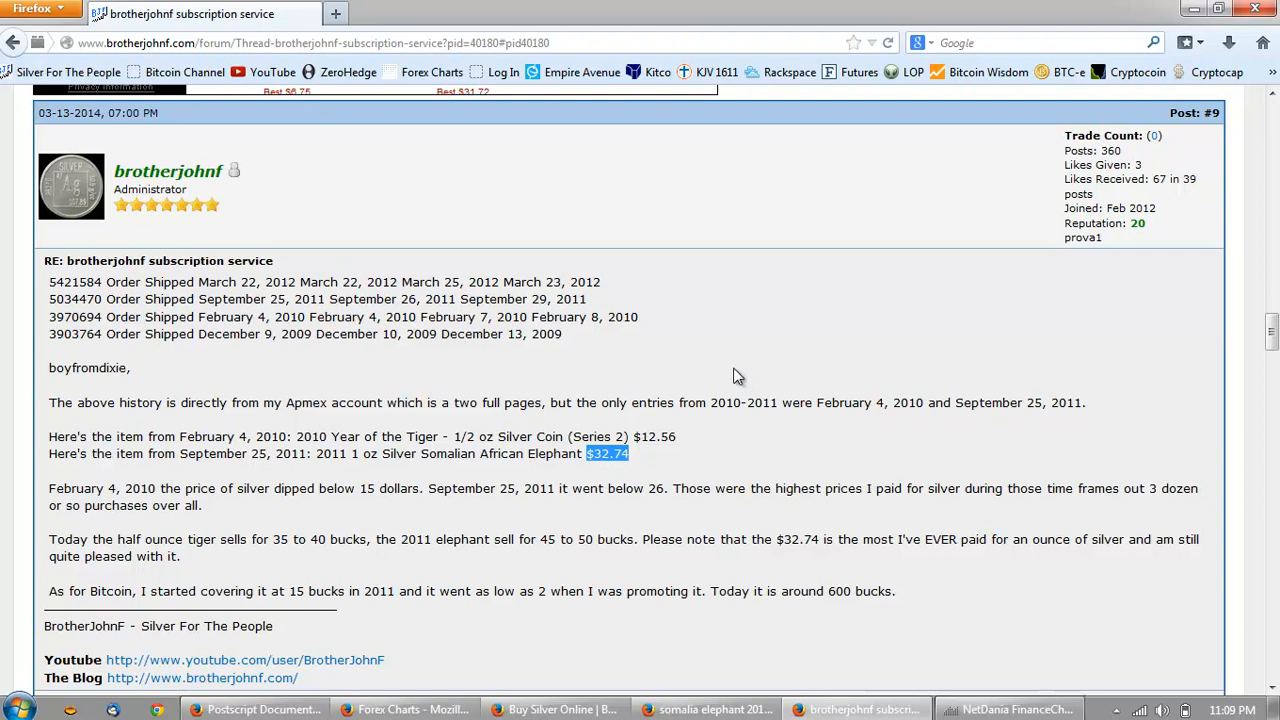
pyautogui.moveTo(690, 368)
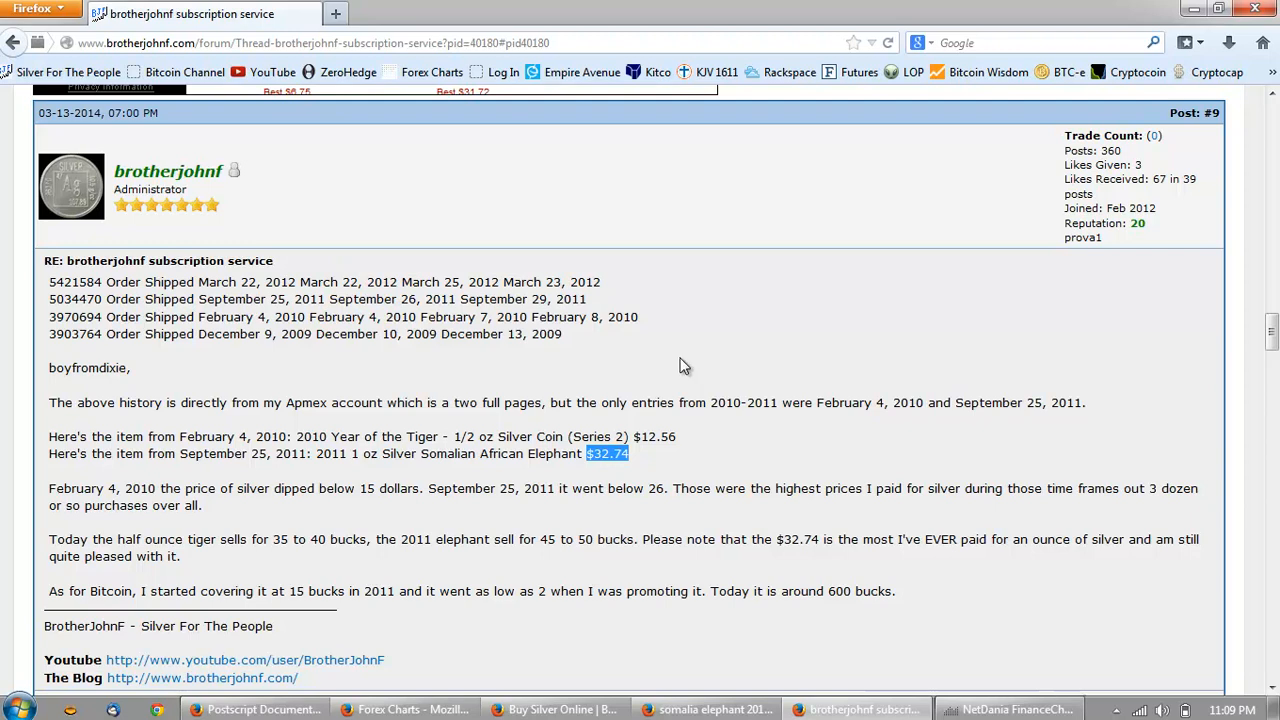
# Review the 78 eBay completed listings for 'somalia elephant 2011' selling around $31–$41
pyautogui.click(696, 708)
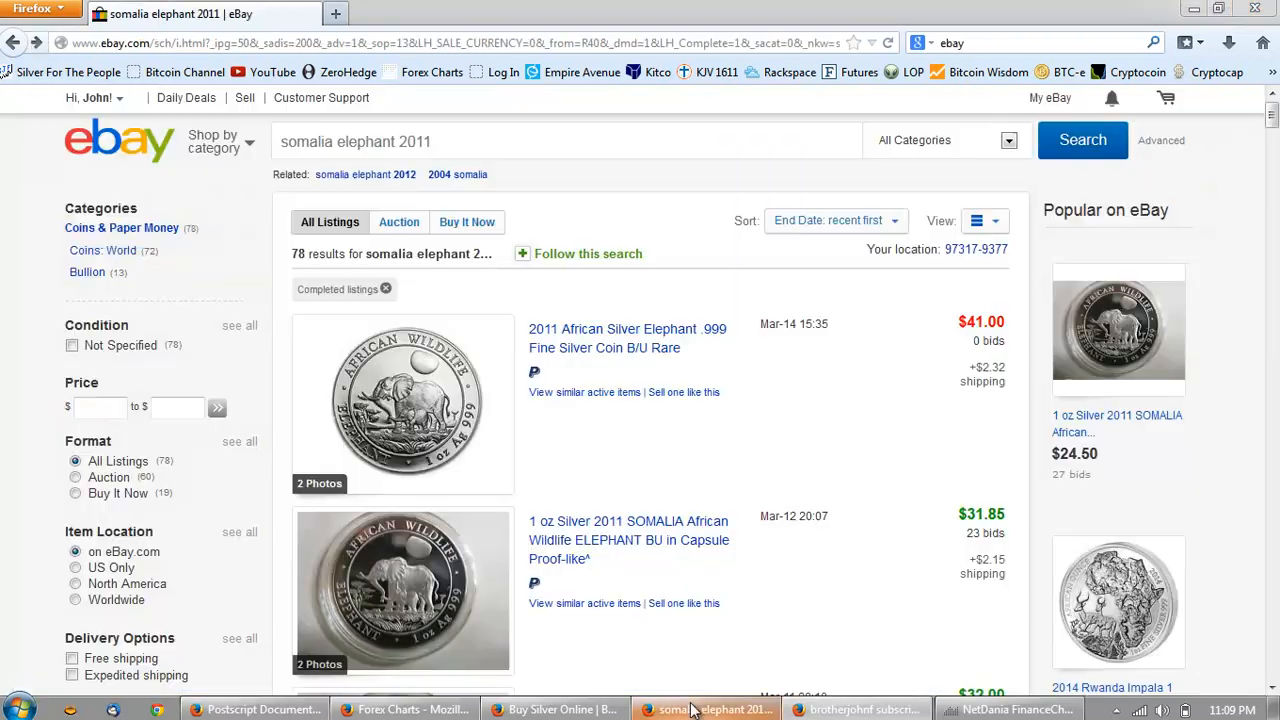
pyautogui.moveTo(770, 448)
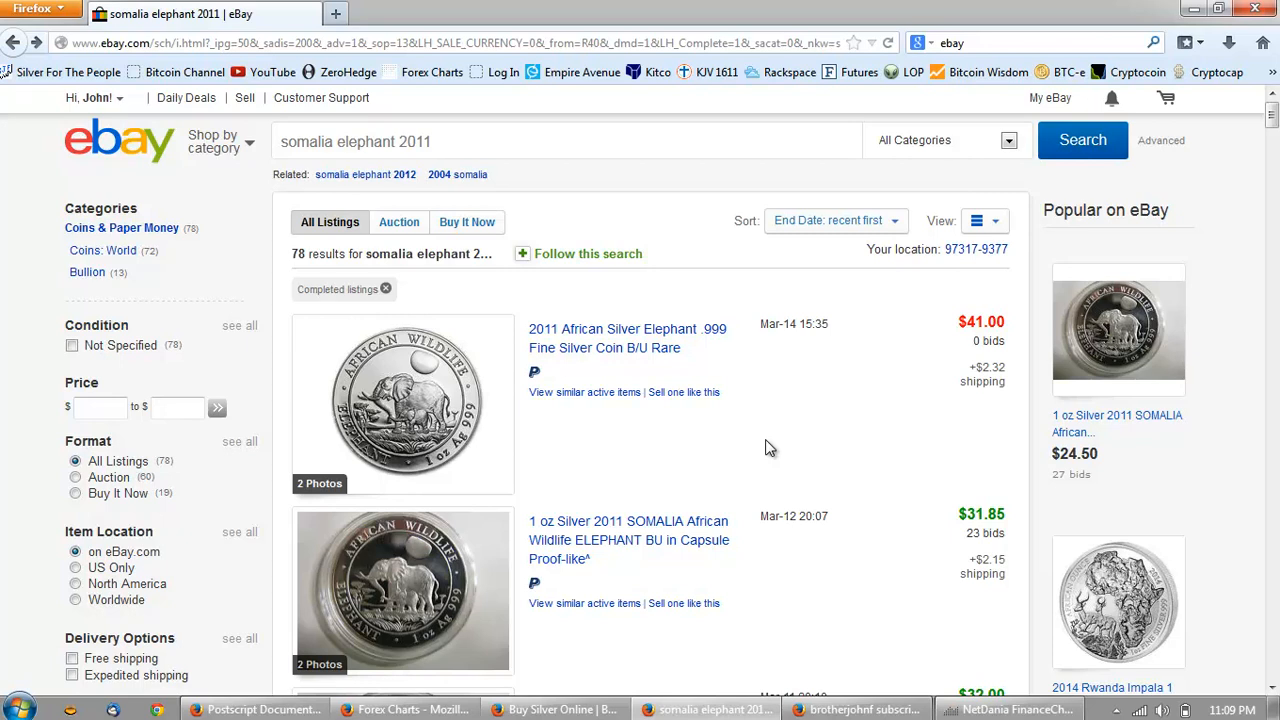
pyautogui.scroll(-3)
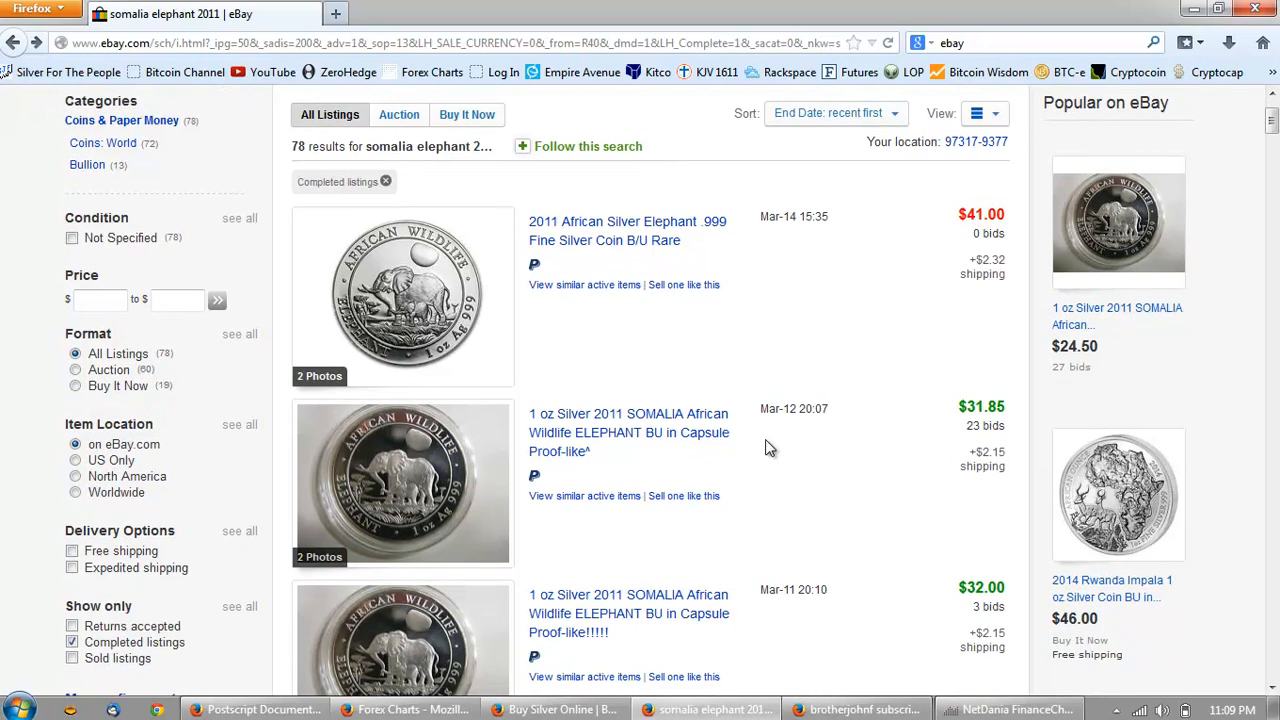
pyautogui.scroll(-3)
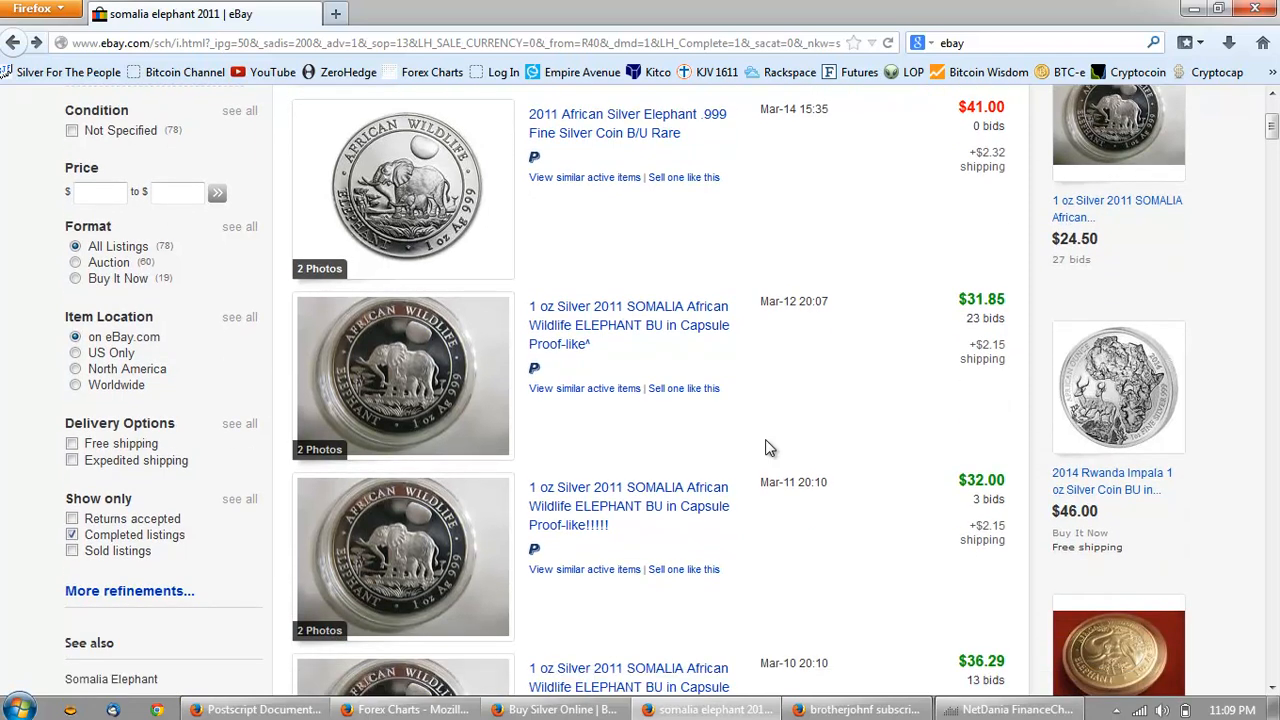
pyautogui.moveTo(1024, 280)
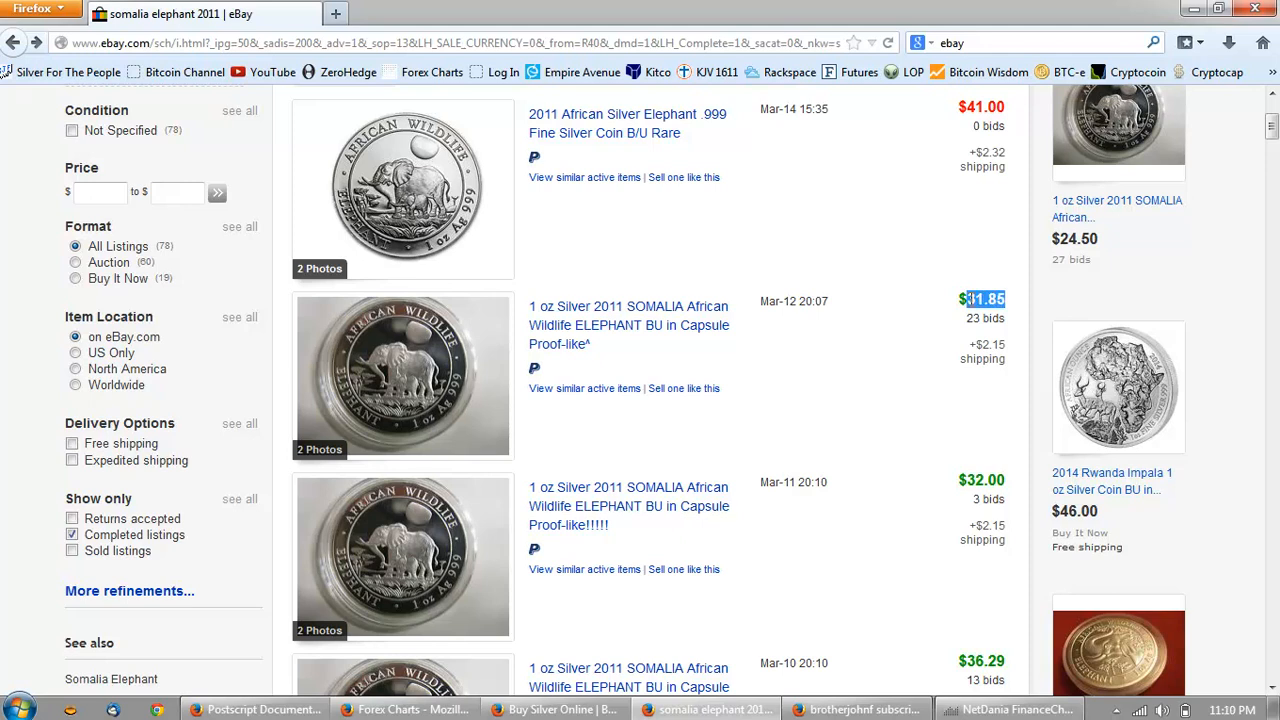
pyautogui.moveTo(730, 308)
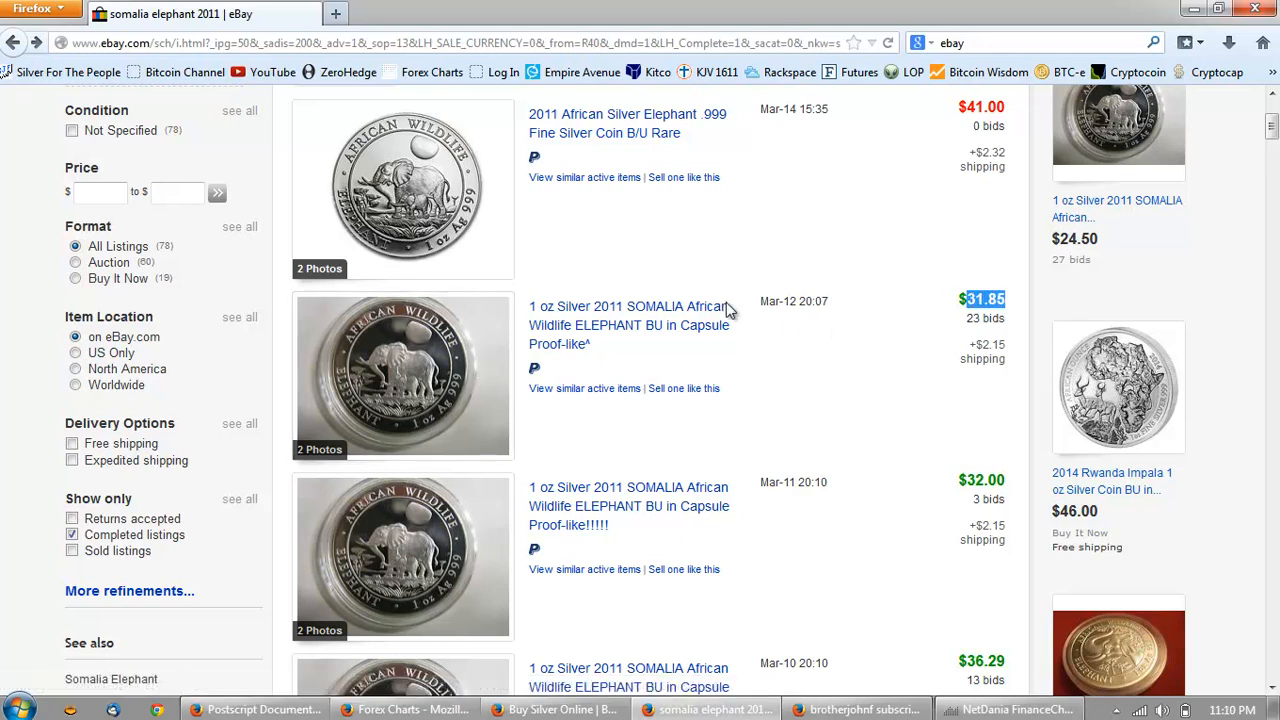
pyautogui.click(596, 112)
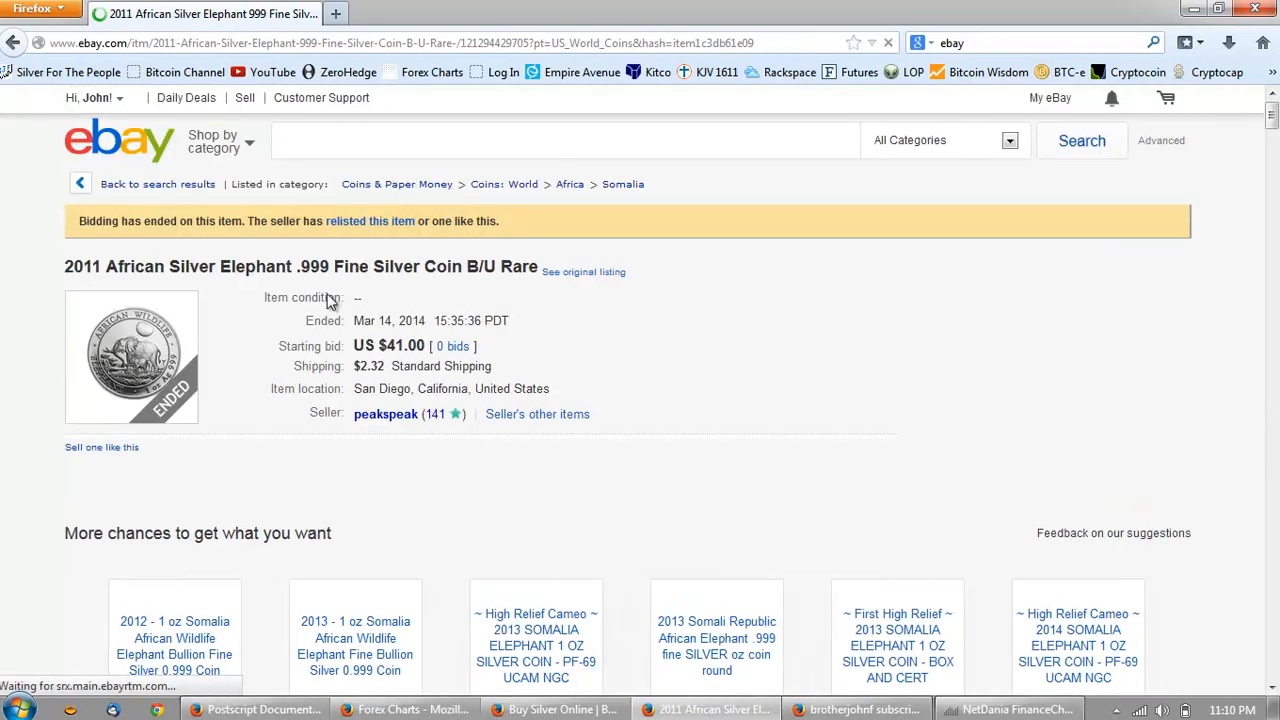
pyautogui.scroll(-3)
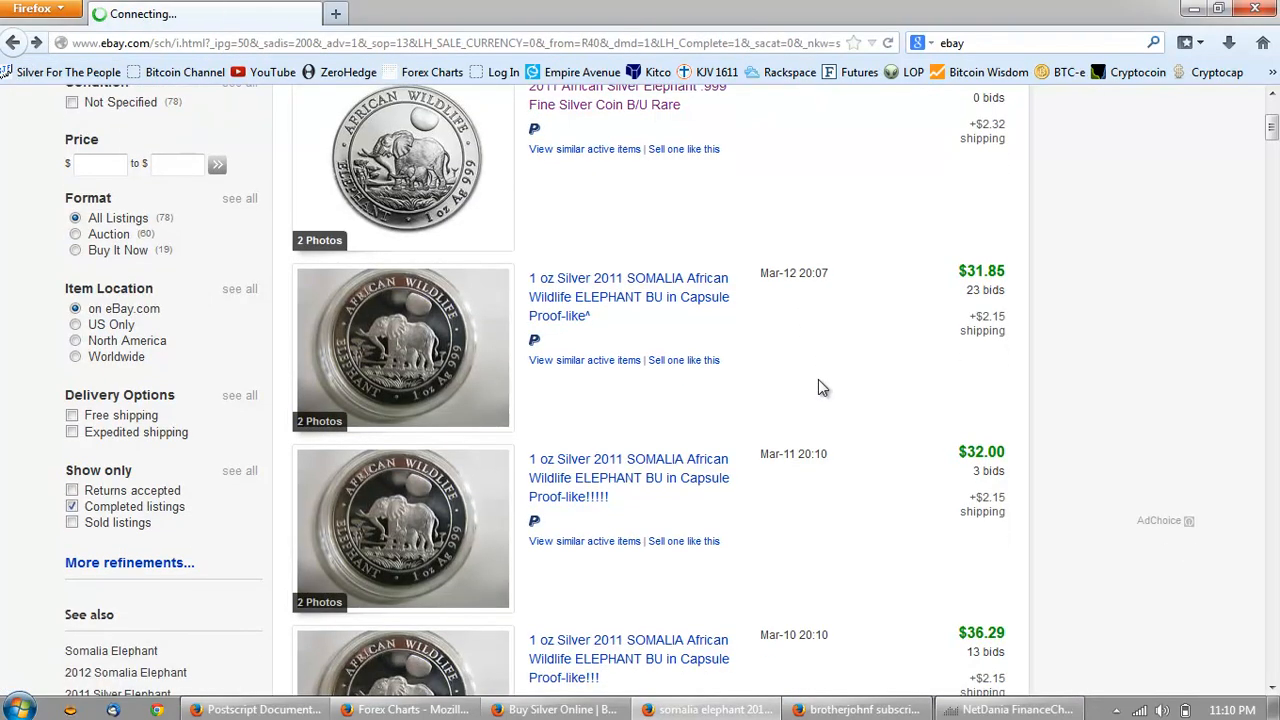
pyautogui.scroll(-3)
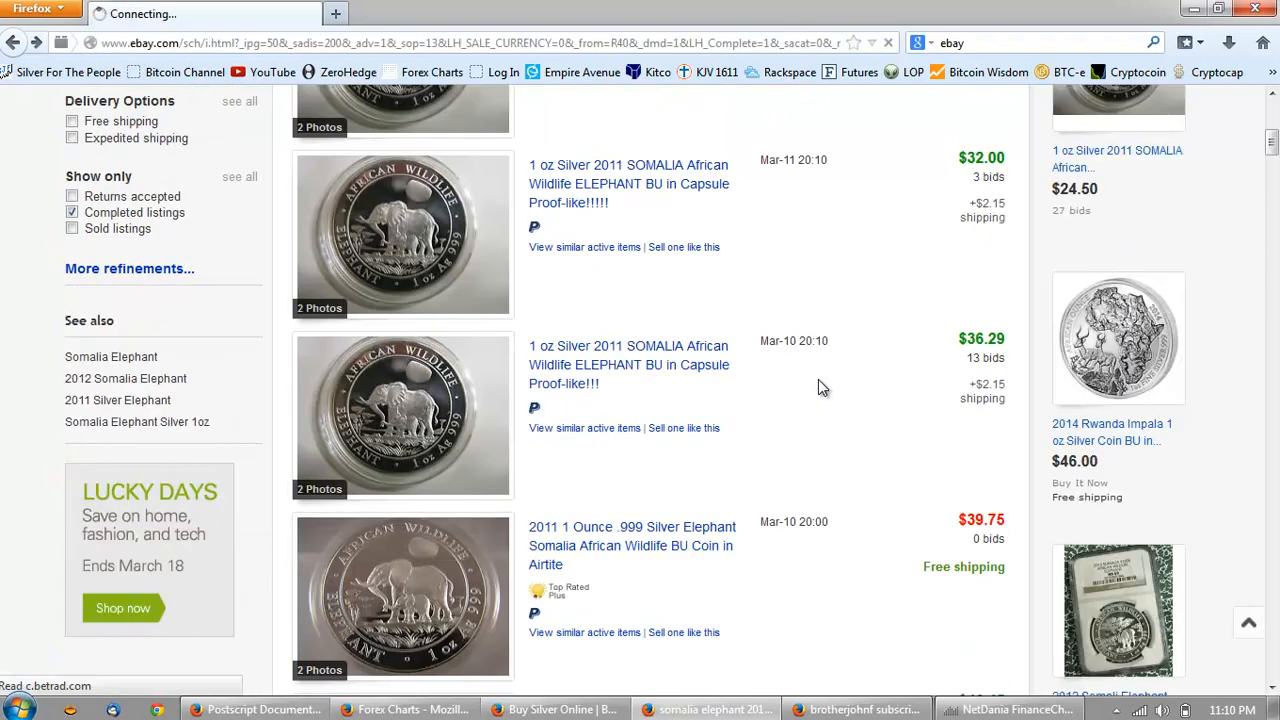
pyautogui.scroll(-3)
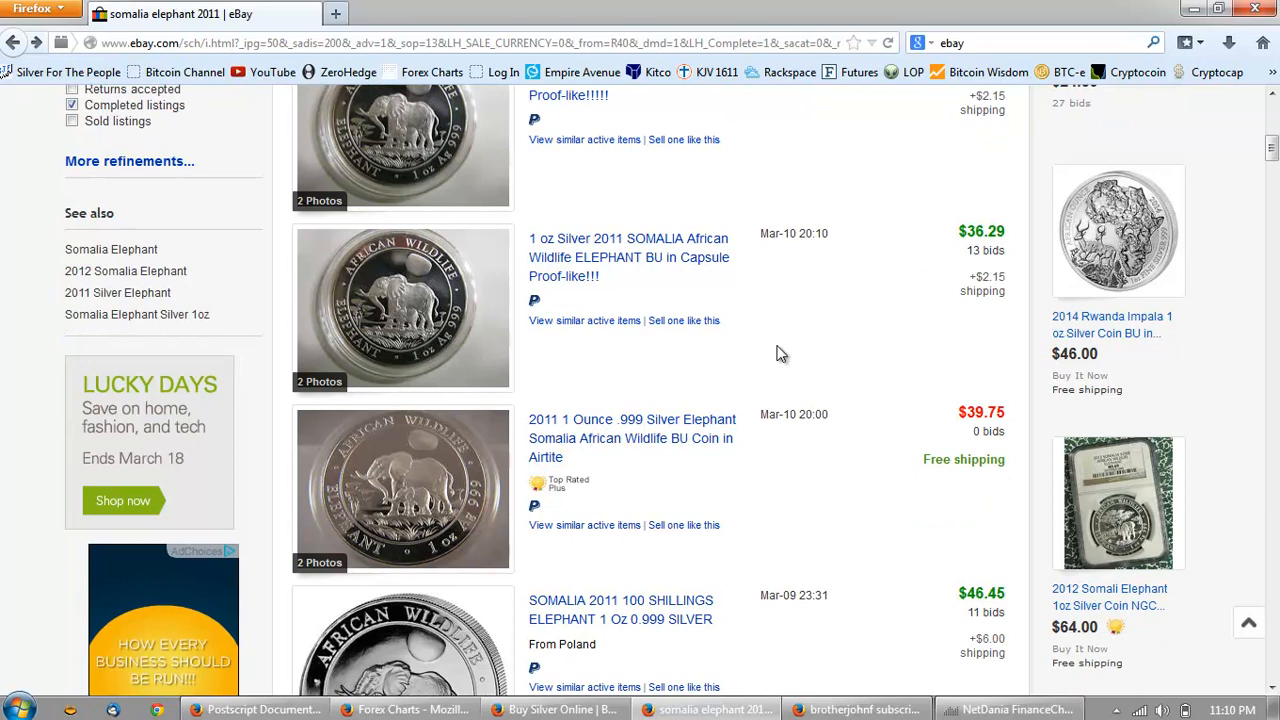
pyautogui.moveTo(894, 276)
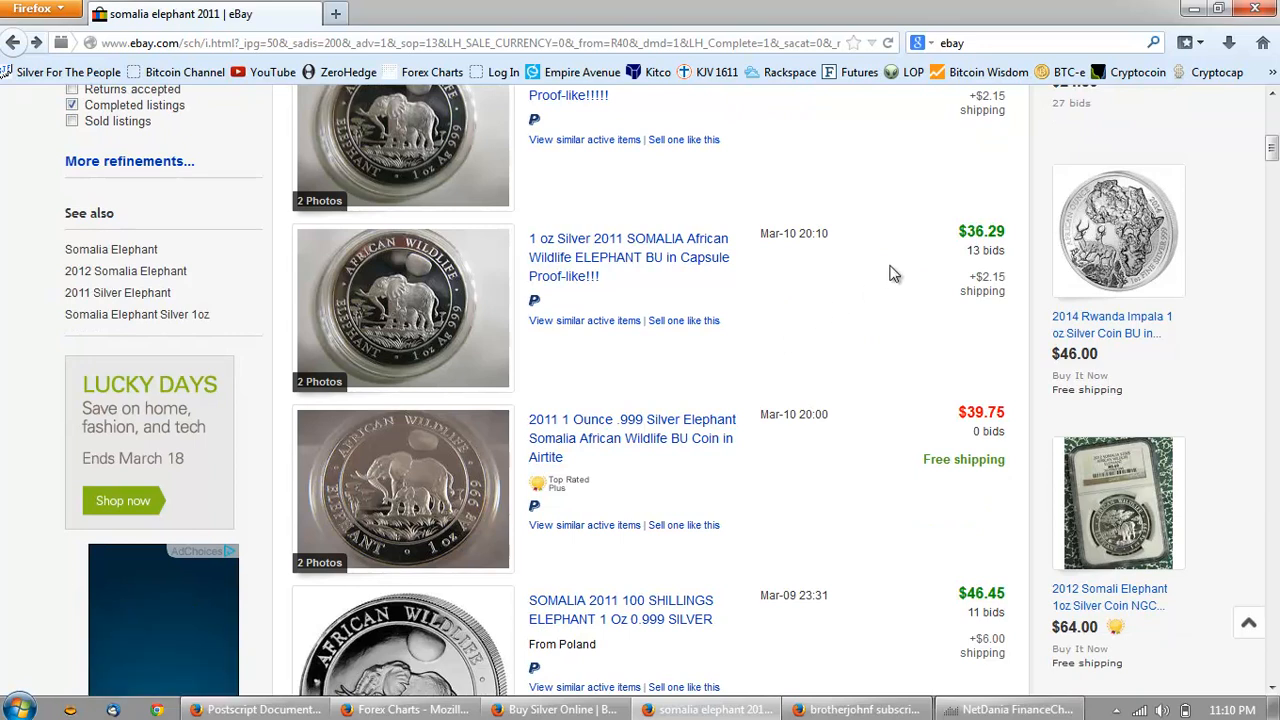
pyautogui.scroll(3)
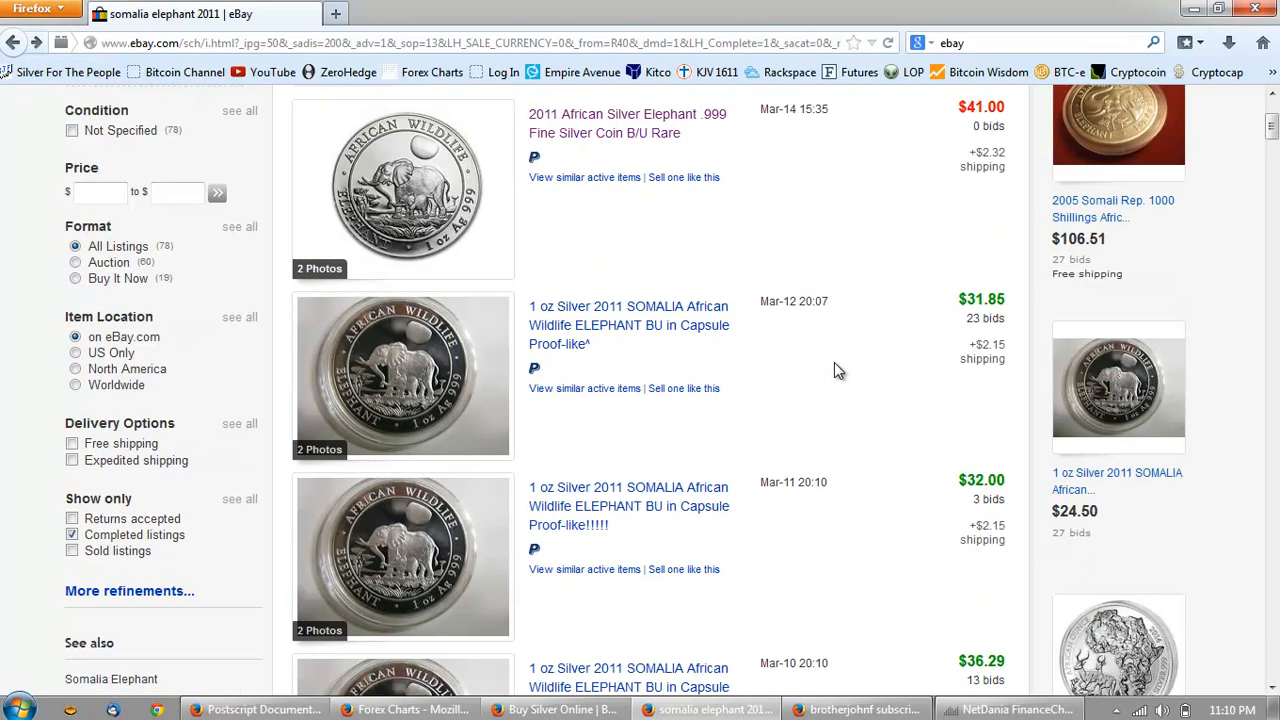
pyautogui.moveTo(832, 522)
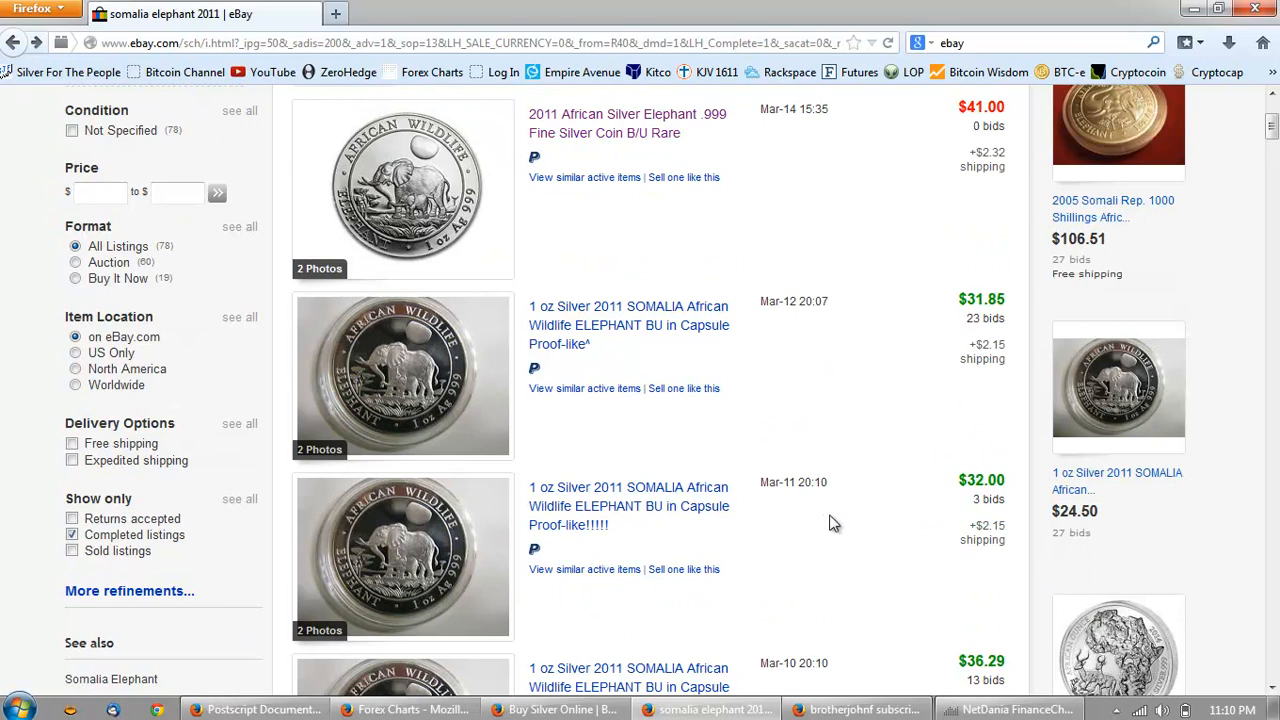
pyautogui.moveTo(796, 592)
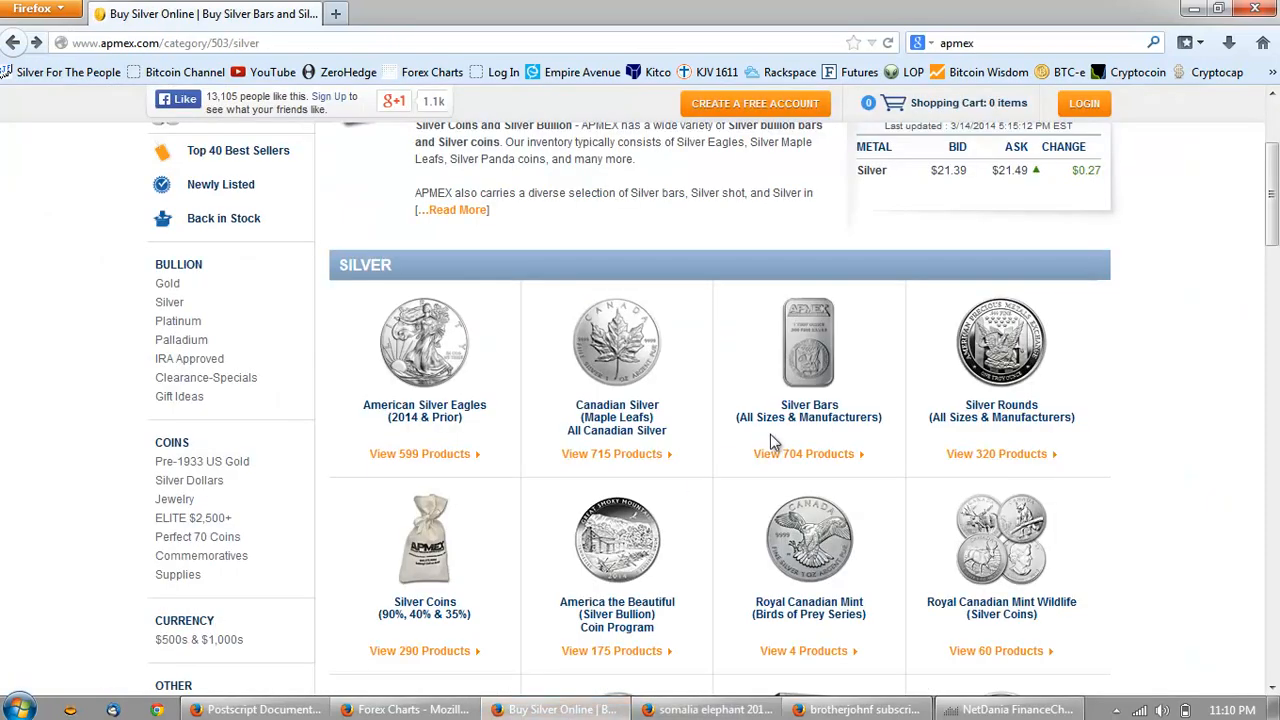
pyautogui.moveTo(1044, 642)
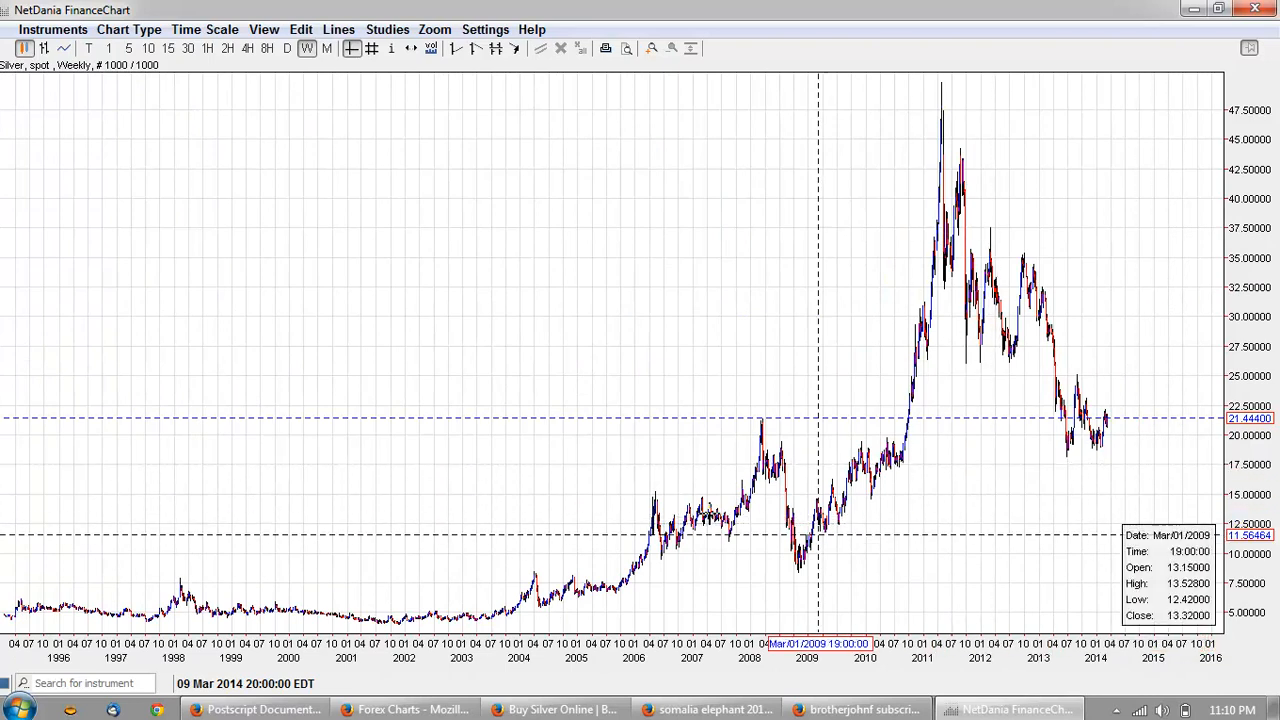
pyautogui.click(700, 708)
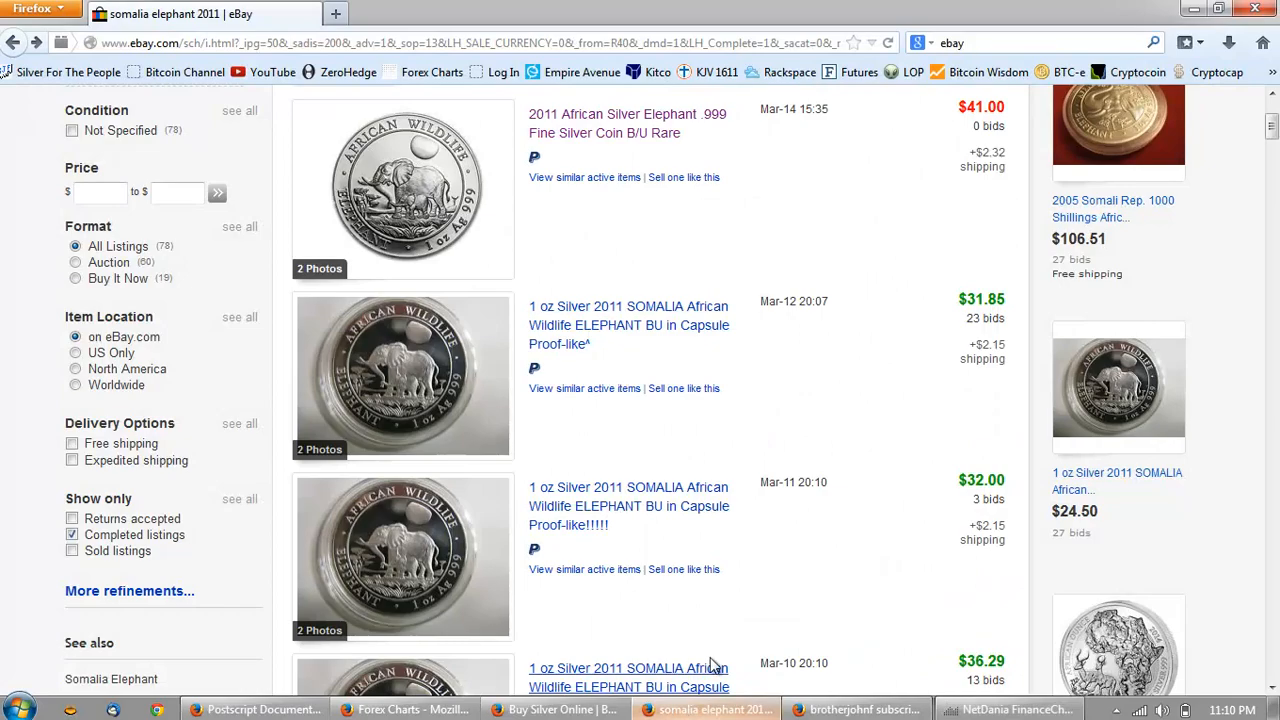
pyautogui.click(552, 704)
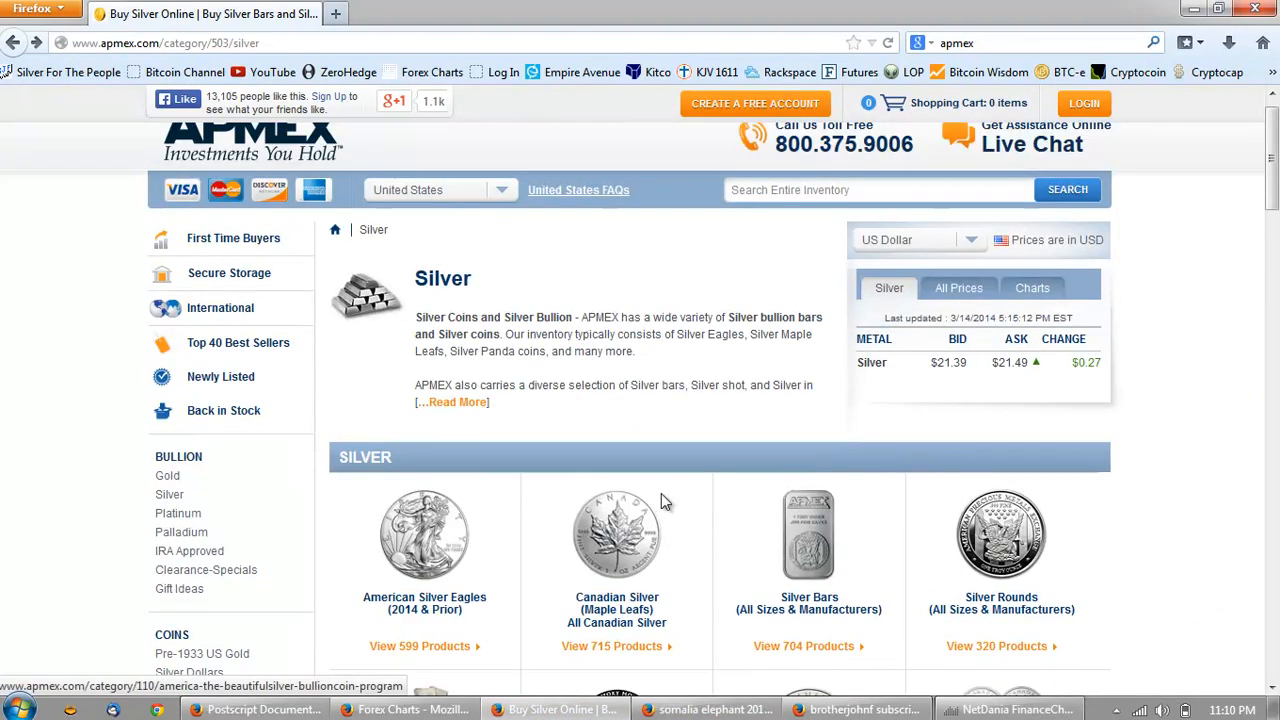
# Choose Canadian Silver (Maple Leafs) All Canadian Silver from the Silver category grid
pyautogui.scroll(-3)
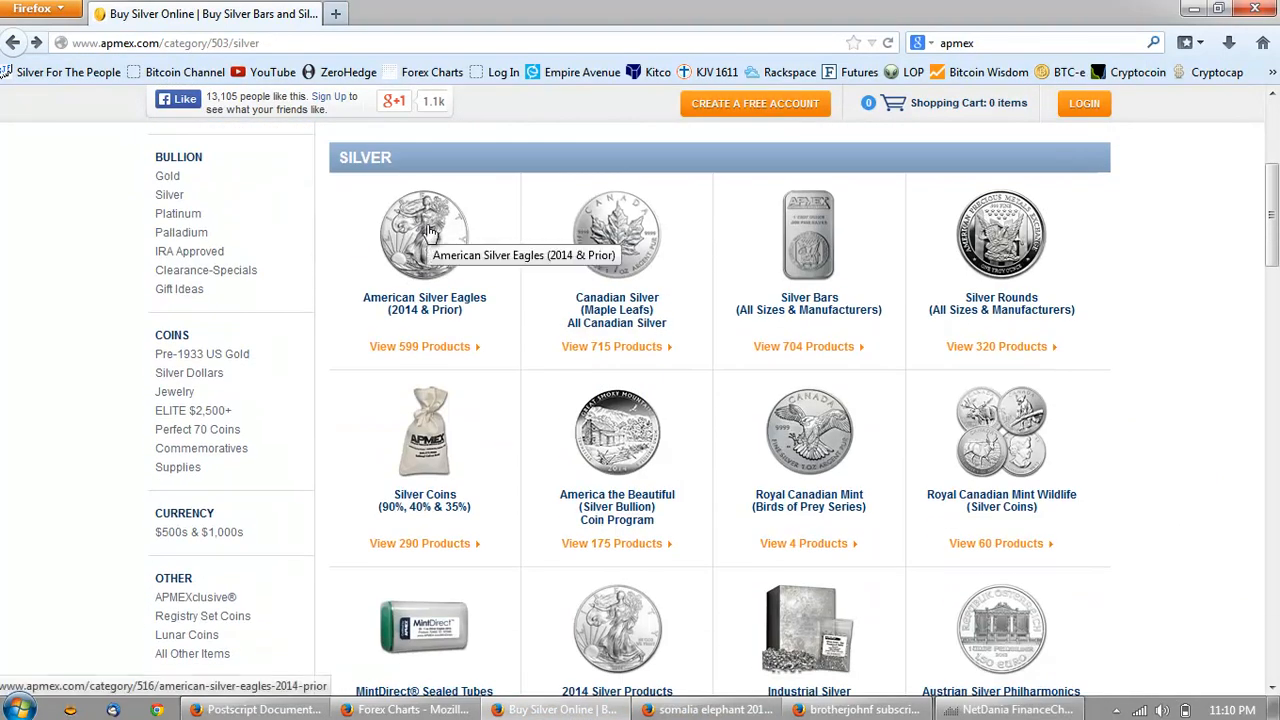
pyautogui.moveTo(1256, 272)
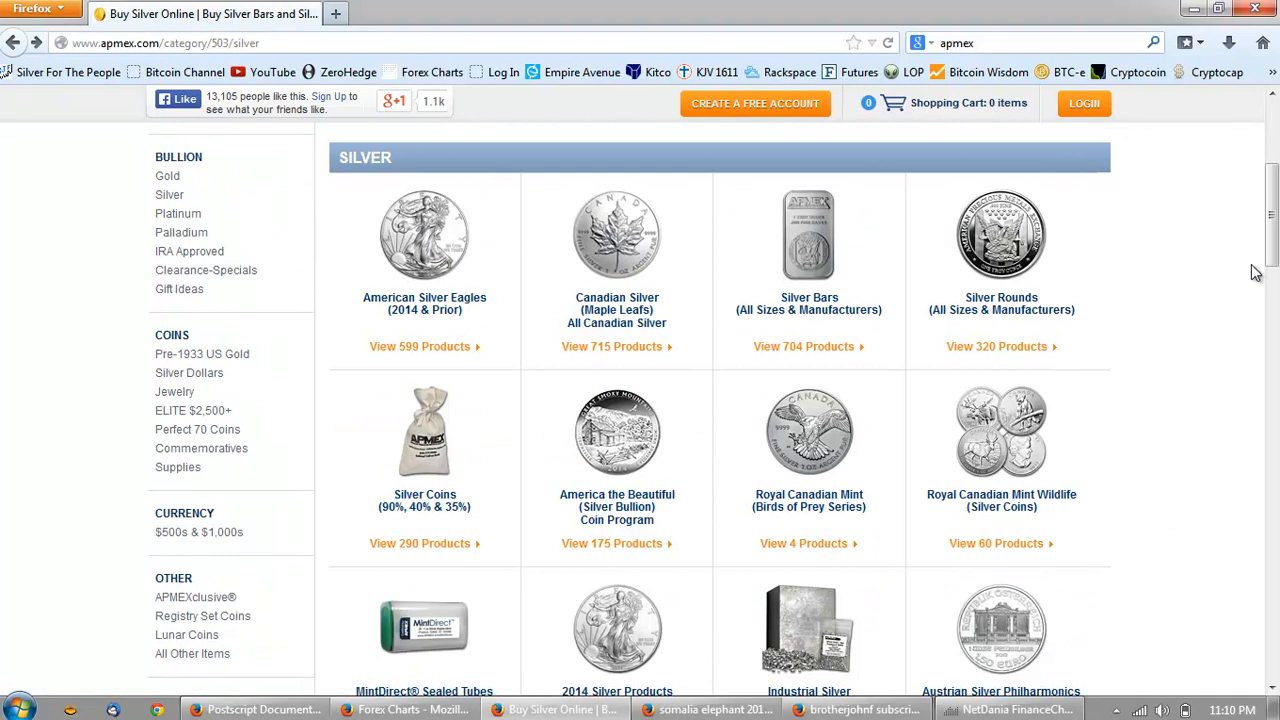
pyautogui.moveTo(1238, 356)
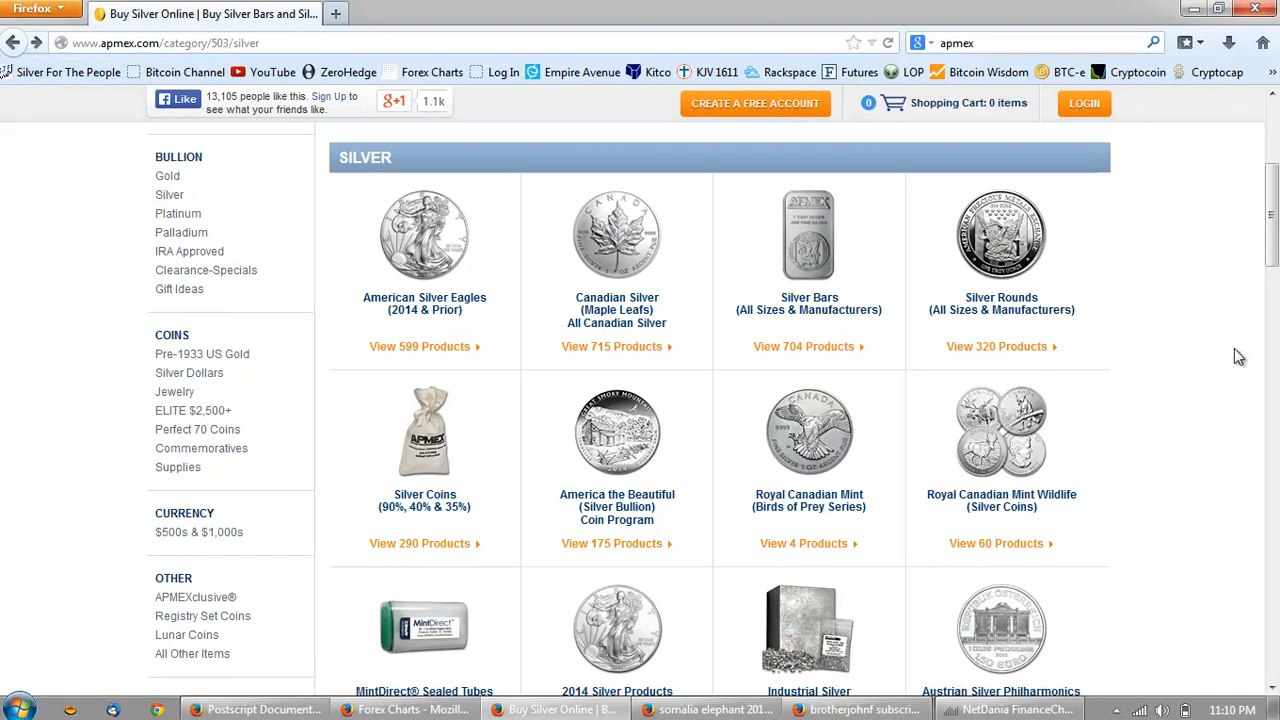
pyautogui.moveTo(1182, 336)
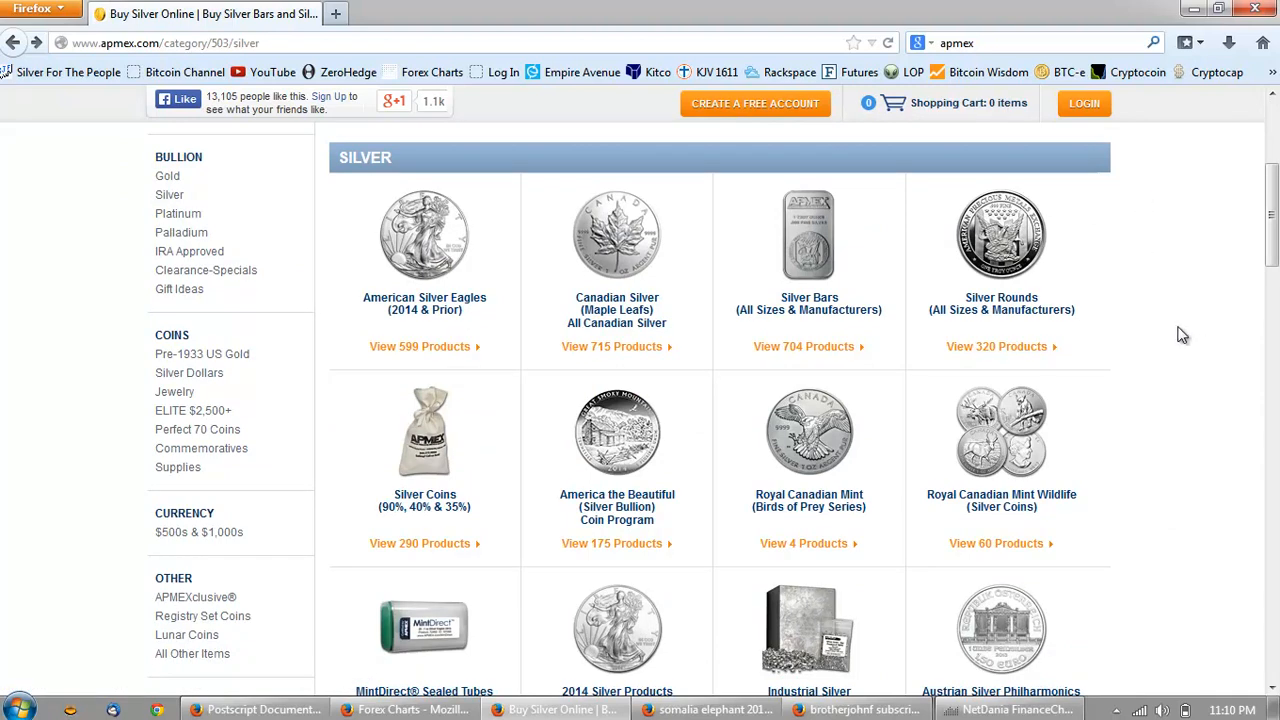
pyautogui.scroll(-3)
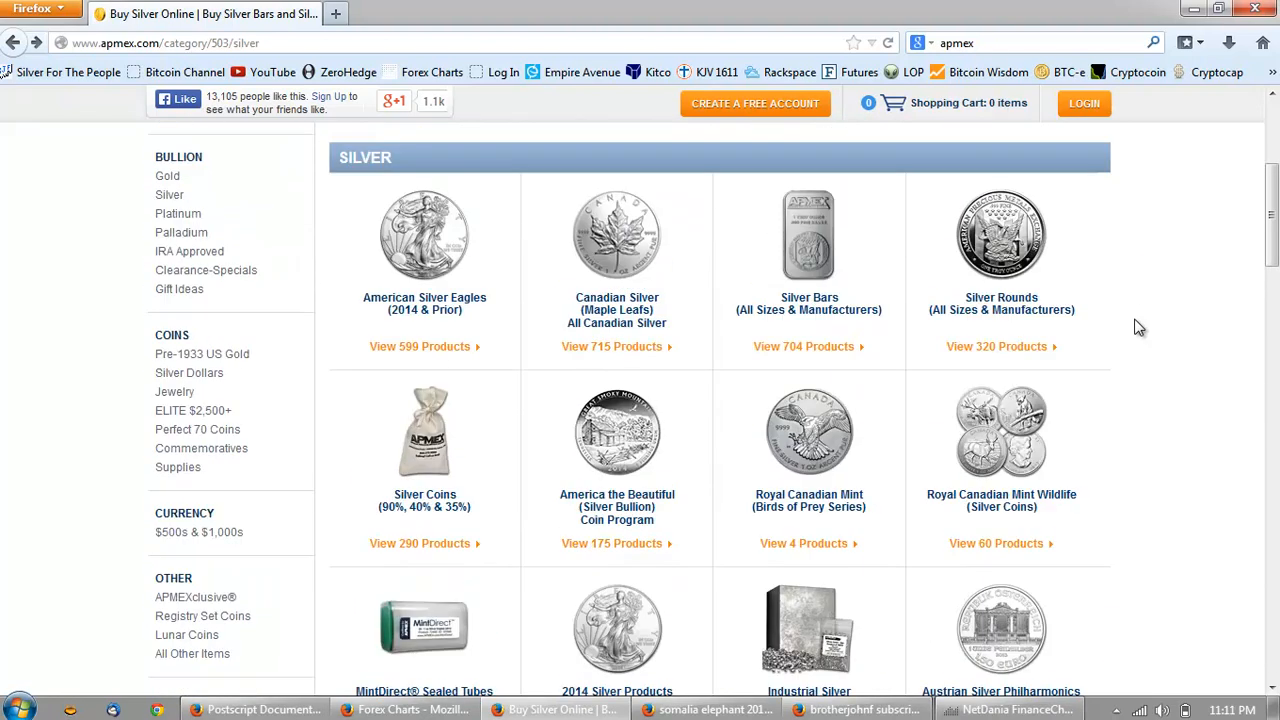
pyautogui.click(616, 234)
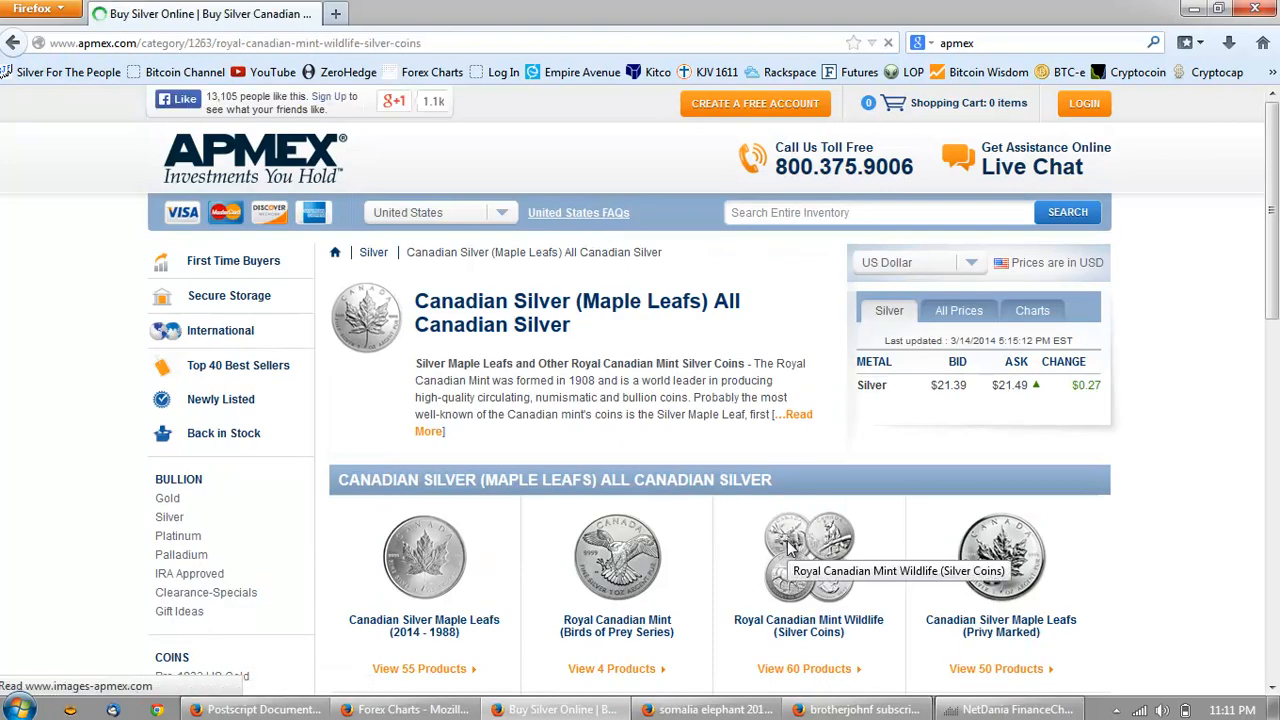
# Sort the Royal Canadian Mint Wildlife coins by Price: Low to High and review the Peregrine Falcon and Cougar listings
pyautogui.click(808, 556)
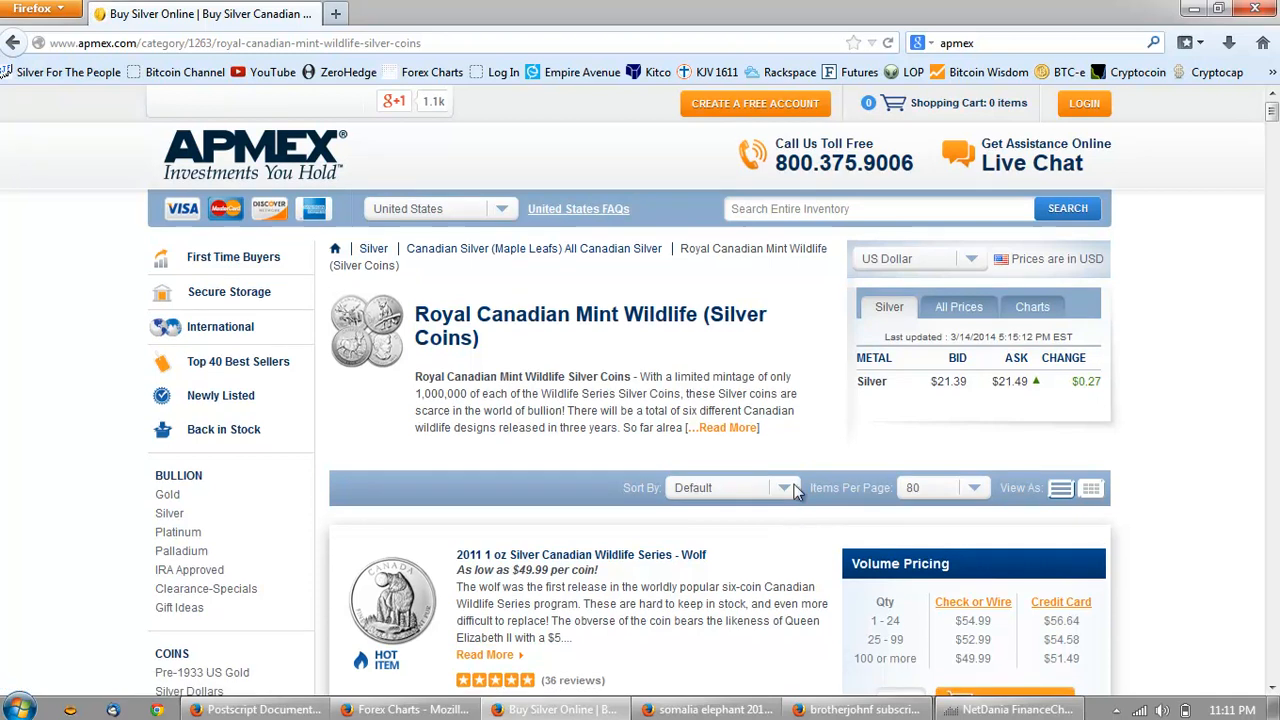
pyautogui.scroll(-3)
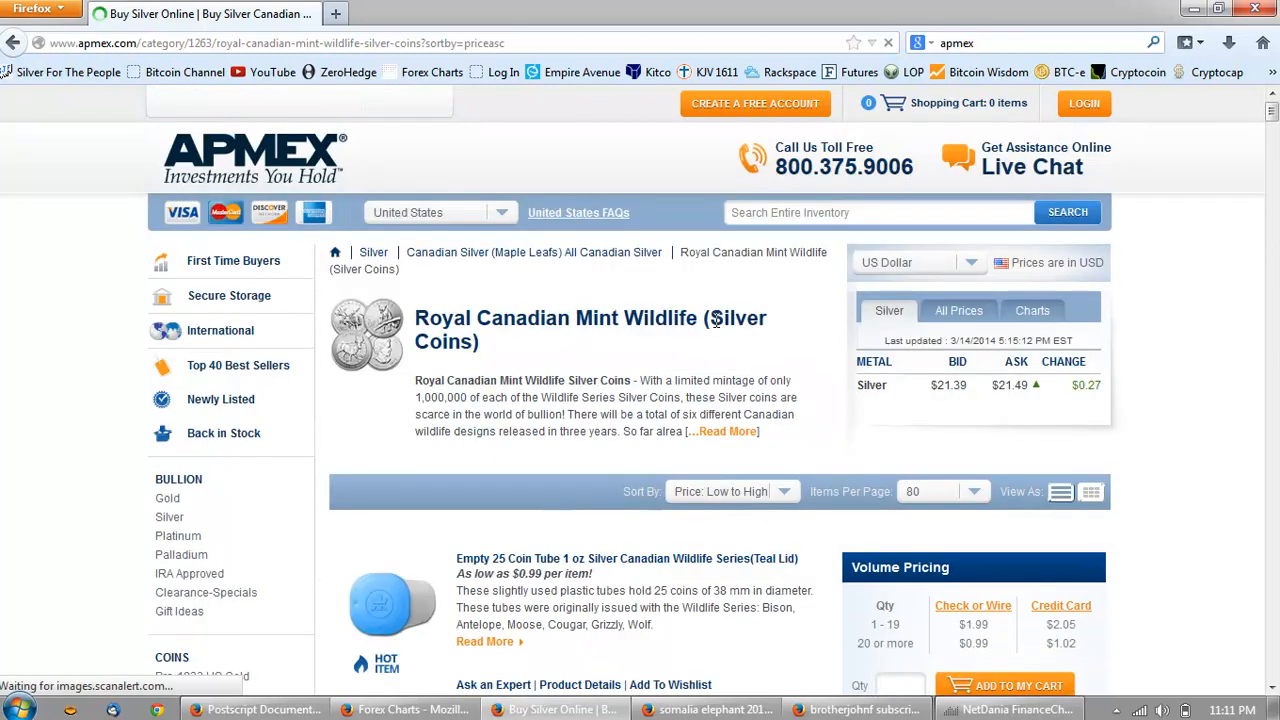
pyautogui.scroll(-3)
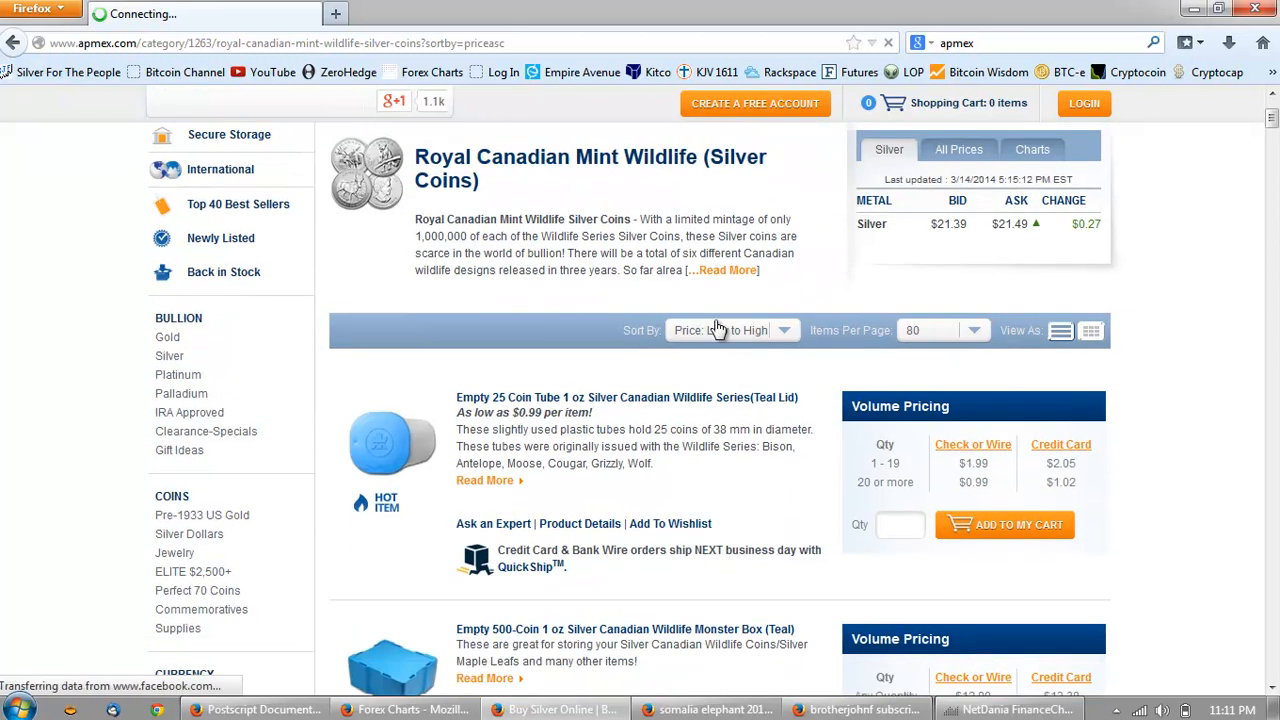
pyautogui.scroll(-3)
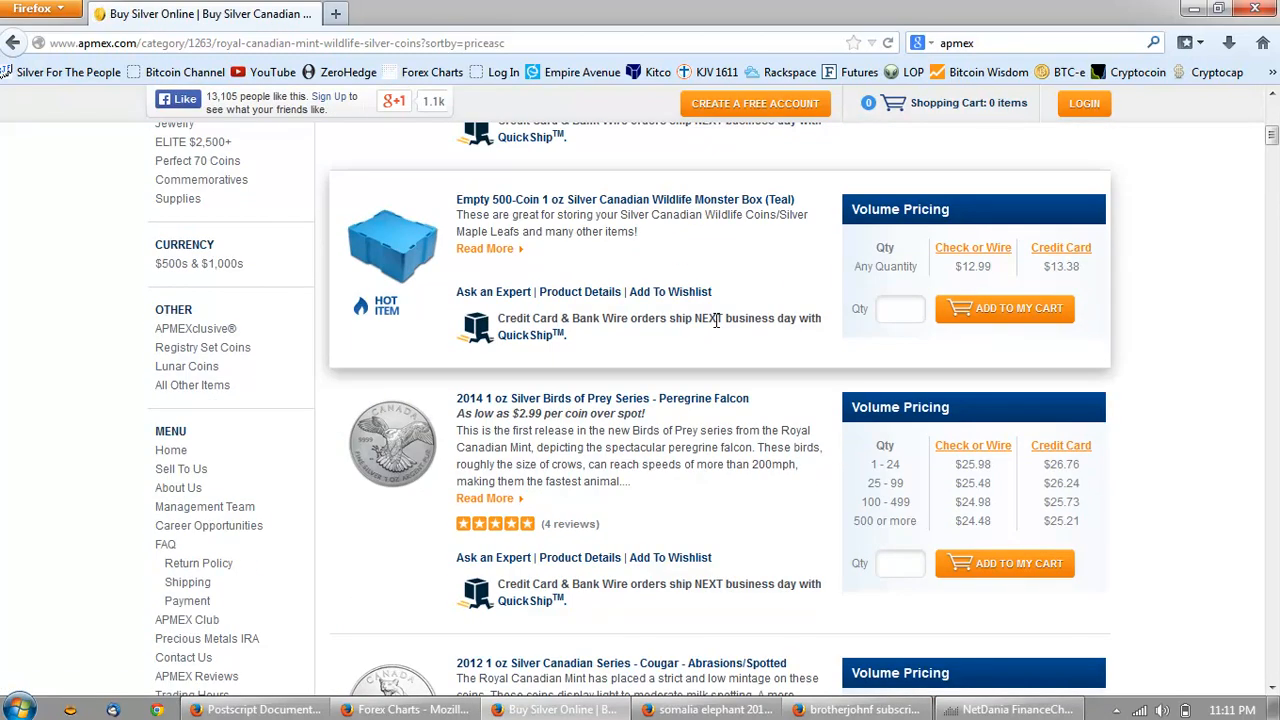
pyautogui.scroll(-3)
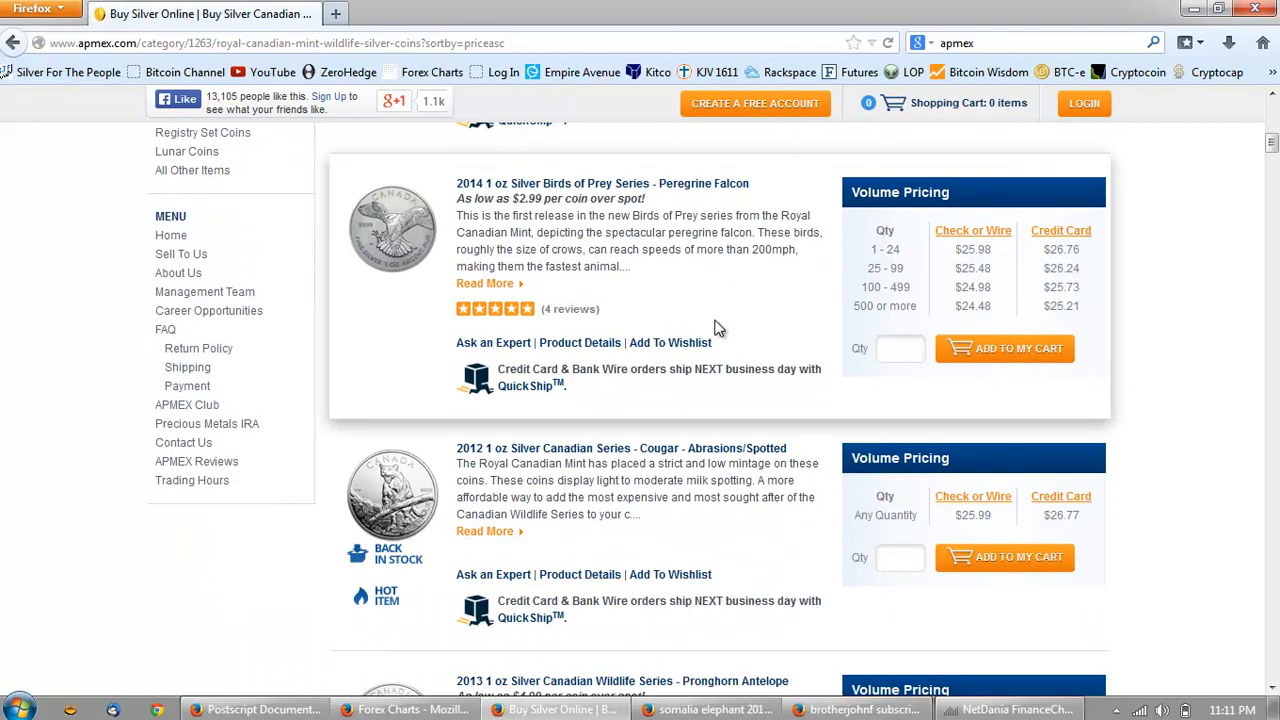
pyautogui.moveTo(1200, 348)
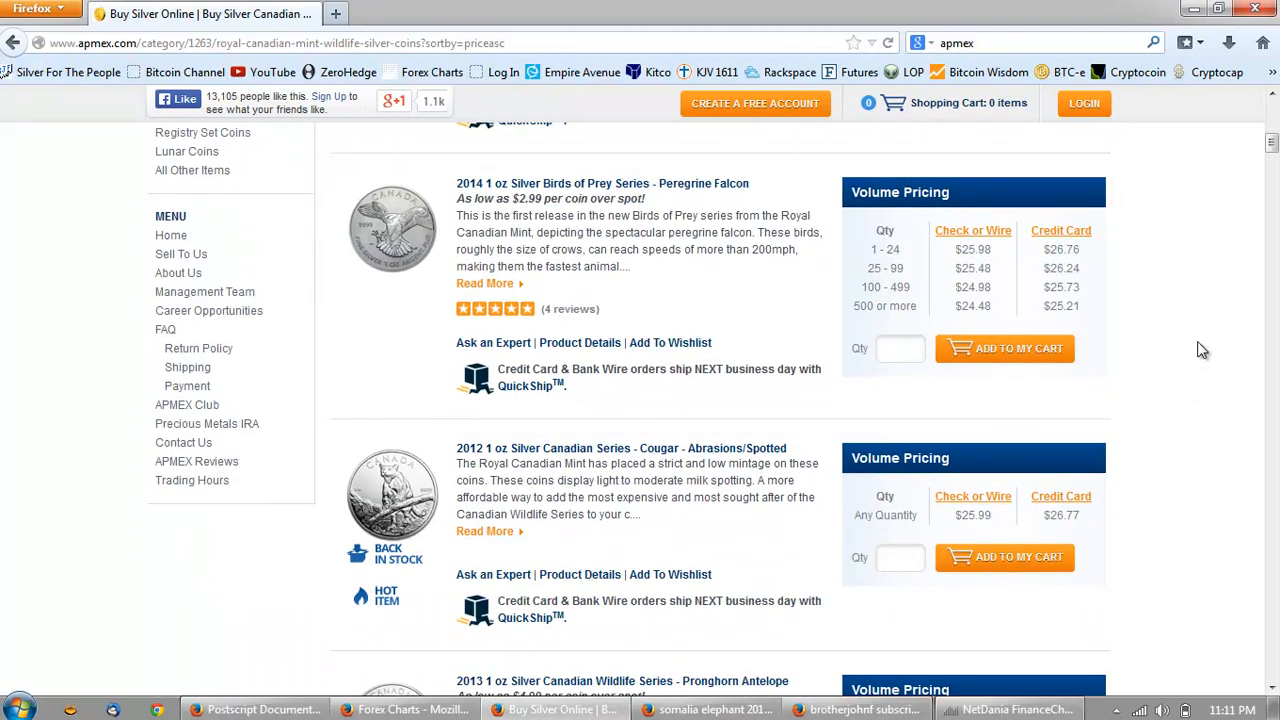
pyautogui.moveTo(1212, 332)
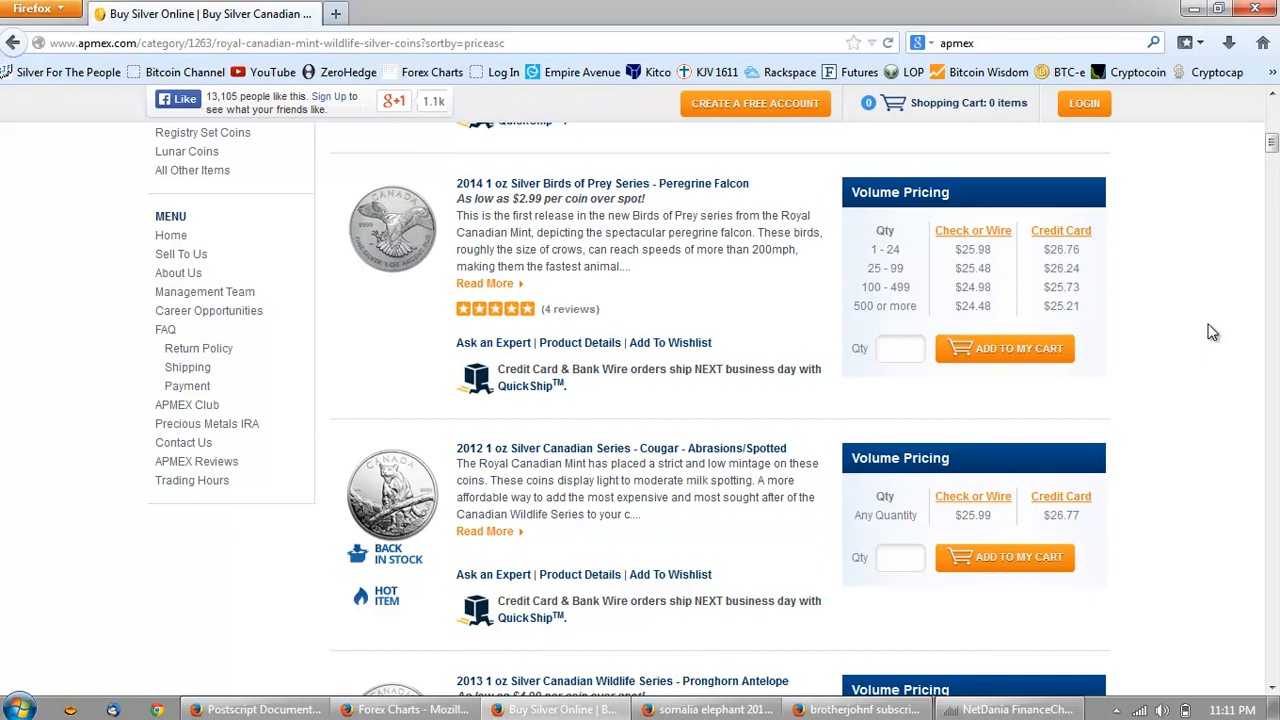
pyautogui.scroll(-3)
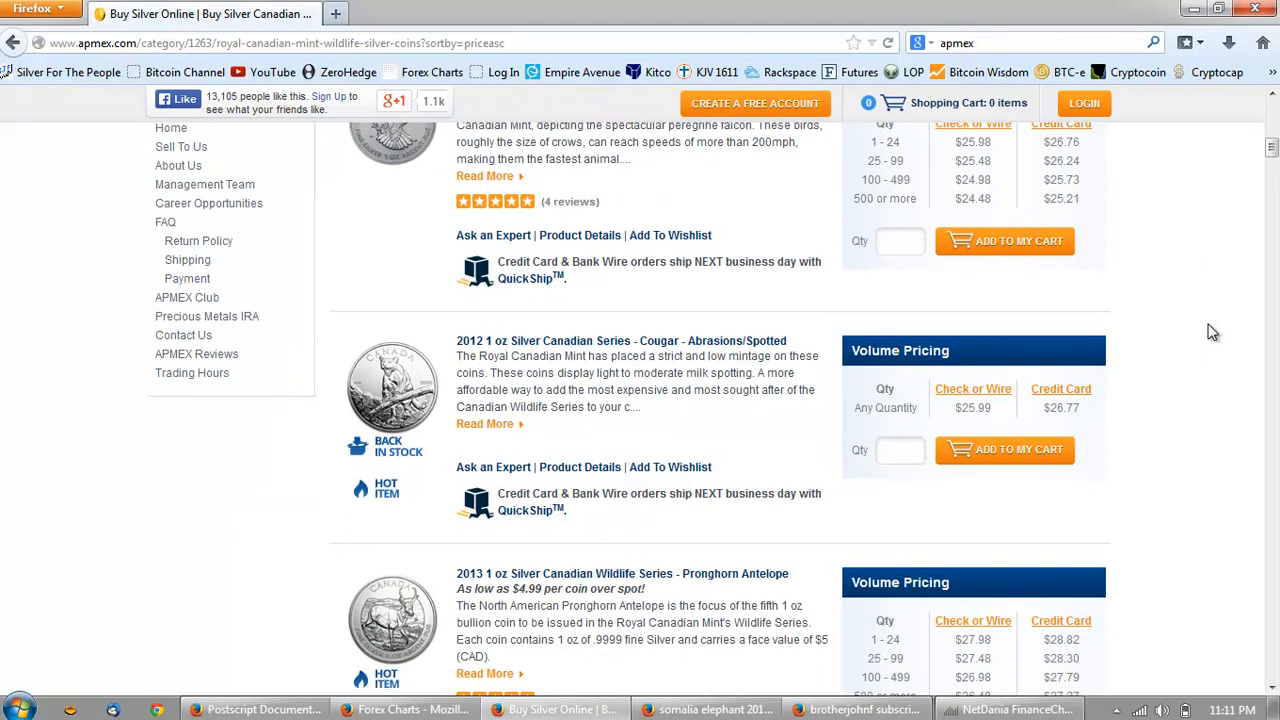
pyautogui.scroll(-3)
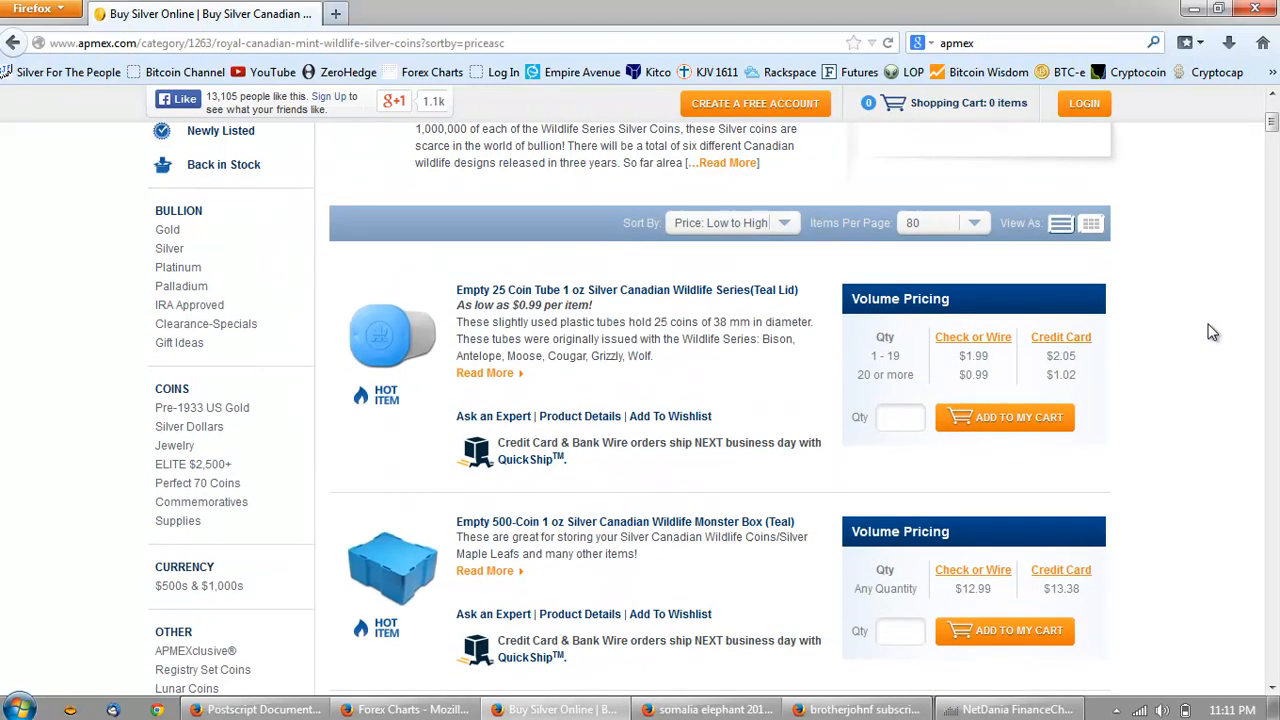
# Scroll the wildlife list past the Grizzly, Wood Bison and Timber Wolf listings to the 2012 Moose and Cougar coins
pyautogui.scroll(-3)
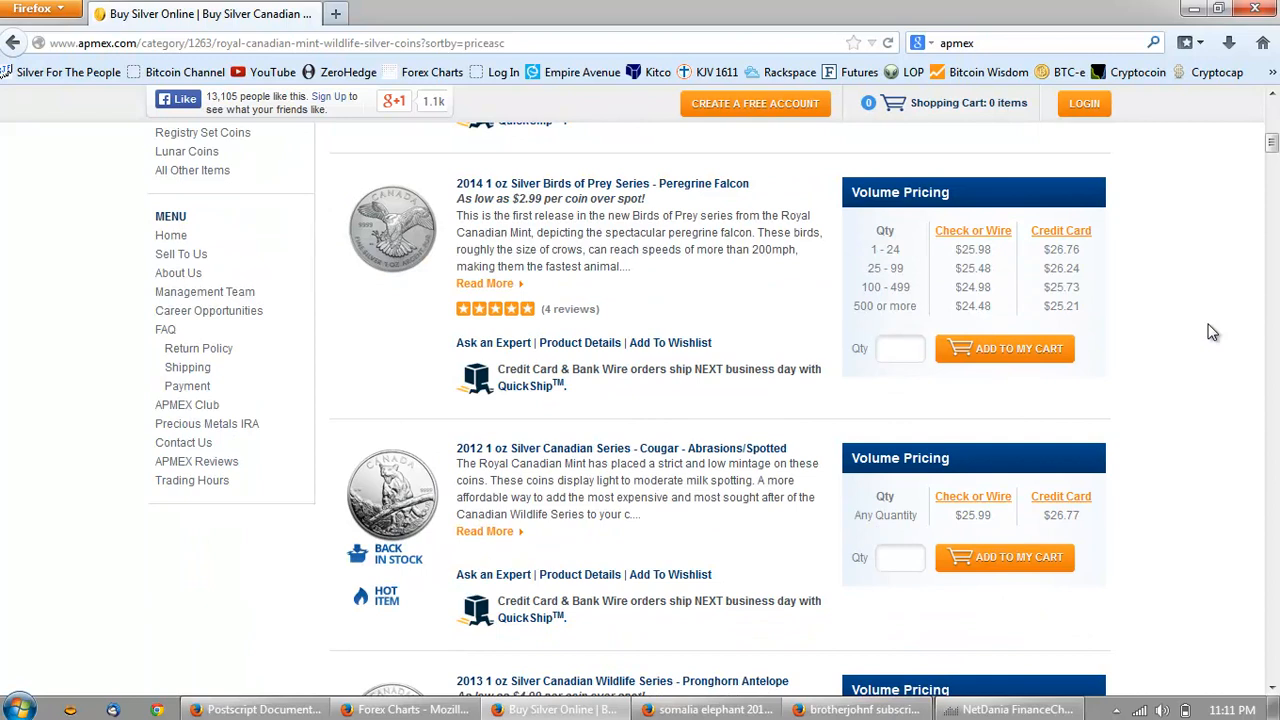
pyautogui.scroll(-3)
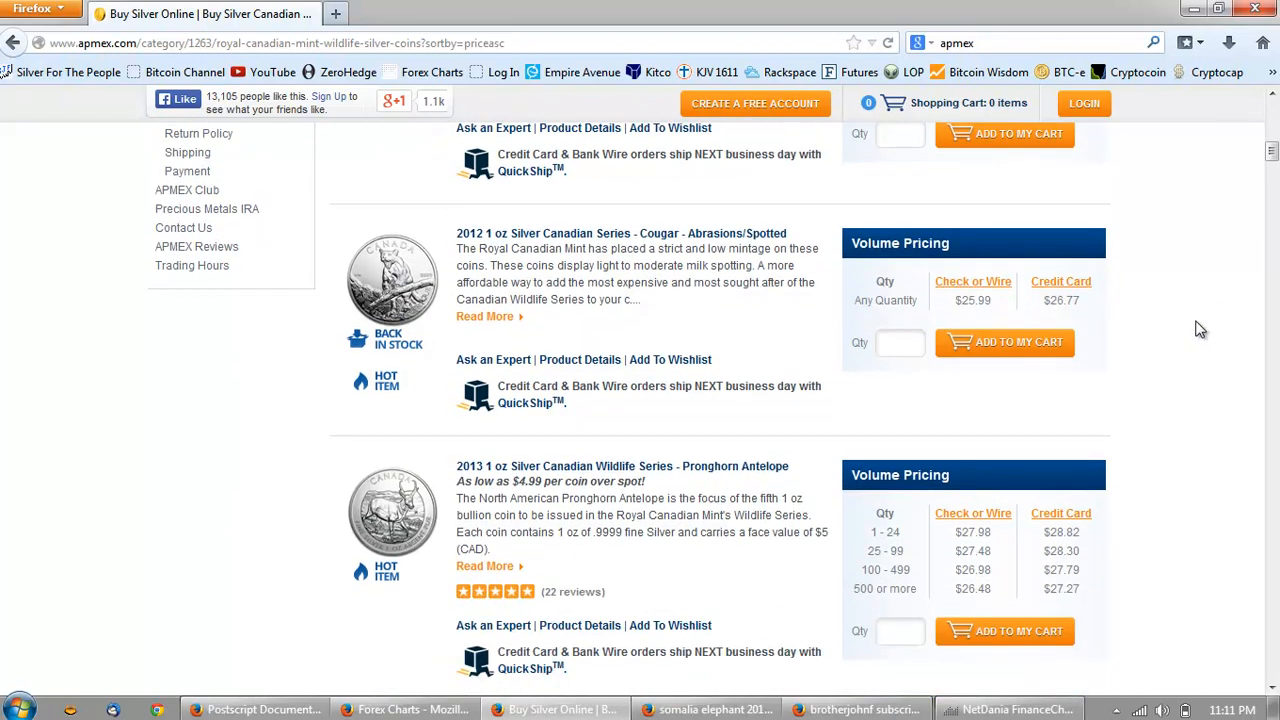
pyautogui.scroll(-3)
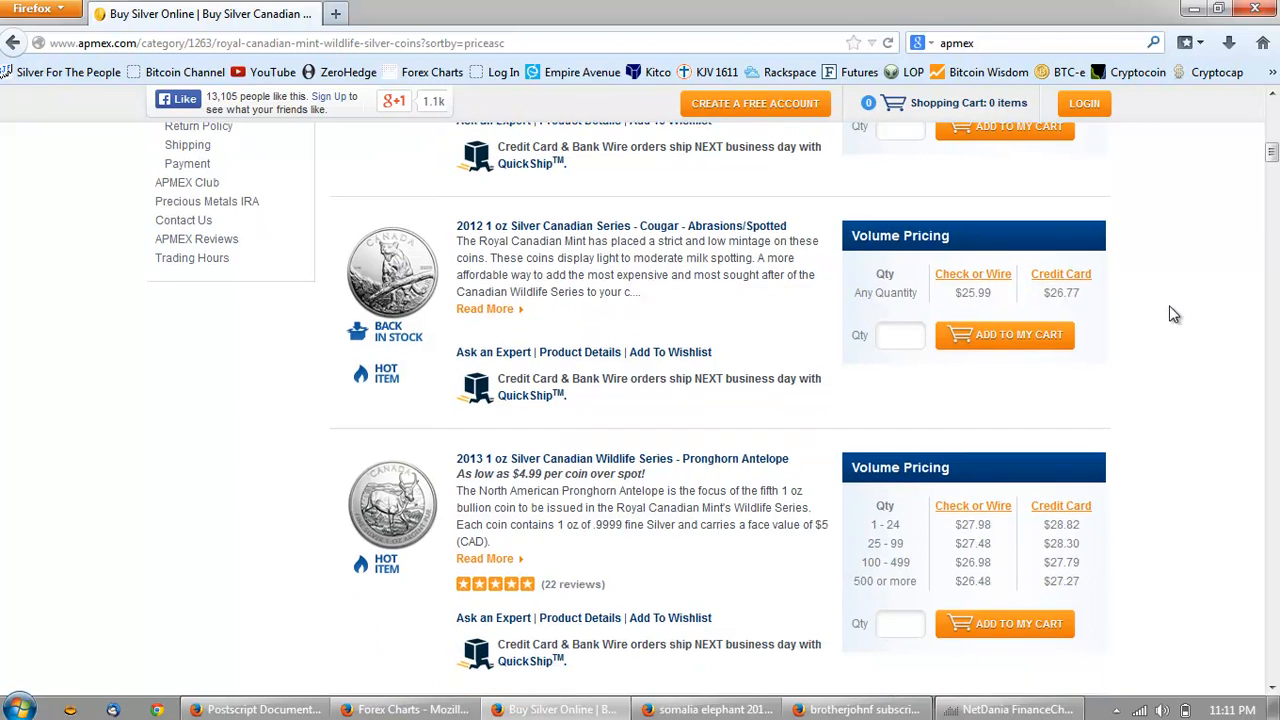
pyautogui.scroll(-3)
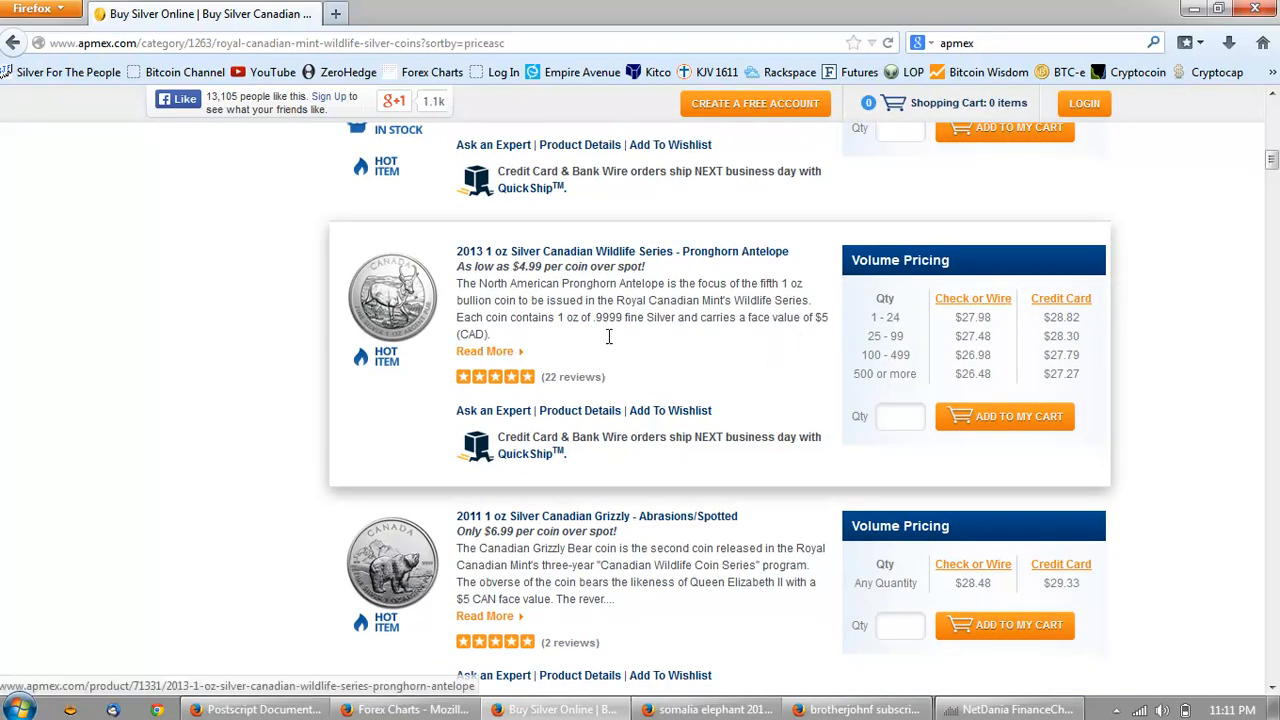
pyautogui.scroll(-3)
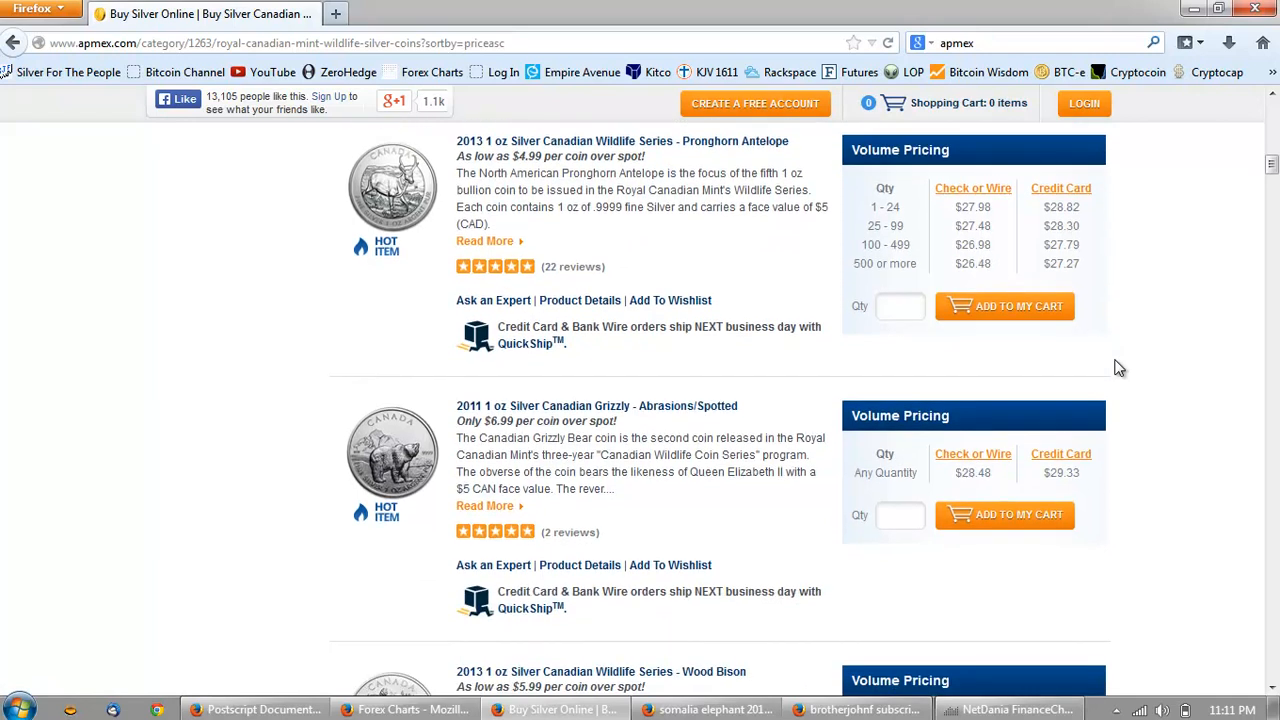
pyautogui.scroll(-3)
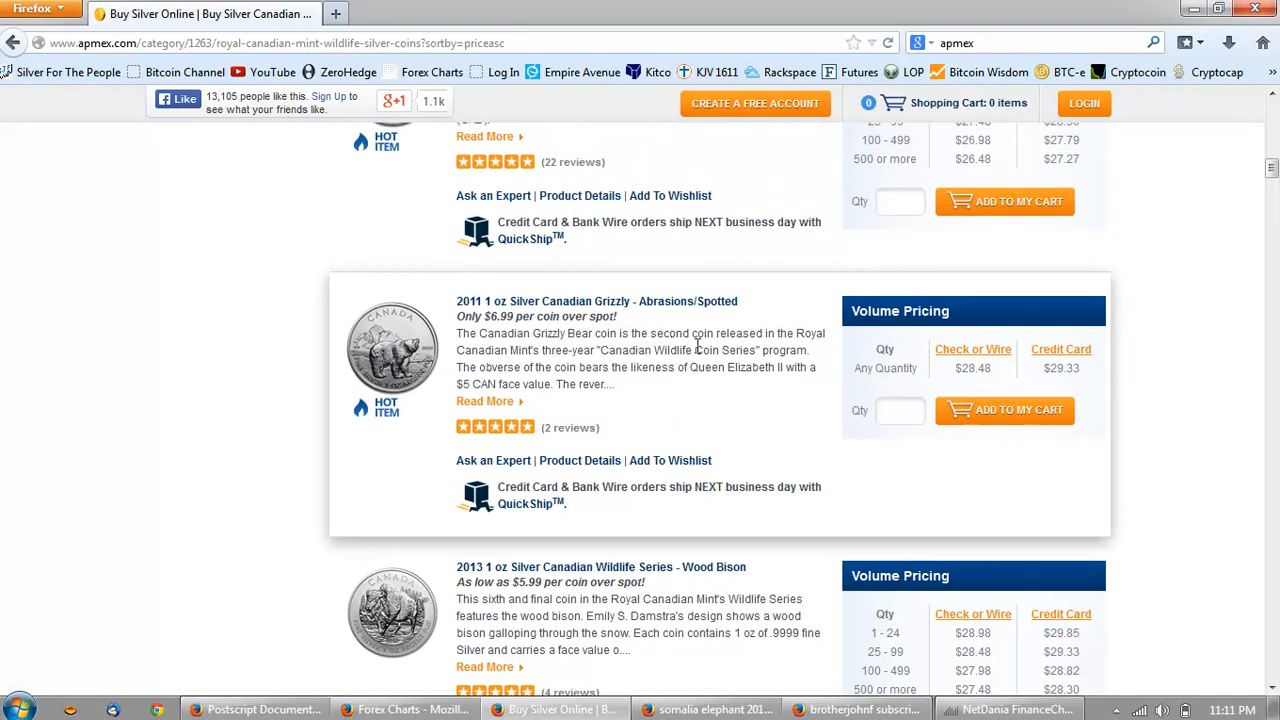
pyautogui.scroll(-3)
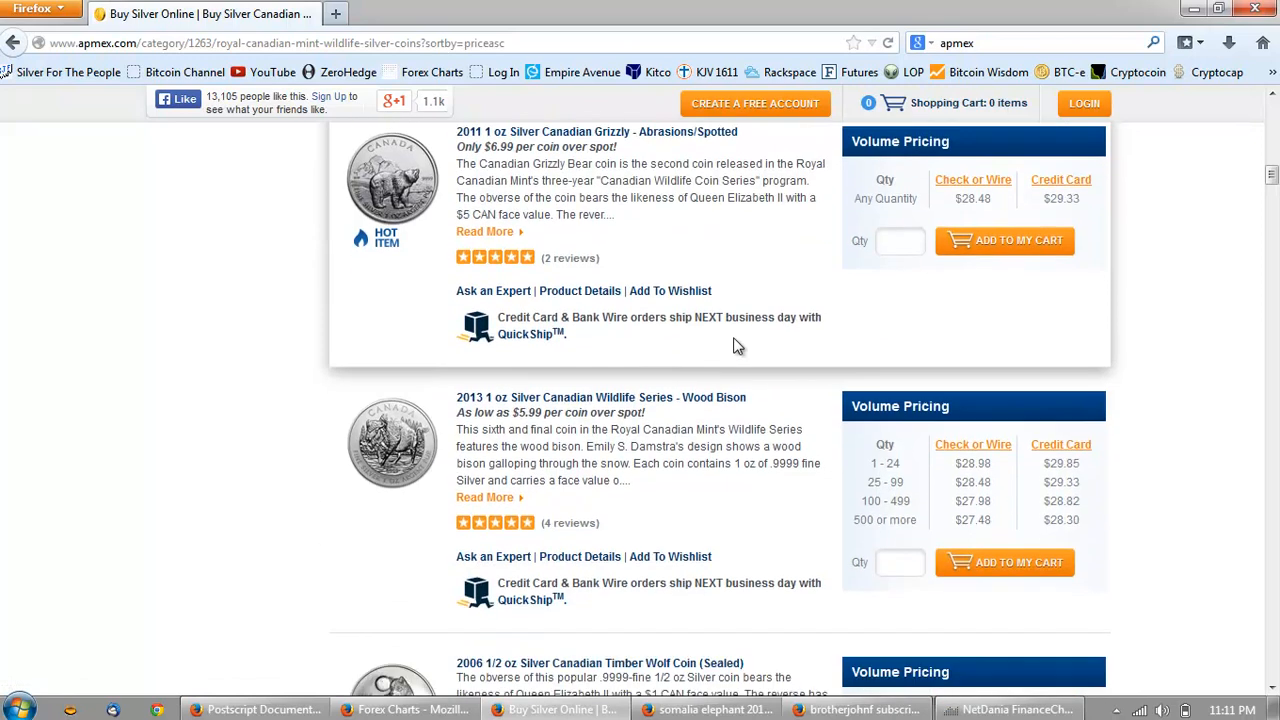
pyautogui.scroll(-3)
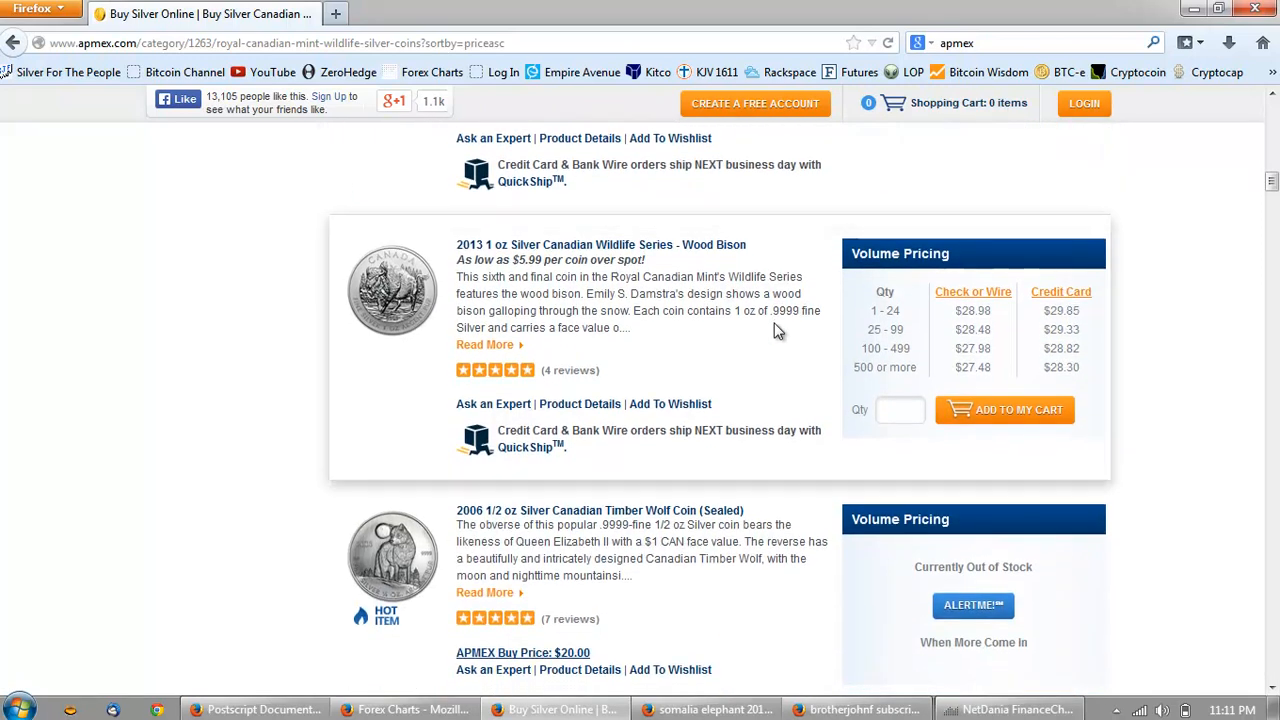
pyautogui.scroll(-3)
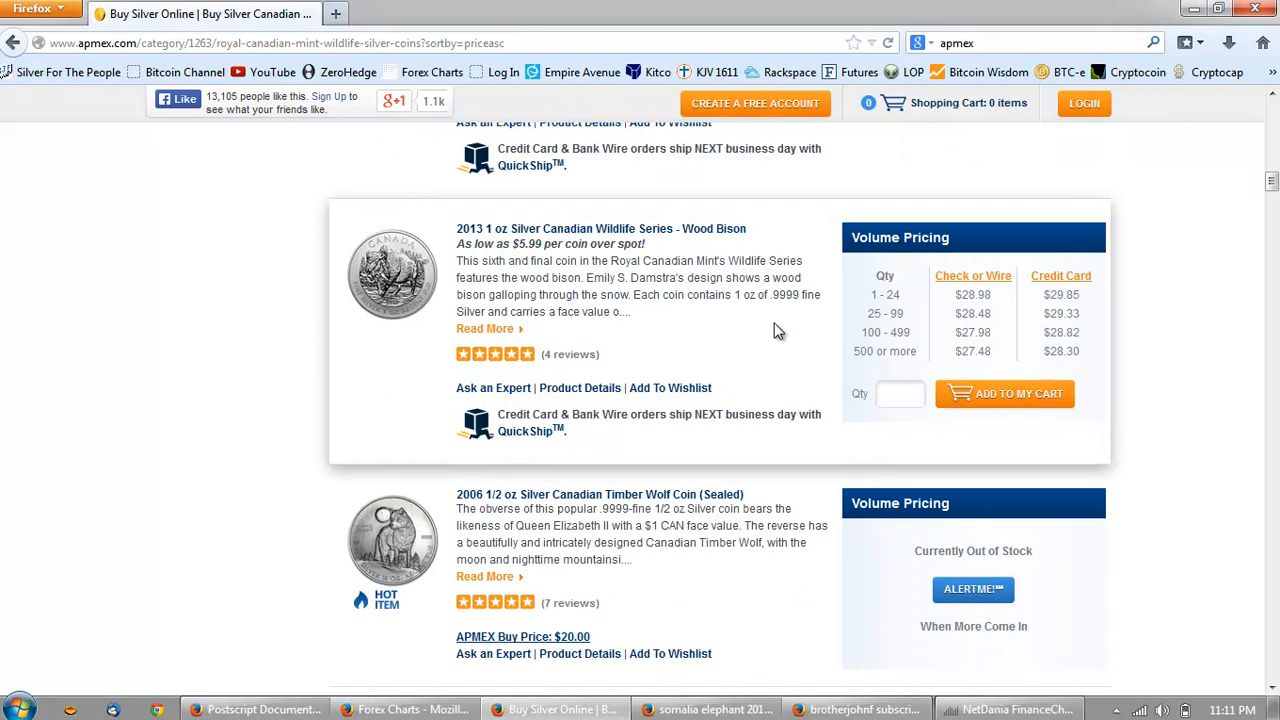
pyautogui.scroll(-3)
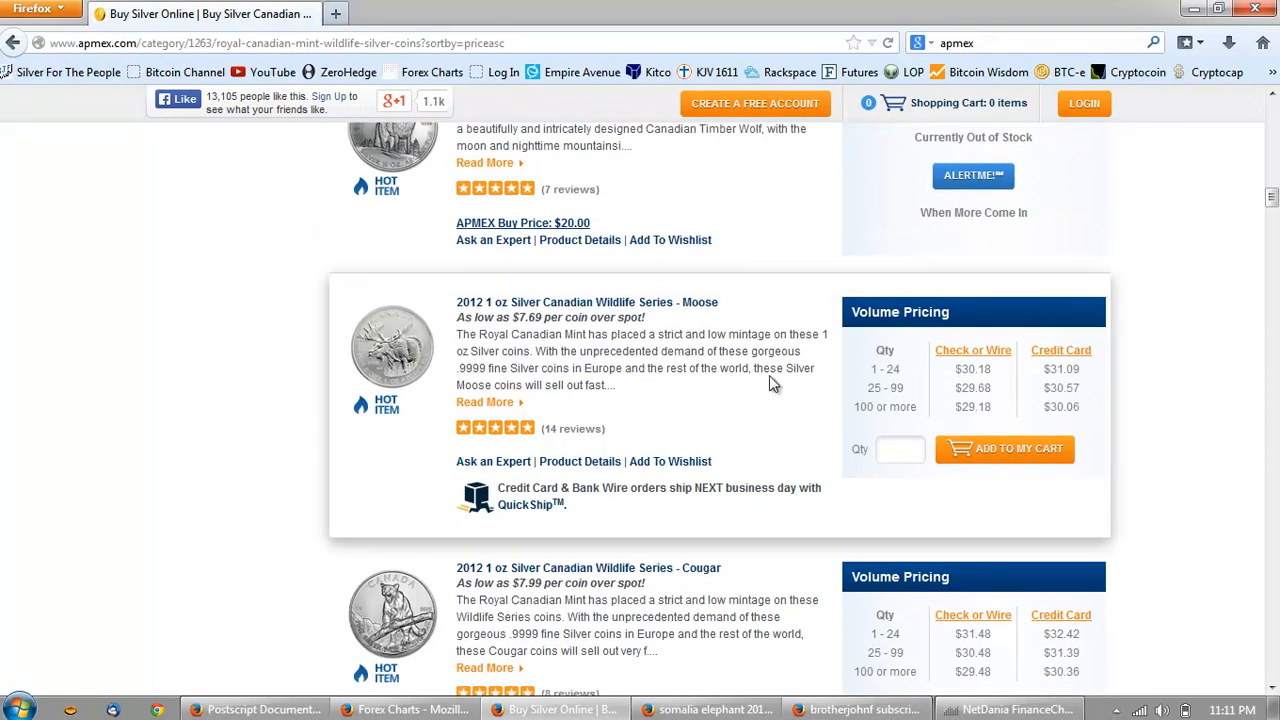
pyautogui.click(900, 448)
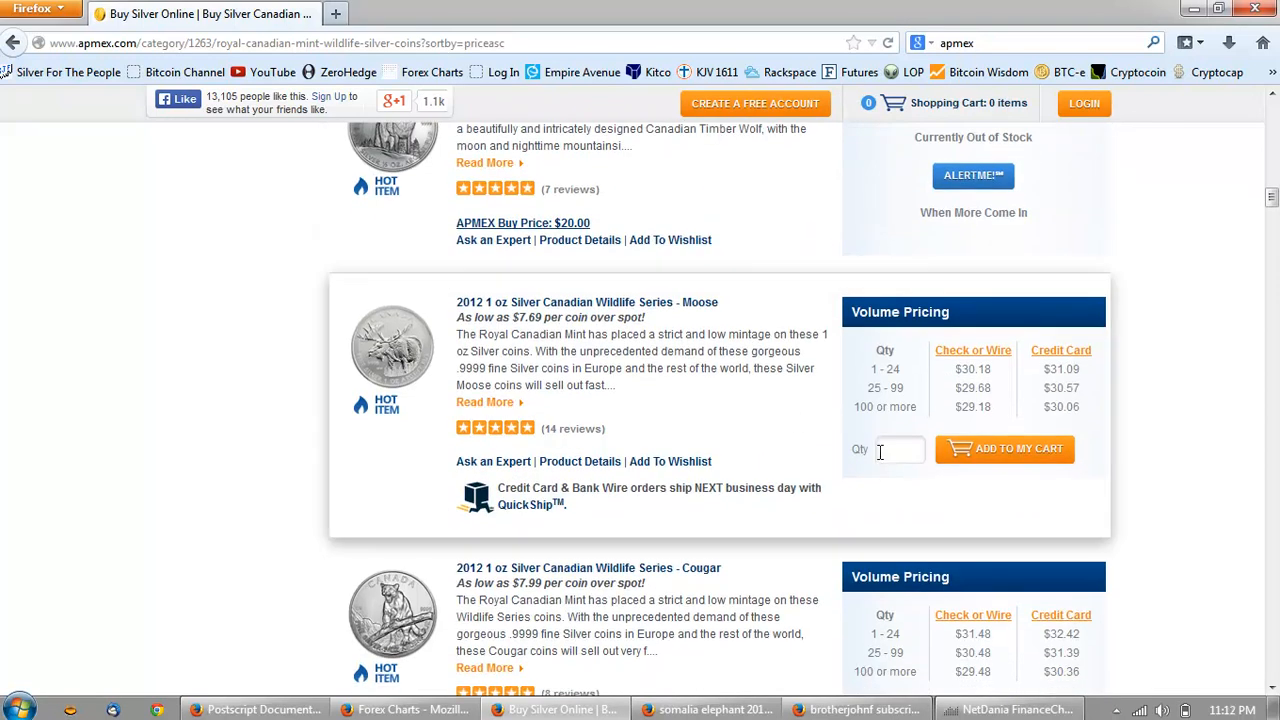
pyautogui.scroll(-3)
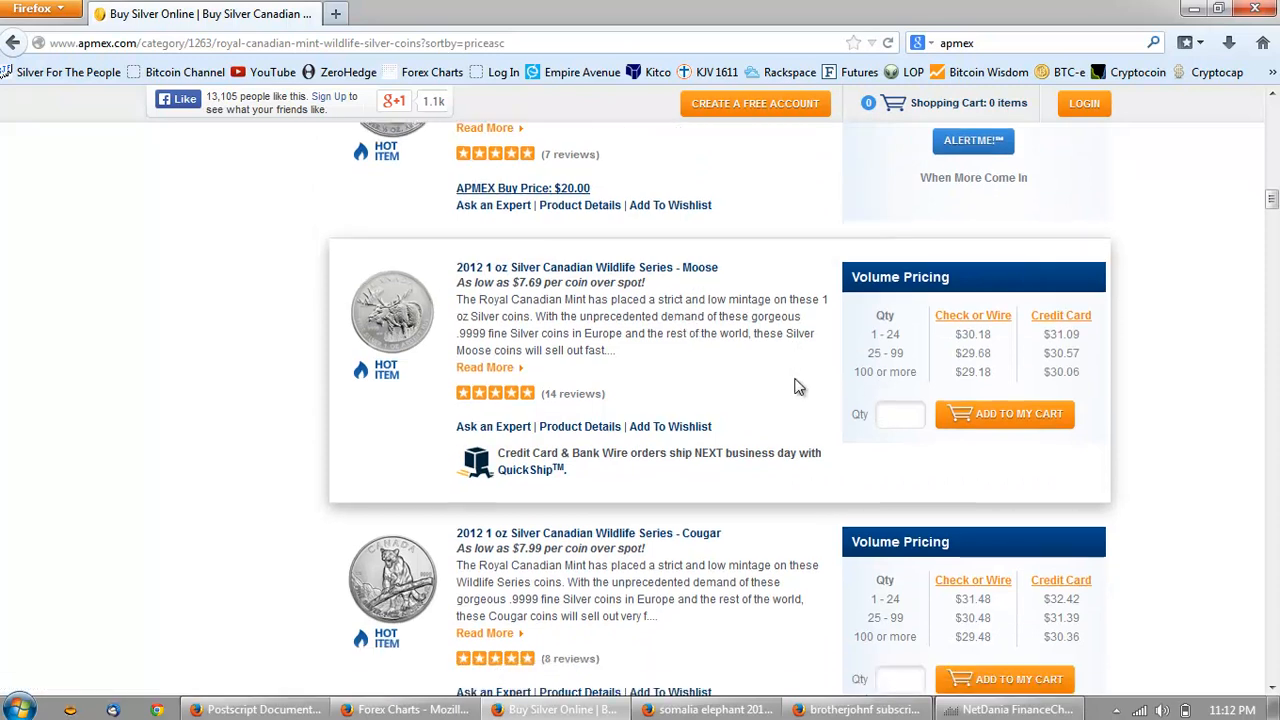
pyautogui.scroll(-3)
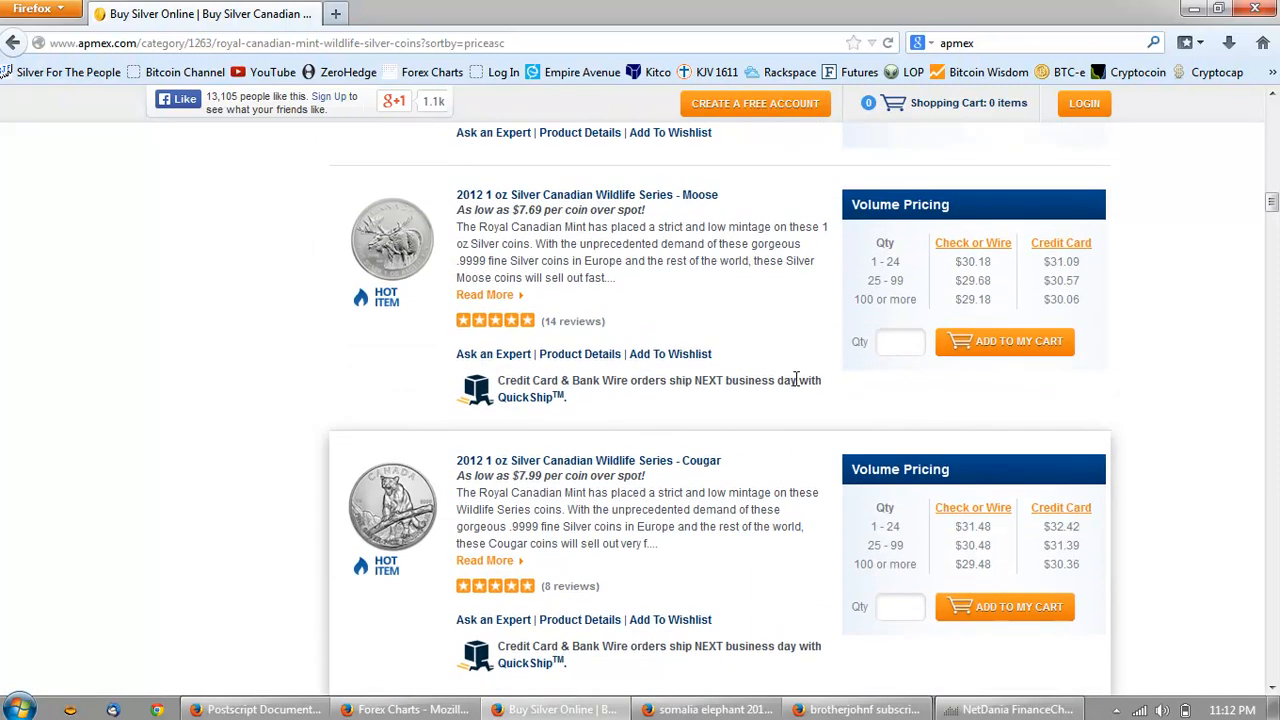
# Scroll past the Wolf listing and open the 2011 1 oz Silver Grizzly coin's product page
pyautogui.scroll(-3)
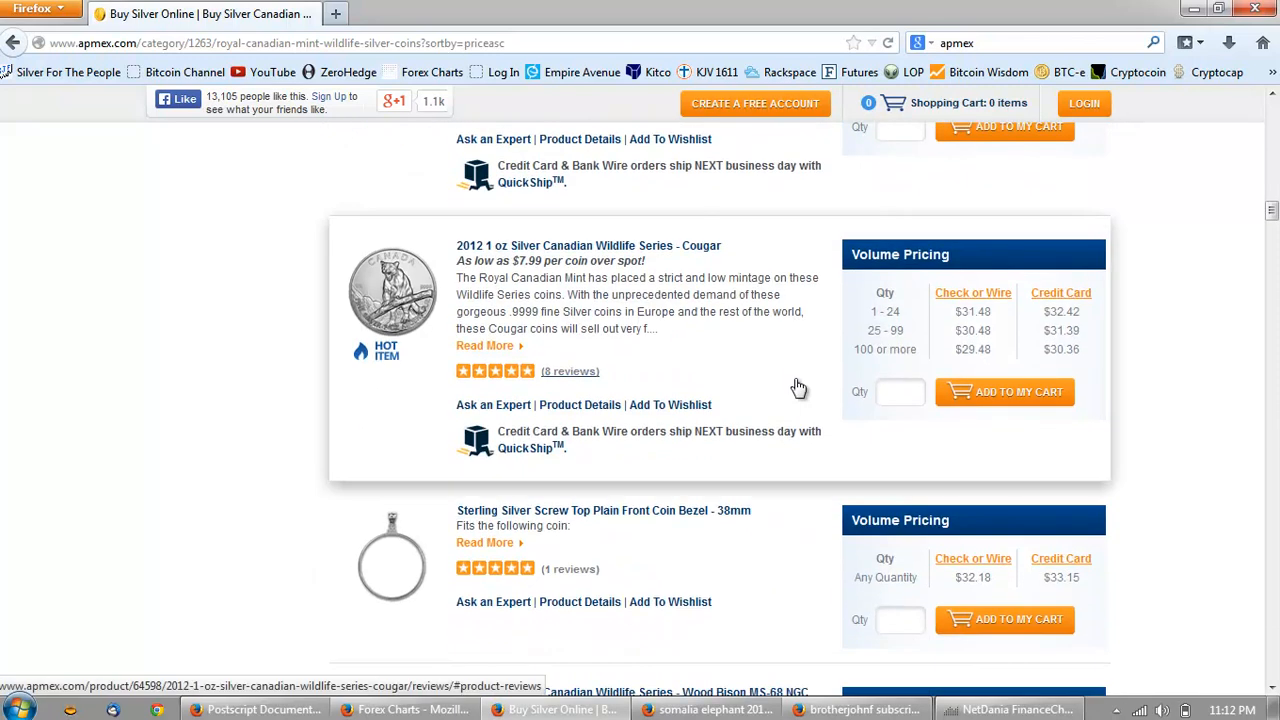
pyautogui.scroll(-3)
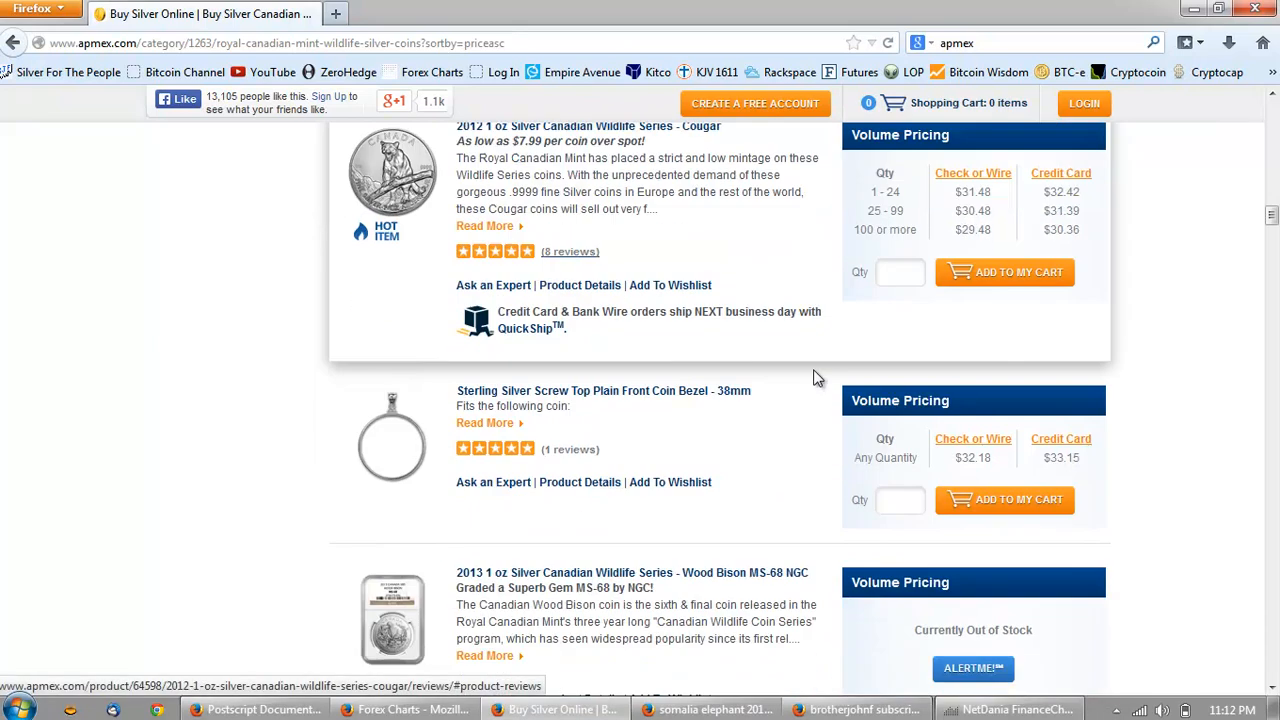
pyautogui.scroll(-3)
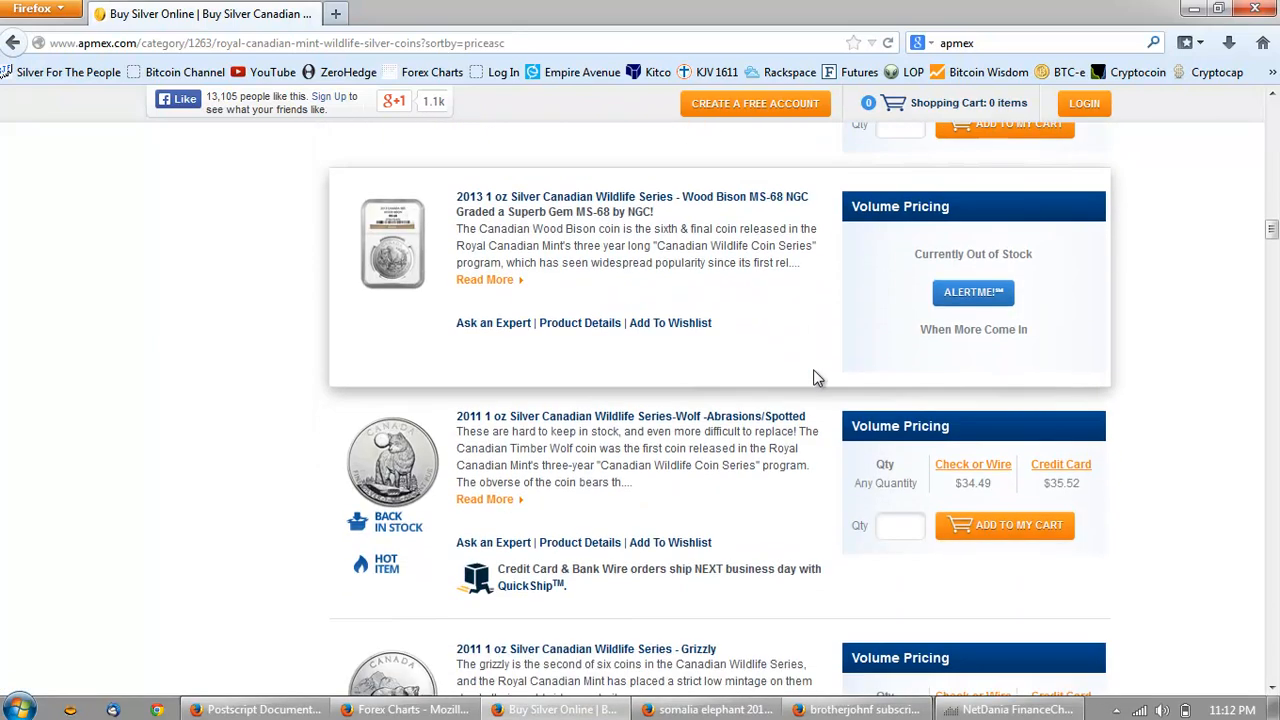
pyautogui.scroll(-3)
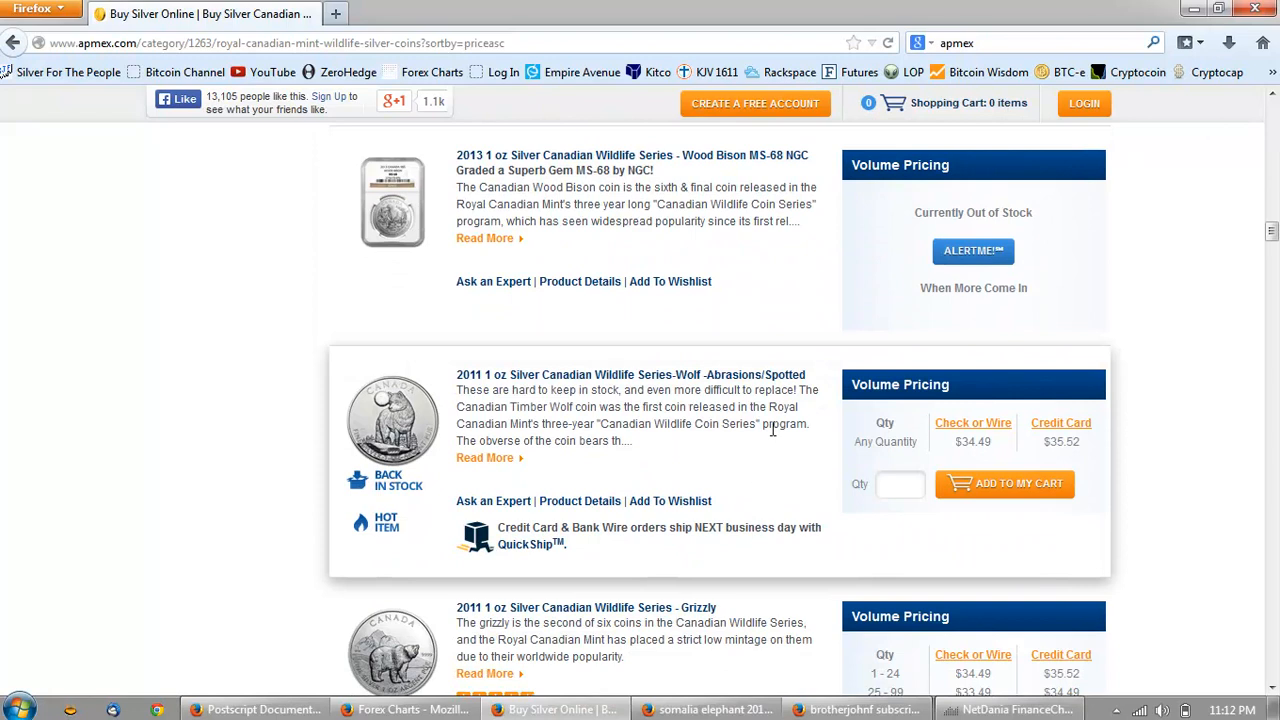
pyautogui.scroll(-3)
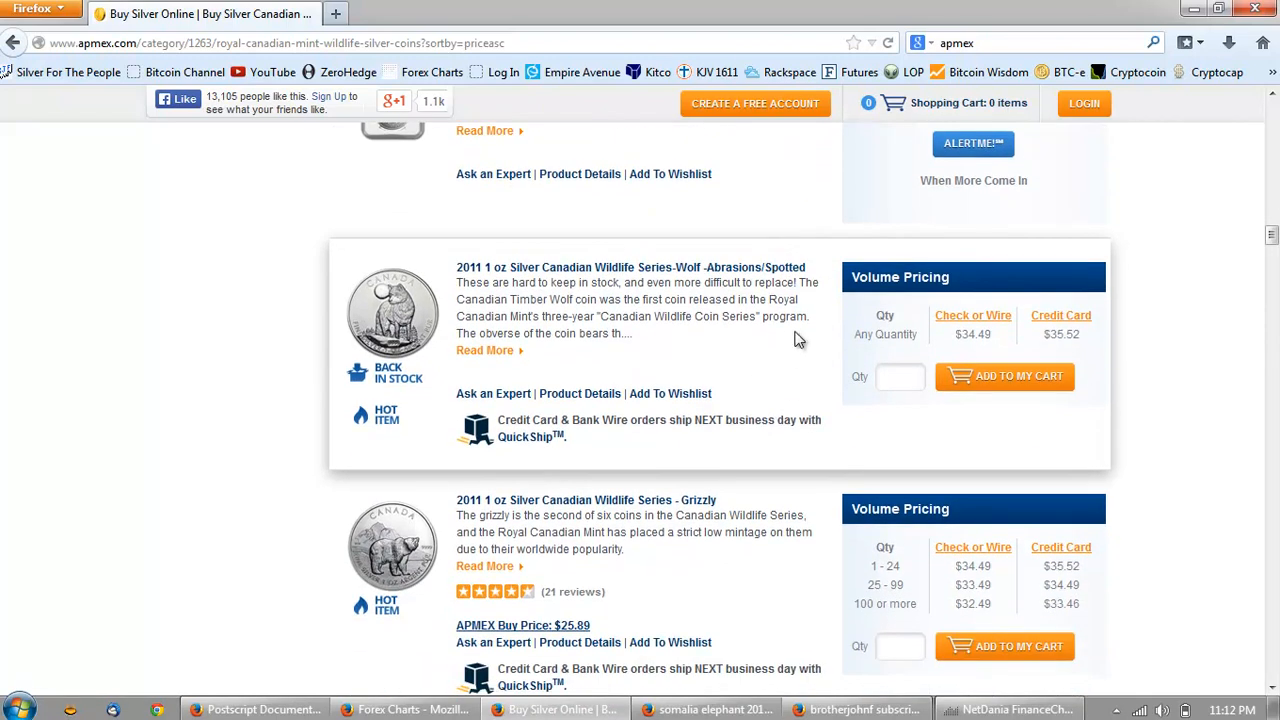
pyautogui.moveTo(752, 388)
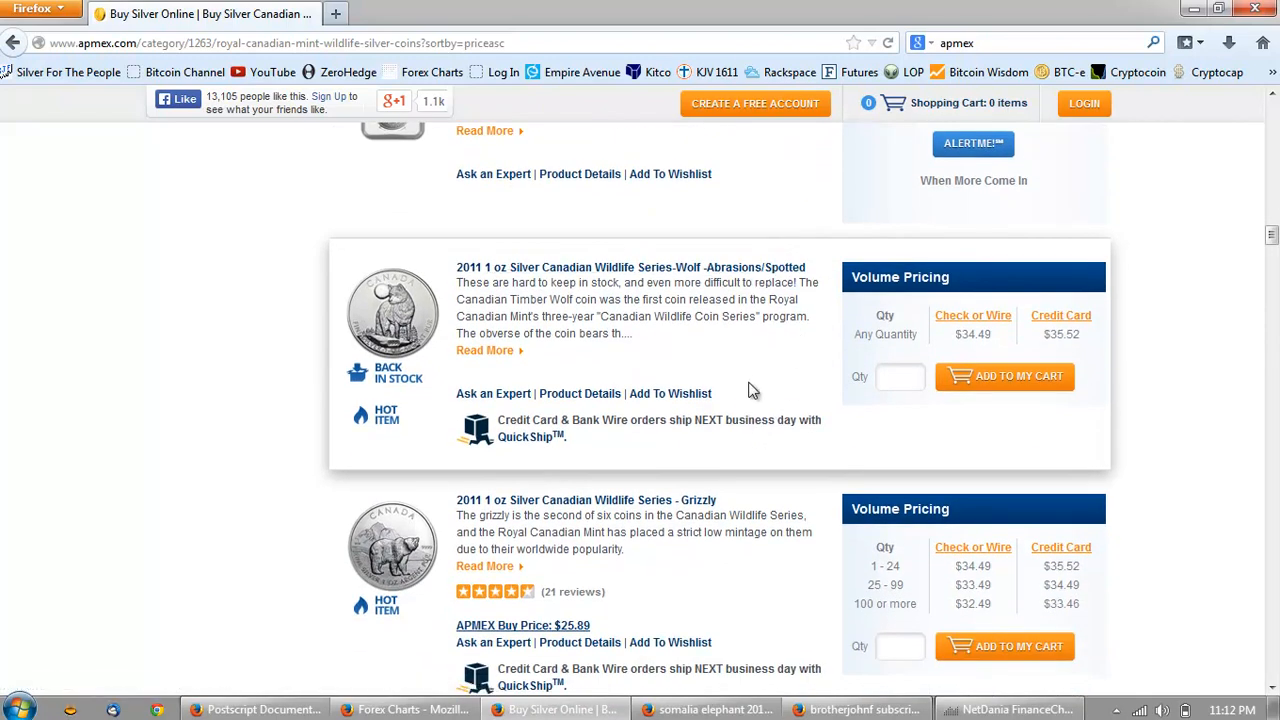
pyautogui.moveTo(656, 284)
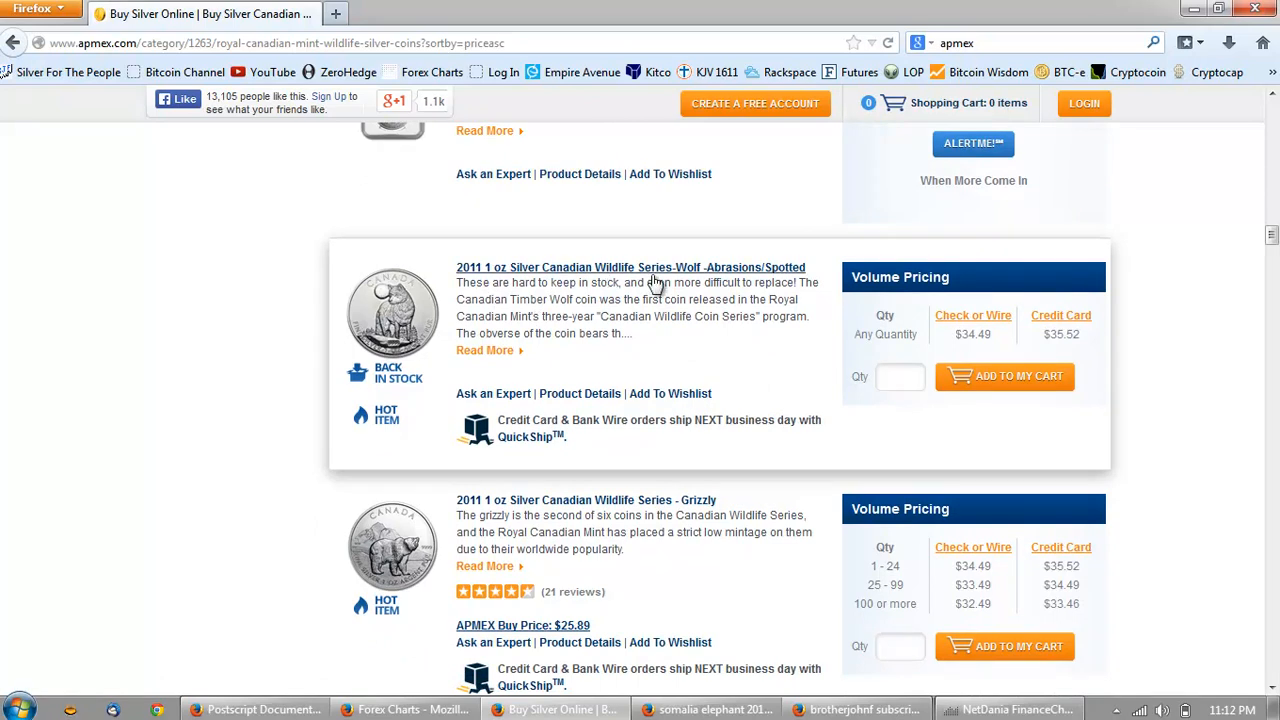
pyautogui.moveTo(624, 300)
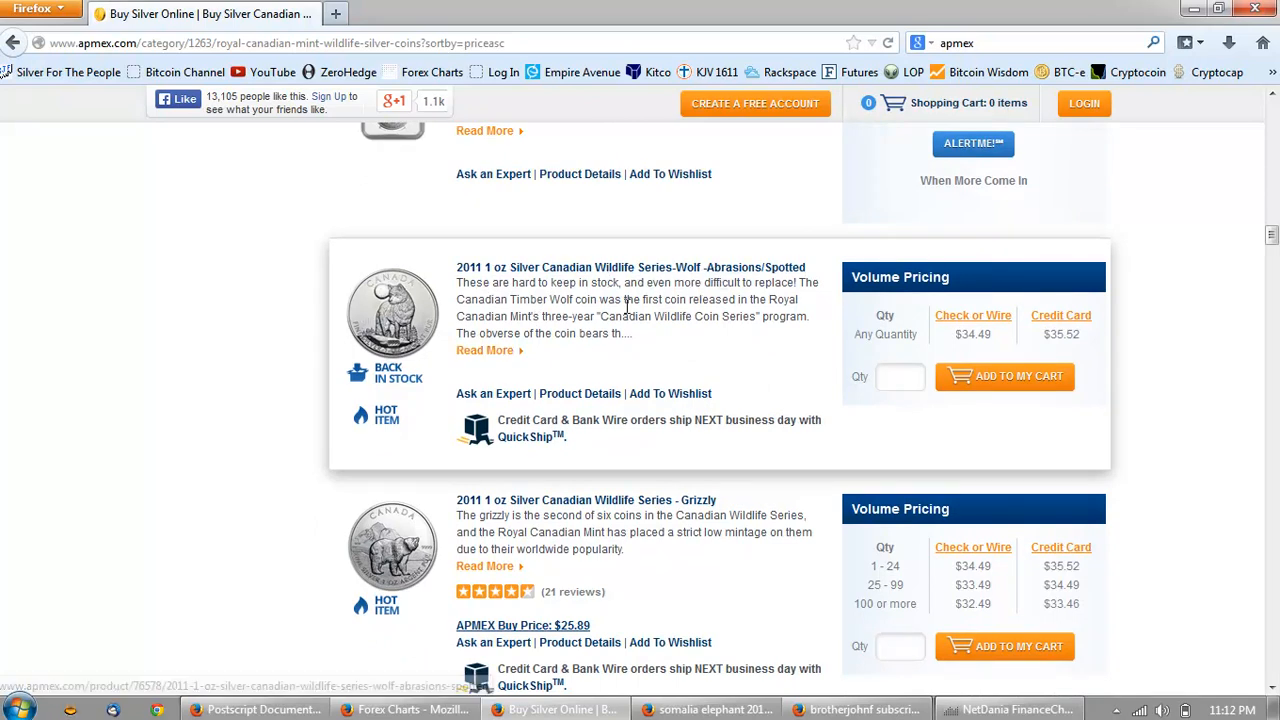
pyautogui.scroll(-3)
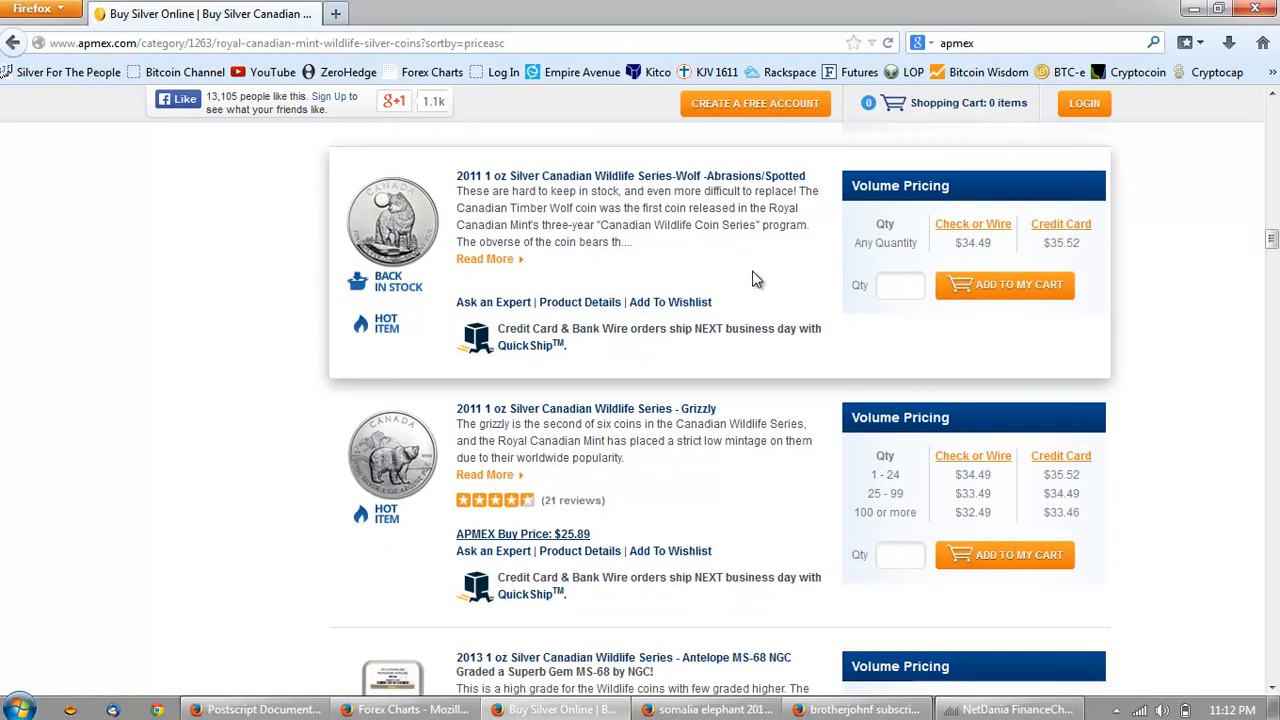
pyautogui.scroll(-3)
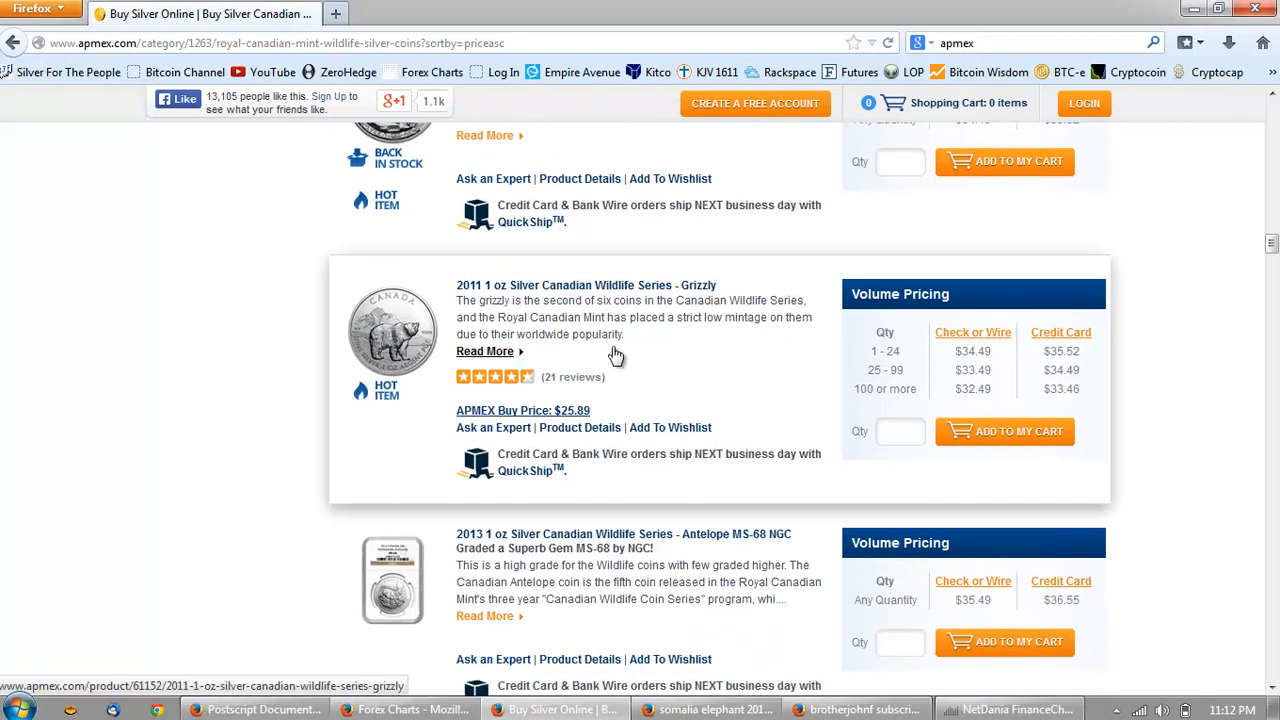
pyautogui.click(900, 432)
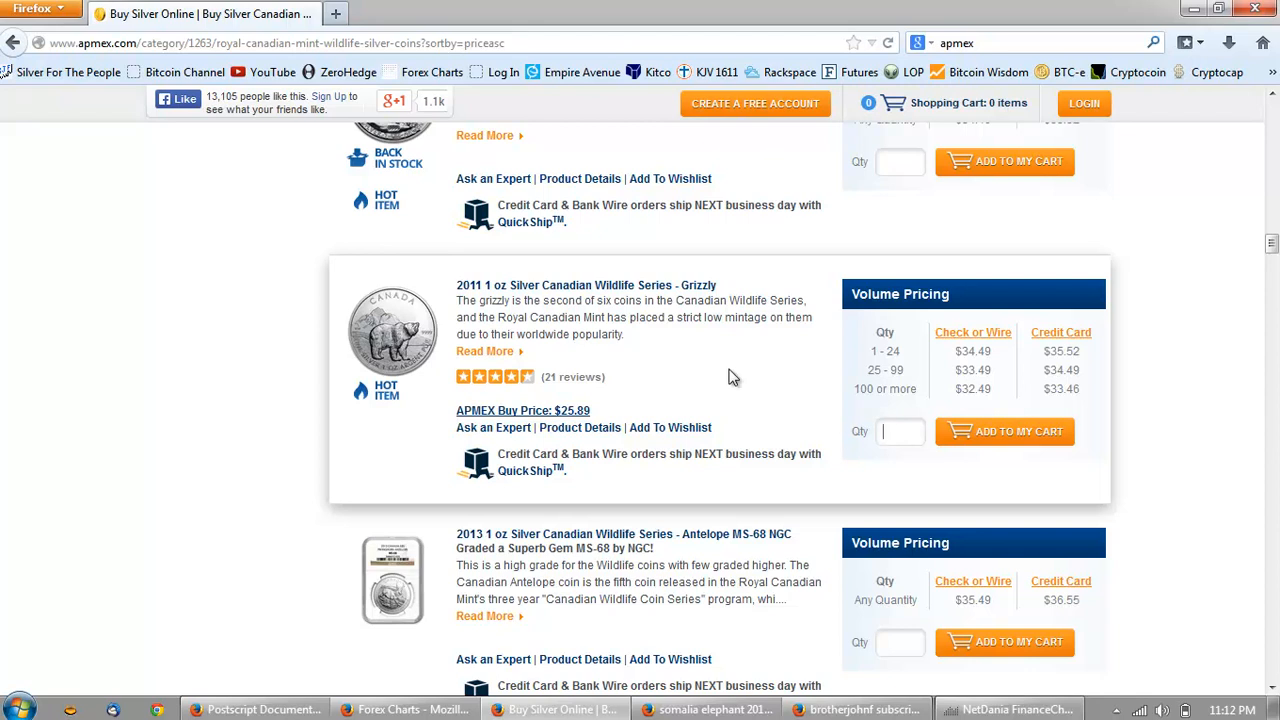
pyautogui.click(390, 330)
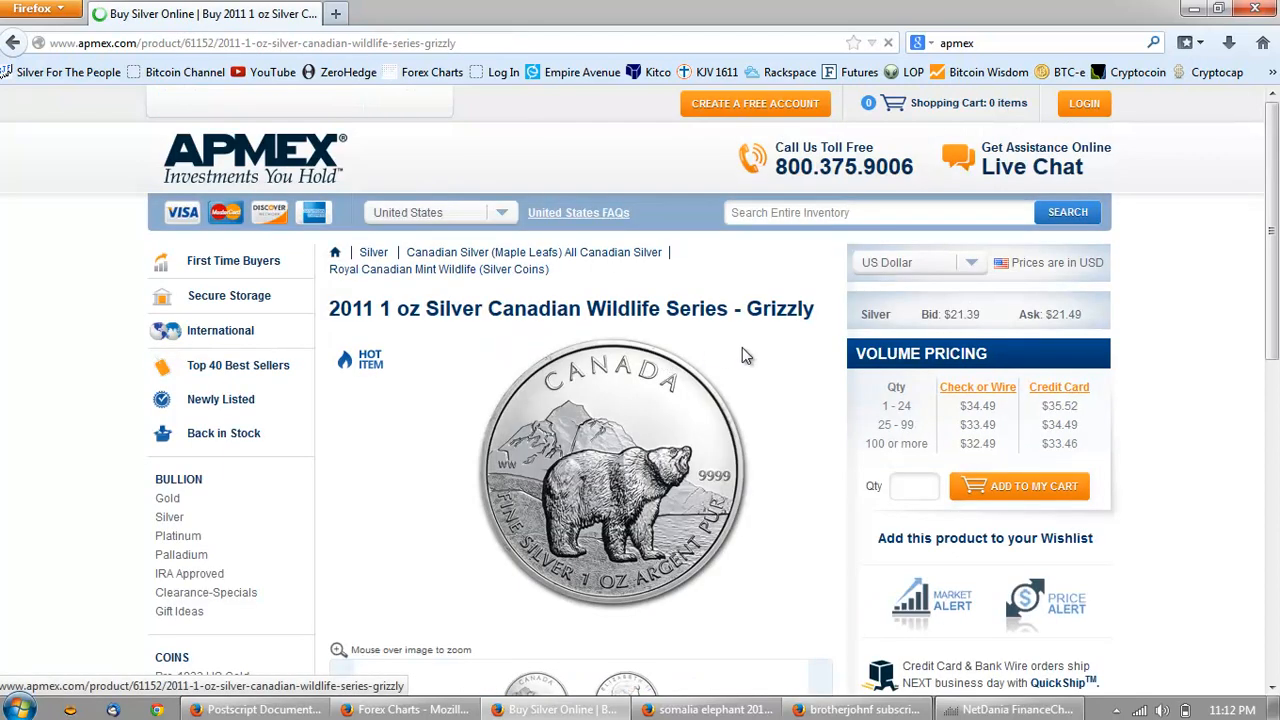
# Dismiss the Quantity Notification capping the Grizzly coin at 230 in stock
pyautogui.scroll(-3)
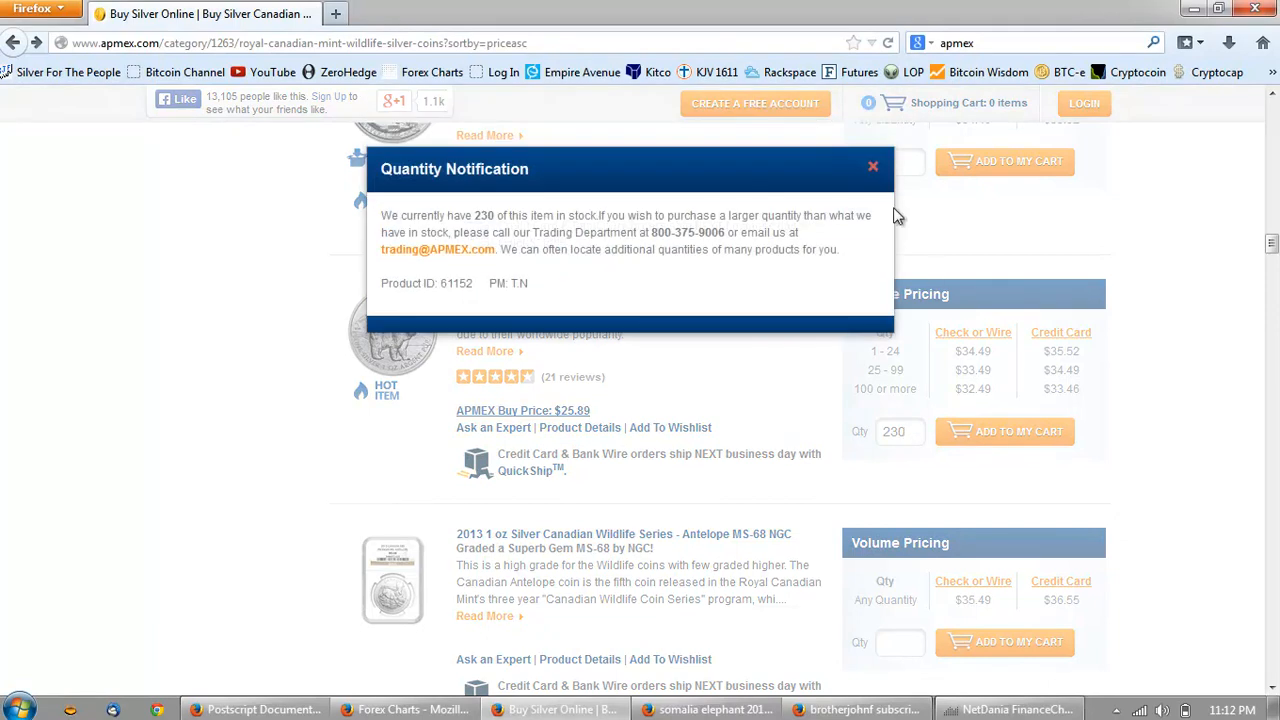
pyautogui.click(872, 166)
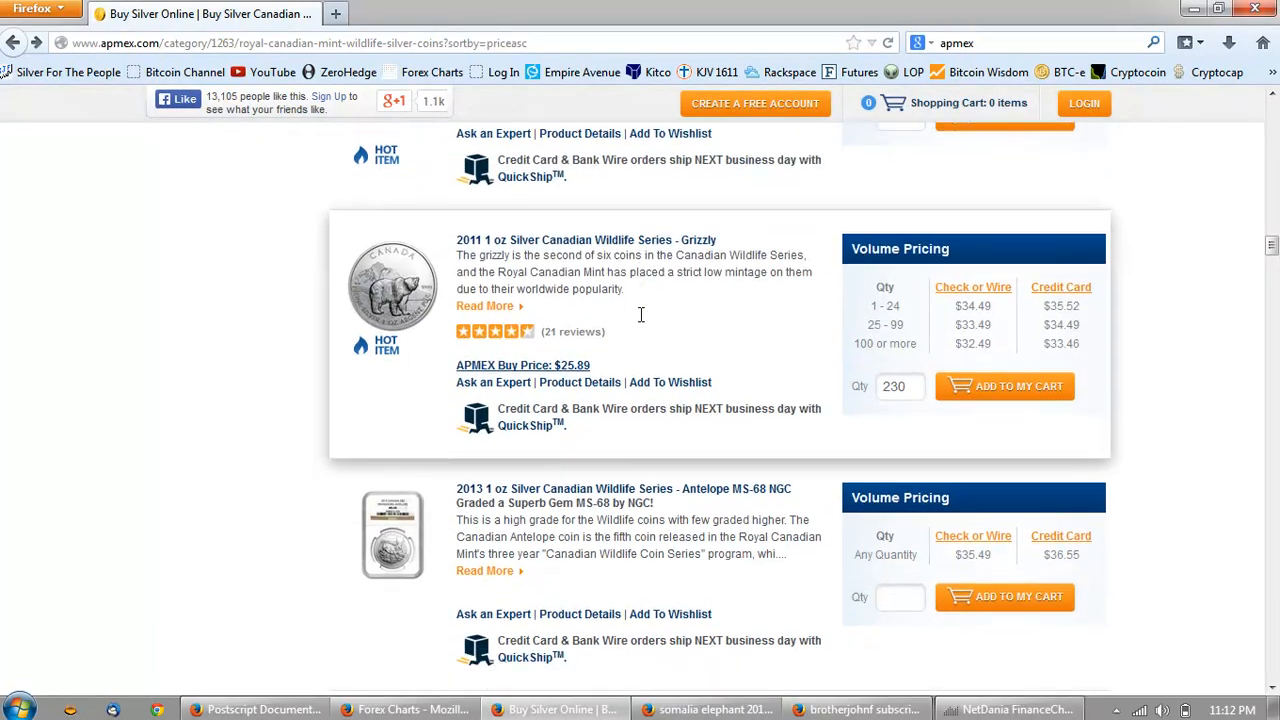
pyautogui.scroll(-3)
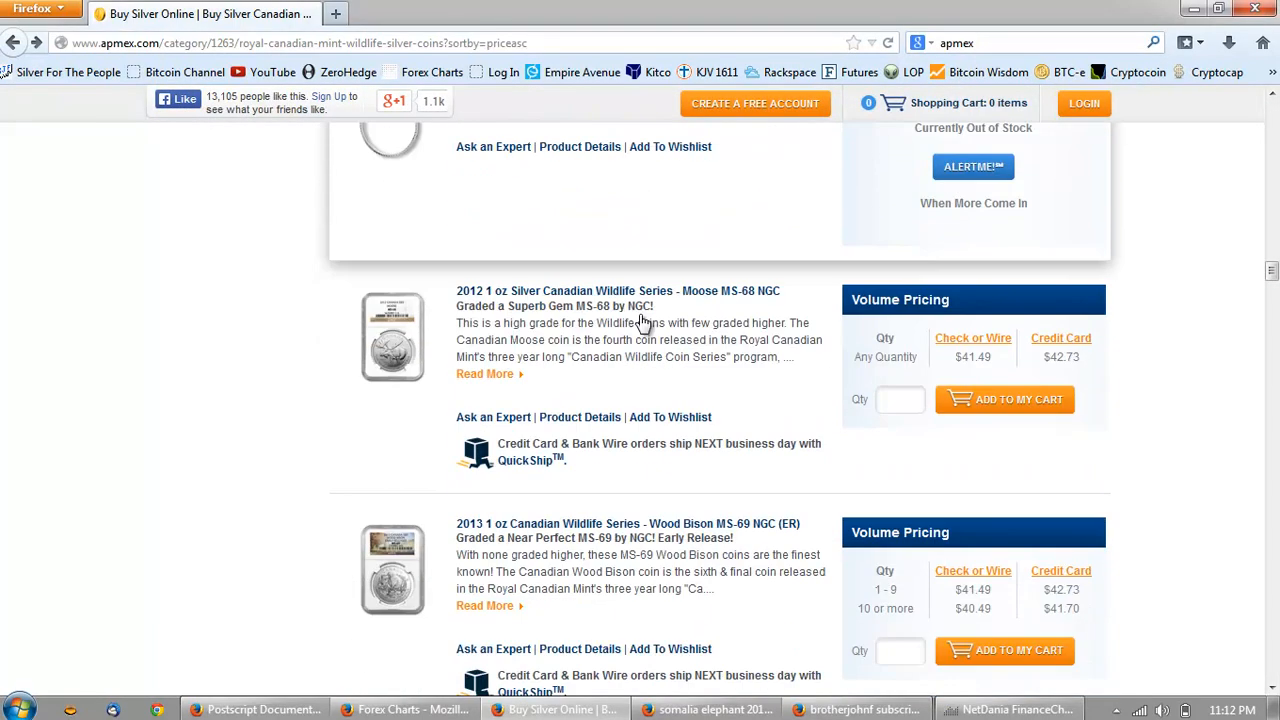
pyautogui.scroll(-3)
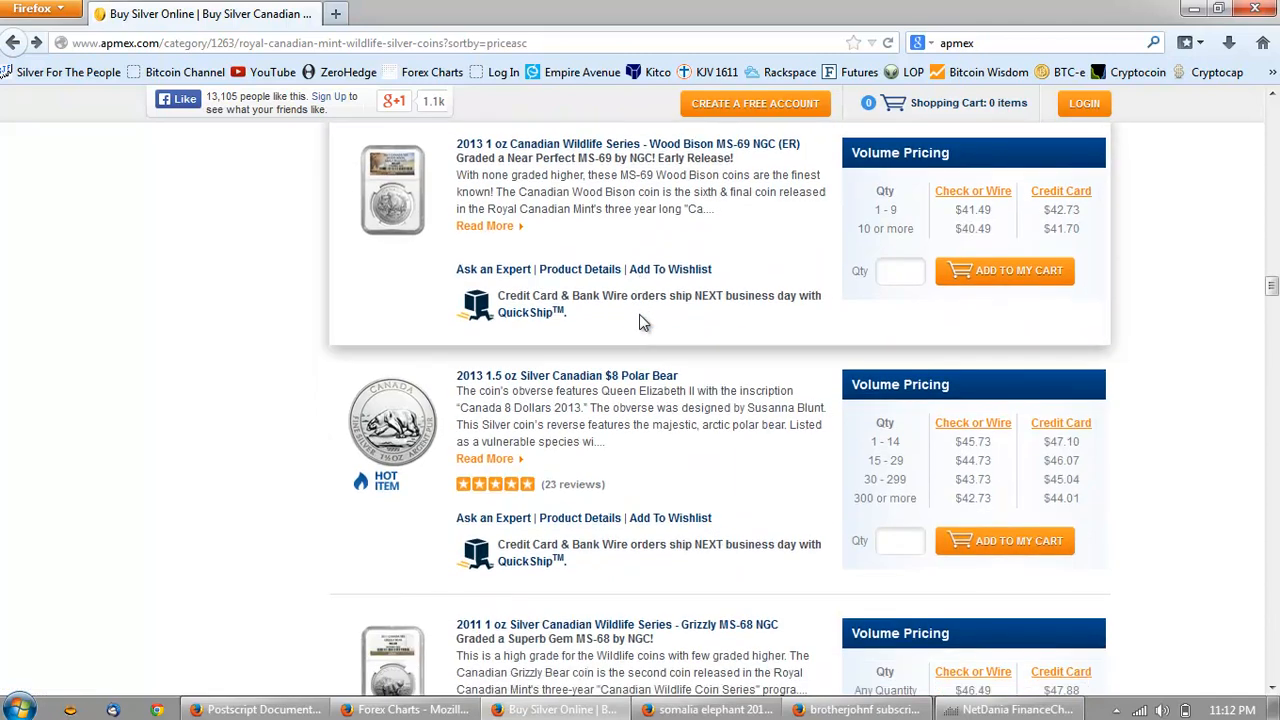
pyautogui.scroll(-3)
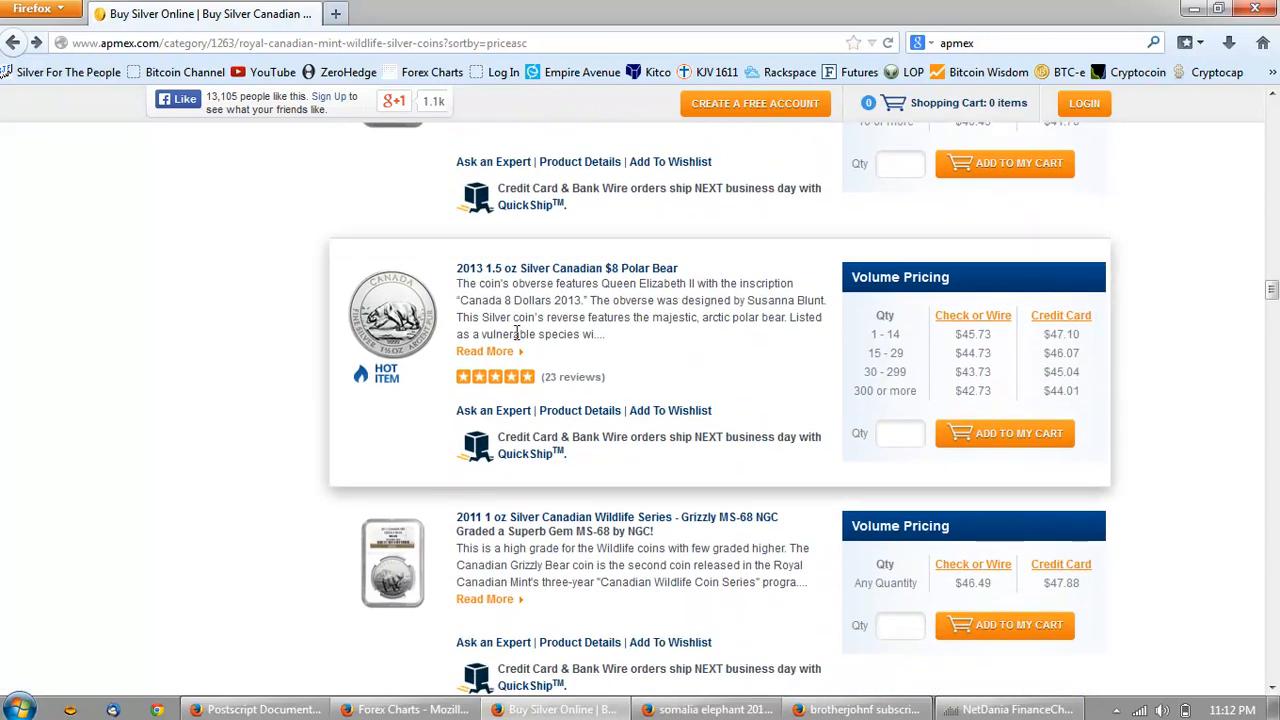
pyautogui.moveTo(744, 394)
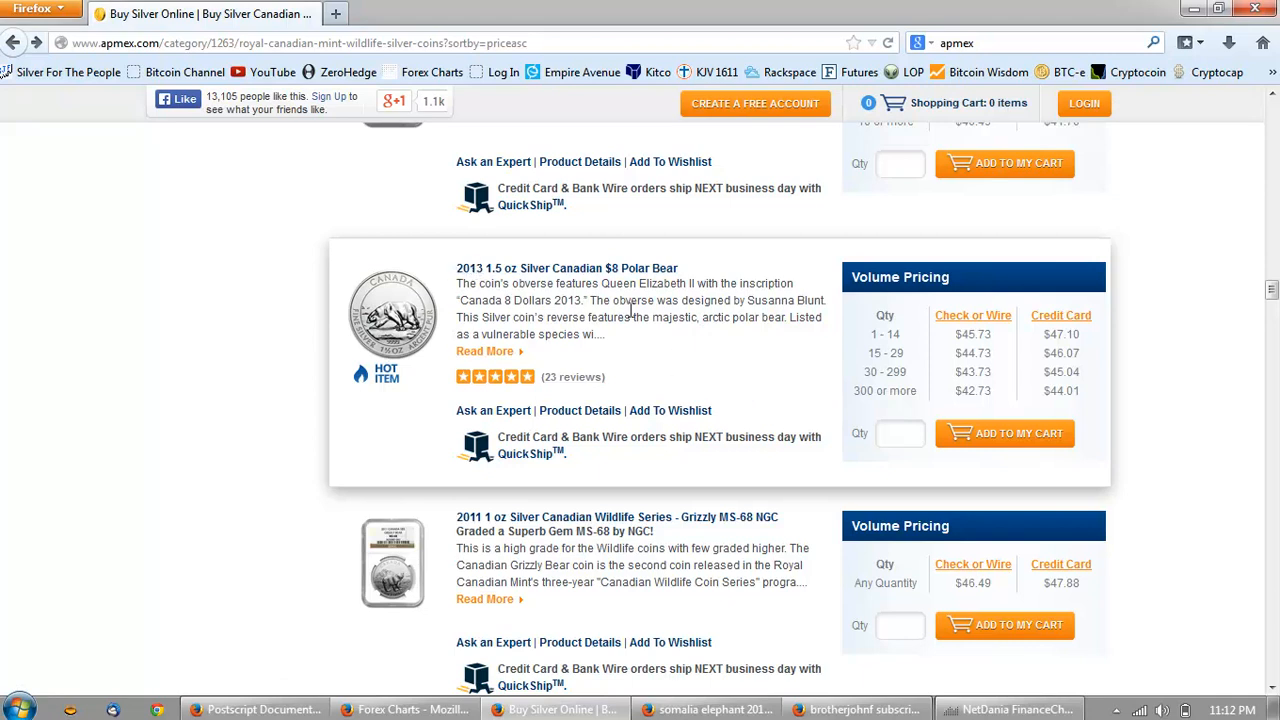
# Browse the remaining listings and go back to the wildlife coin list showing the Grizzly and Timber Wolf at $34.49
pyautogui.scroll(-3)
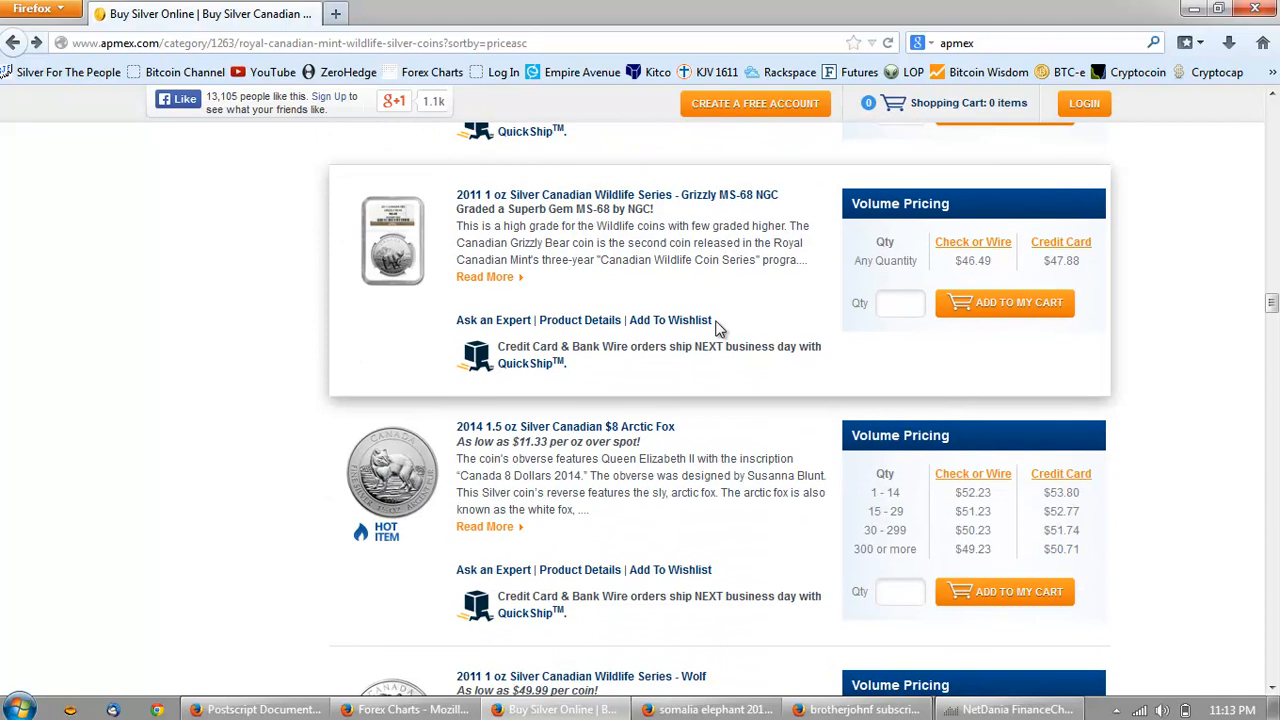
pyautogui.scroll(-3)
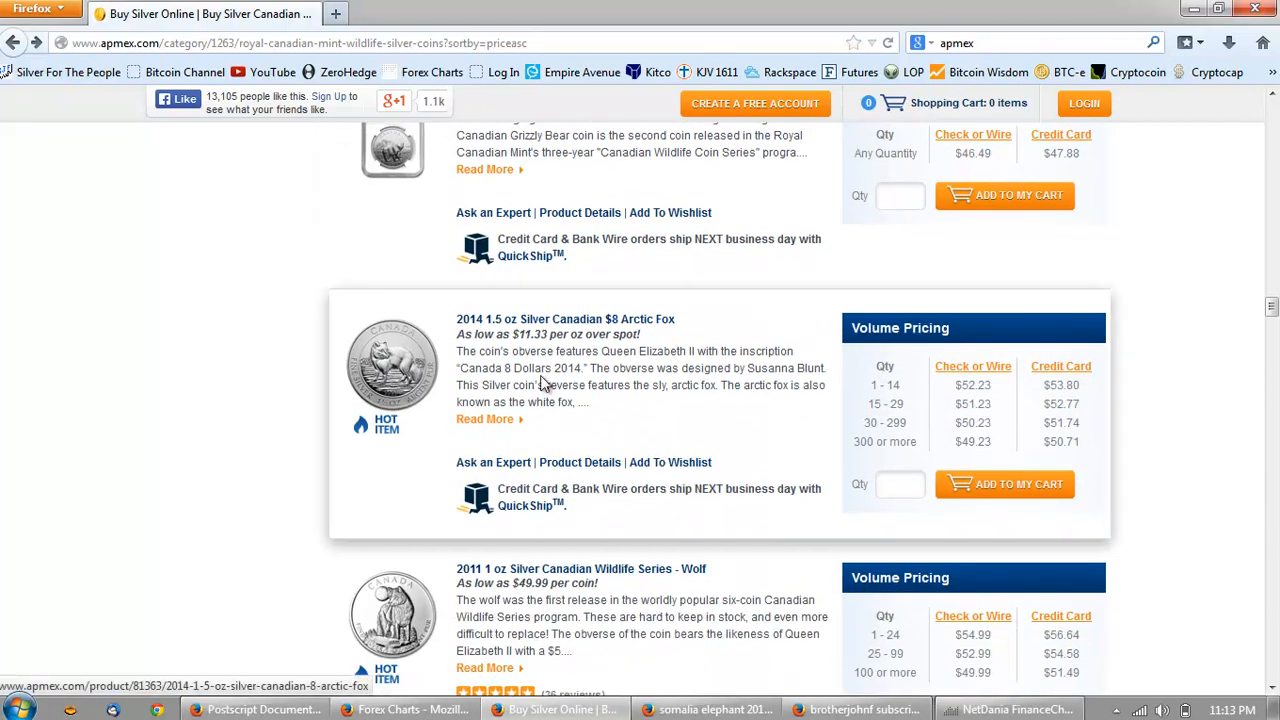
pyautogui.moveTo(716, 400)
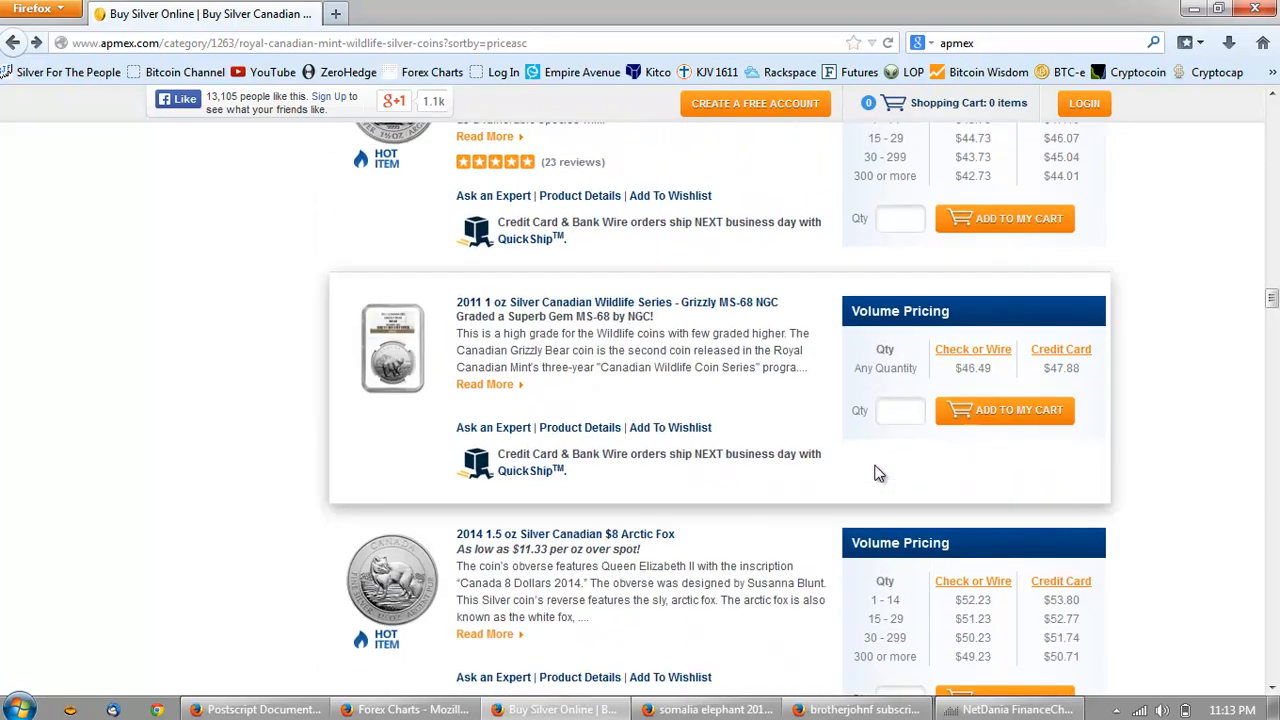
pyautogui.scroll(-3)
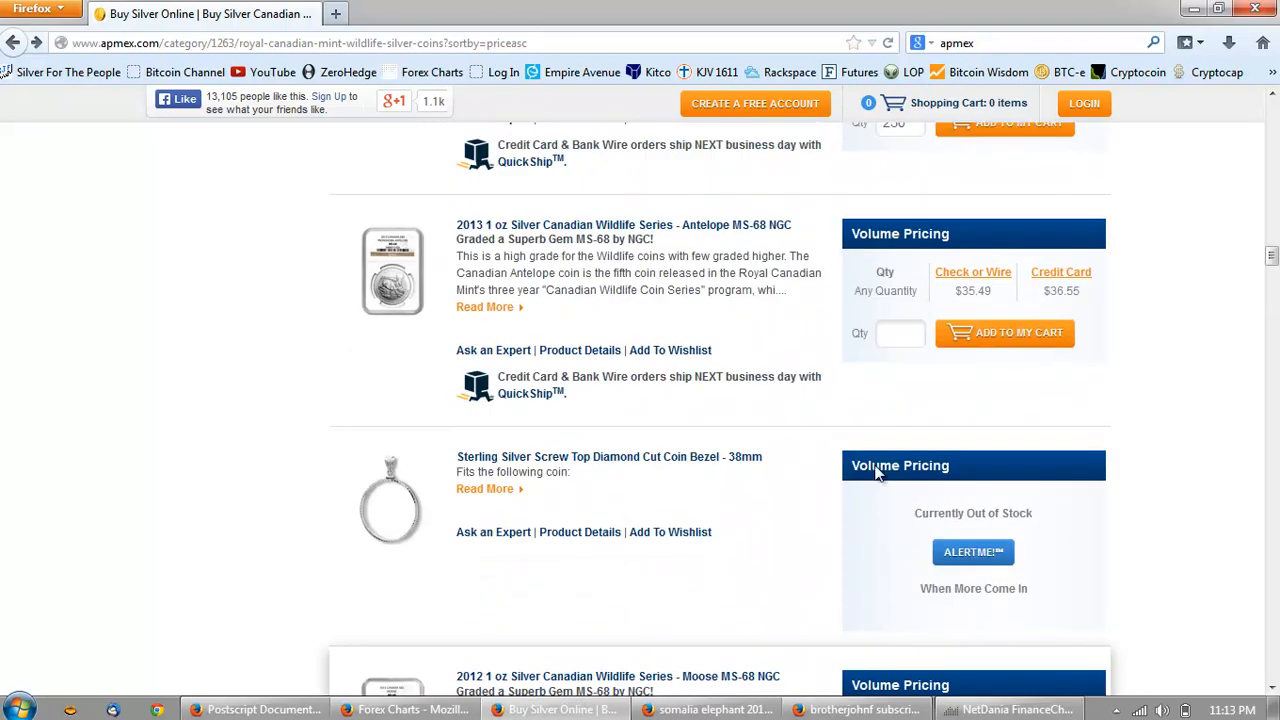
pyautogui.scroll(3)
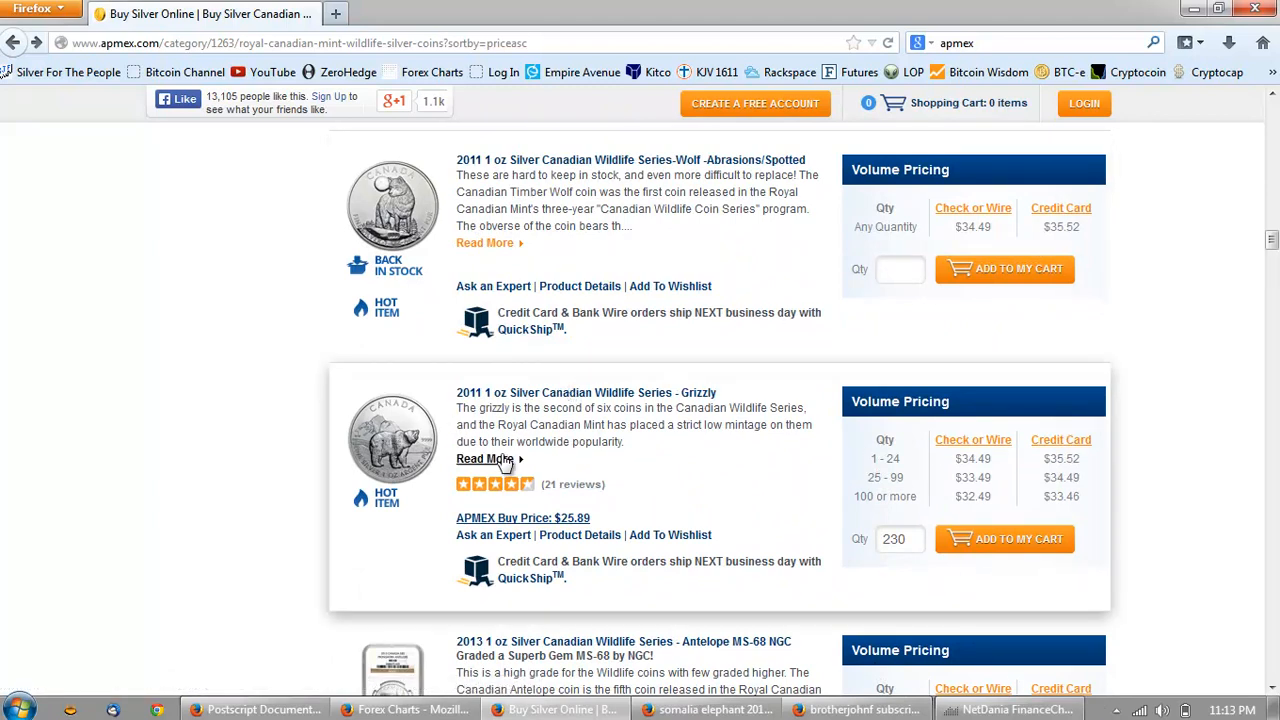
pyautogui.moveTo(602, 482)
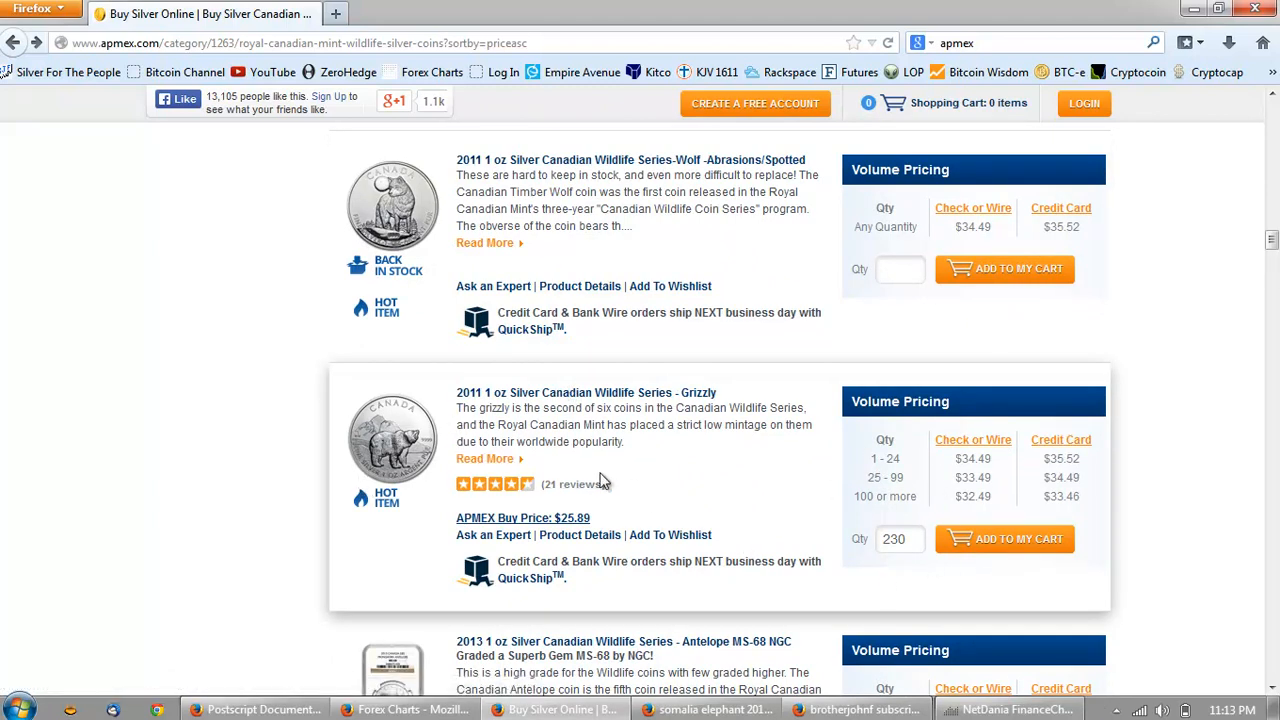
pyautogui.click(16, 48)
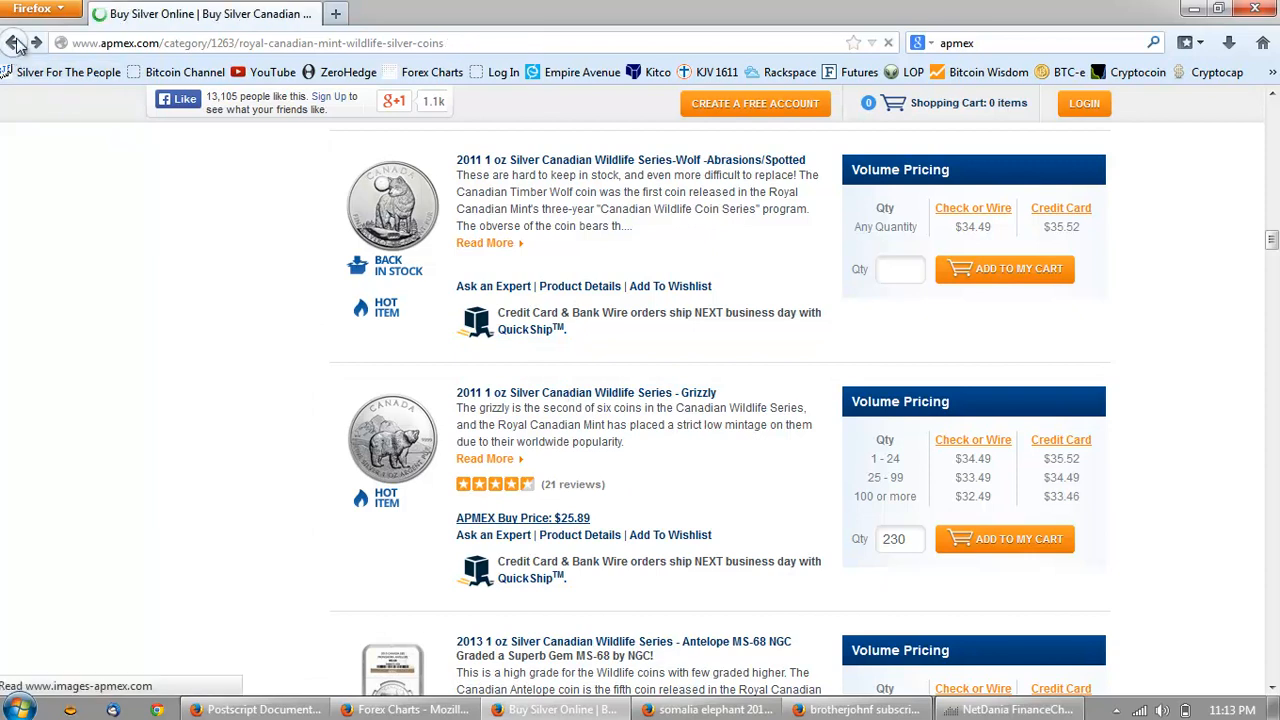
# Go back to the Silver category overview and choose the African Wildlife Series silver coins
pyautogui.click(18, 44)
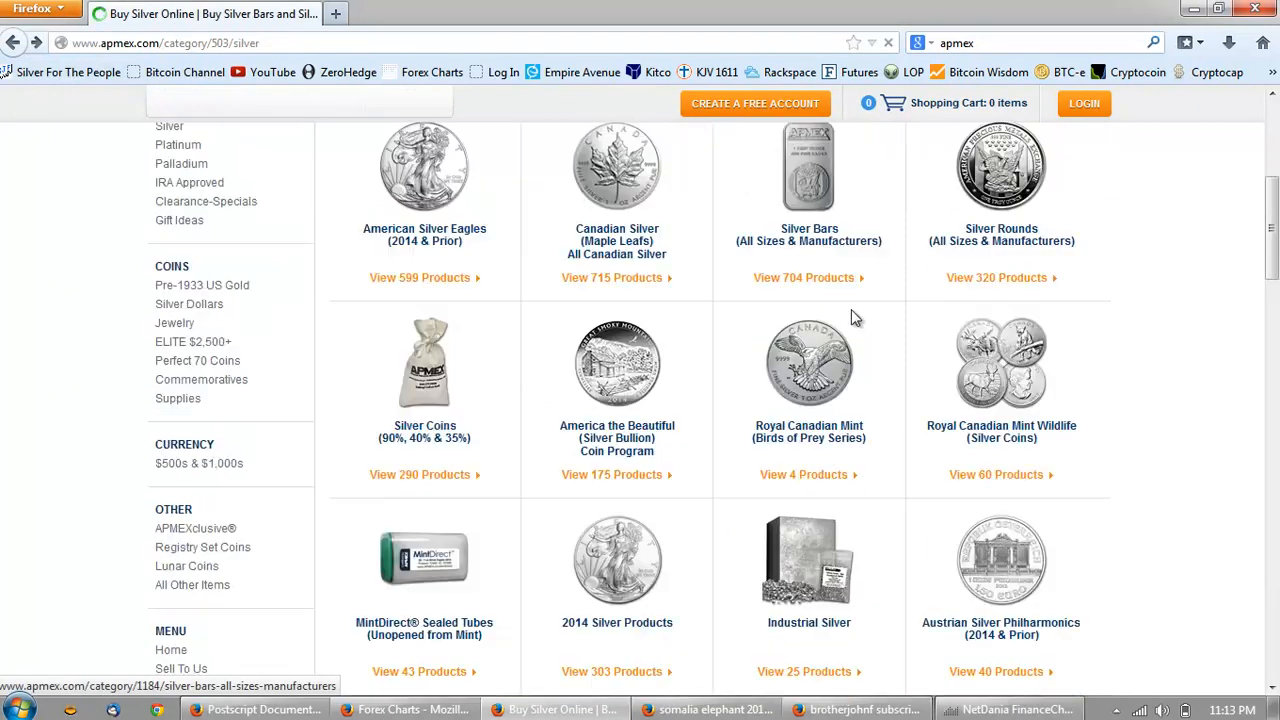
pyautogui.scroll(-3)
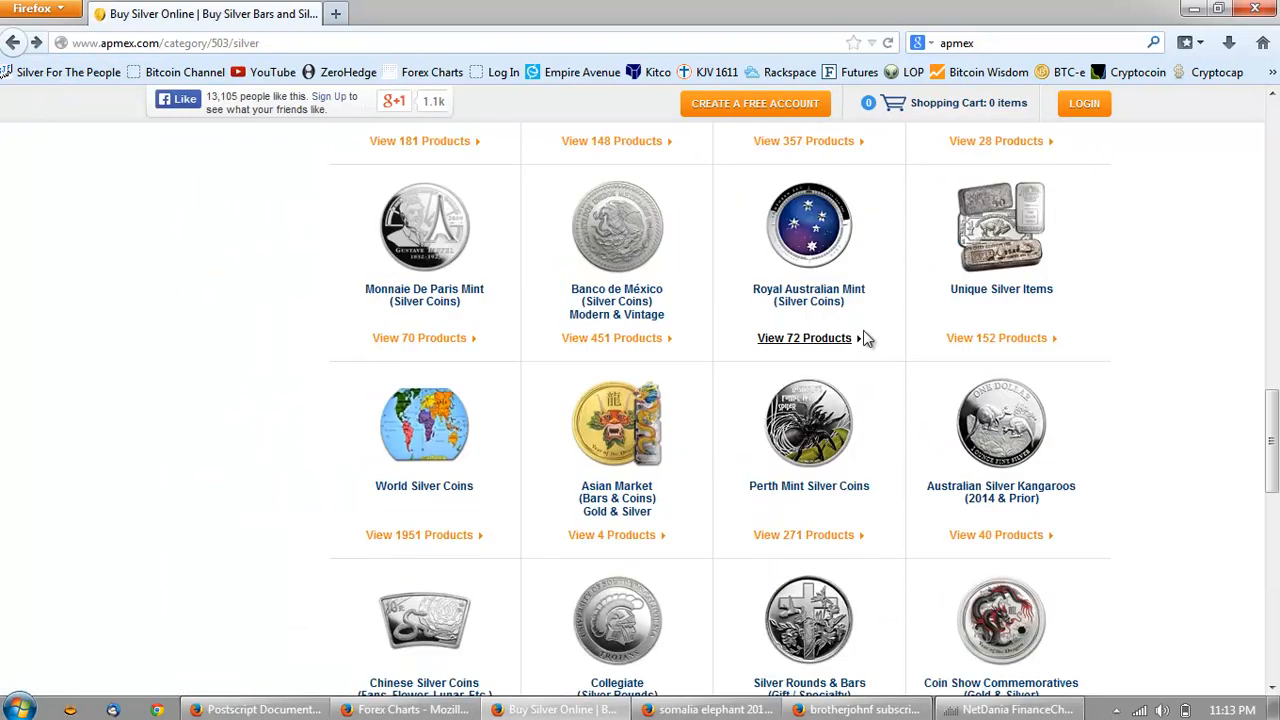
pyautogui.scroll(-3)
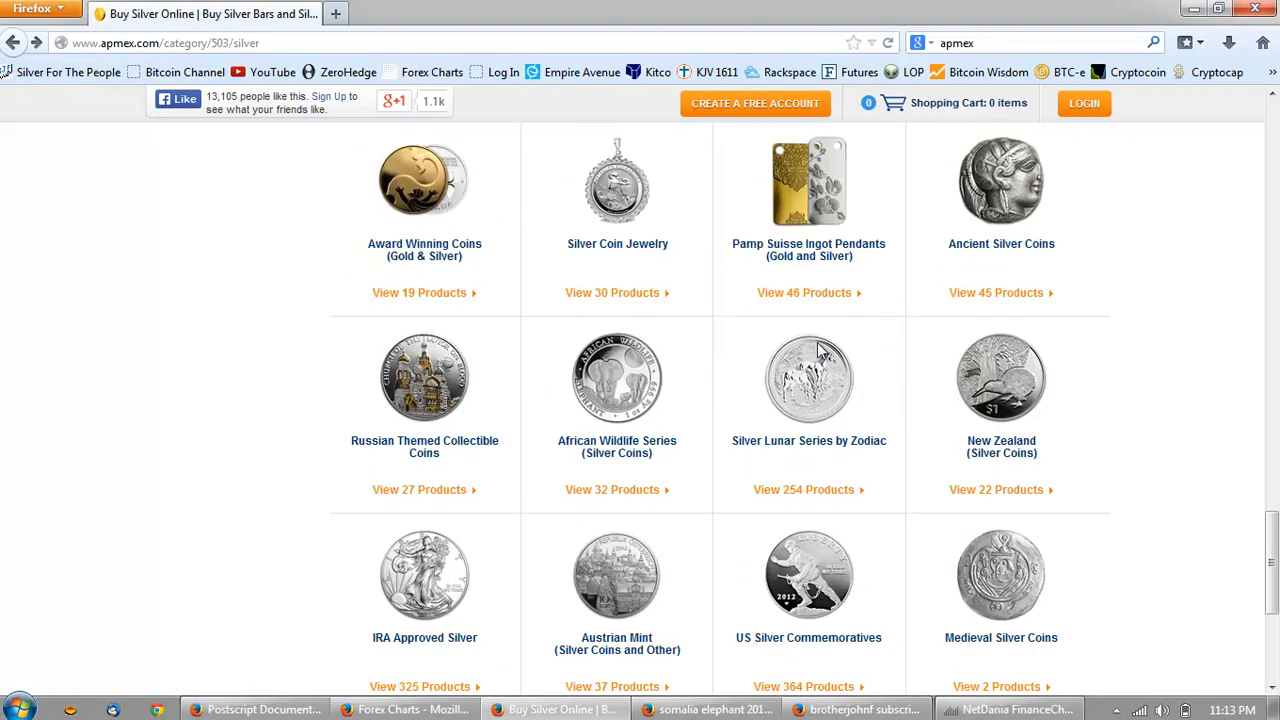
pyautogui.click(616, 378)
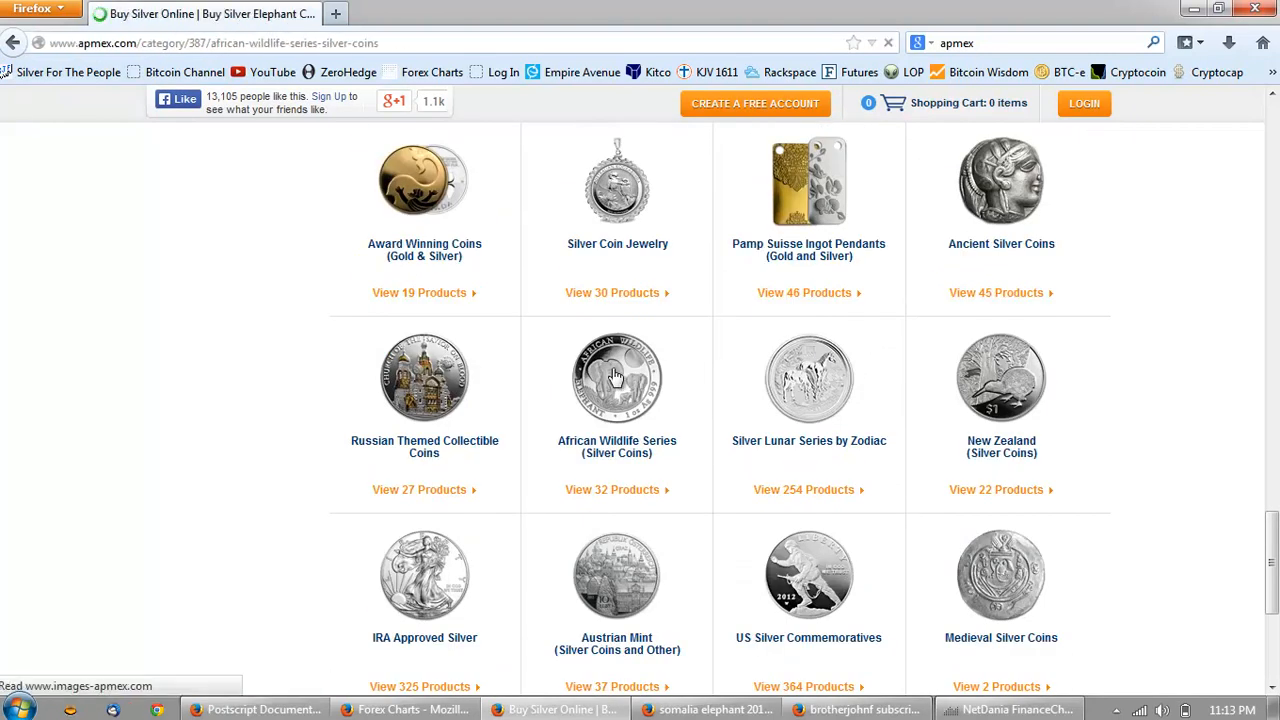
# Sort the African Wildlife listings by price low to high and dismiss the 1382-coin stock notice
pyautogui.click(616, 378)
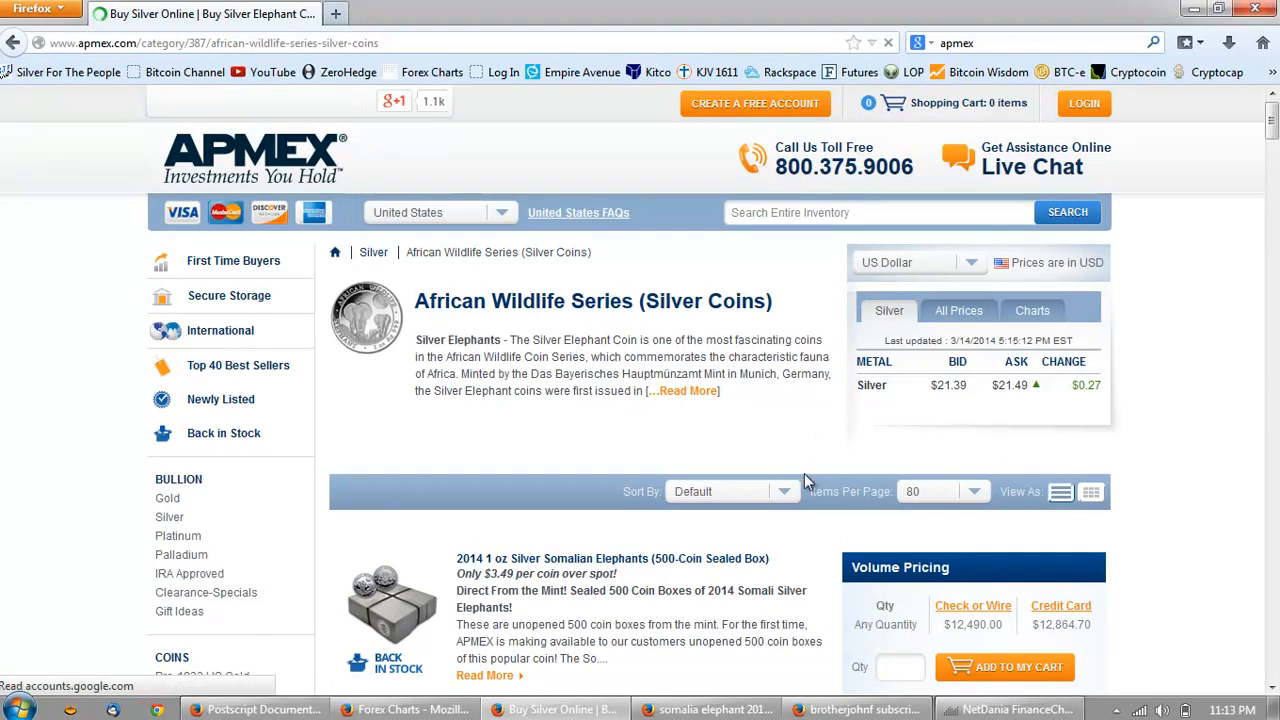
pyautogui.click(730, 492)
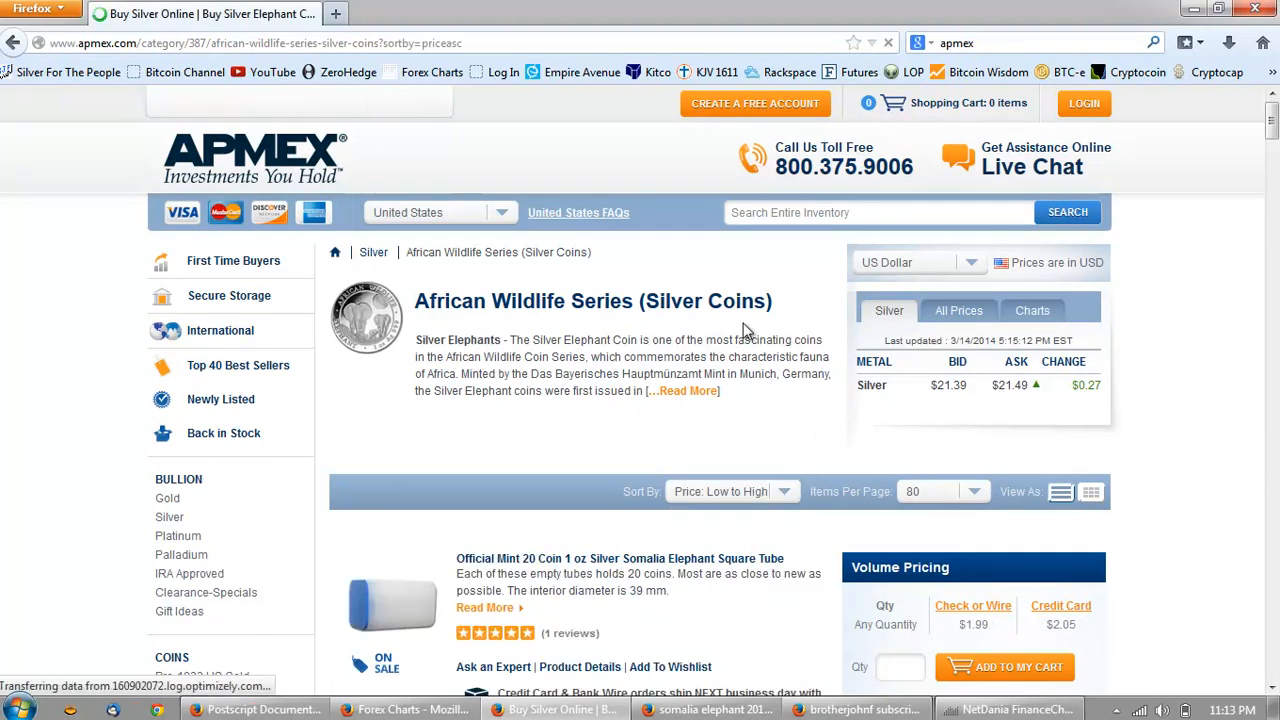
pyautogui.scroll(-3)
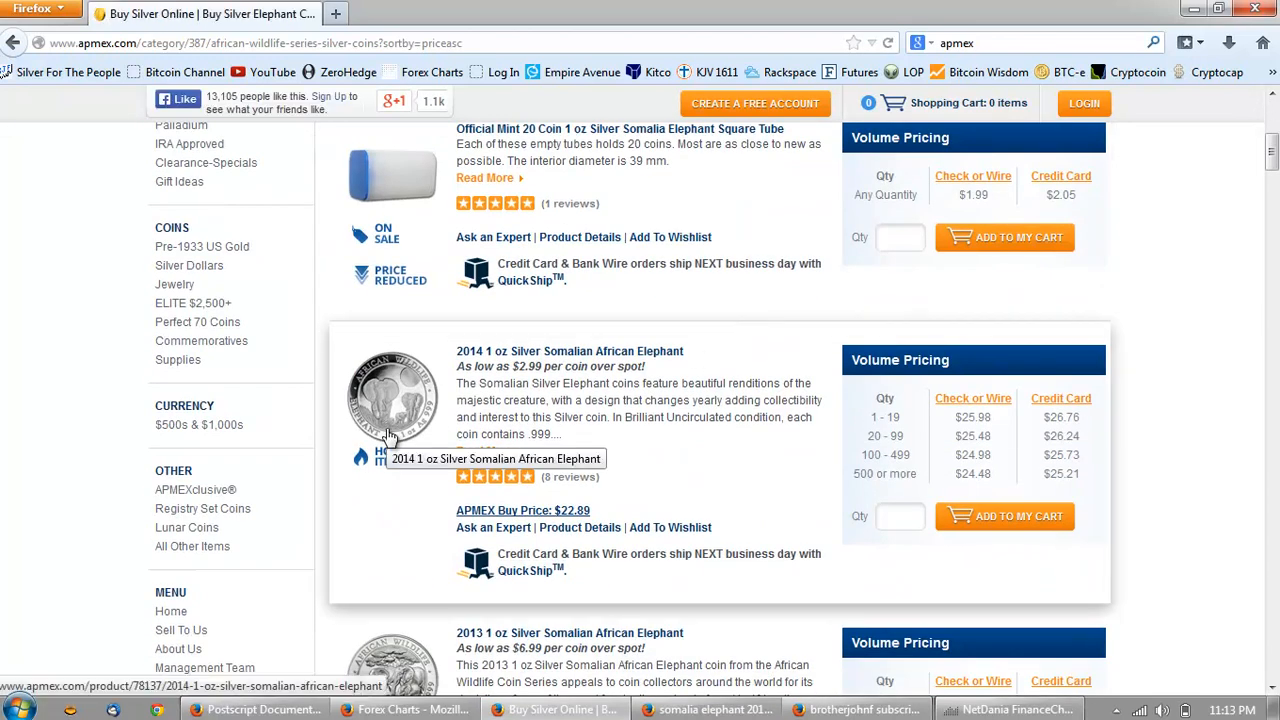
pyautogui.moveTo(972, 490)
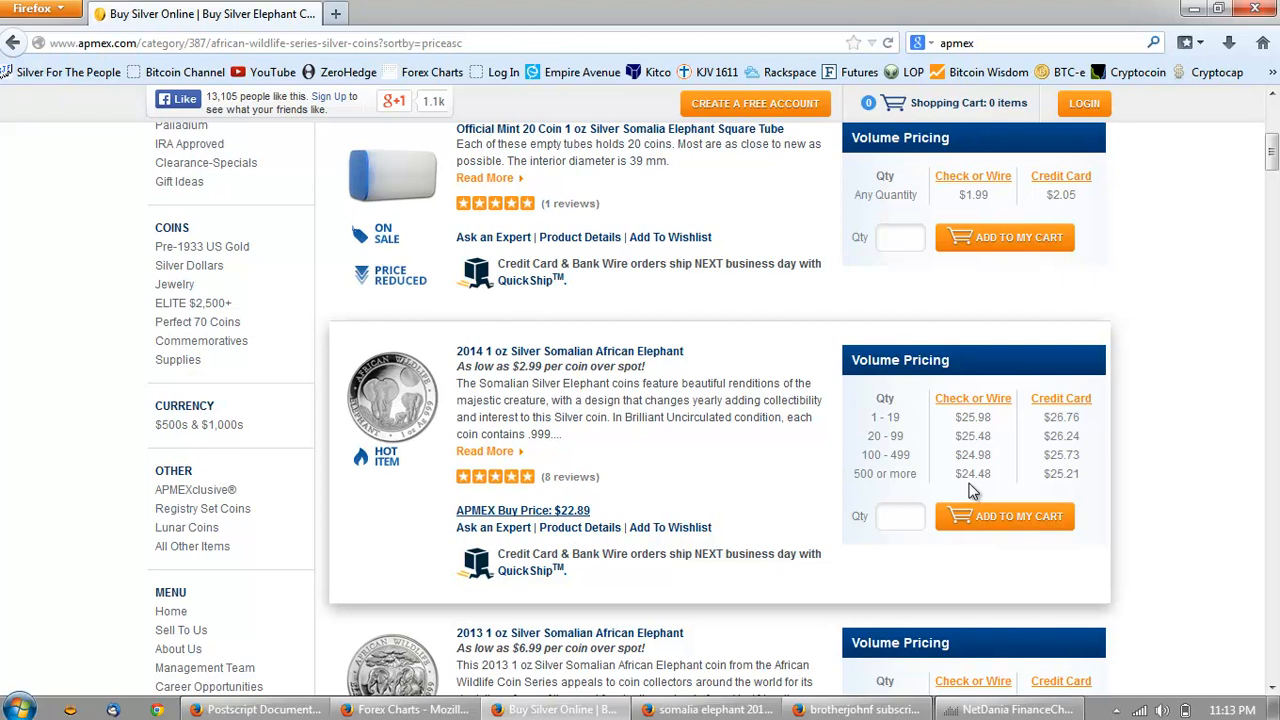
pyautogui.moveTo(584, 320)
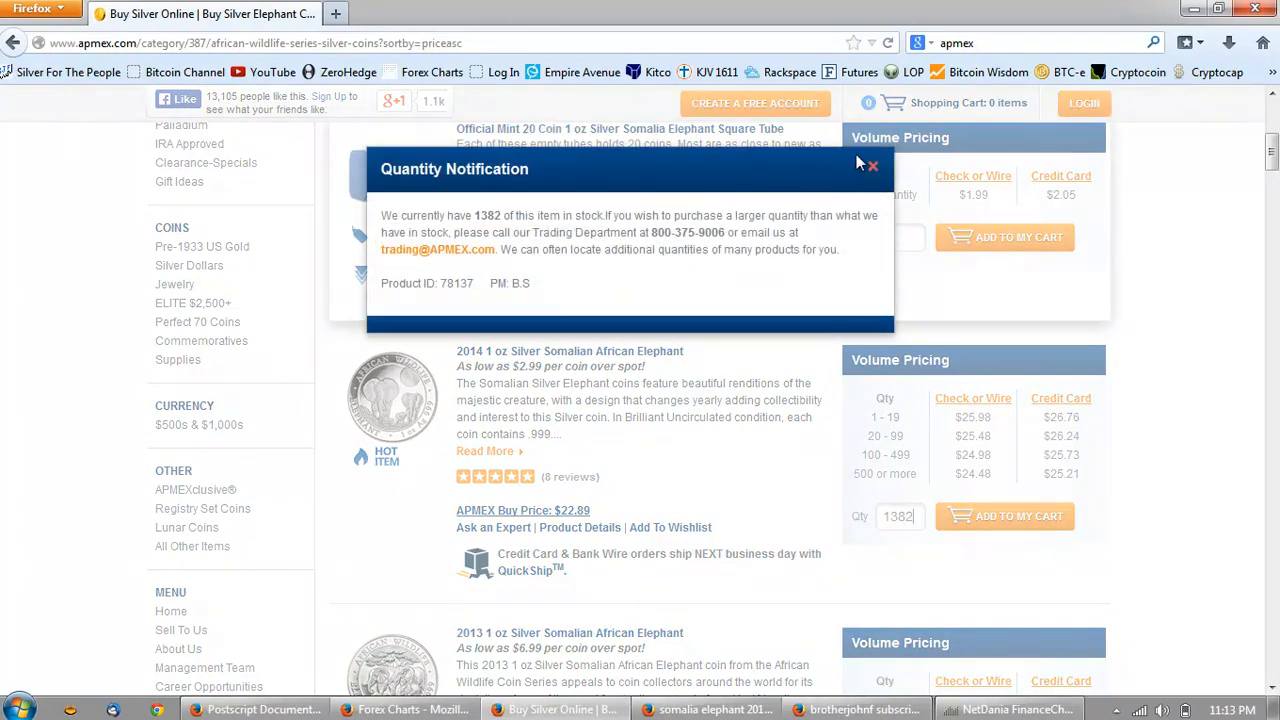
pyautogui.click(872, 164)
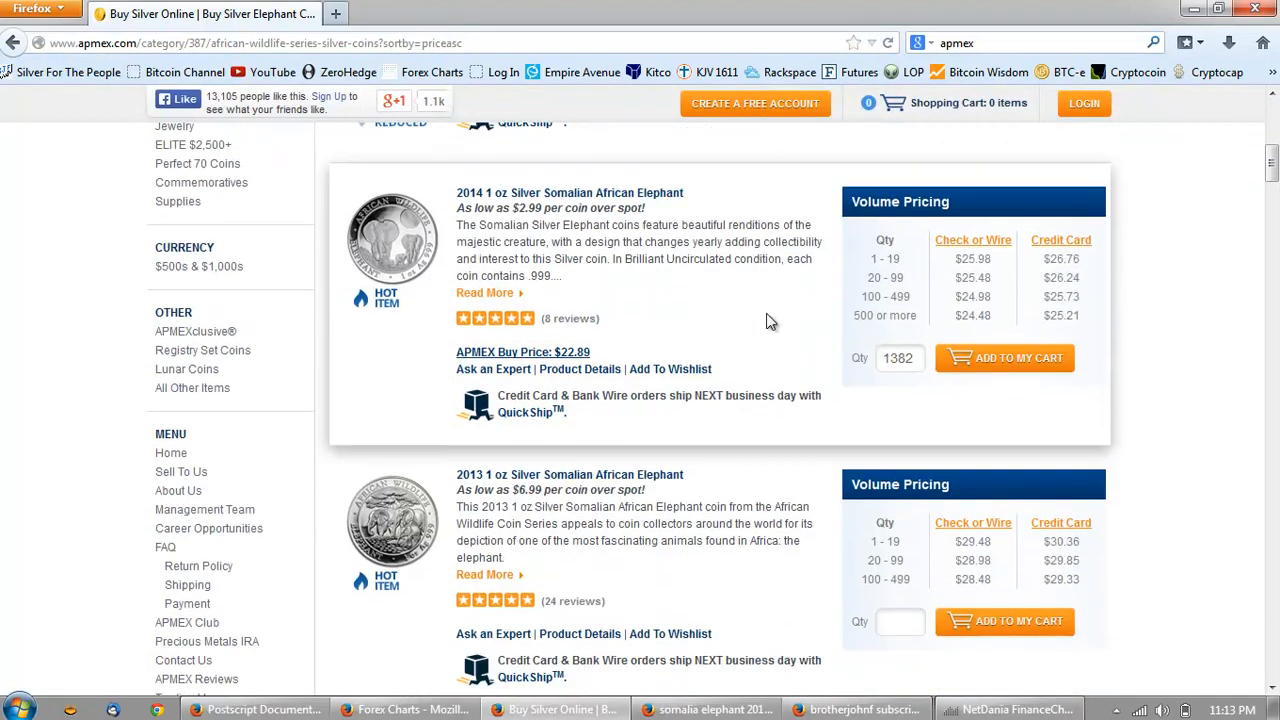
# Browse down through the Somalian Elephant listings from lowest to highest price
pyautogui.scroll(-3)
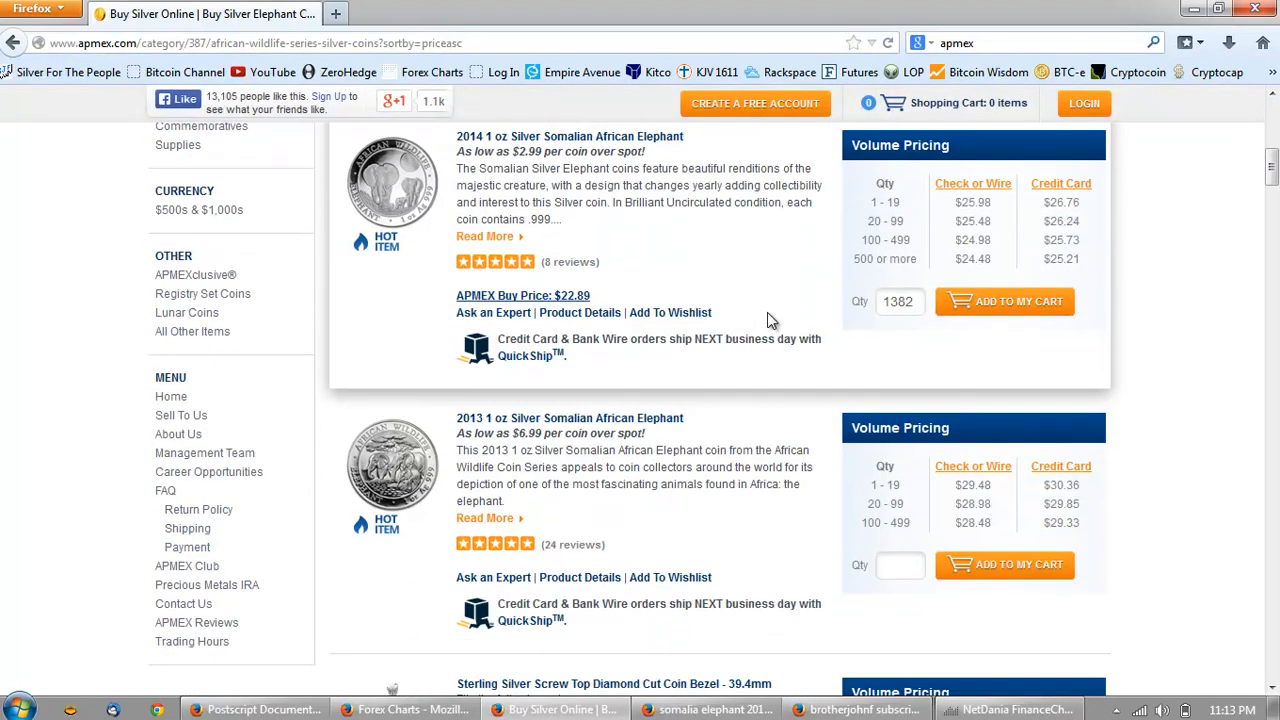
pyautogui.scroll(-3)
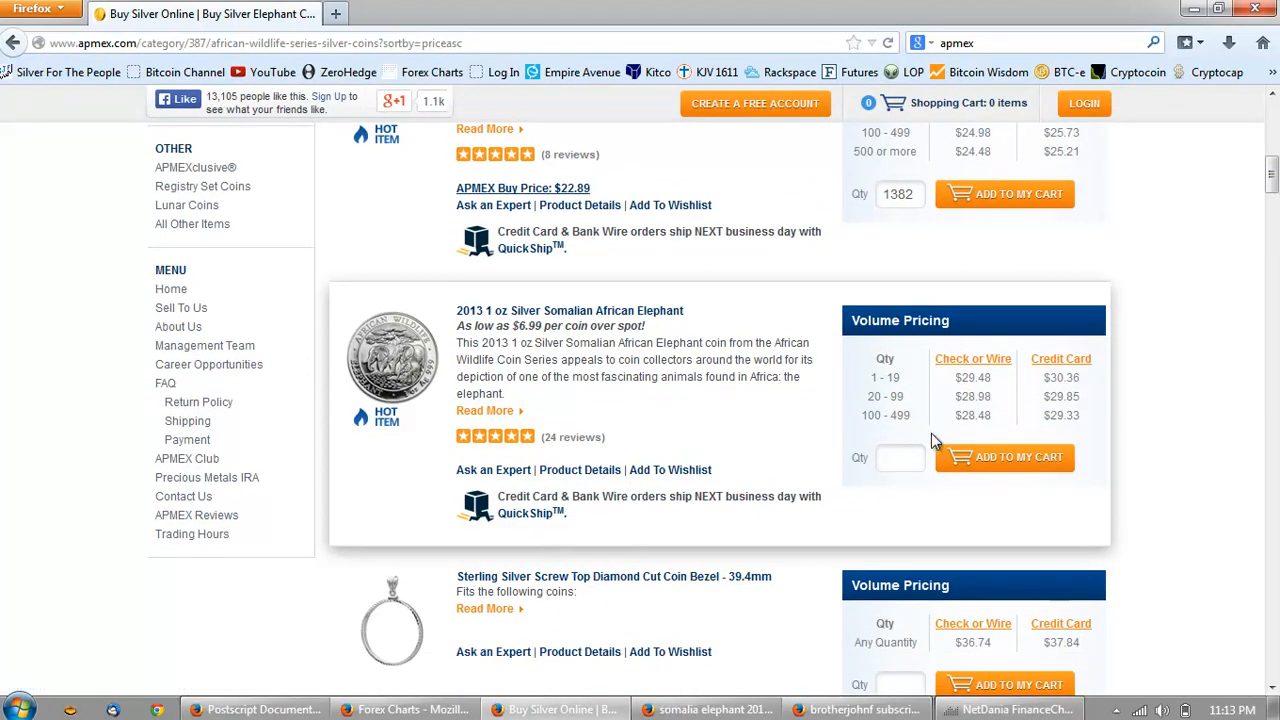
pyautogui.moveTo(768, 360)
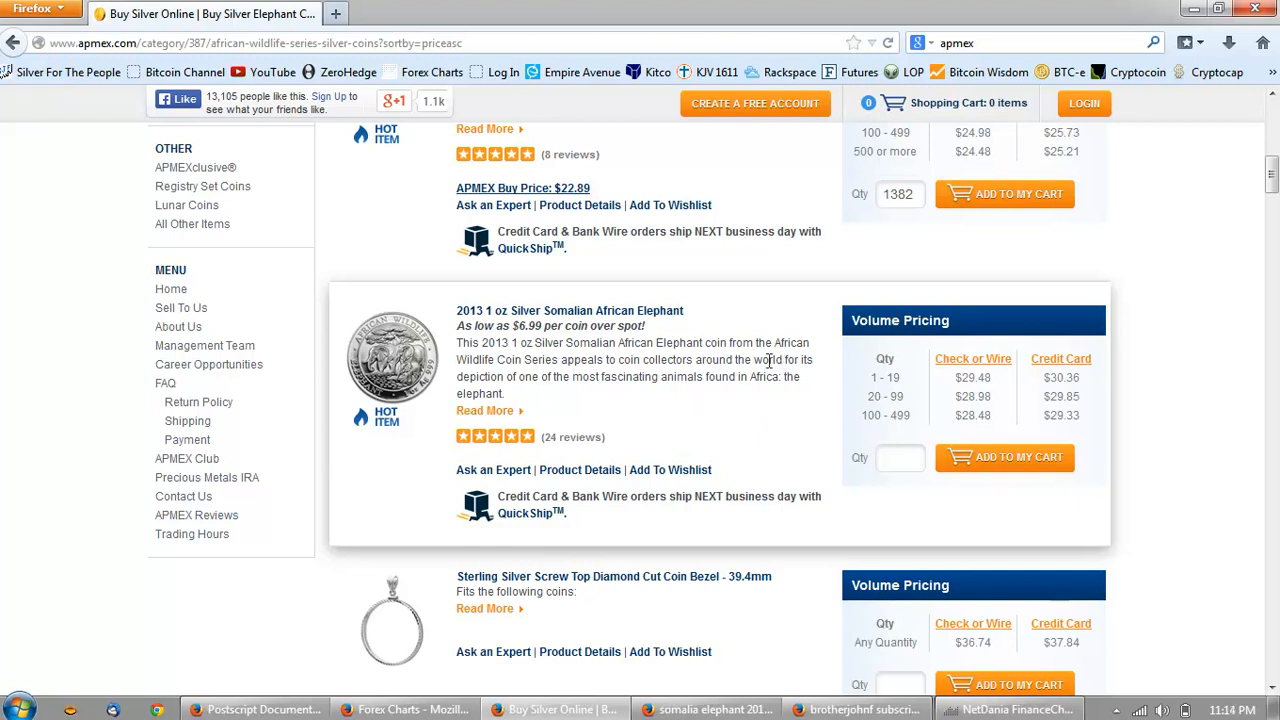
pyautogui.scroll(-3)
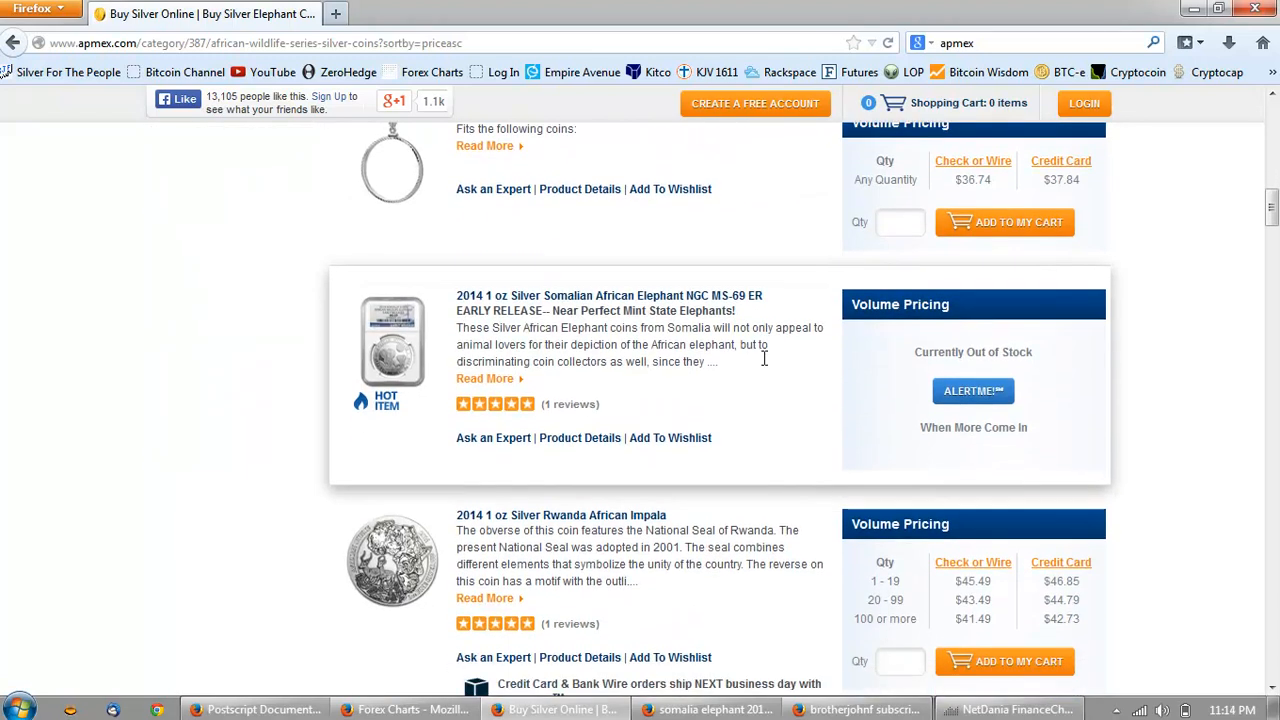
pyautogui.scroll(-3)
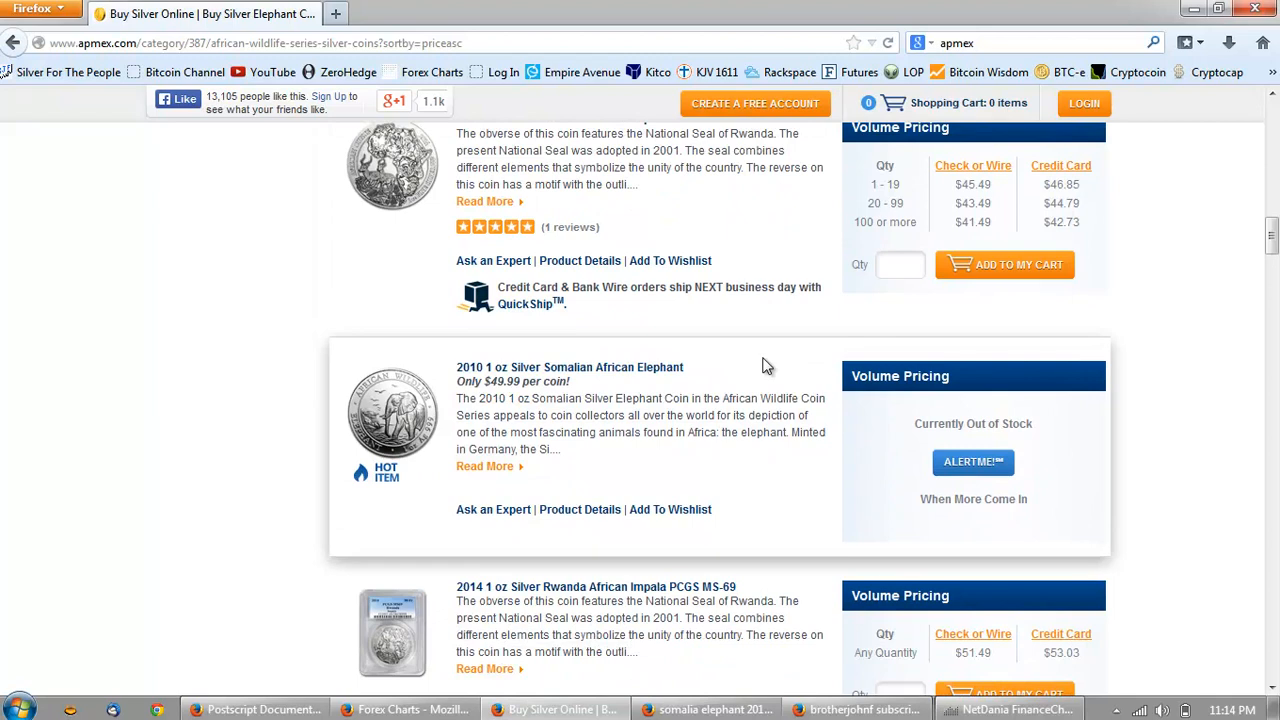
pyautogui.scroll(-3)
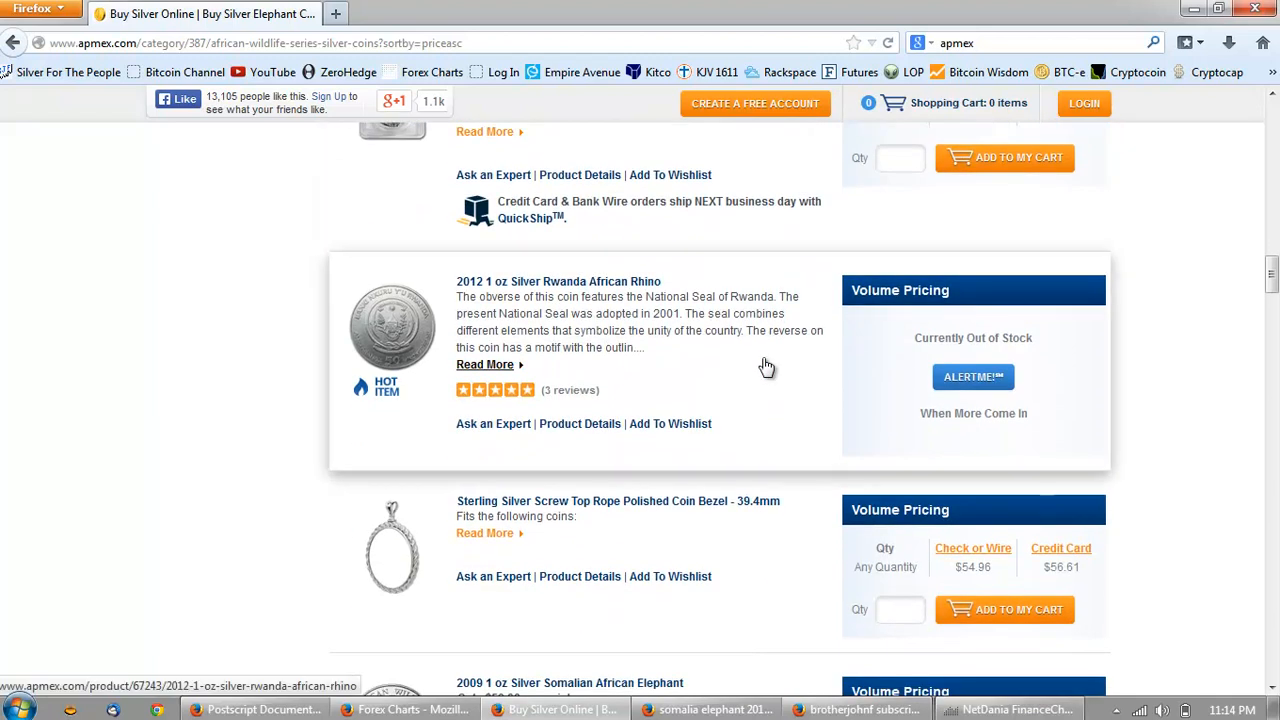
pyautogui.scroll(-3)
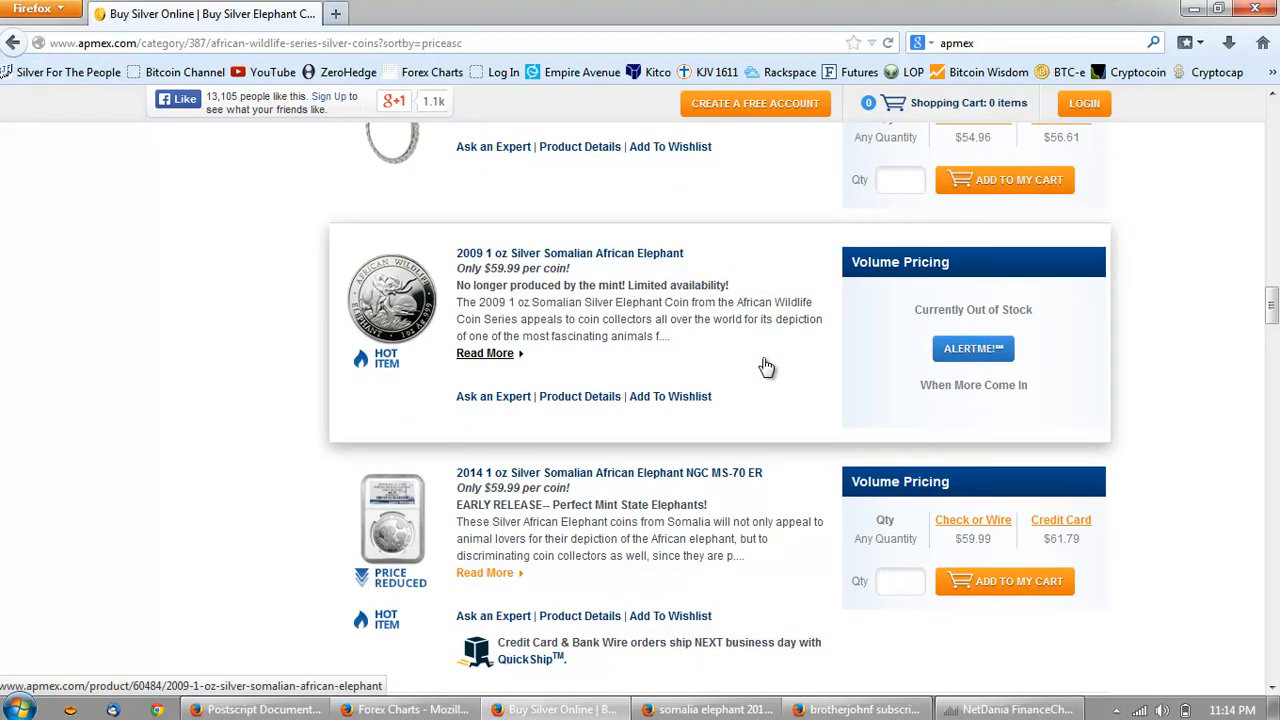
pyautogui.scroll(-3)
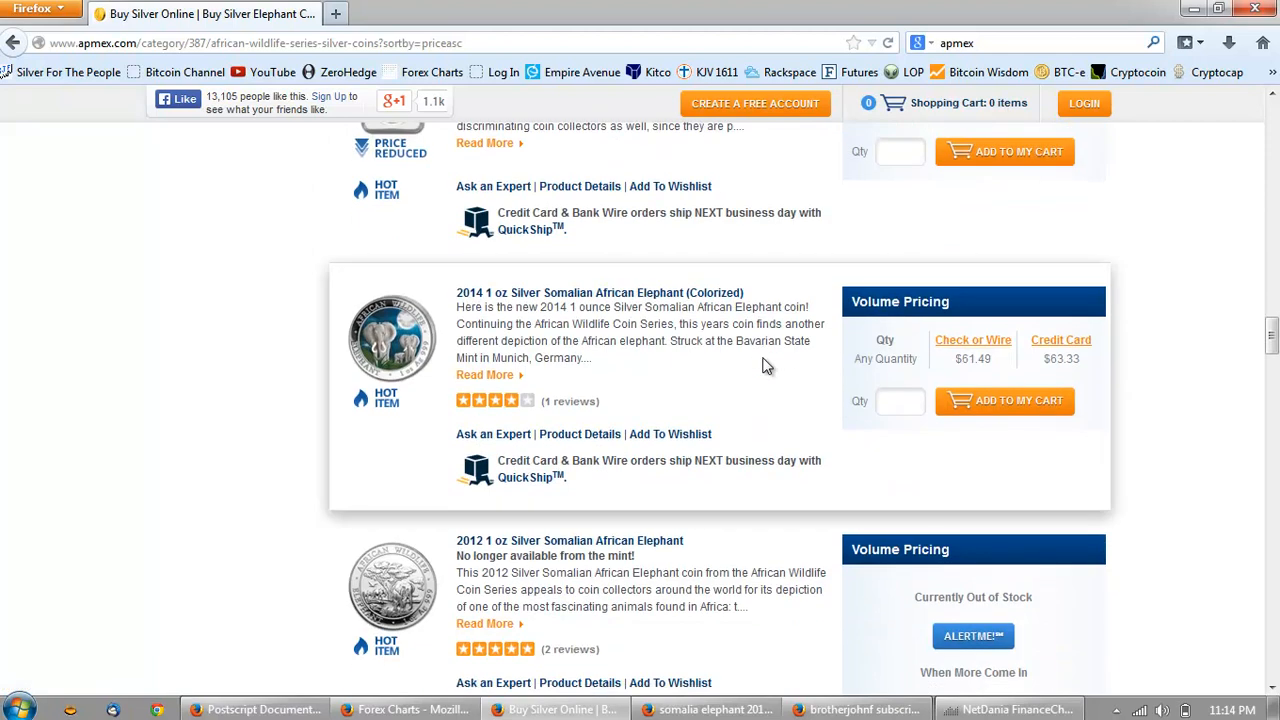
pyautogui.scroll(-3)
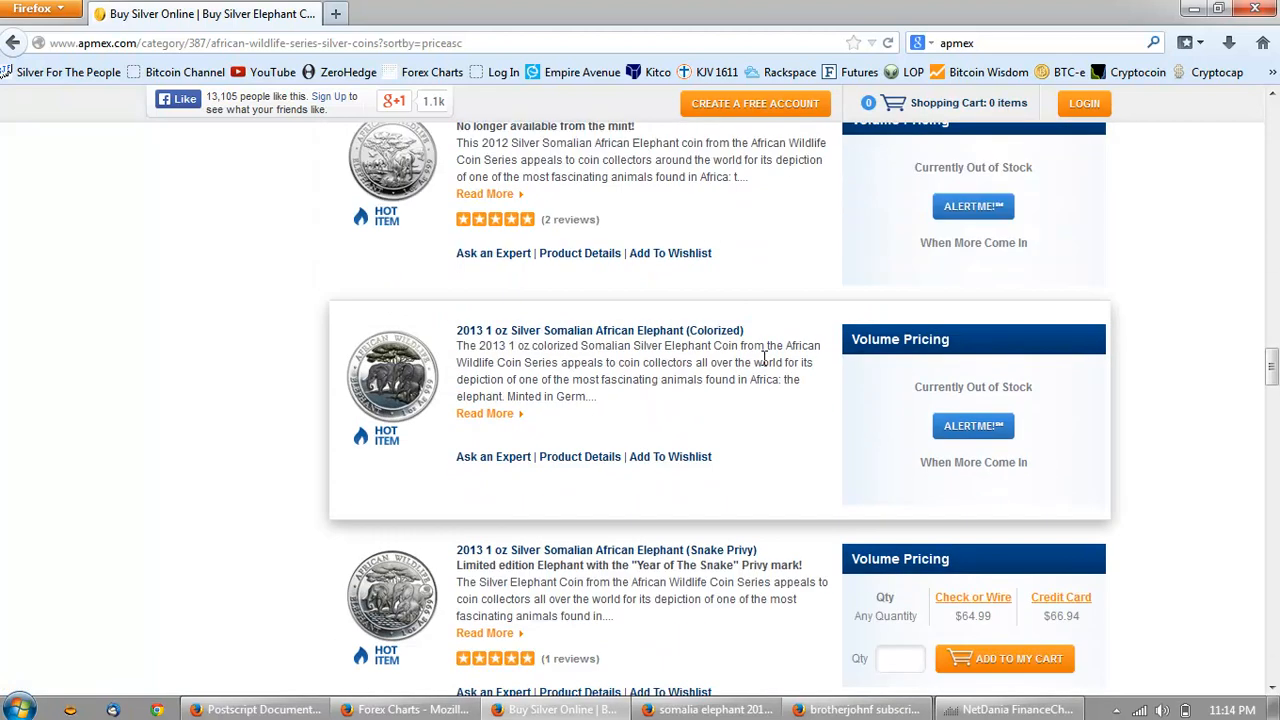
pyautogui.scroll(-3)
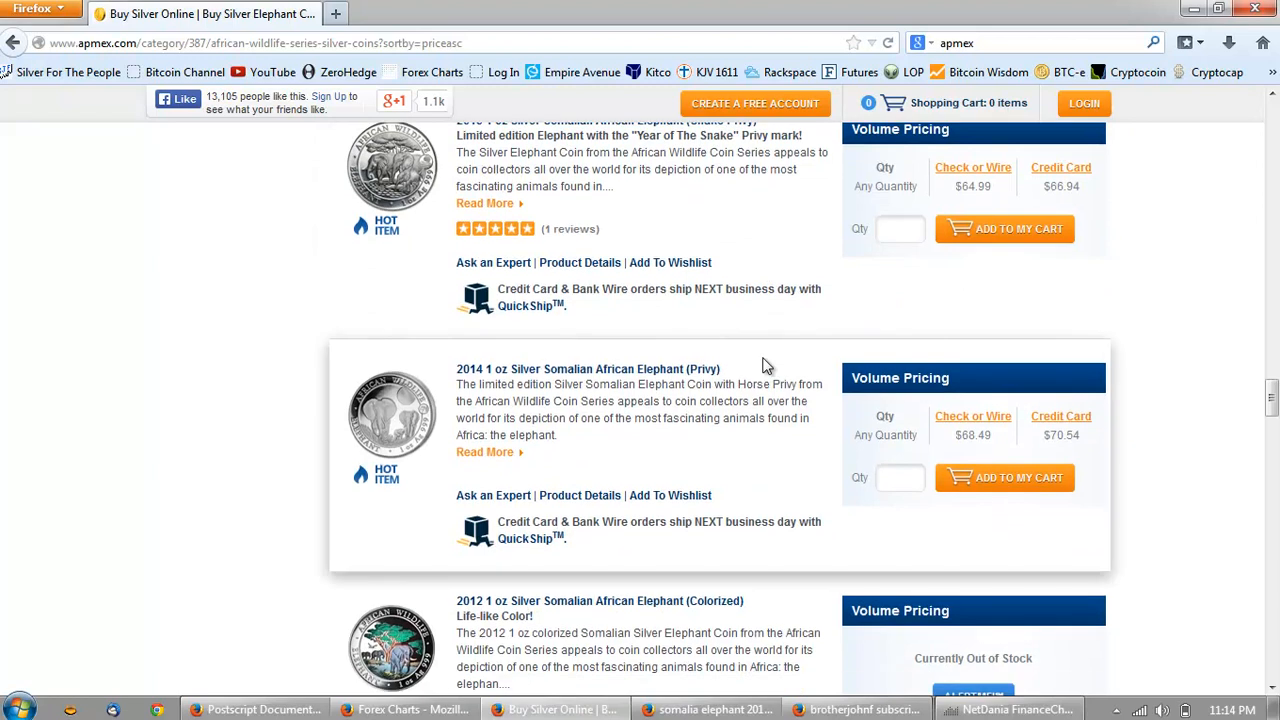
pyautogui.scroll(-3)
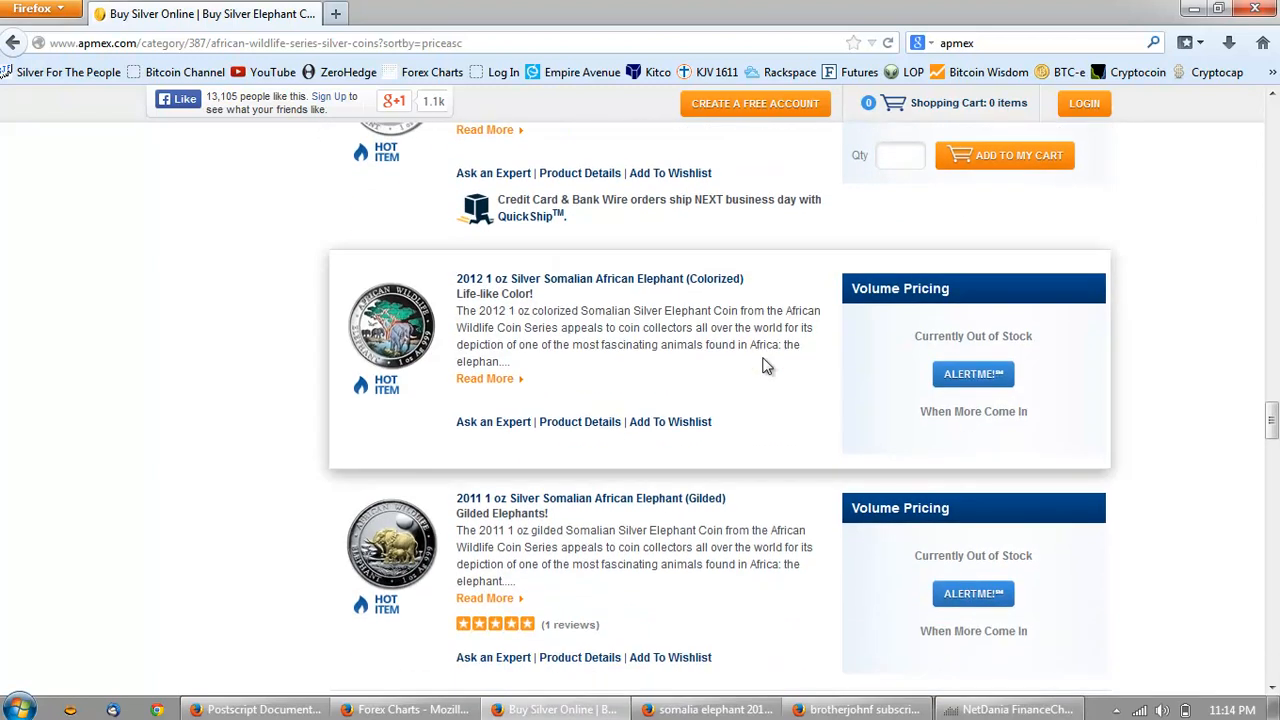
pyautogui.scroll(-3)
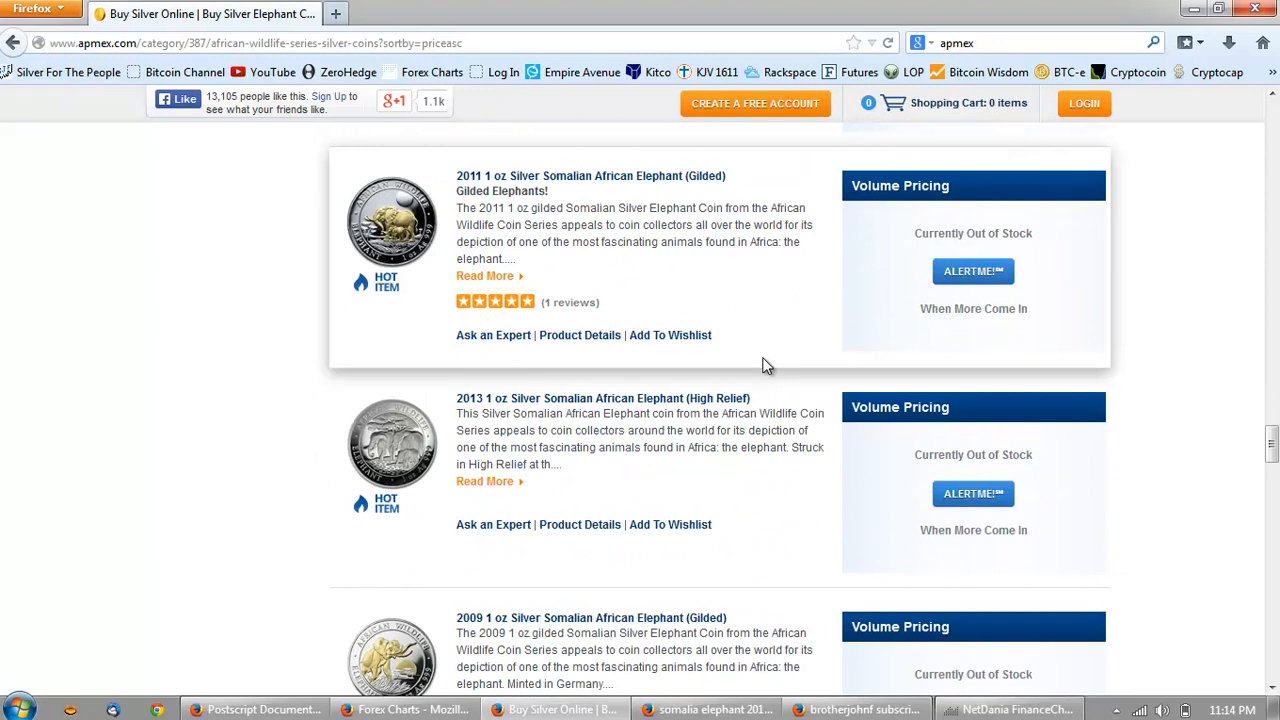
pyautogui.scroll(-3)
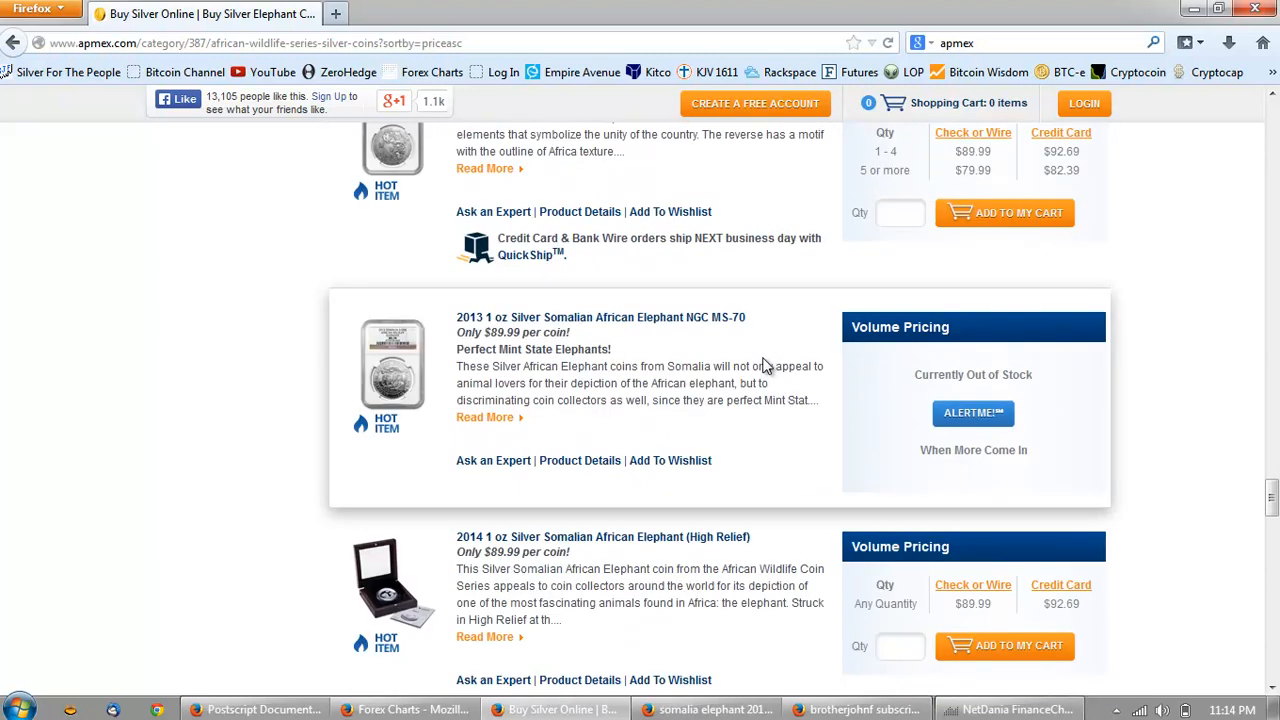
pyautogui.scroll(-3)
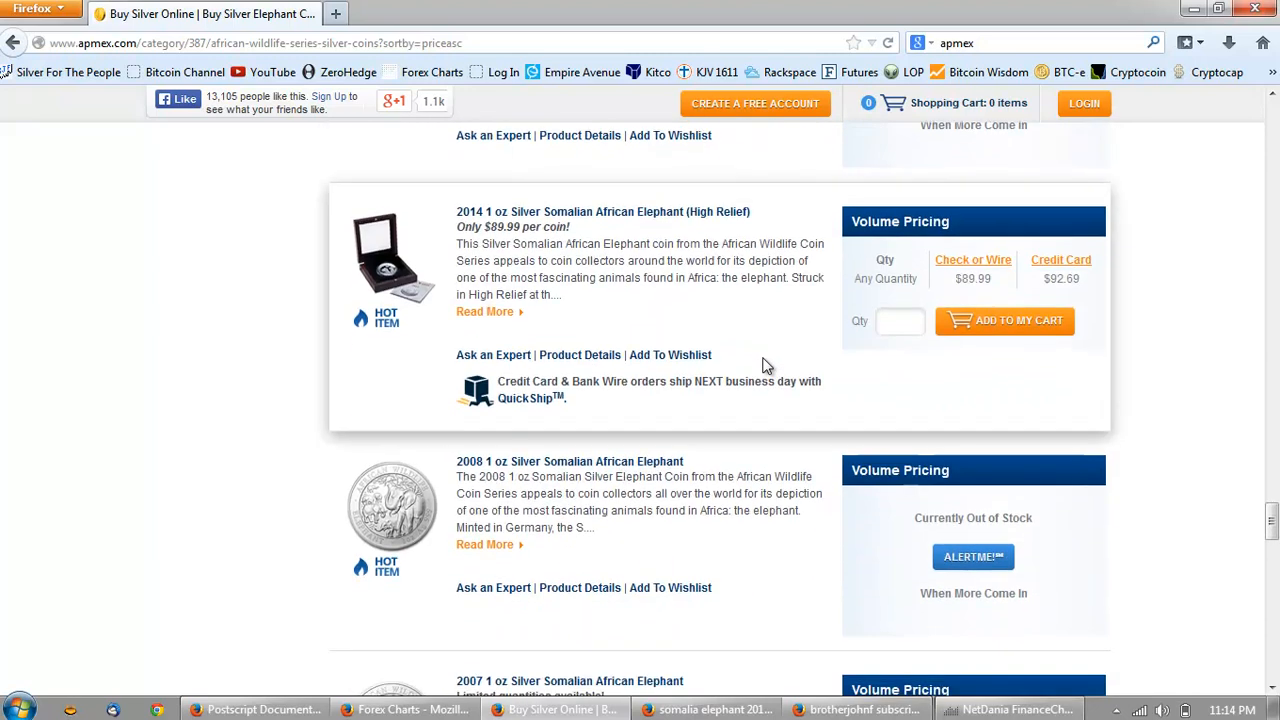
pyautogui.scroll(-3)
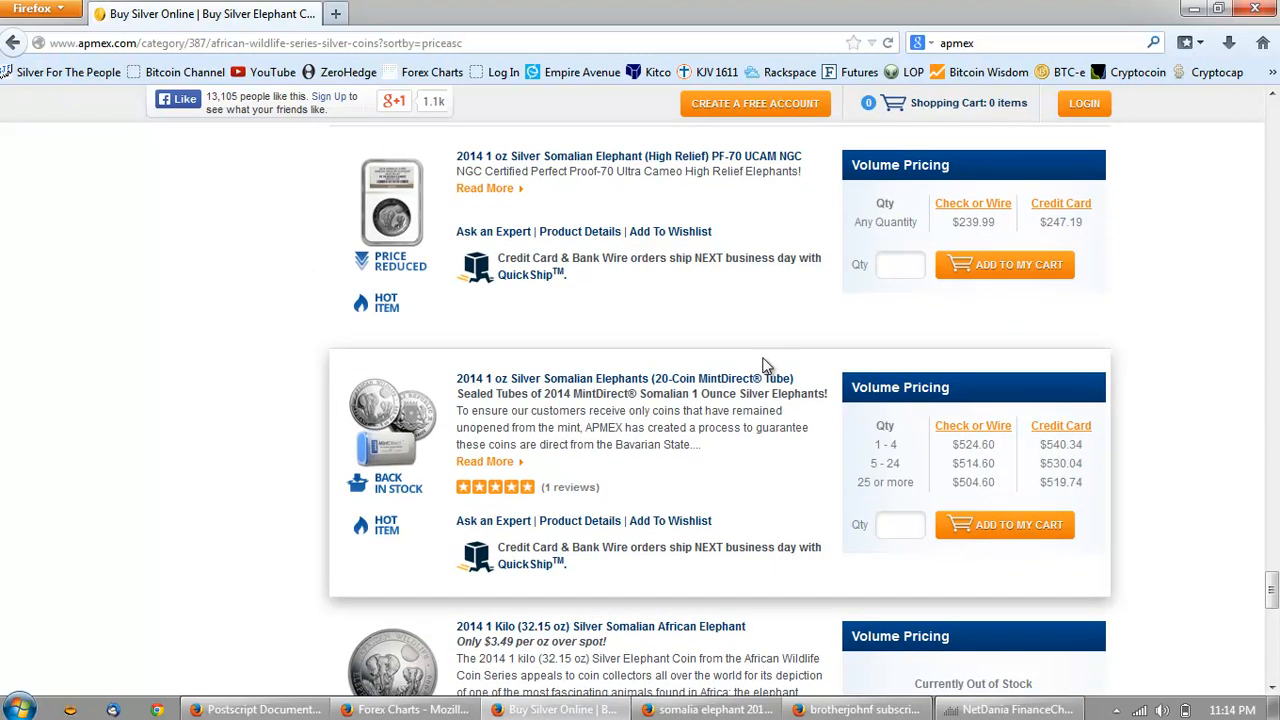
pyautogui.scroll(3)
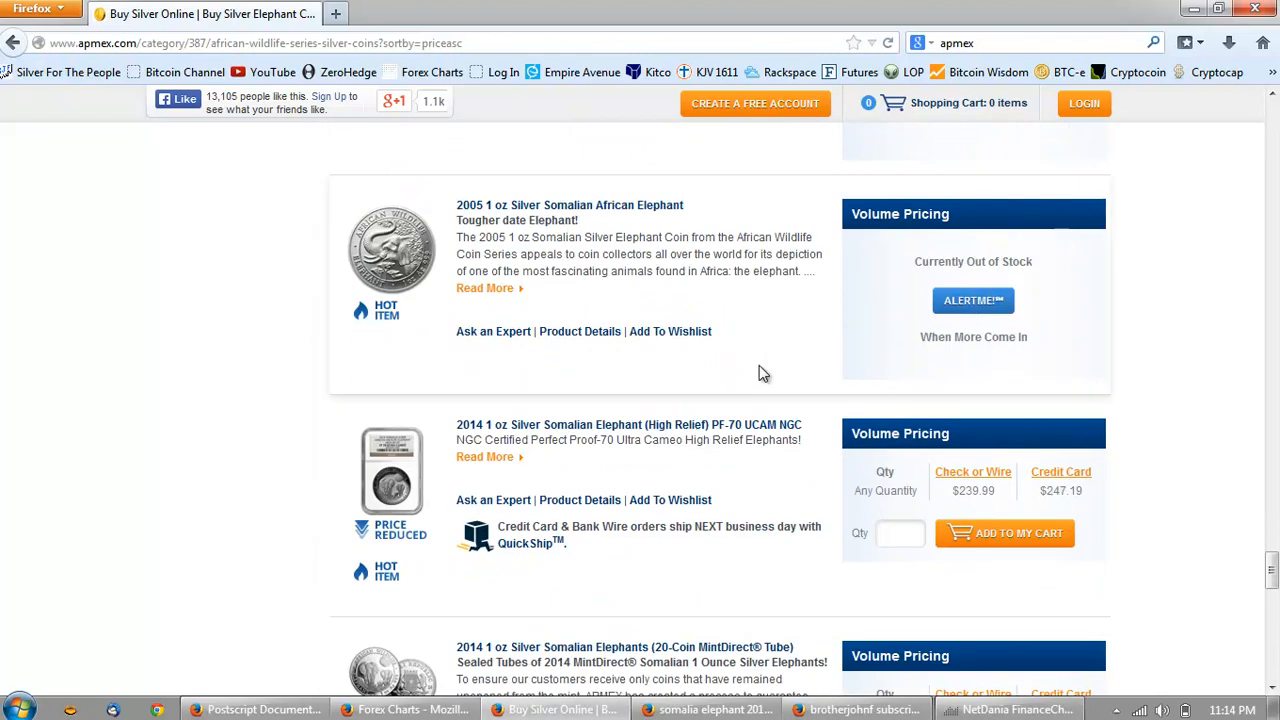
pyautogui.scroll(-3)
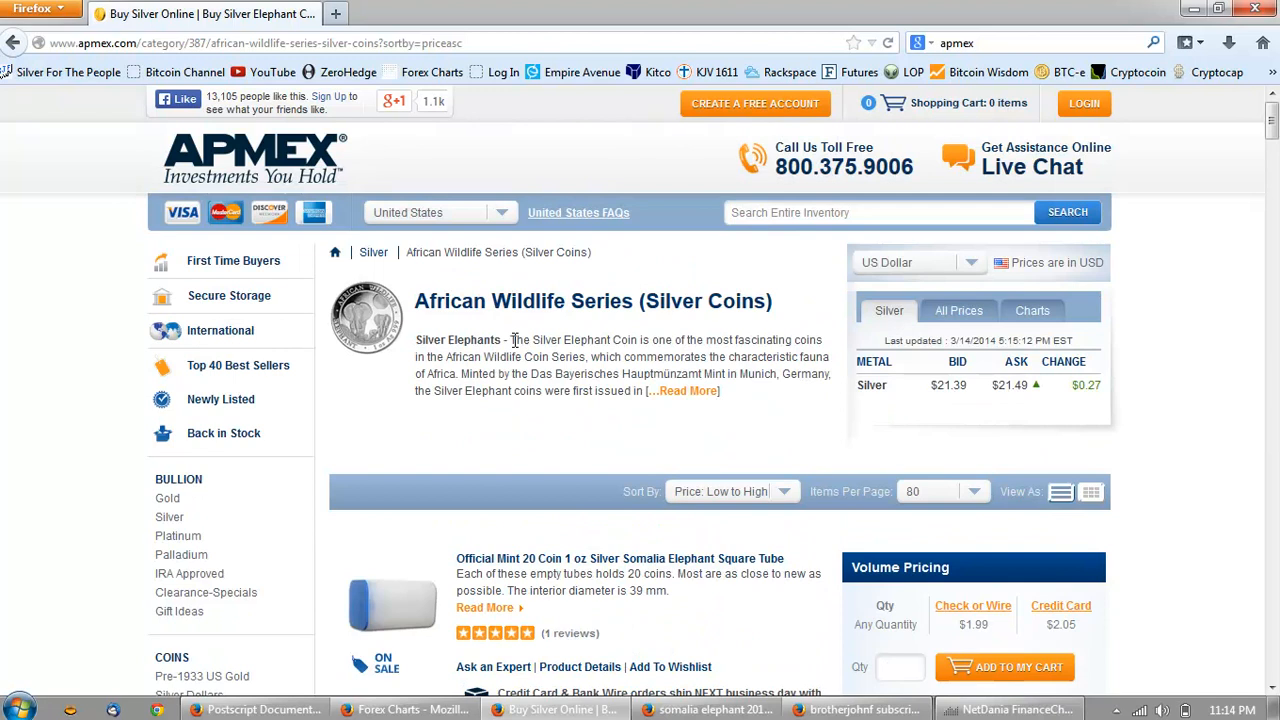
# Go back to the previous African Wildlife page leading with the 2014 500-coin sealed box
pyautogui.scroll(-3)
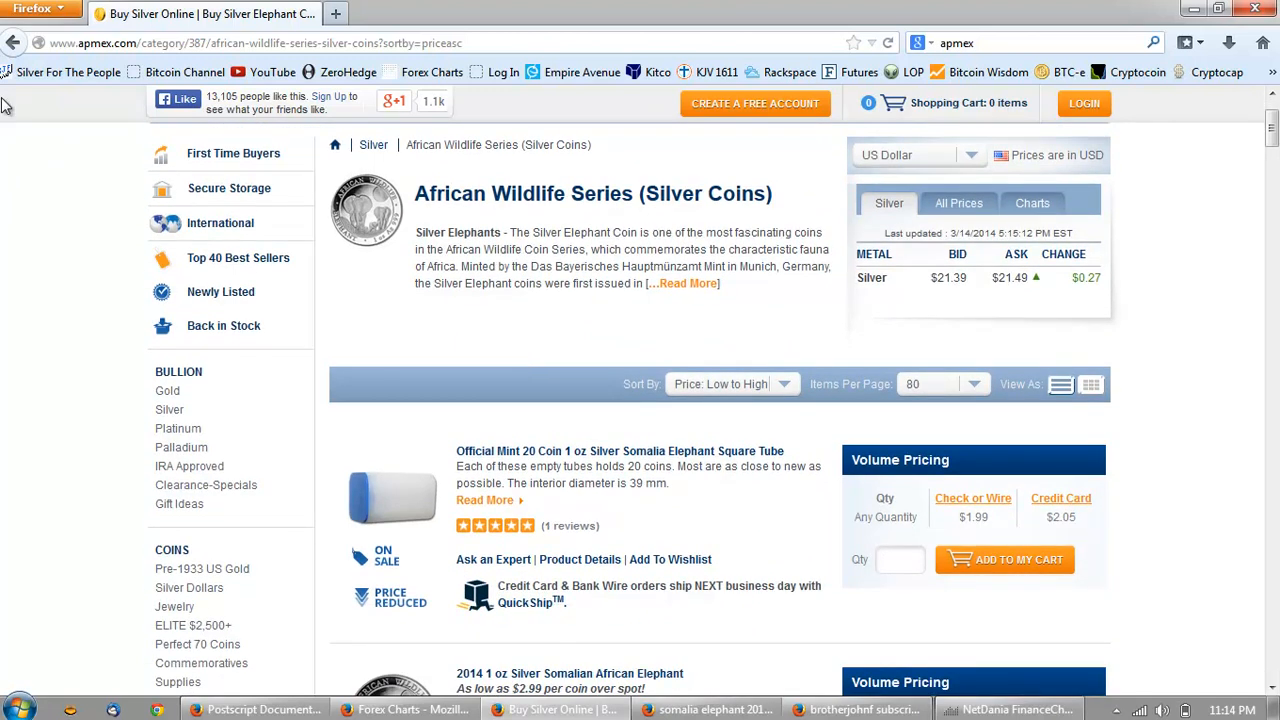
pyautogui.click(232, 152)
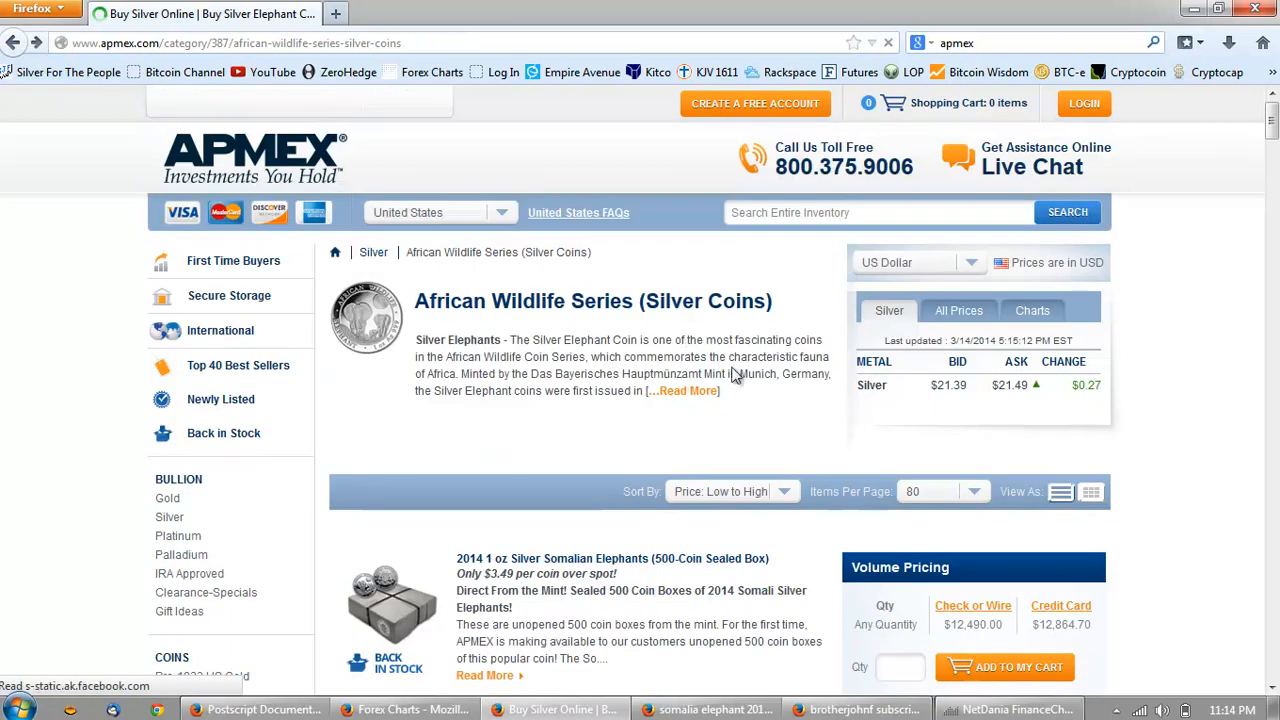
pyautogui.moveTo(28, 48)
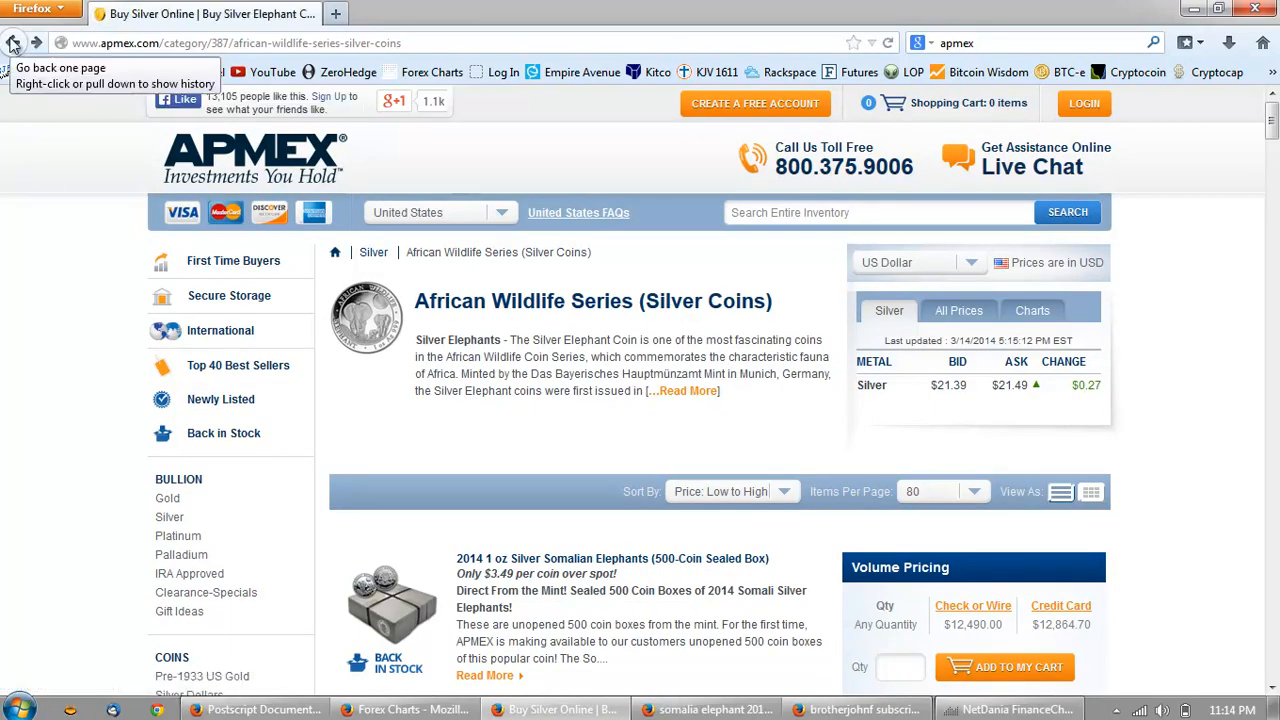
# From the Silver overview, open the Australia Lunar Series II listings sorted lowest price first
pyautogui.click(18, 48)
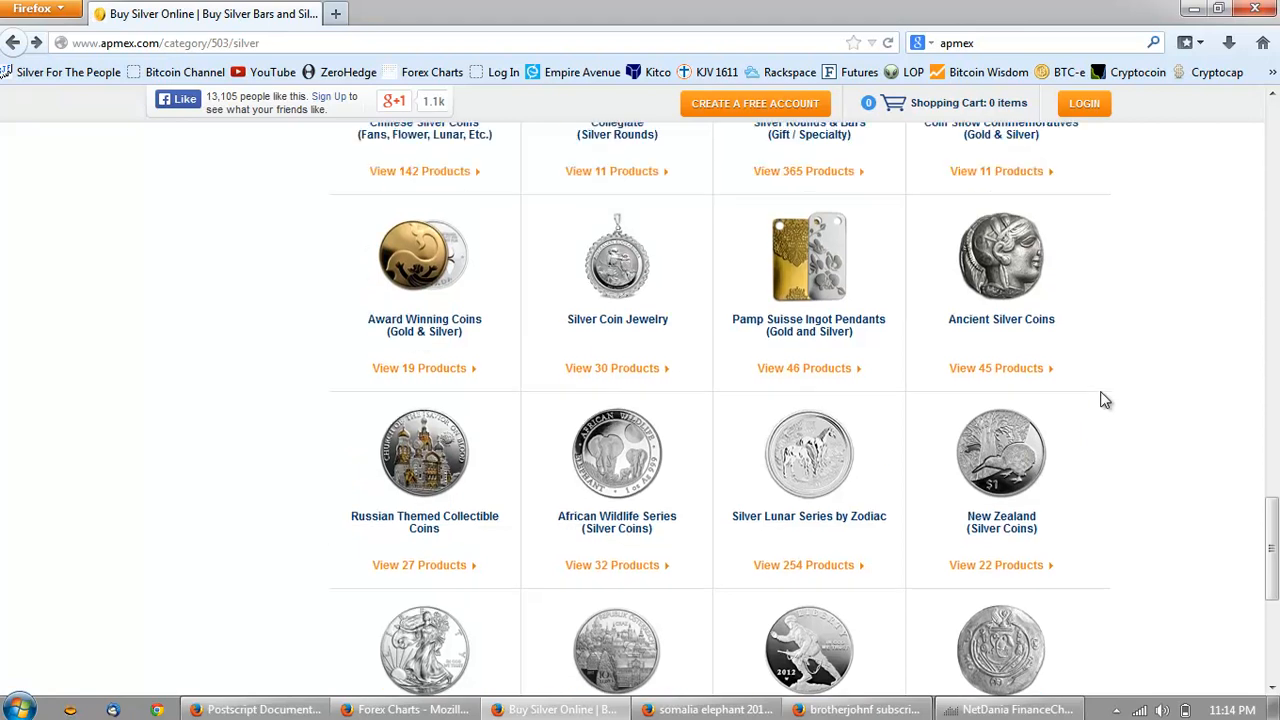
pyautogui.scroll(-3)
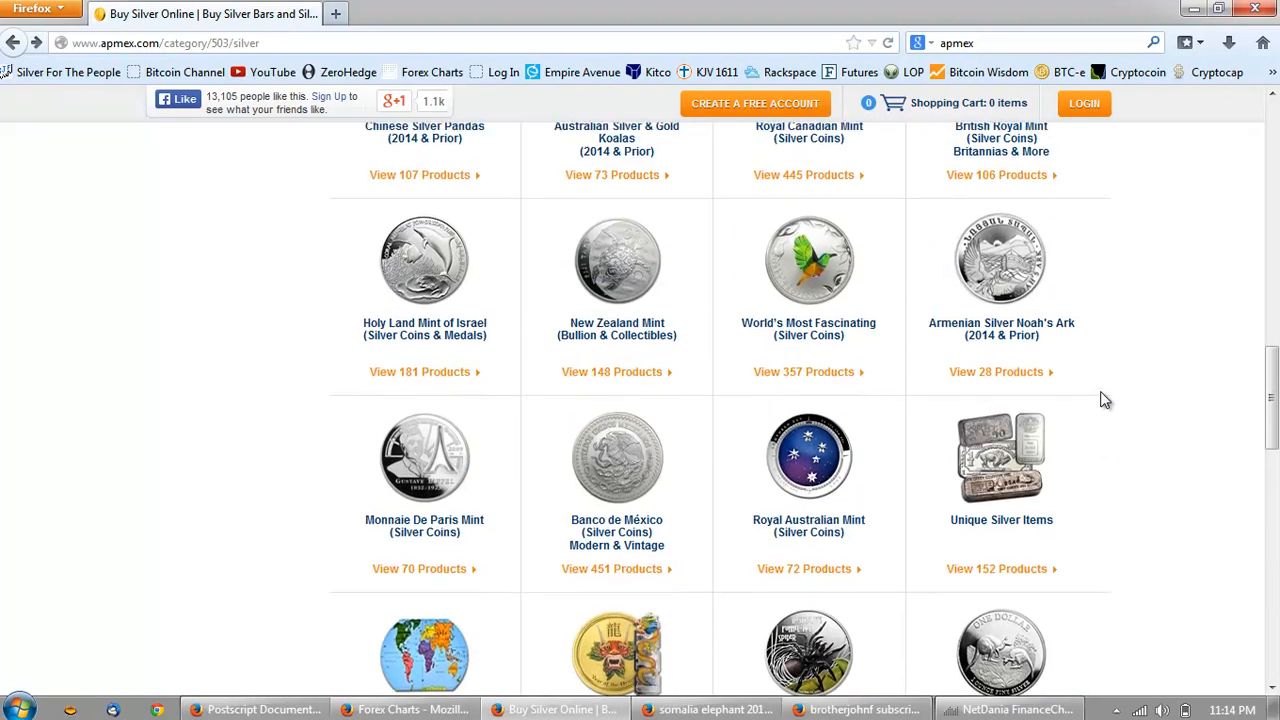
pyautogui.scroll(3)
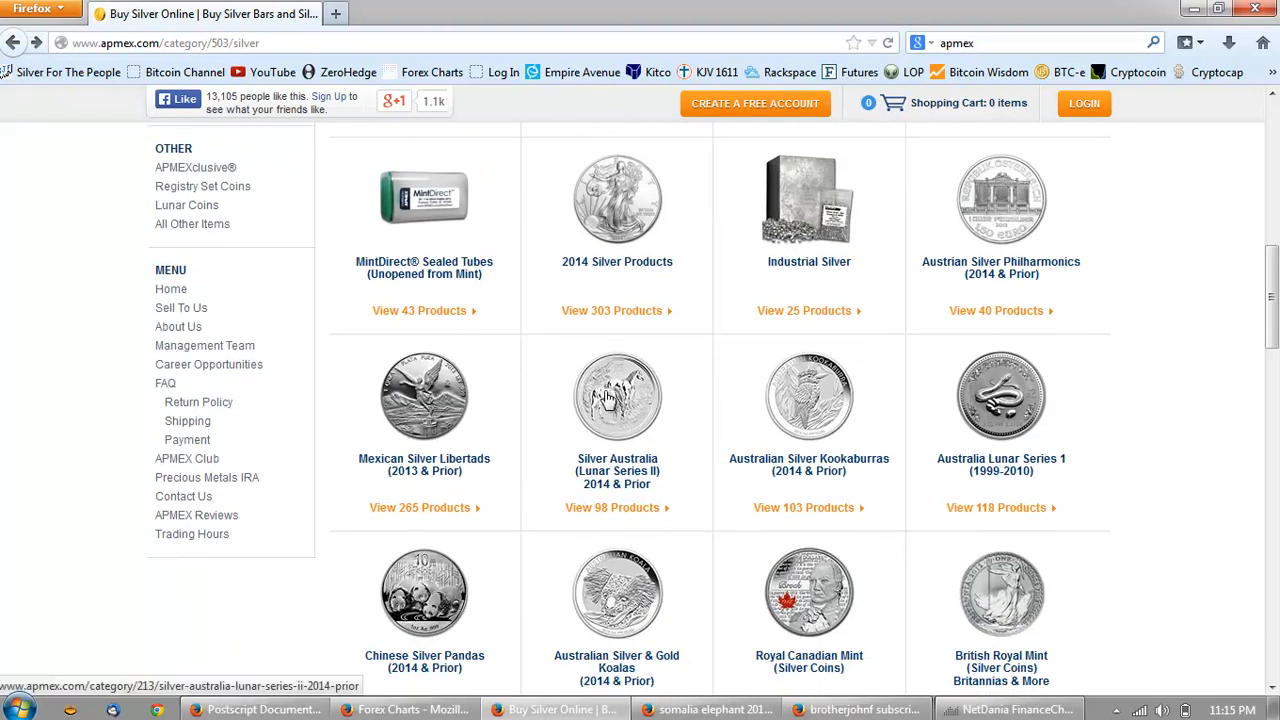
pyautogui.click(616, 400)
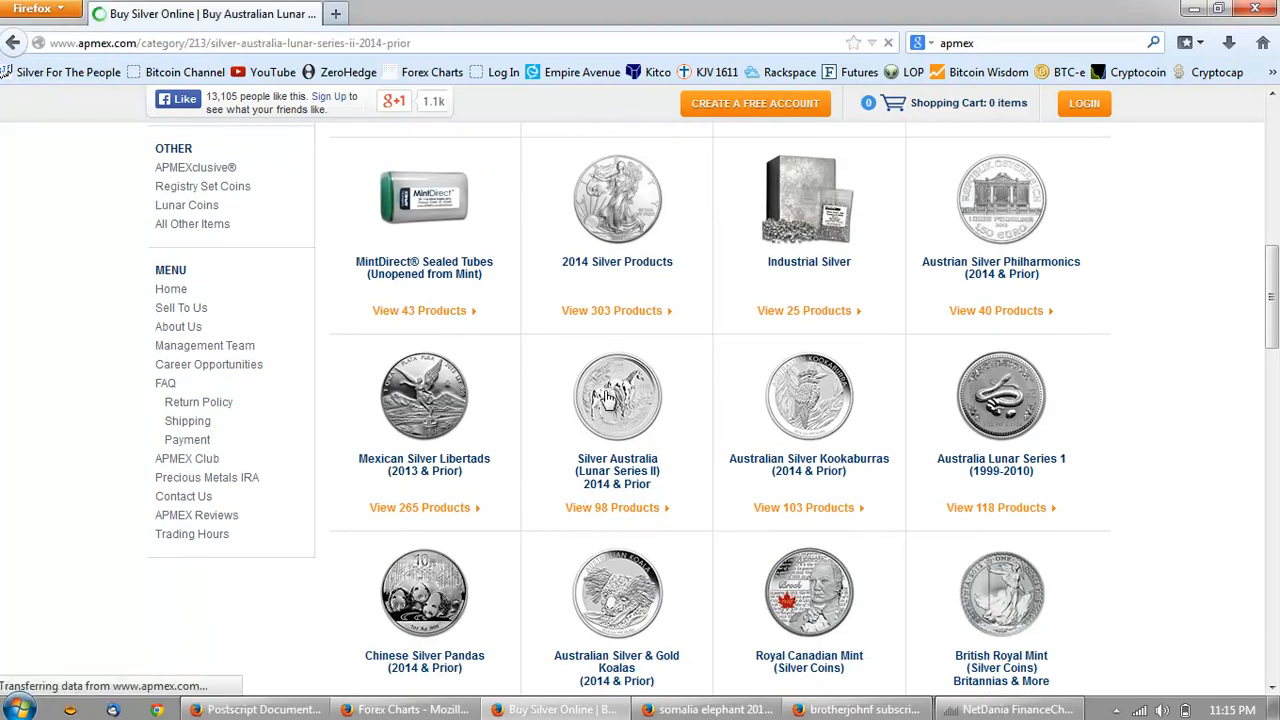
pyautogui.click(616, 398)
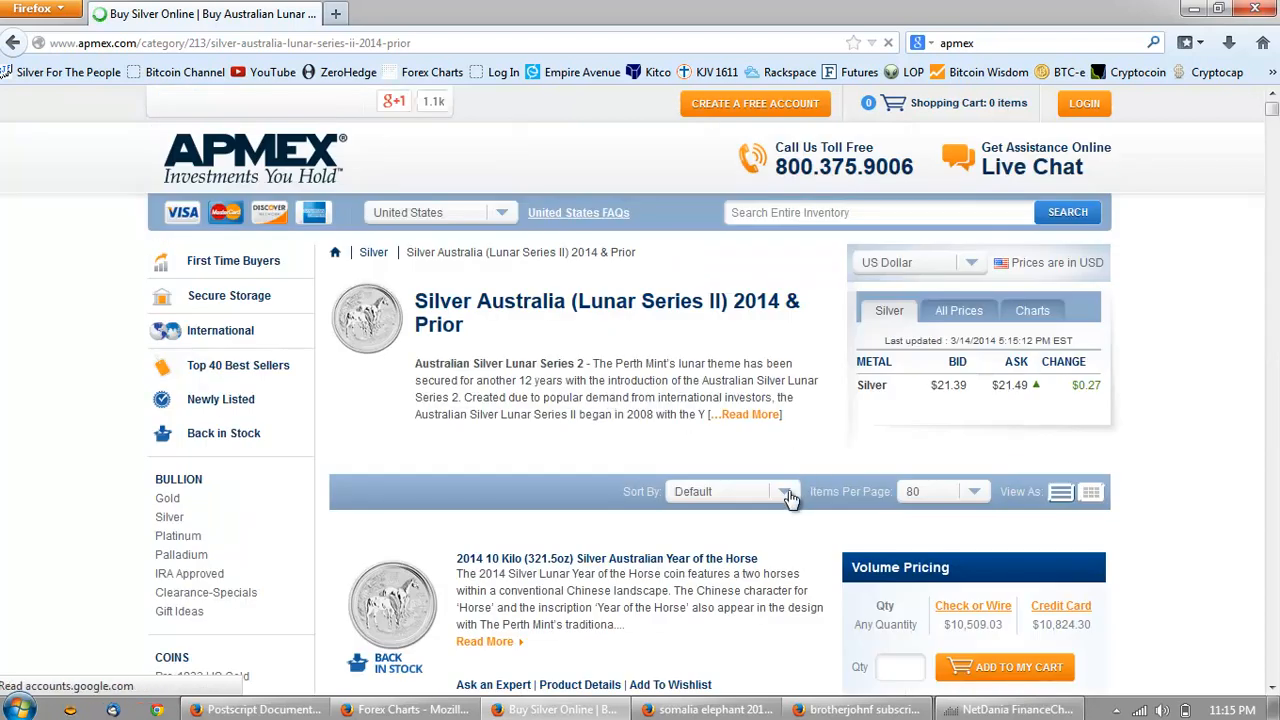
pyautogui.click(784, 492)
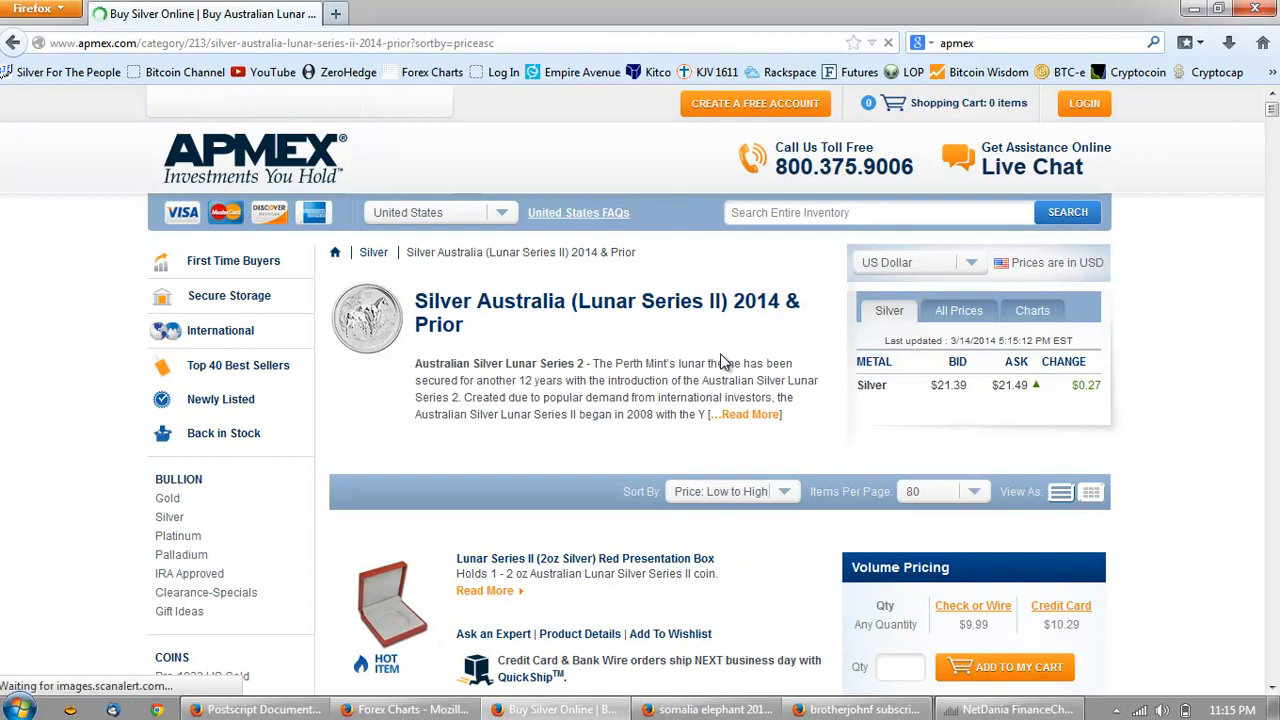
# Open the 2014 1/2 oz Silver Australian Year of the Horse (SII) product page
pyautogui.scroll(-3)
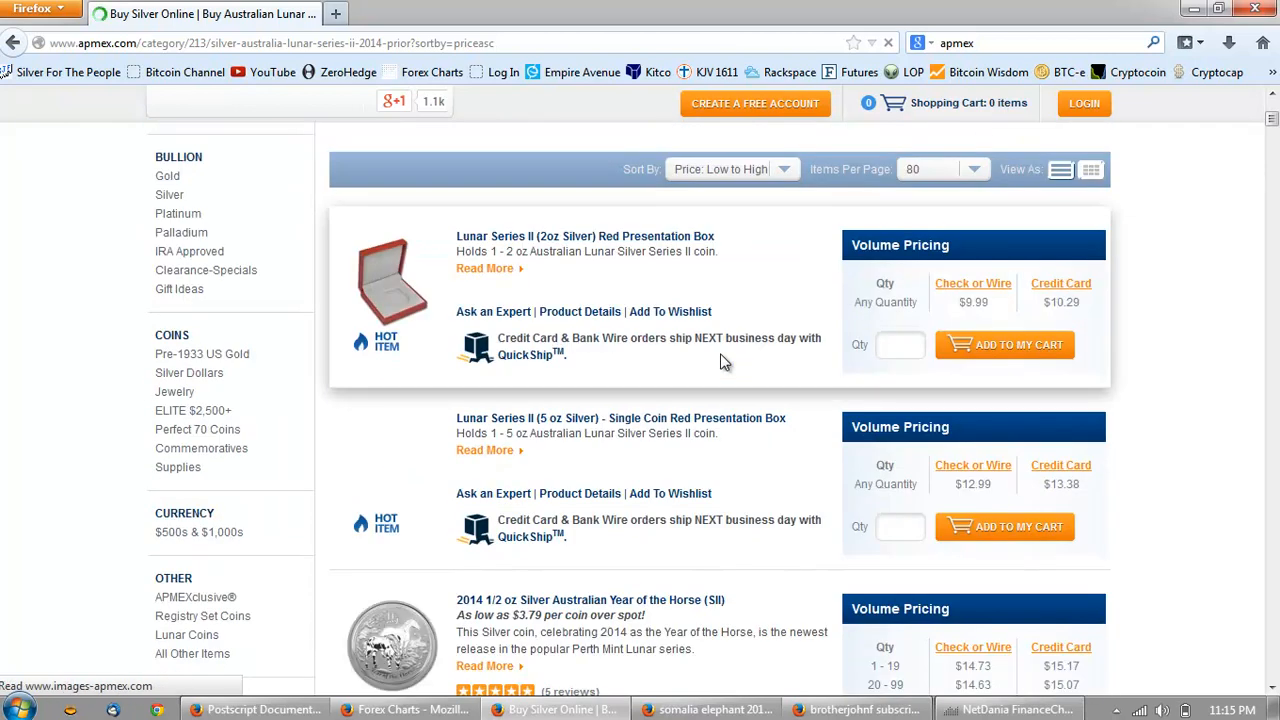
pyautogui.scroll(-3)
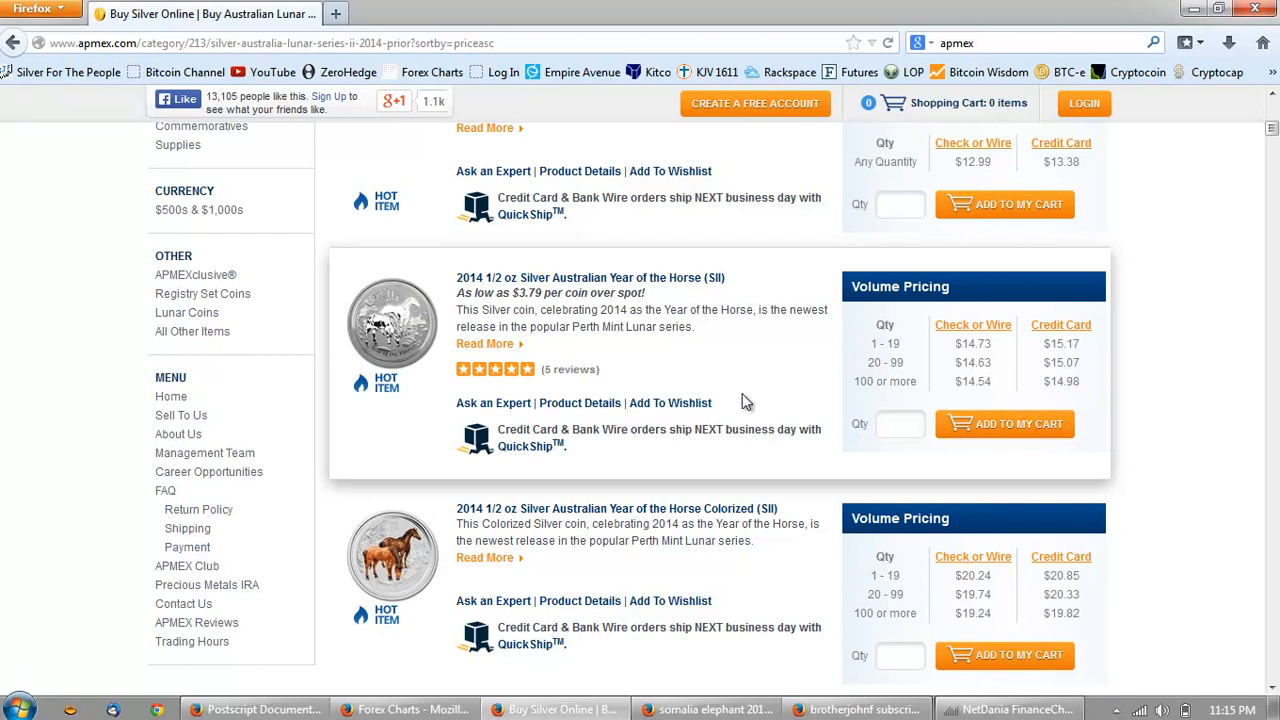
pyautogui.click(900, 424)
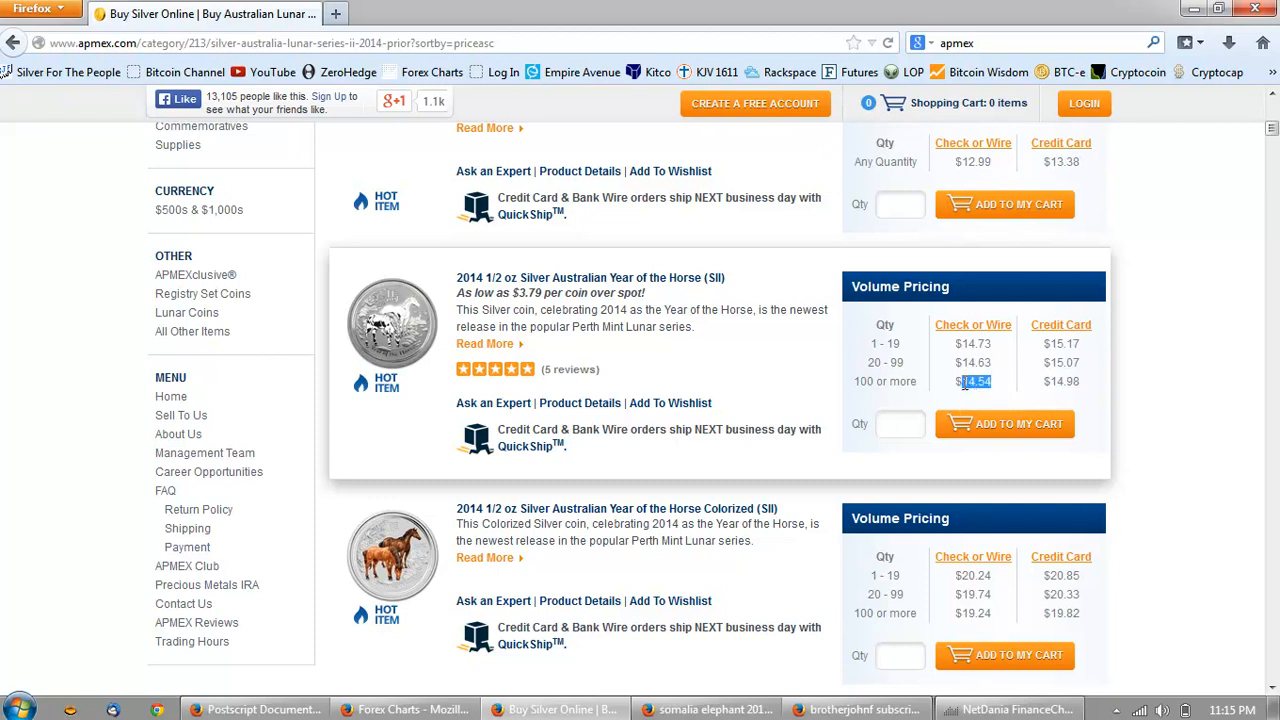
pyautogui.moveTo(908, 454)
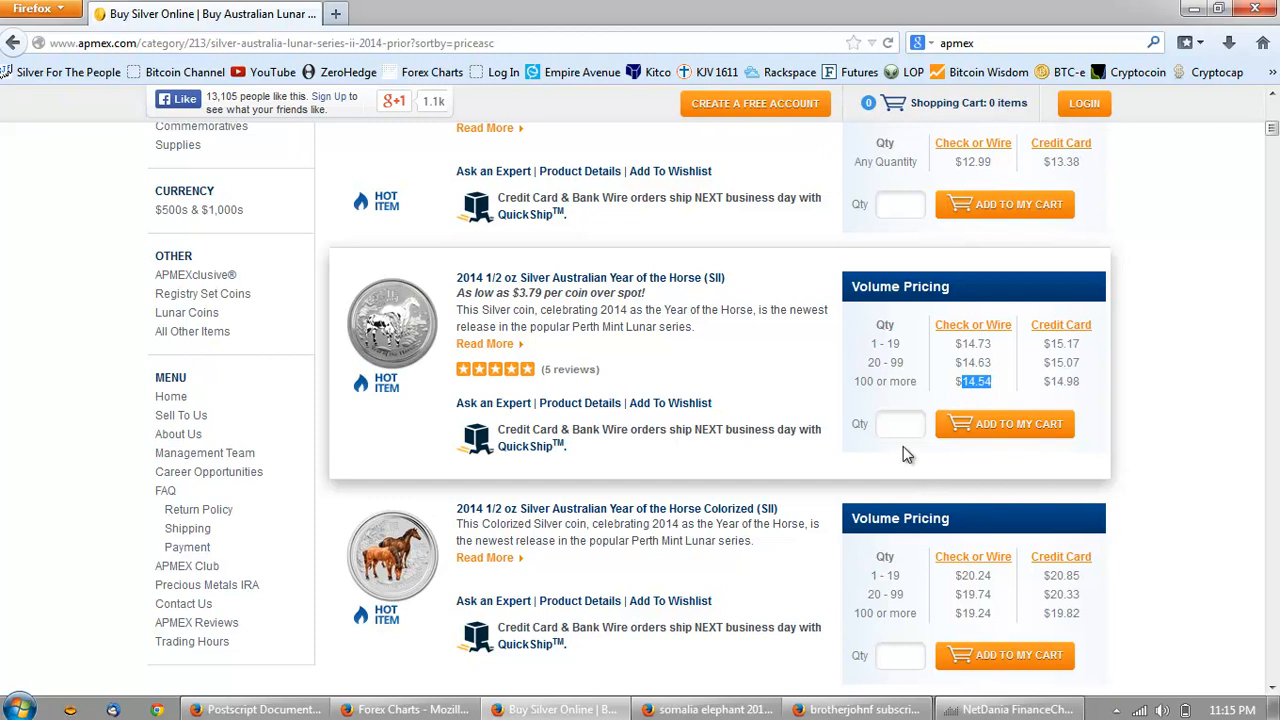
pyautogui.click(900, 424)
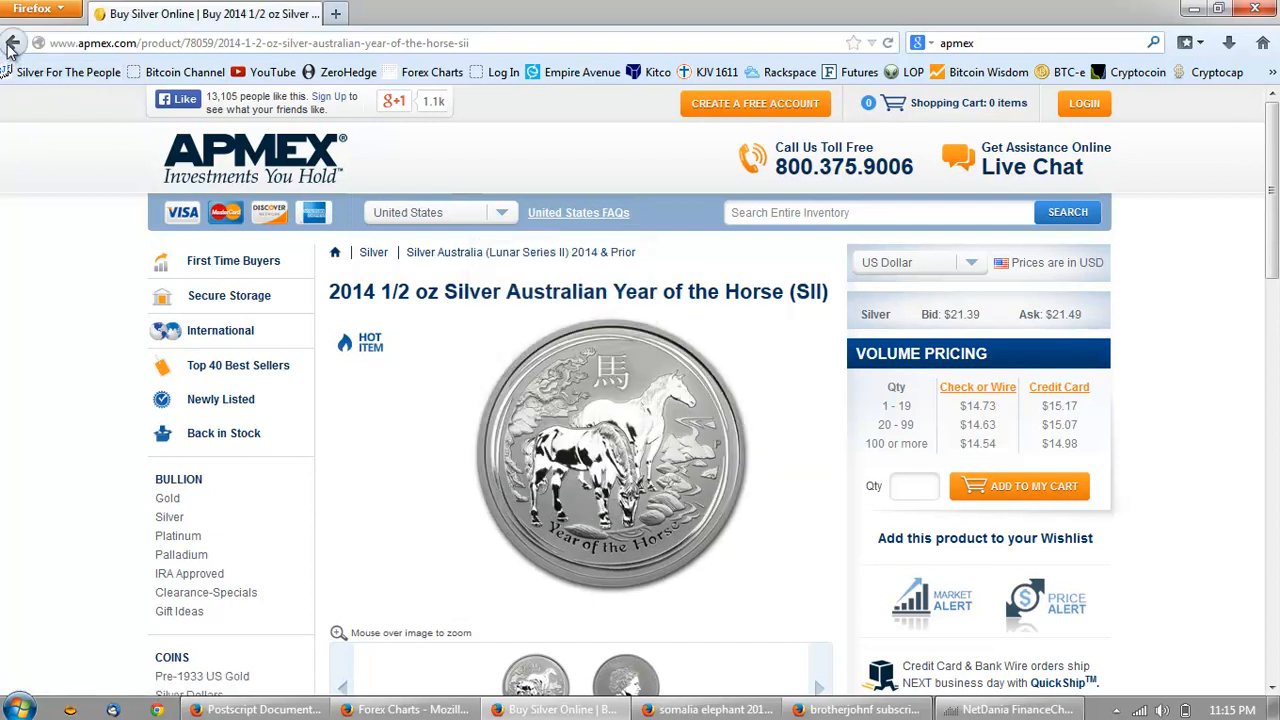
# Go back to the Lunar Series II listing and scroll to the 2014 1 oz Year of the Horse at $51.49
pyautogui.click(12, 44)
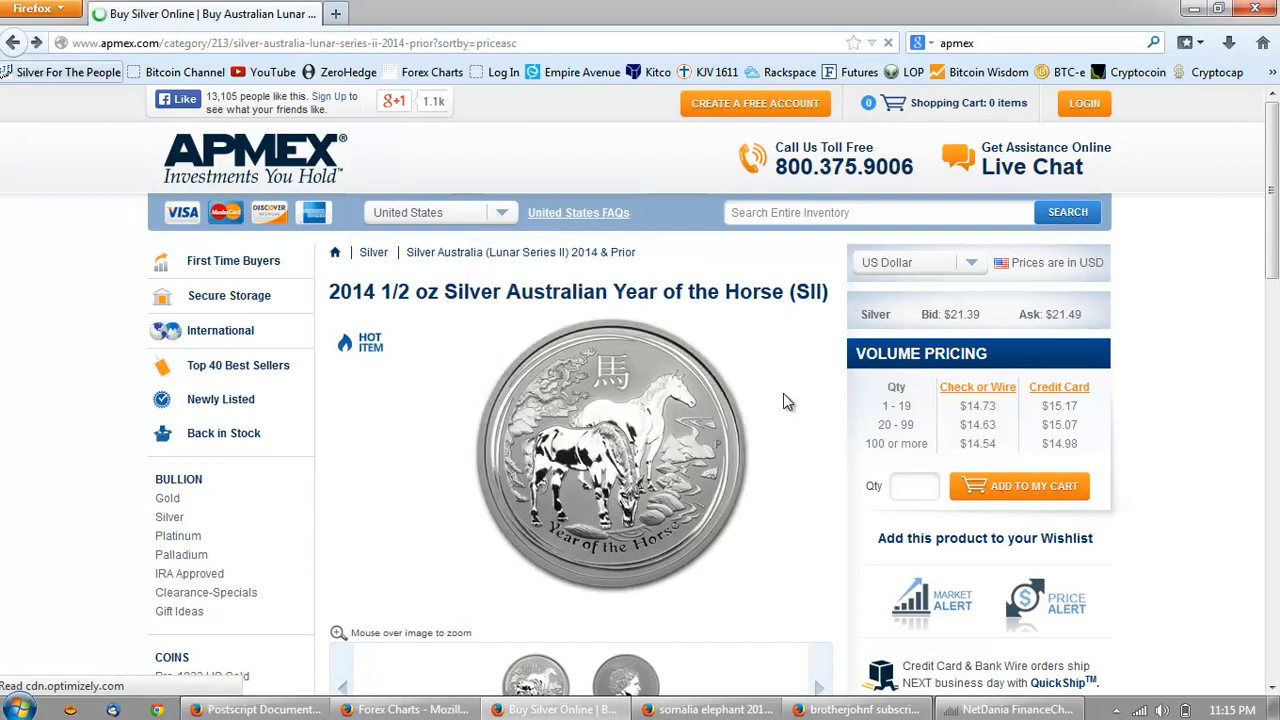
pyautogui.scroll(-3)
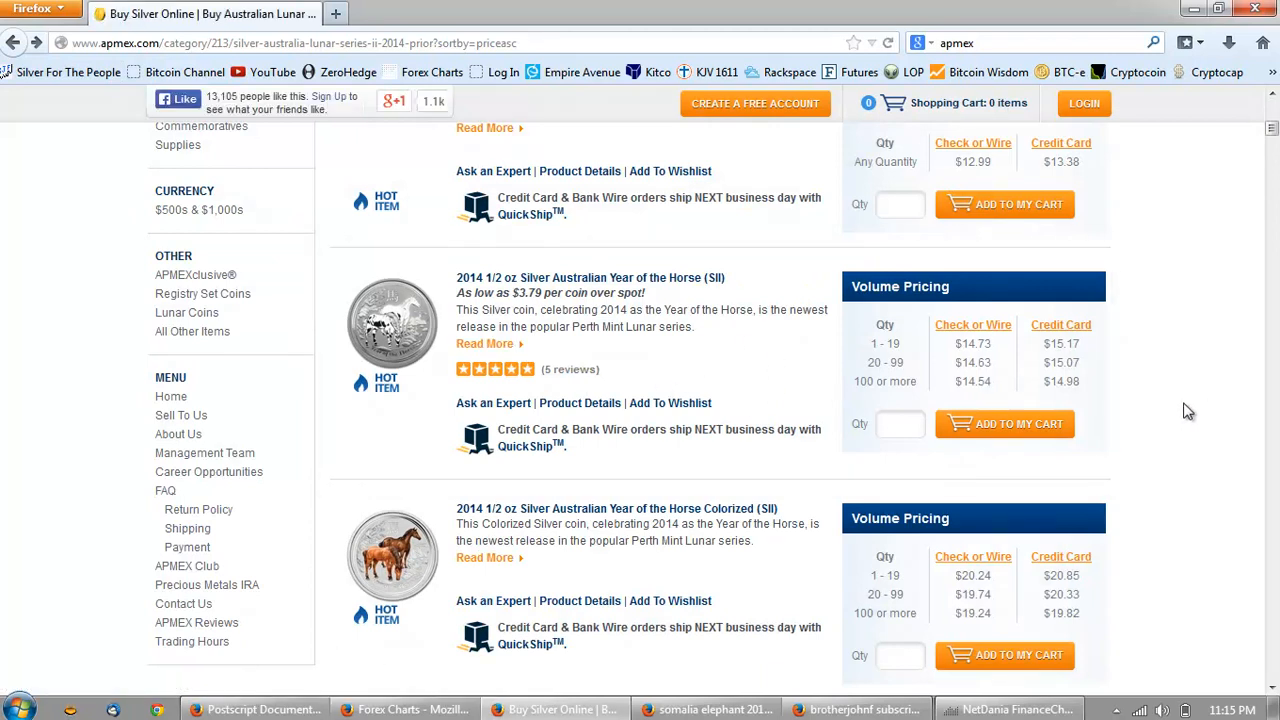
pyautogui.moveTo(932, 370)
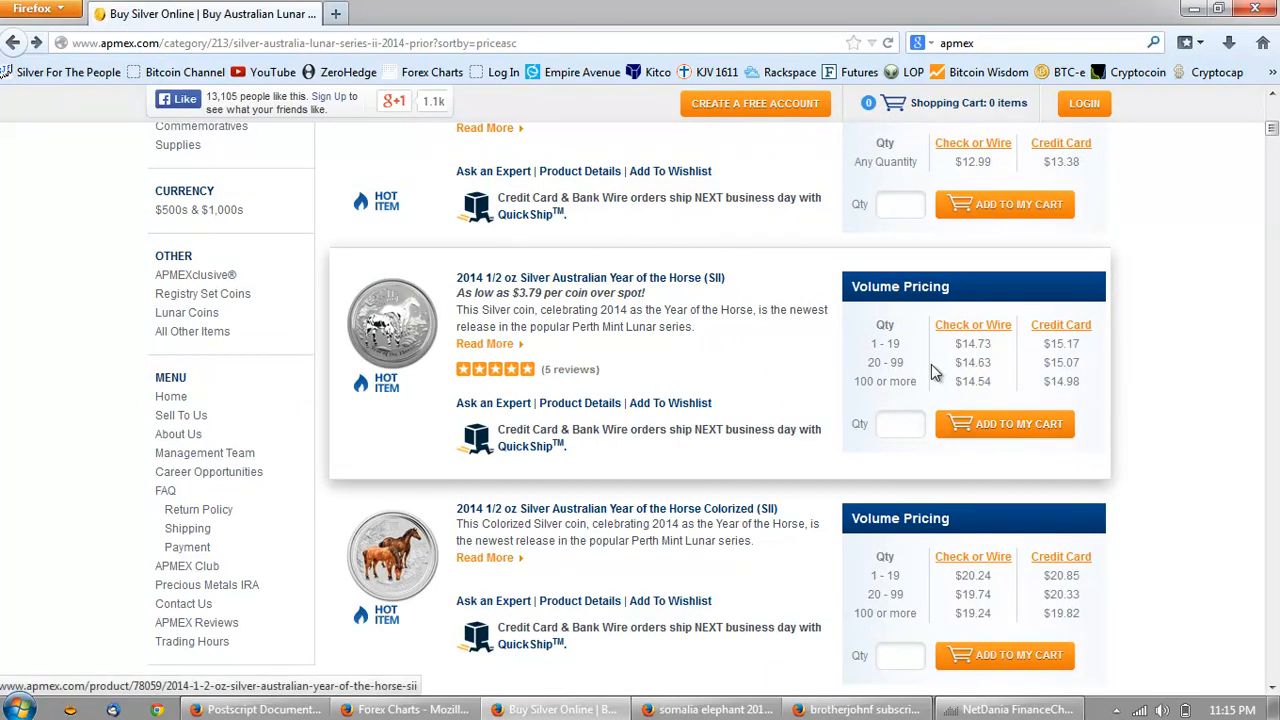
pyautogui.scroll(-3)
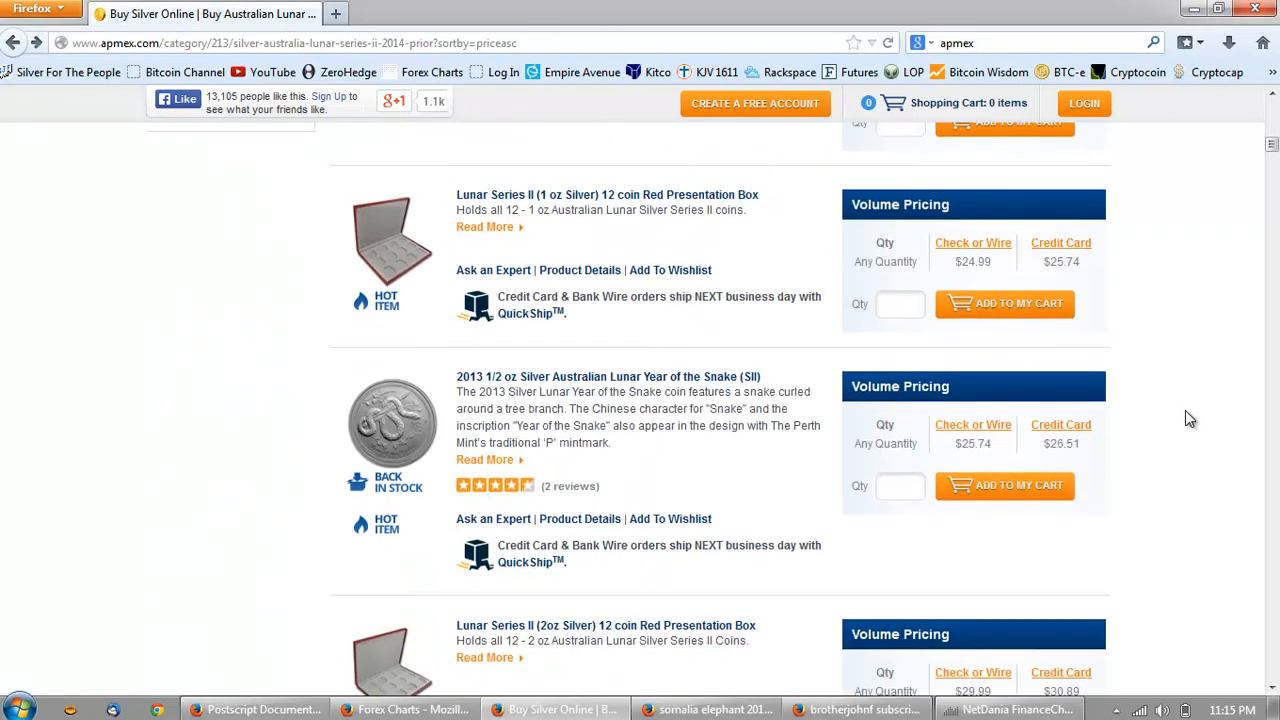
pyautogui.scroll(3)
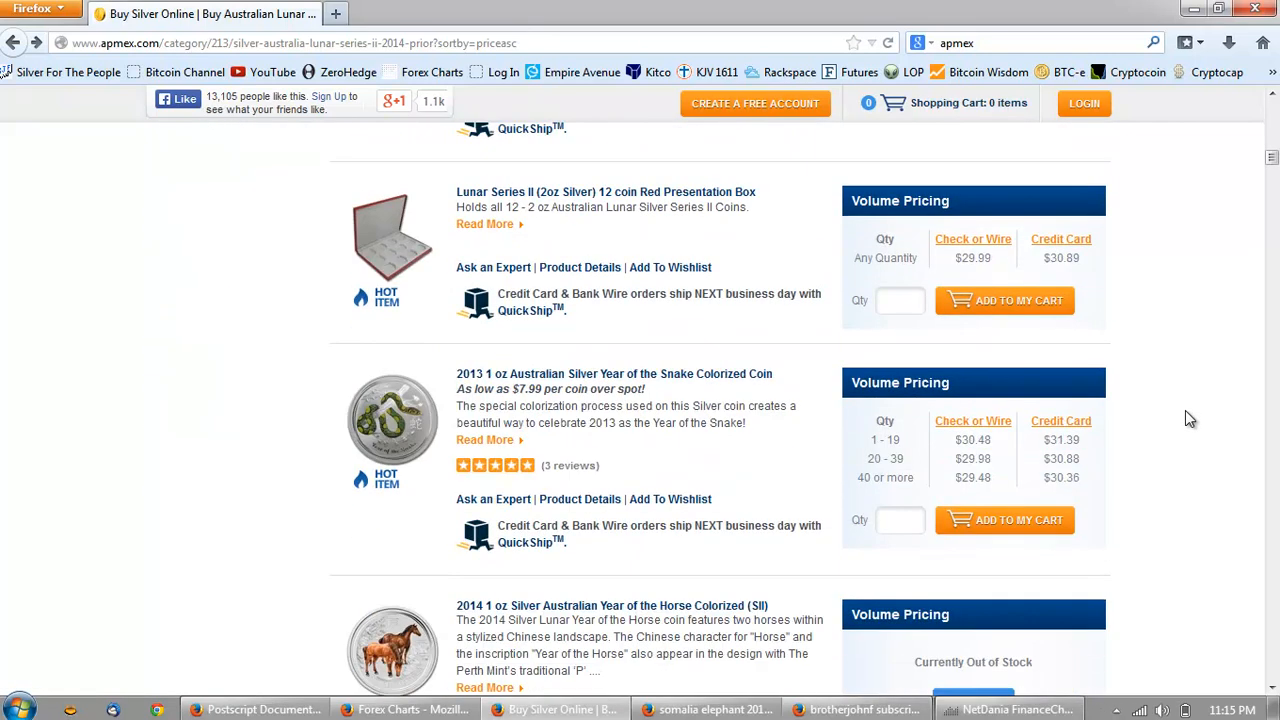
pyautogui.scroll(-3)
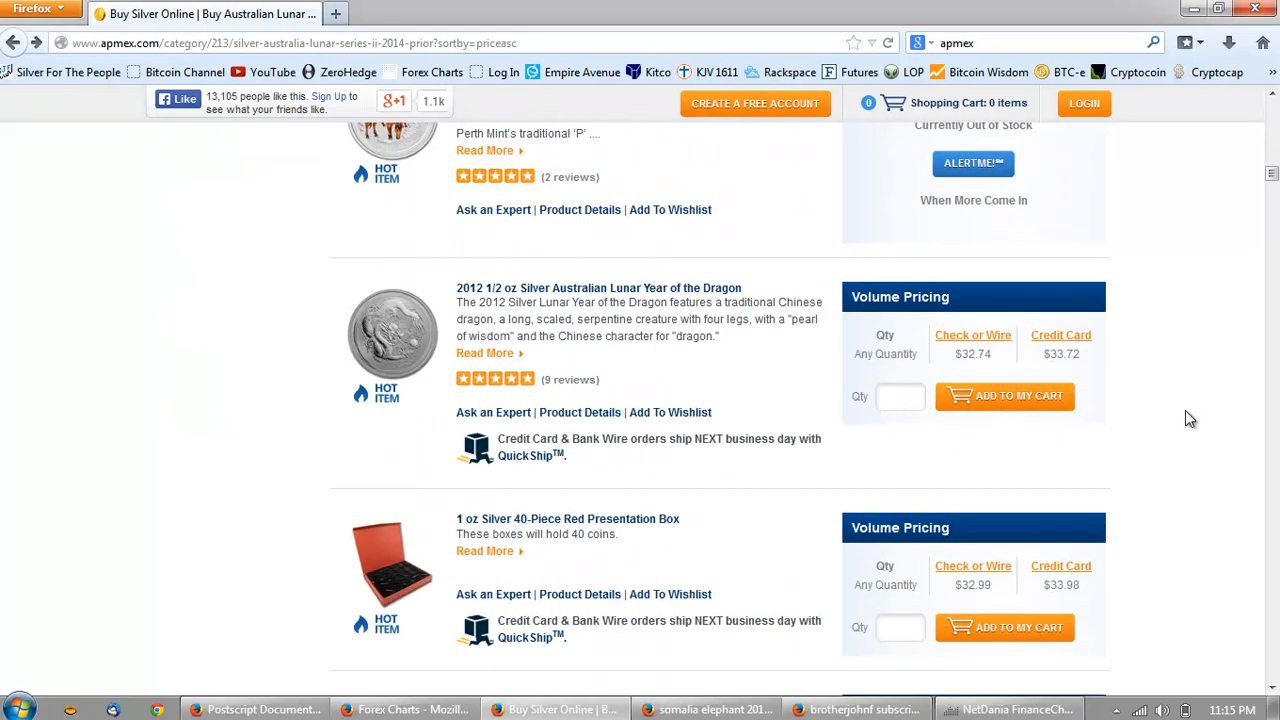
pyautogui.scroll(-3)
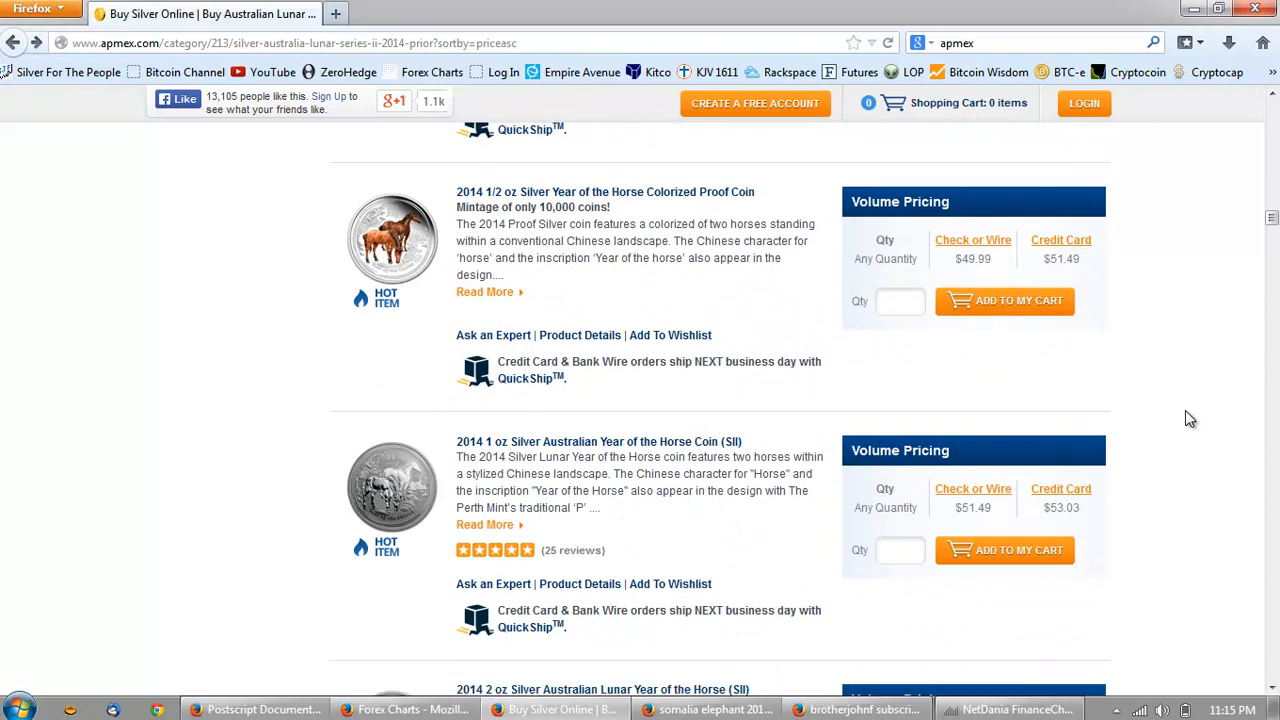
pyautogui.scroll(-3)
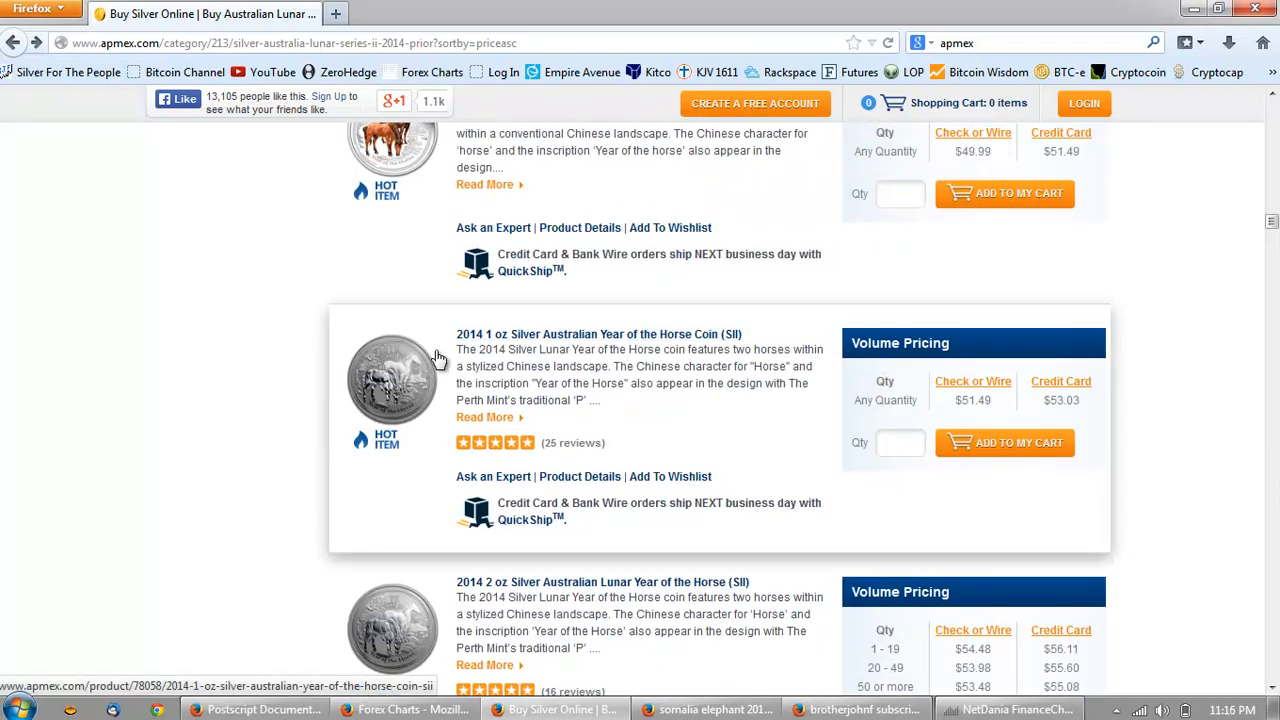
pyautogui.moveTo(984, 408)
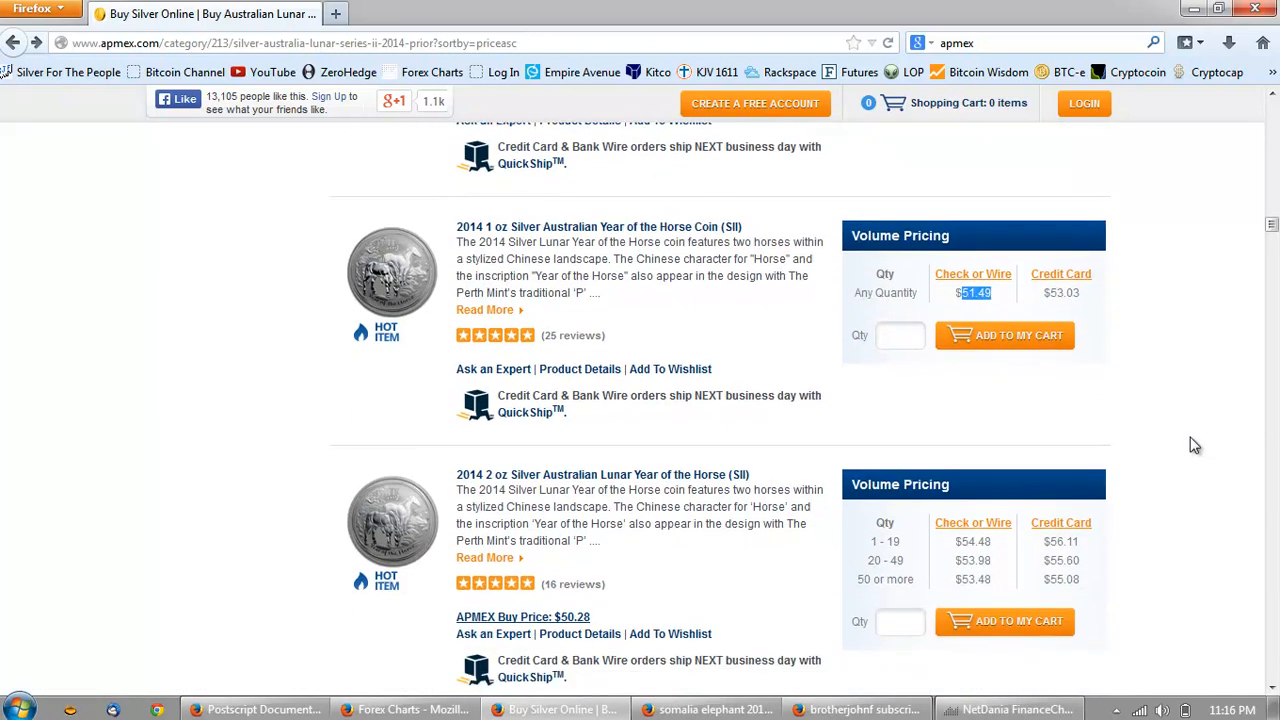
pyautogui.moveTo(578, 344)
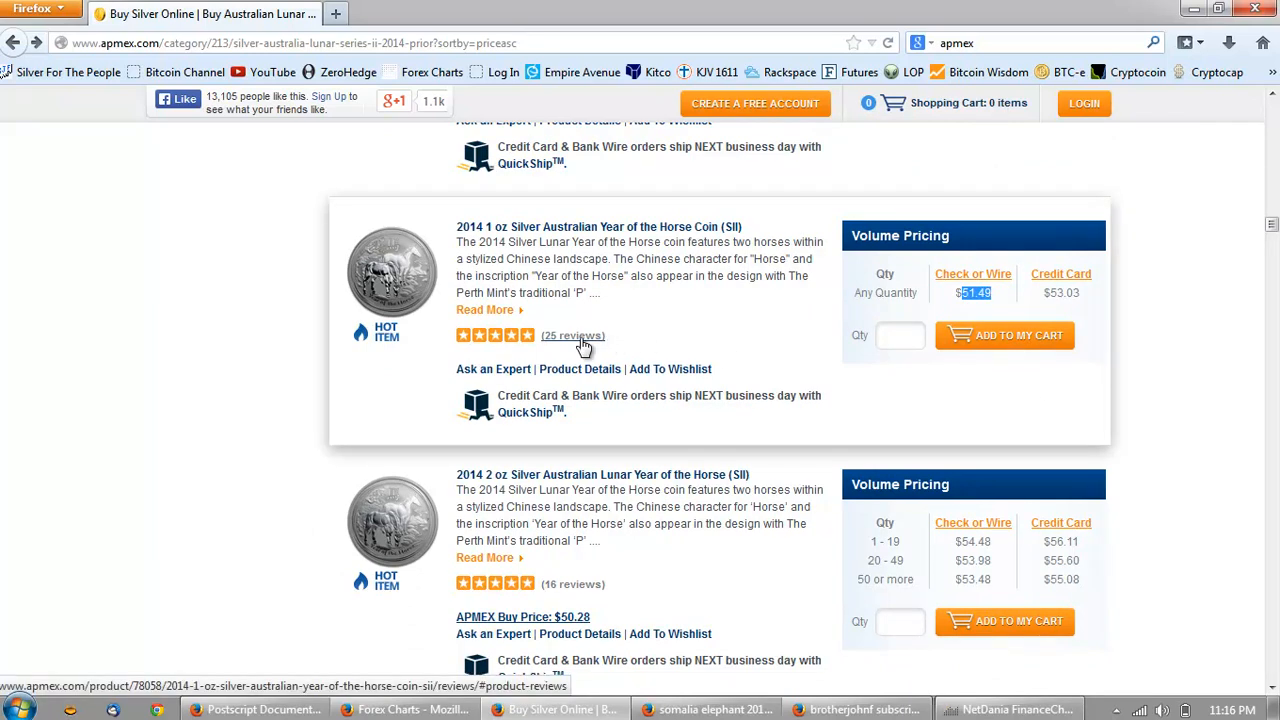
pyautogui.moveTo(522, 496)
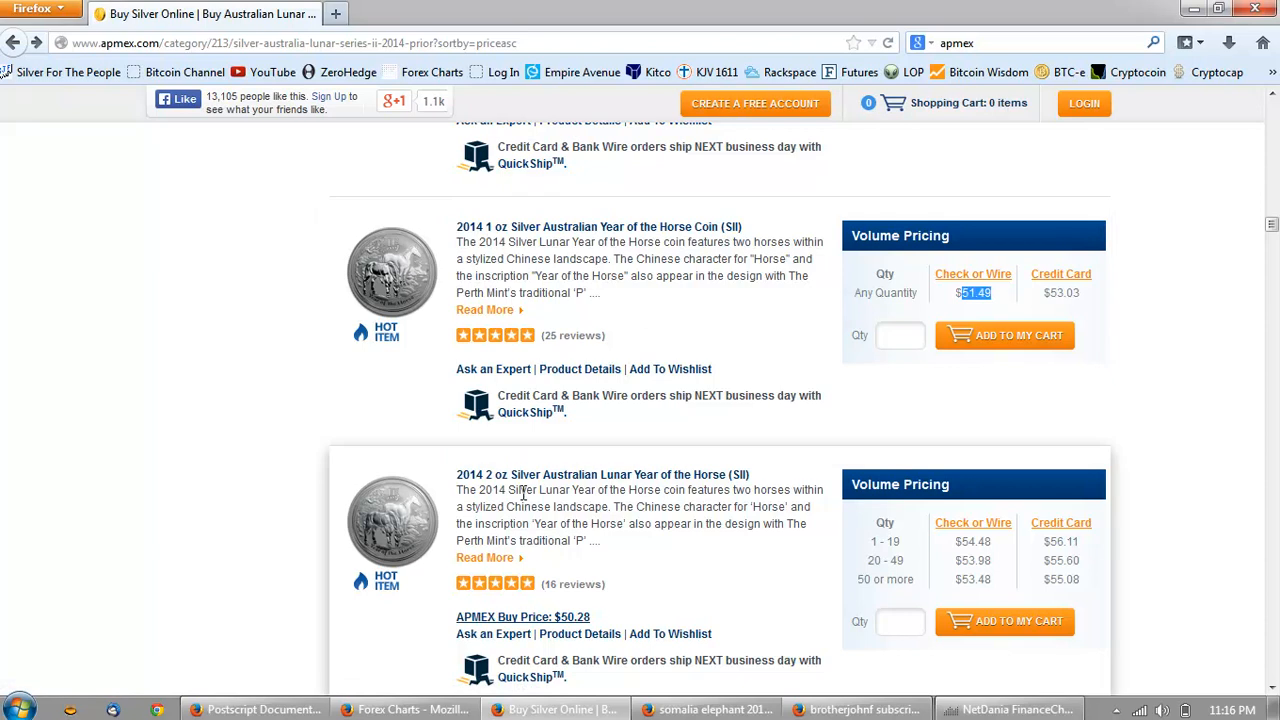
pyautogui.moveTo(986, 588)
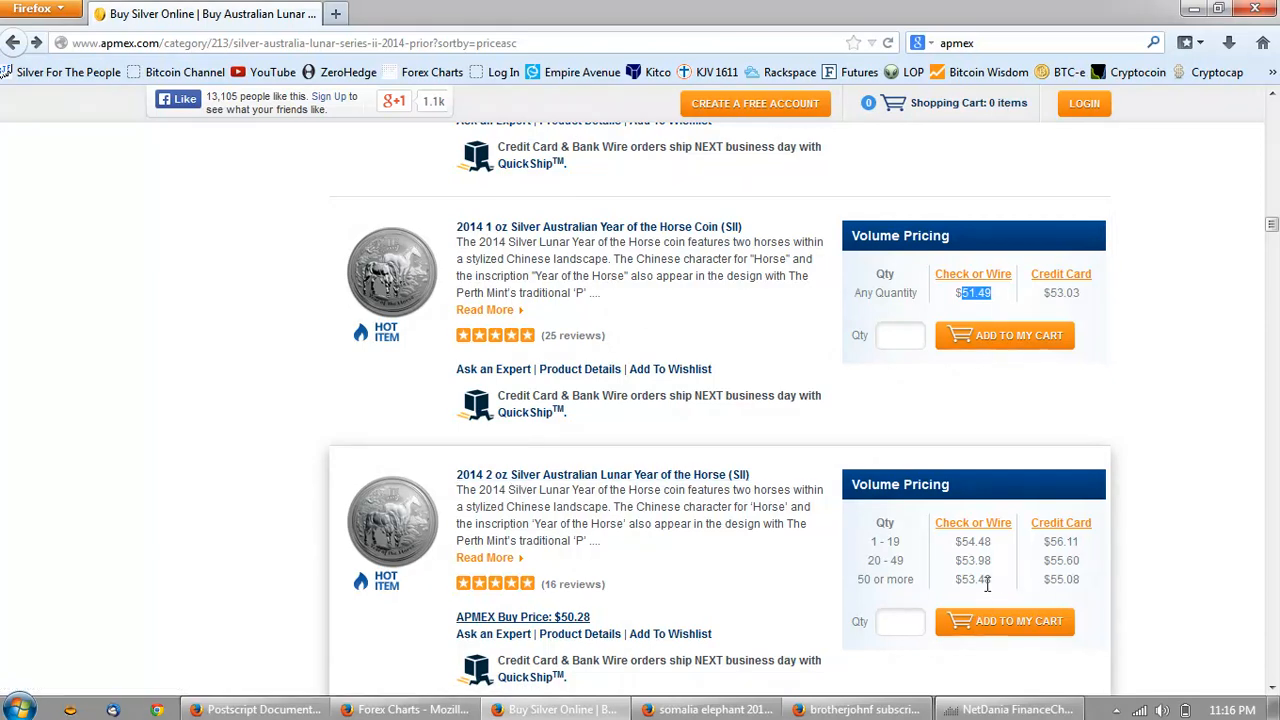
pyautogui.moveTo(976, 598)
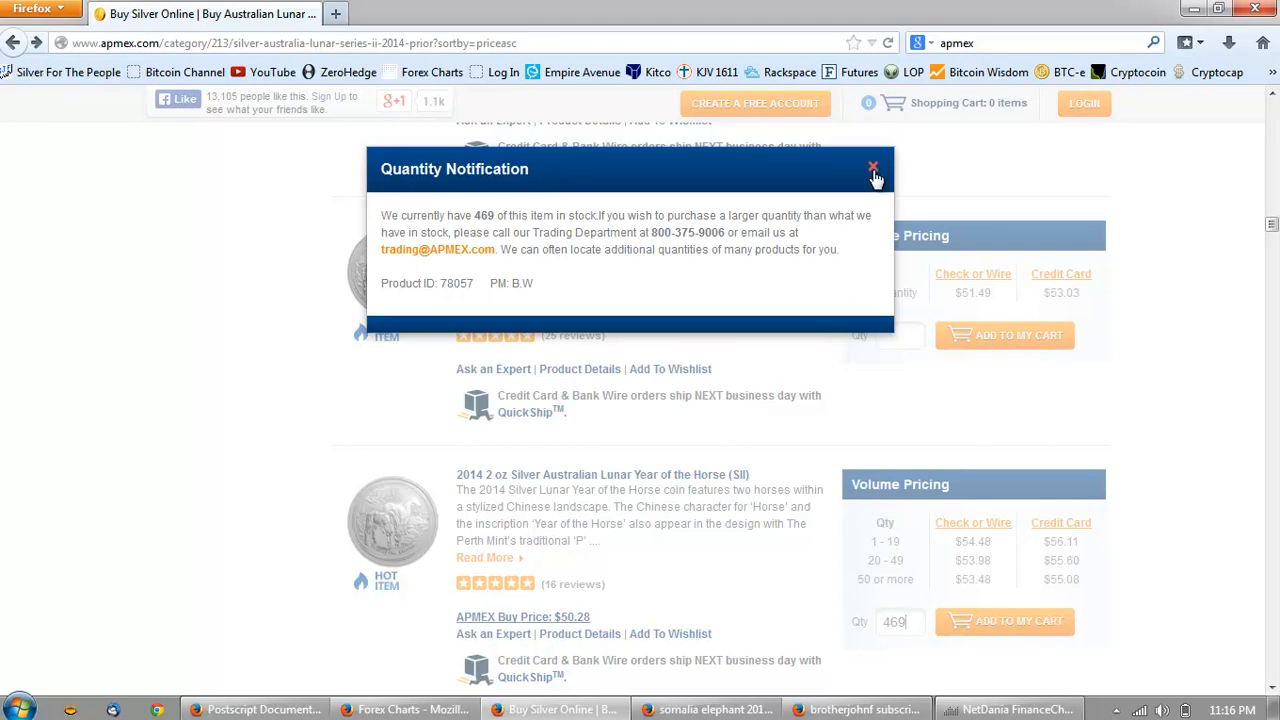
# Dismiss the 469-coin stock notice for the 2 oz Horse coin and scroll on through the listing
pyautogui.click(872, 168)
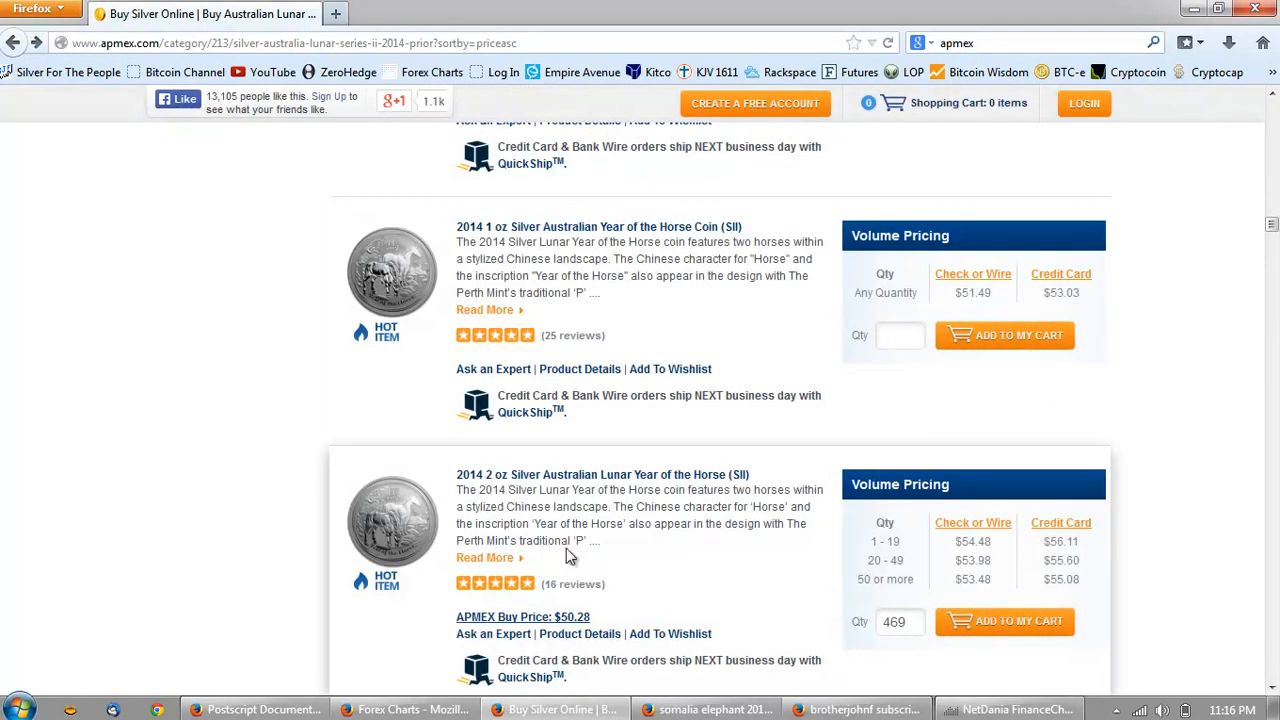
pyautogui.moveTo(868, 580)
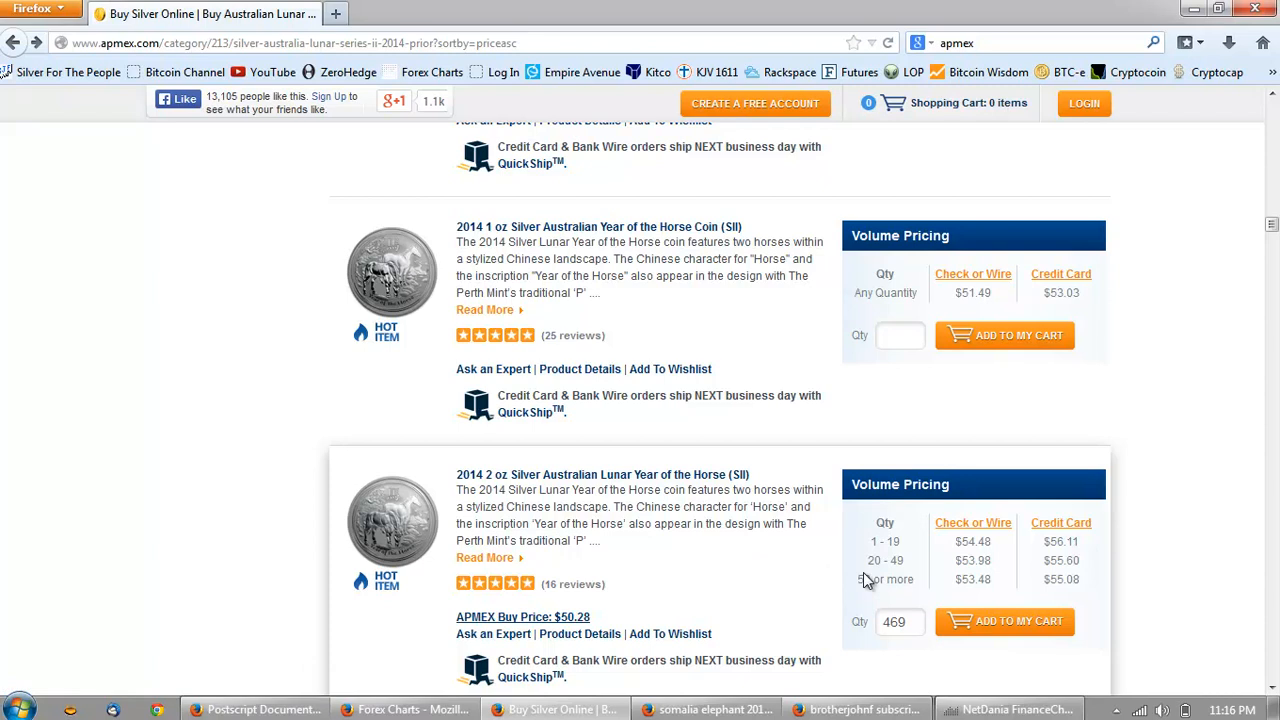
pyautogui.scroll(-3)
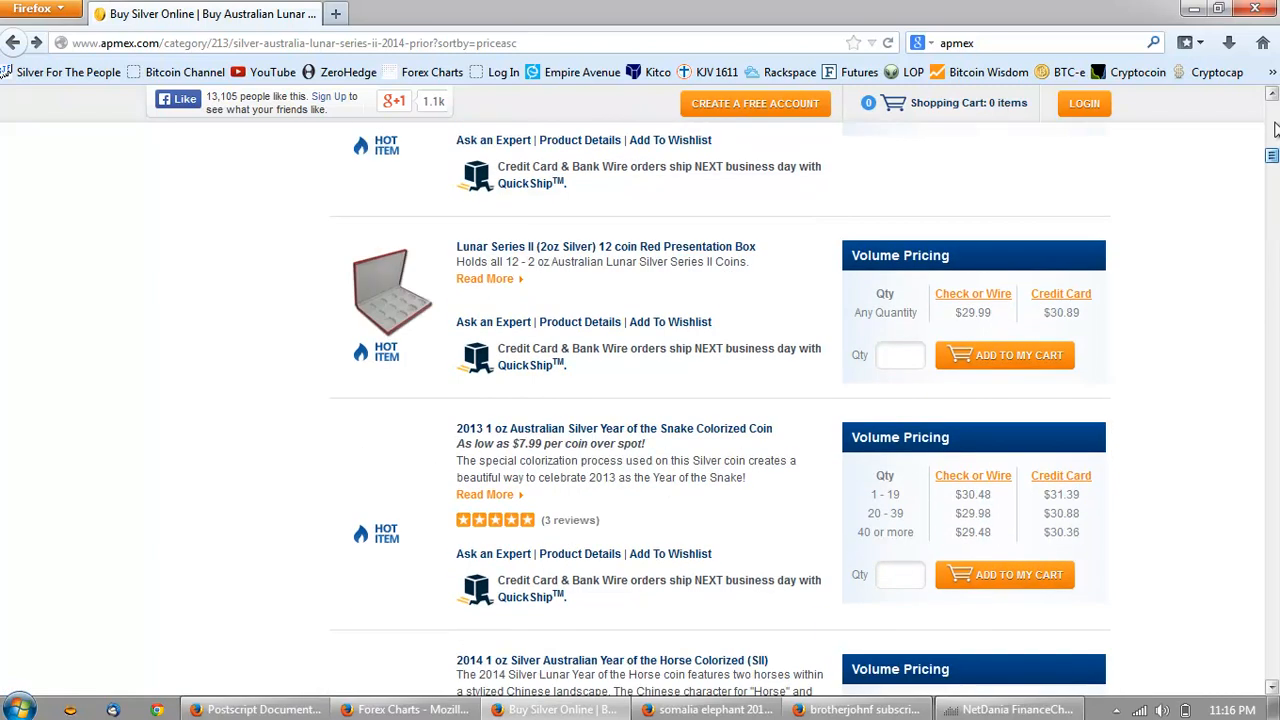
pyautogui.scroll(-3)
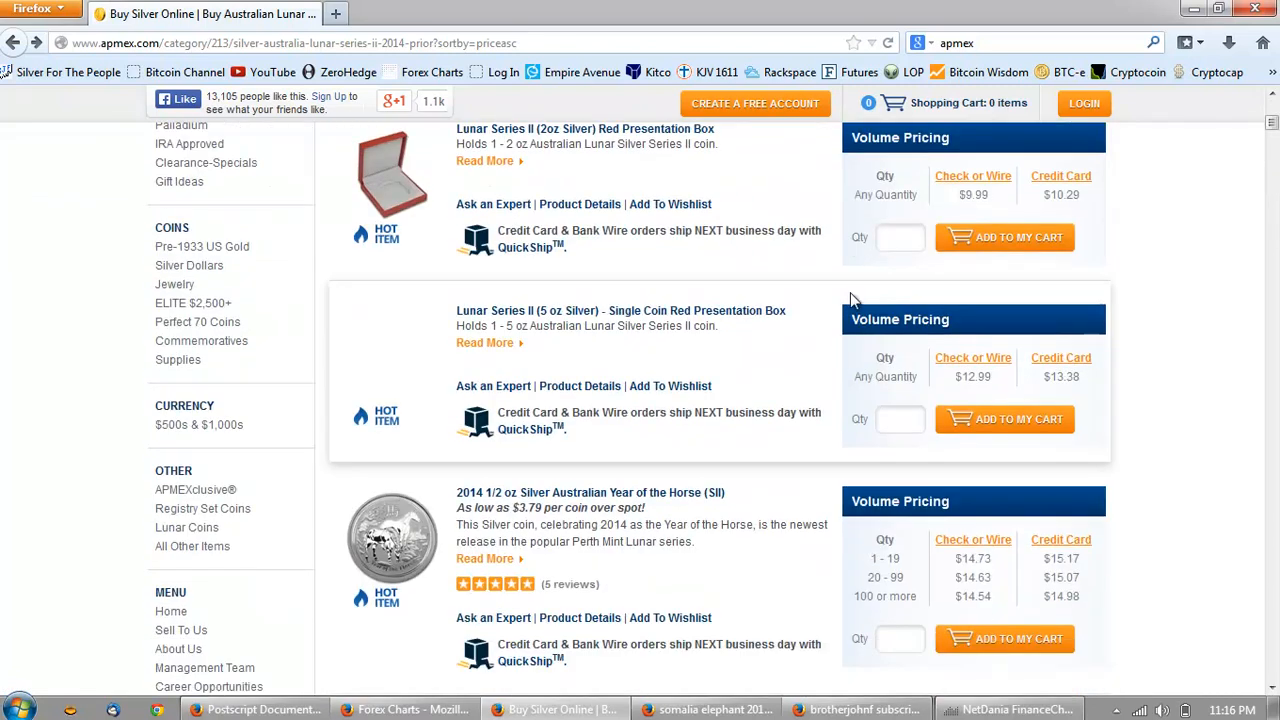
pyautogui.moveTo(948, 344)
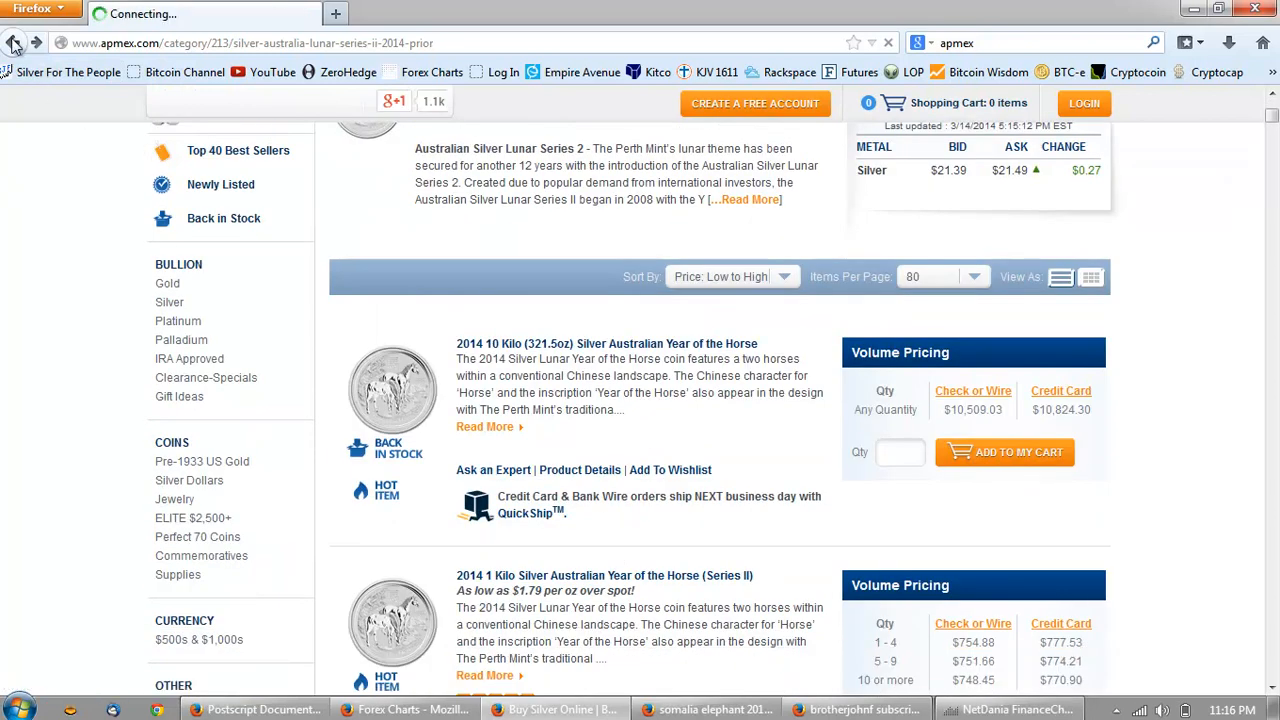
# From the Silver overview, open the Australian Silver & Gold Koalas listing sorted low to high
pyautogui.click(18, 48)
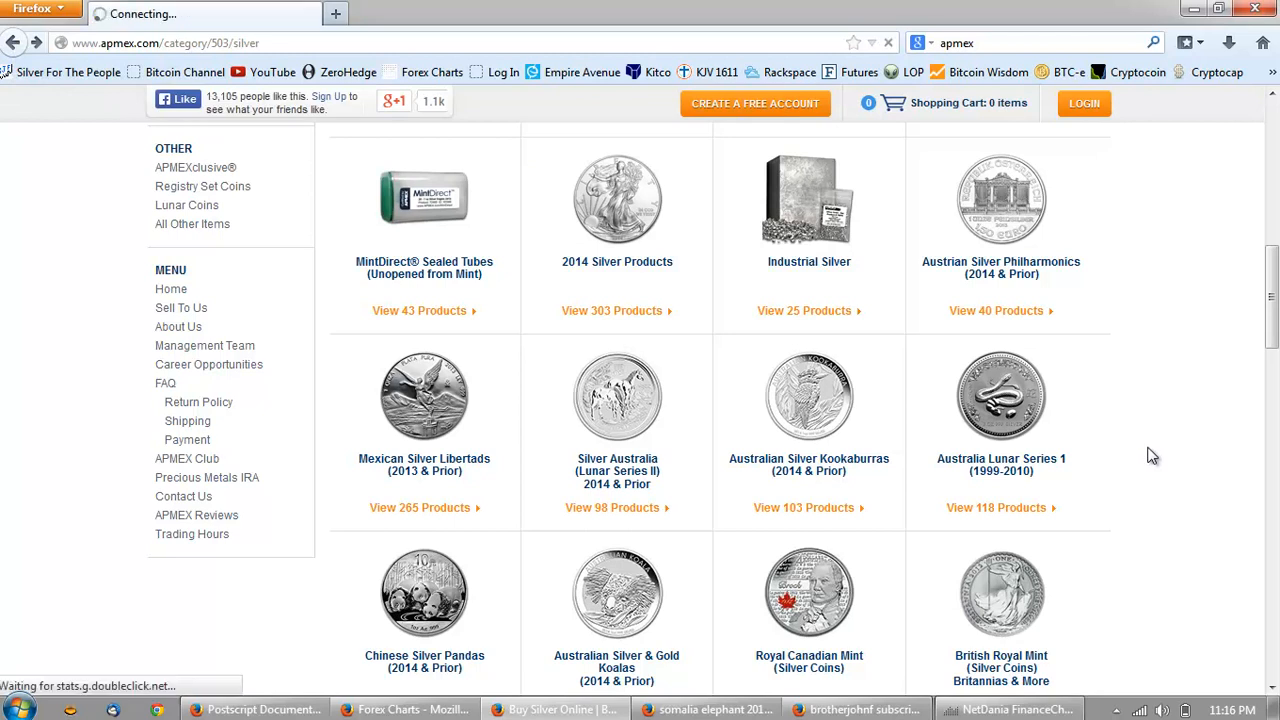
pyautogui.scroll(-3)
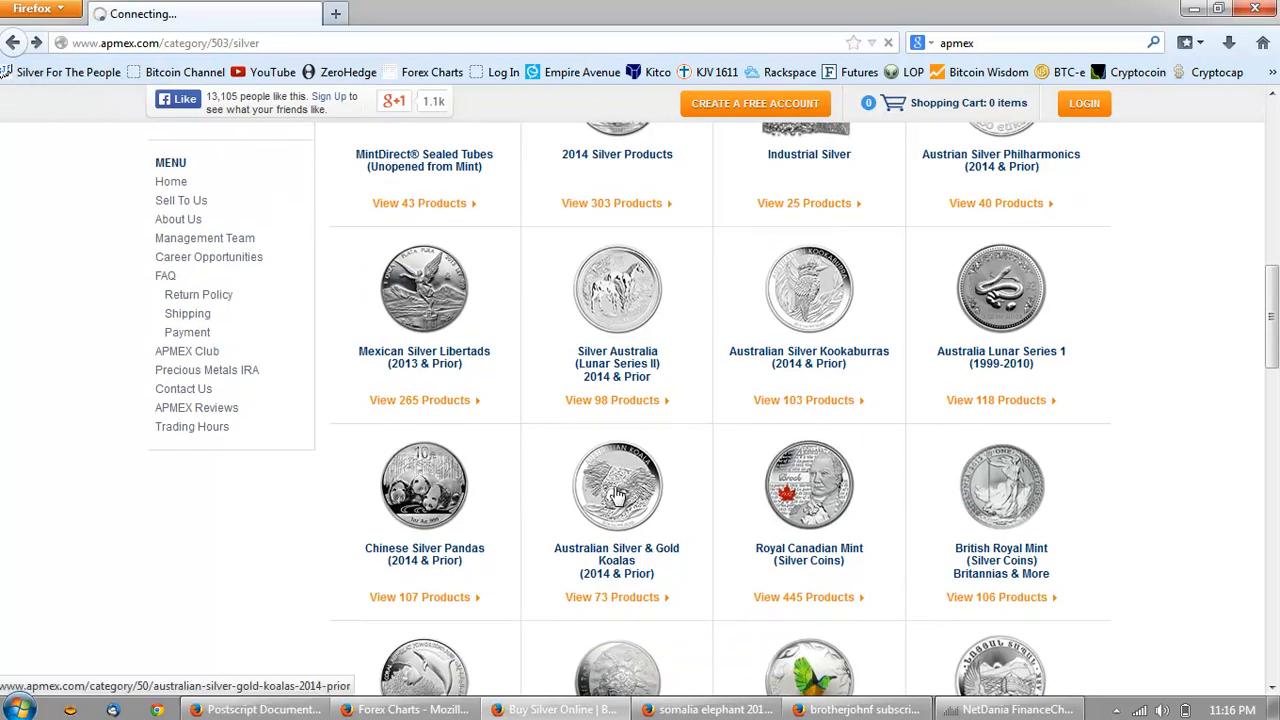
pyautogui.click(616, 486)
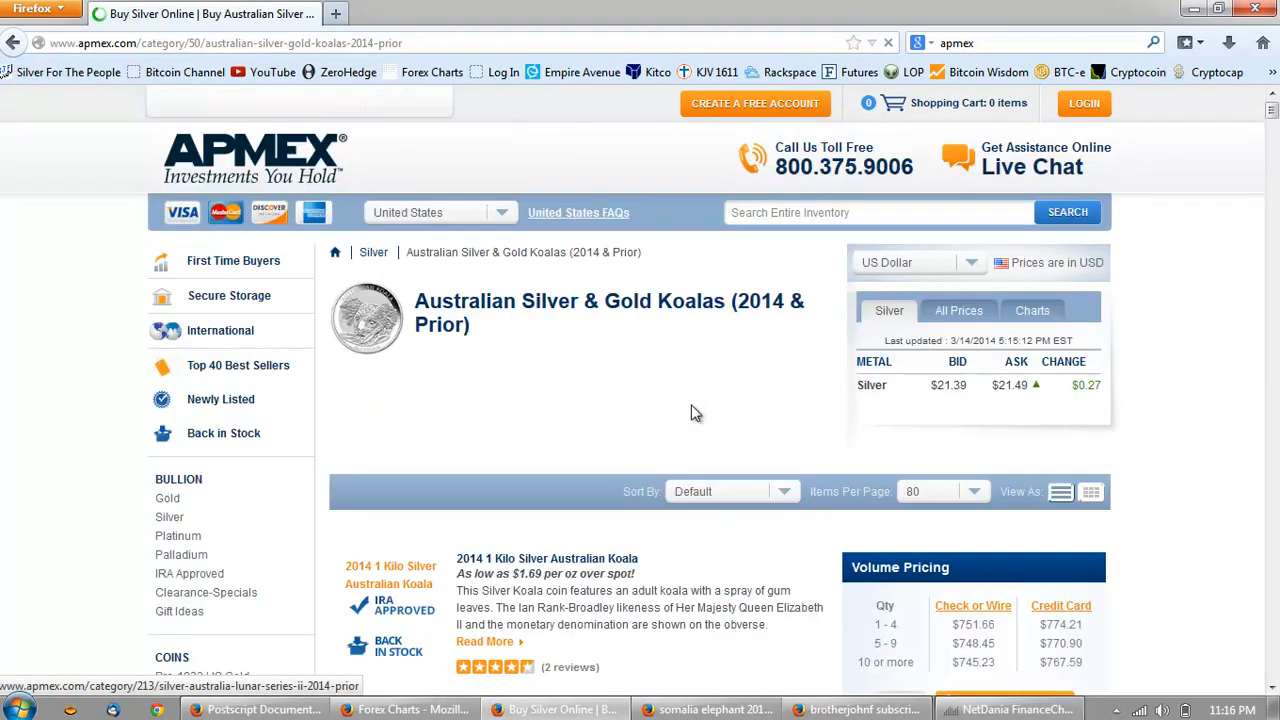
pyautogui.scroll(-3)
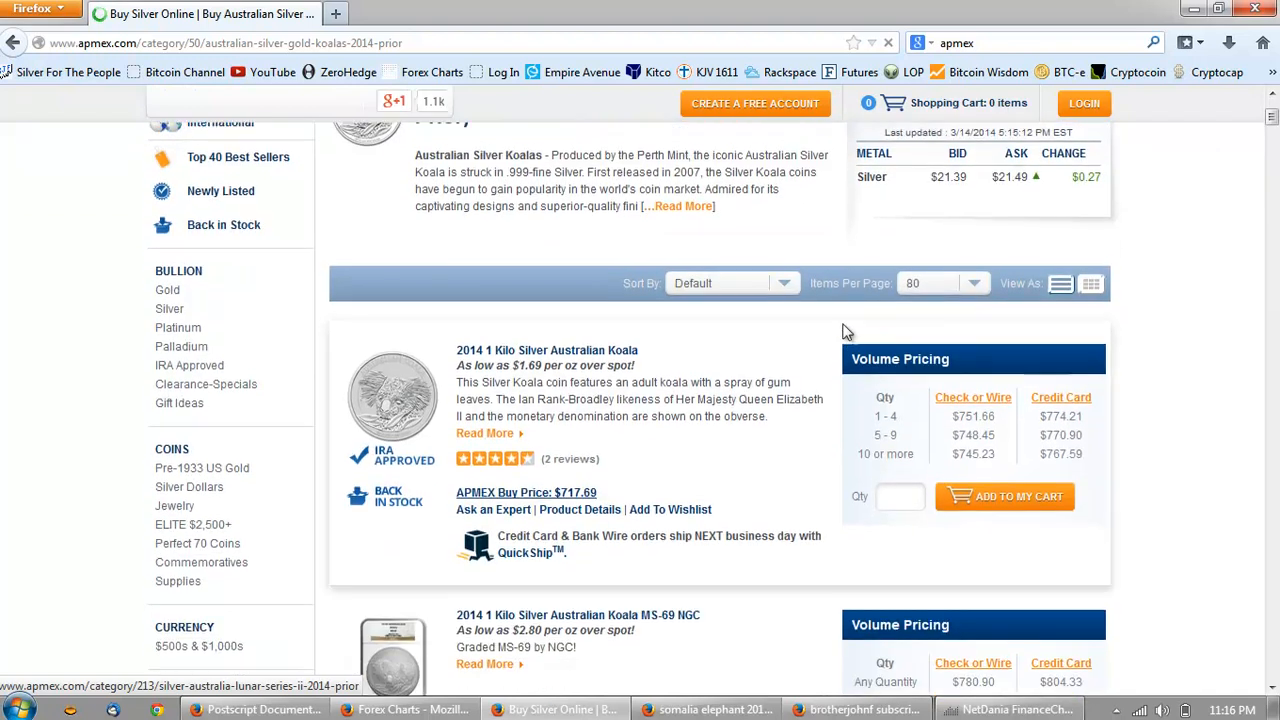
pyautogui.click(732, 282)
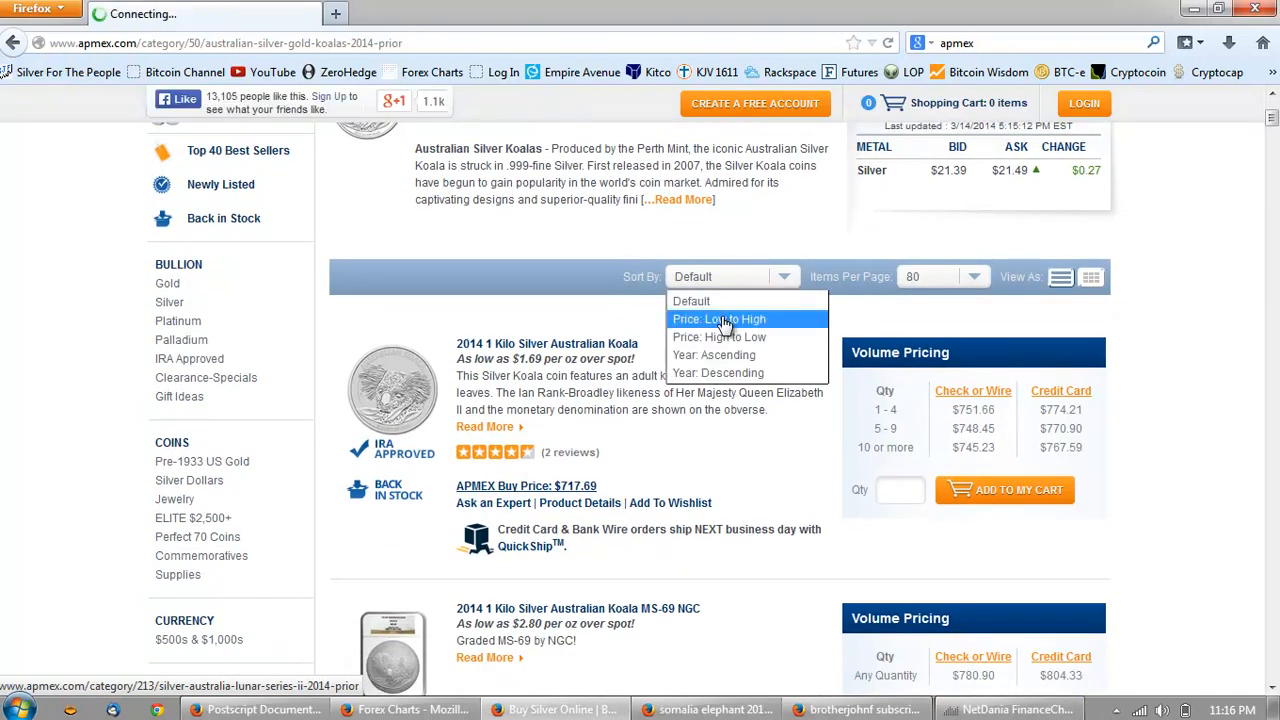
pyautogui.click(718, 318)
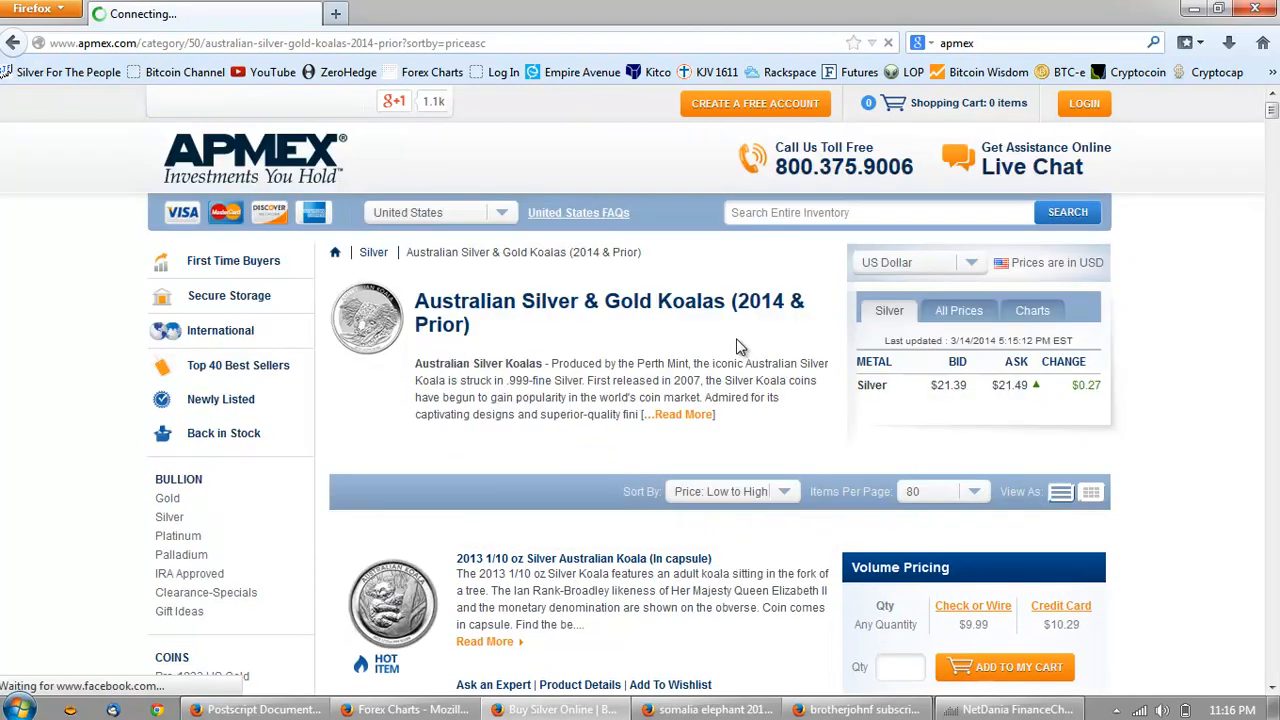
# Scroll to the 2014 and 2013 1/2 oz Silver Koalas at $14.23 with their volume pricing
pyautogui.scroll(-3)
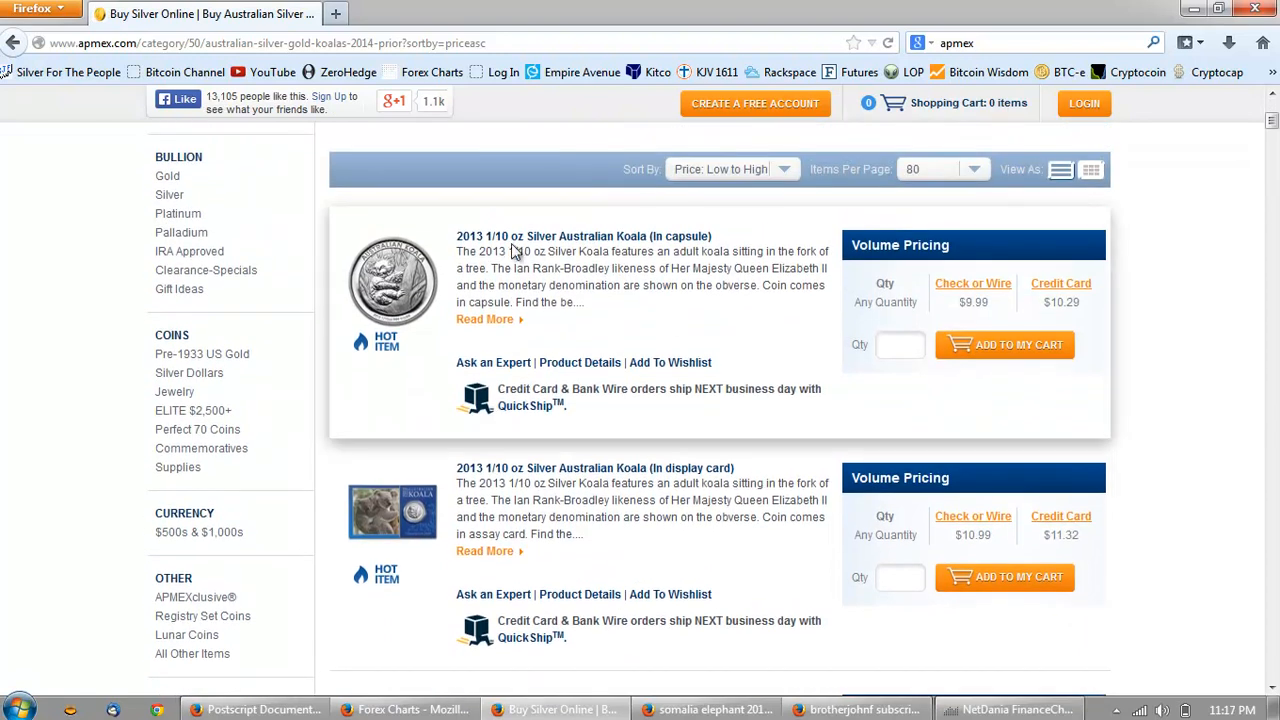
pyautogui.scroll(-3)
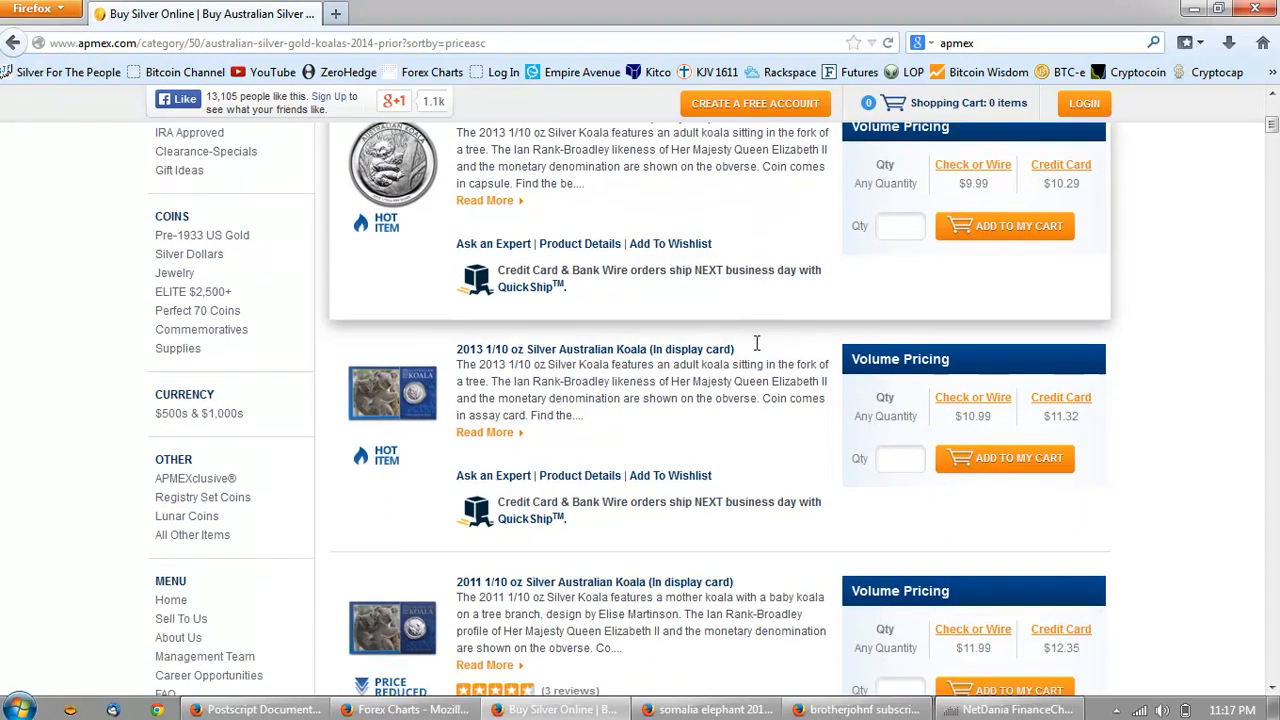
pyautogui.scroll(-3)
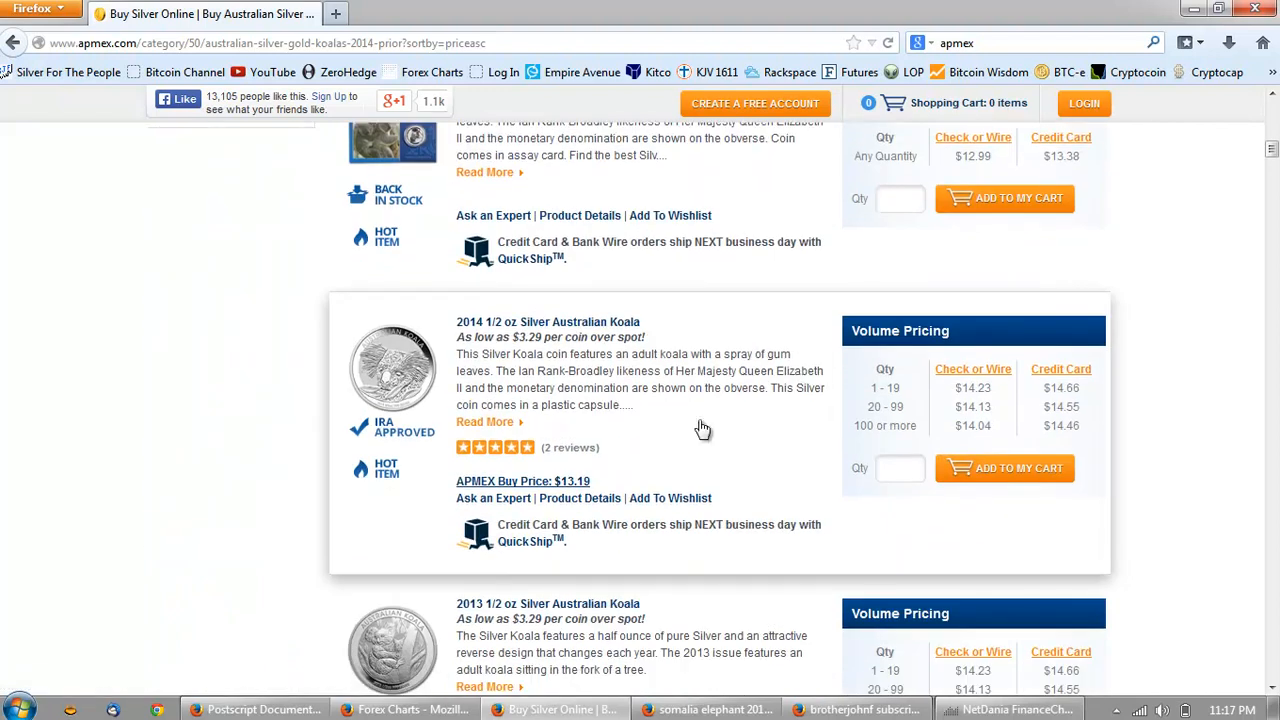
pyautogui.moveTo(866, 448)
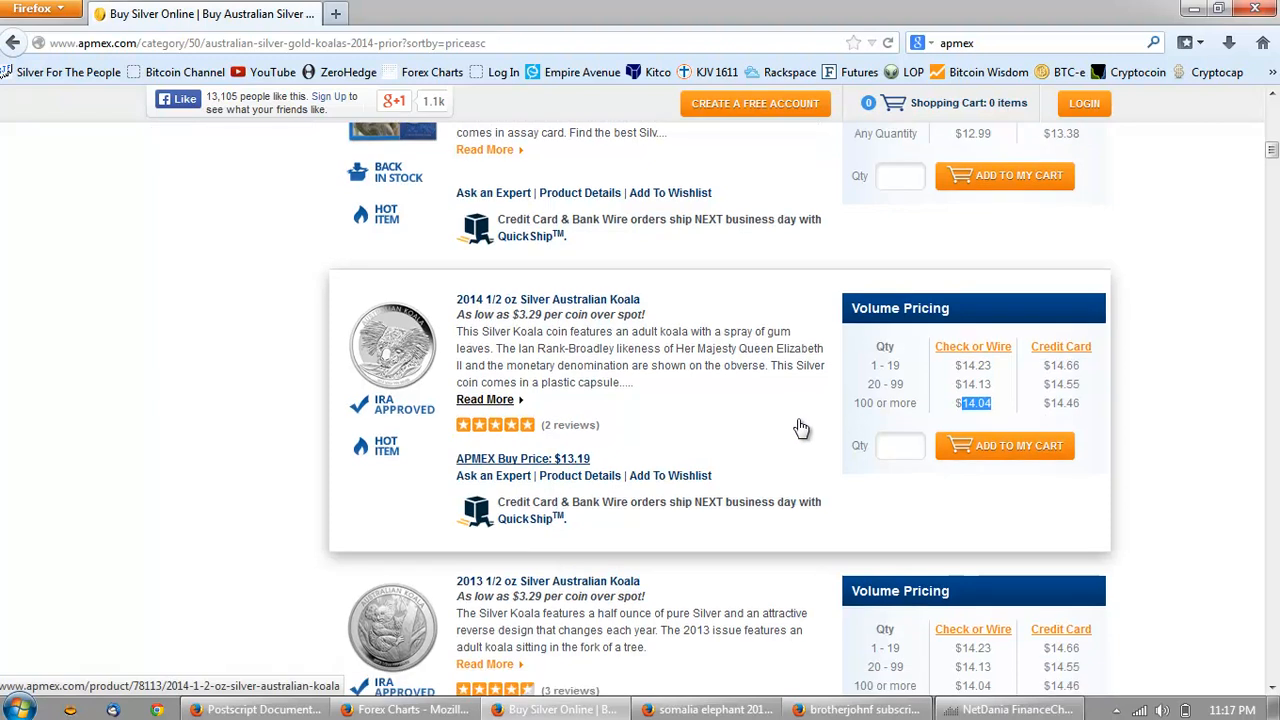
pyautogui.scroll(-3)
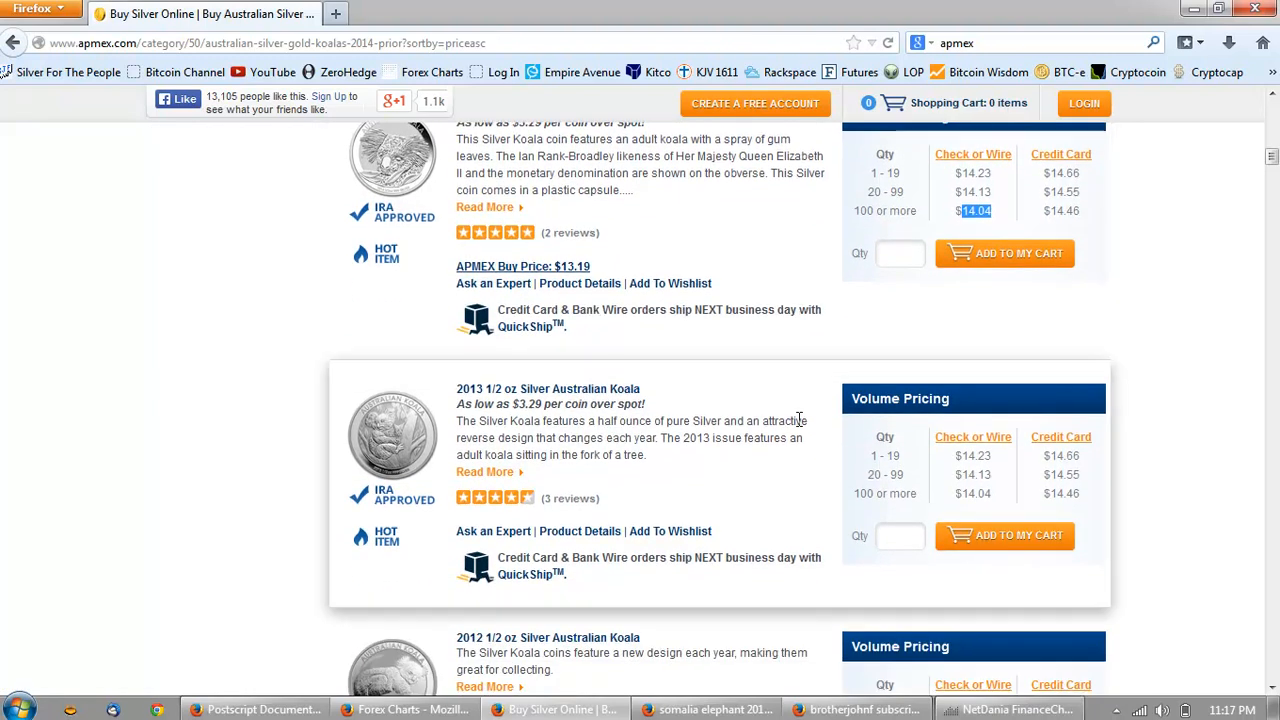
pyautogui.moveTo(516, 424)
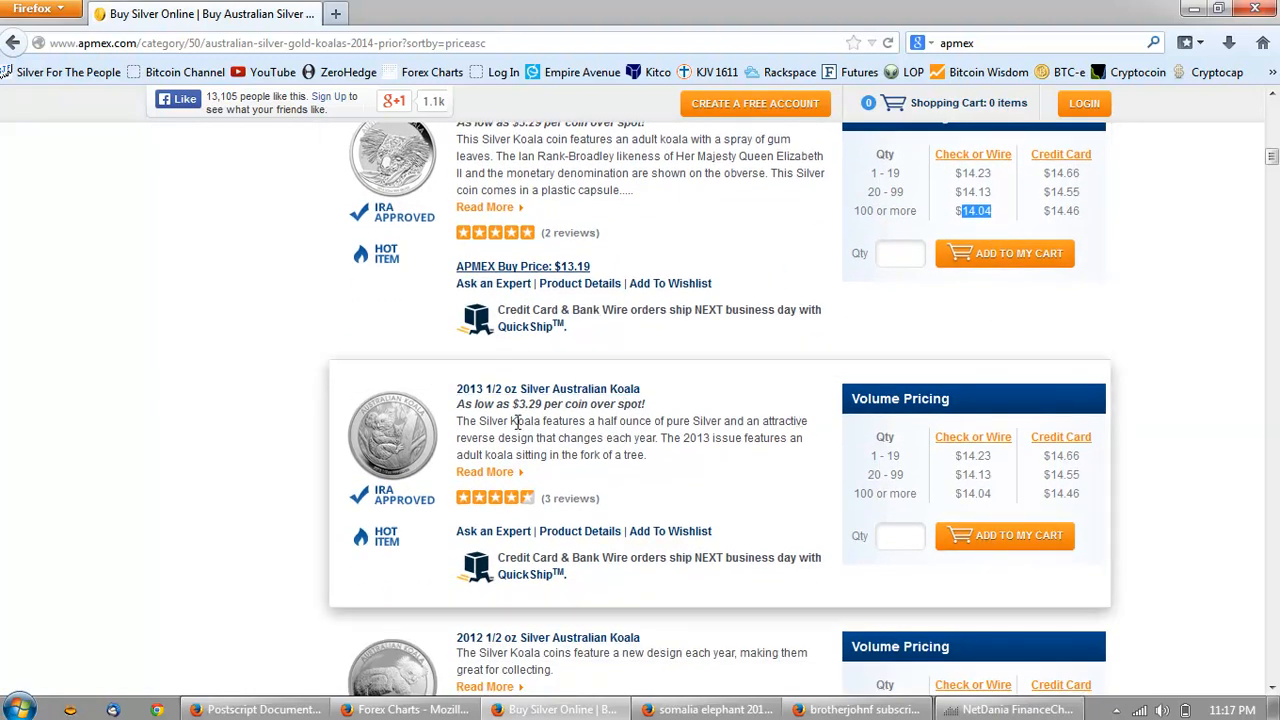
pyautogui.moveTo(912, 244)
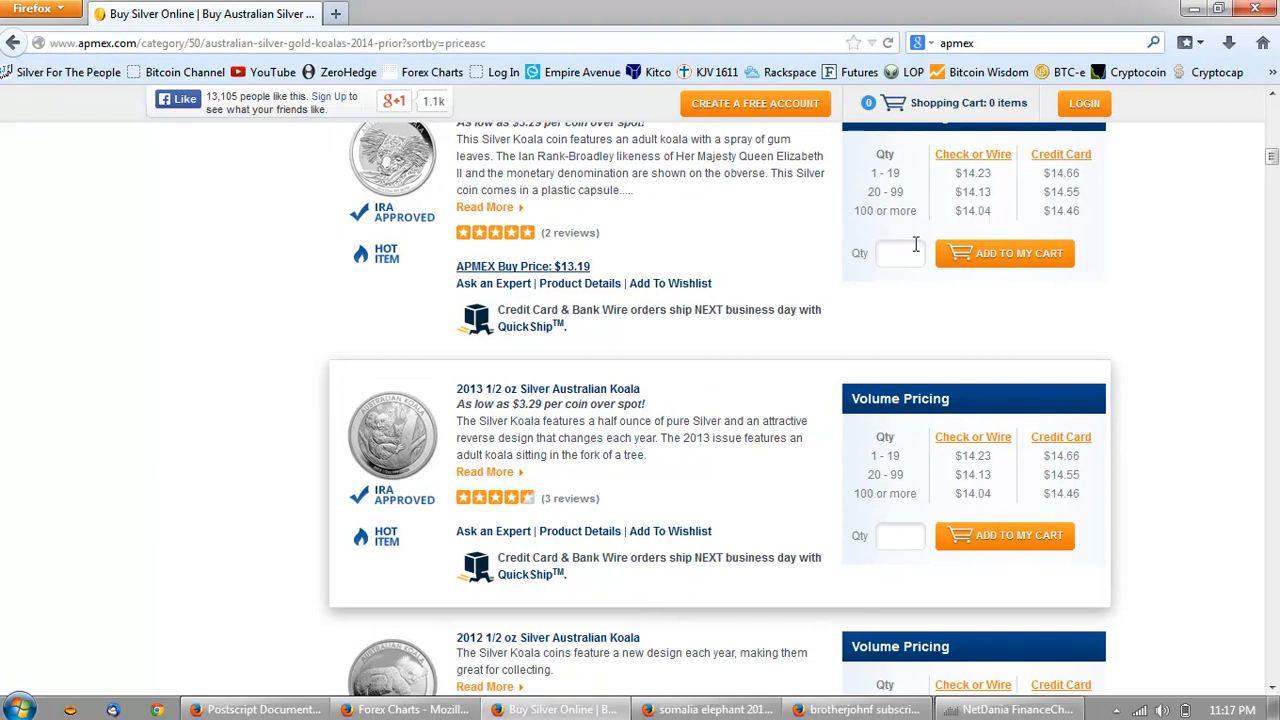
# Request 999 half-ounce Koalas, dismiss the 921-in-stock notice, and scroll on down the list
pyautogui.write('999')
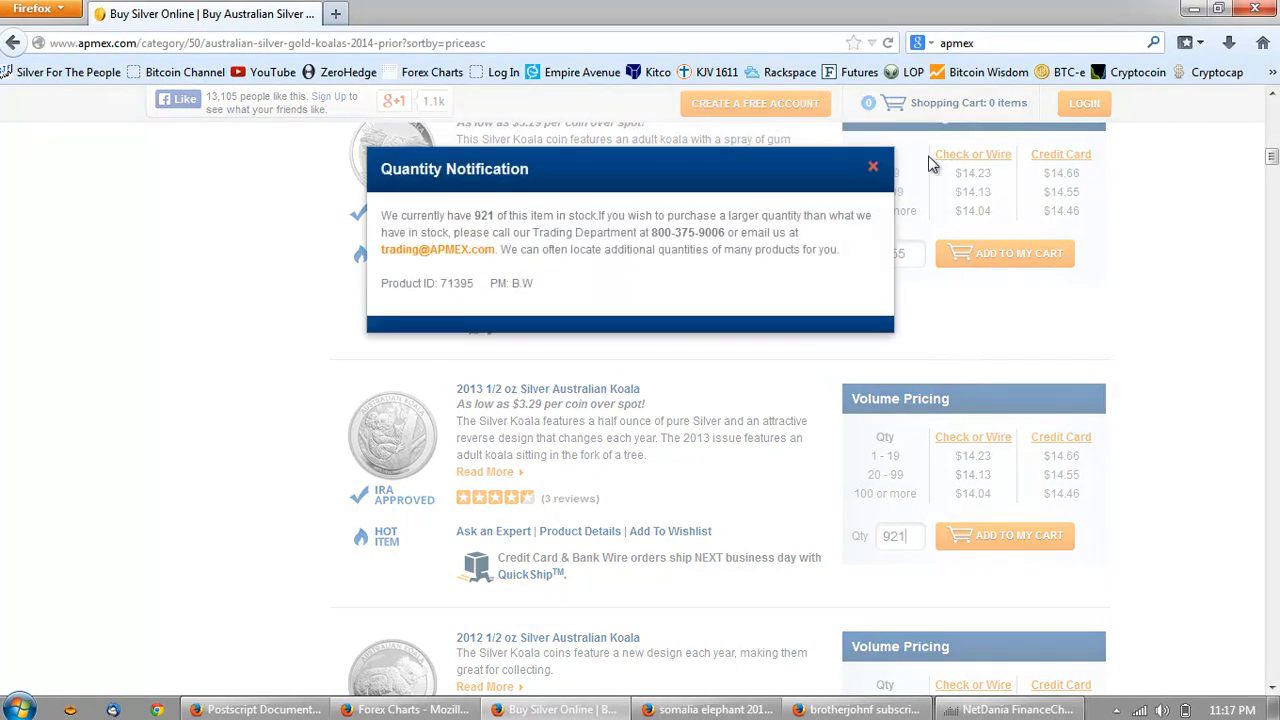
pyautogui.click(872, 166)
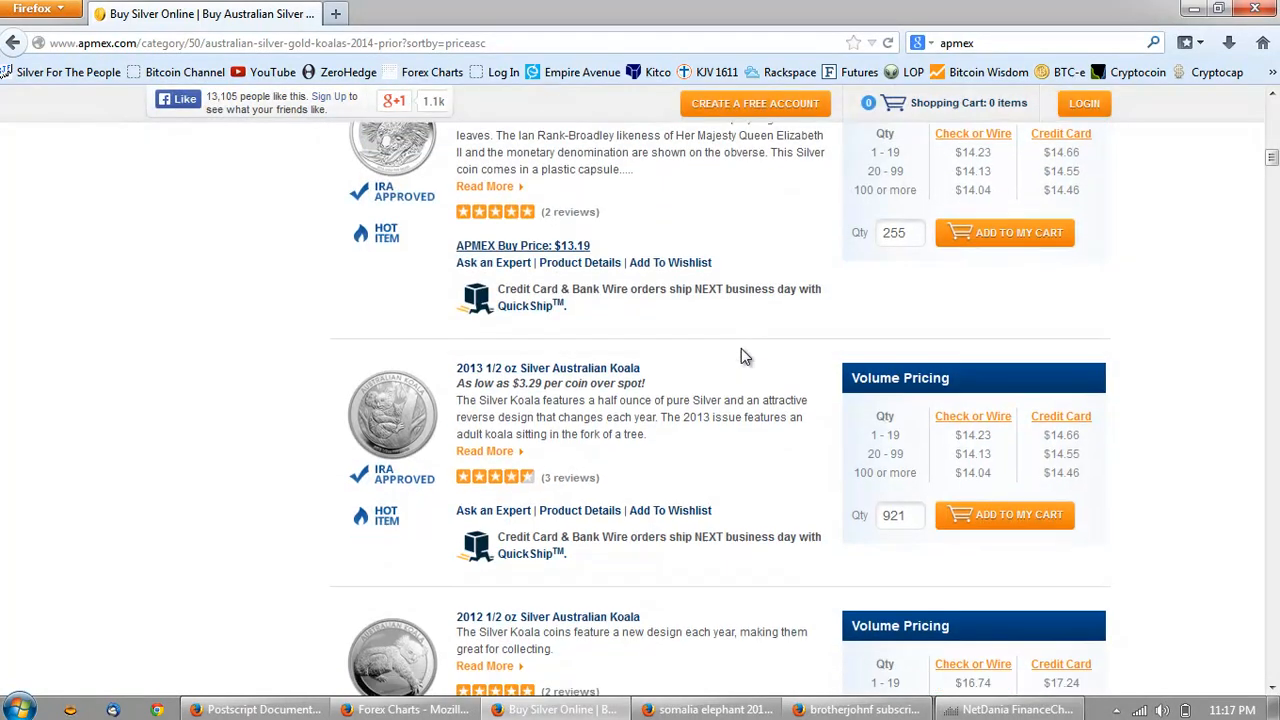
pyautogui.scroll(-3)
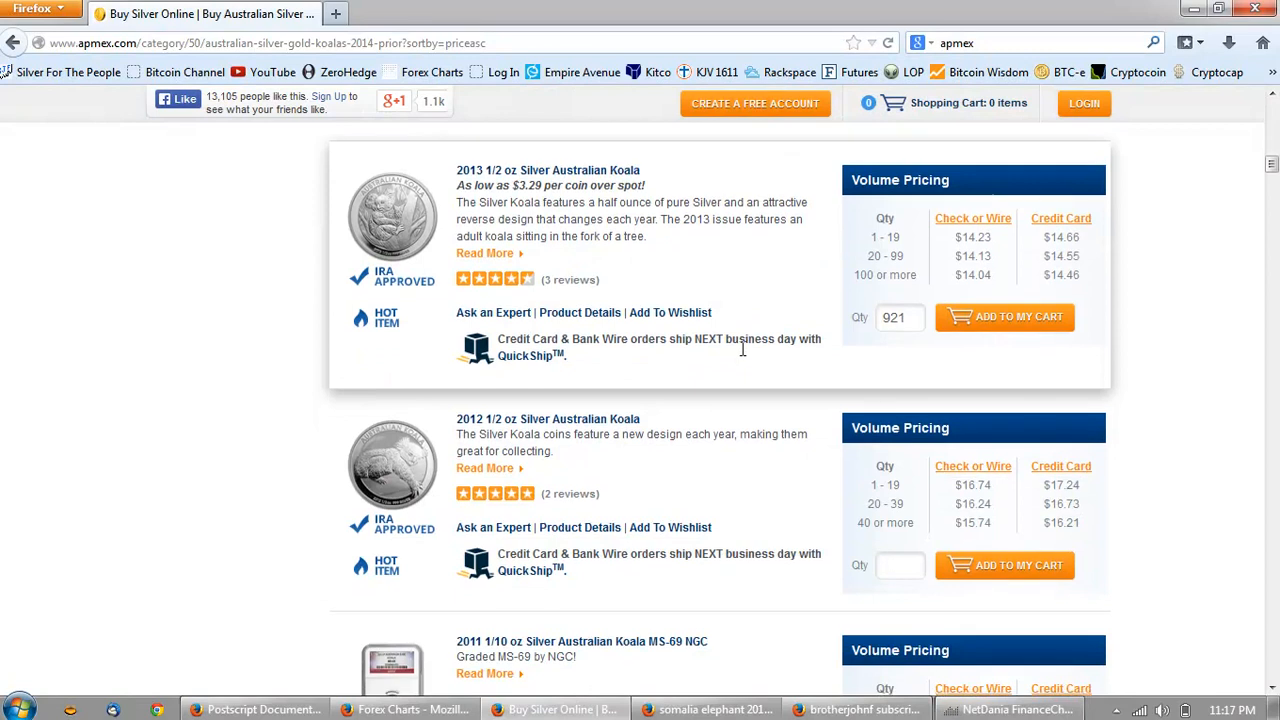
pyautogui.scroll(-3)
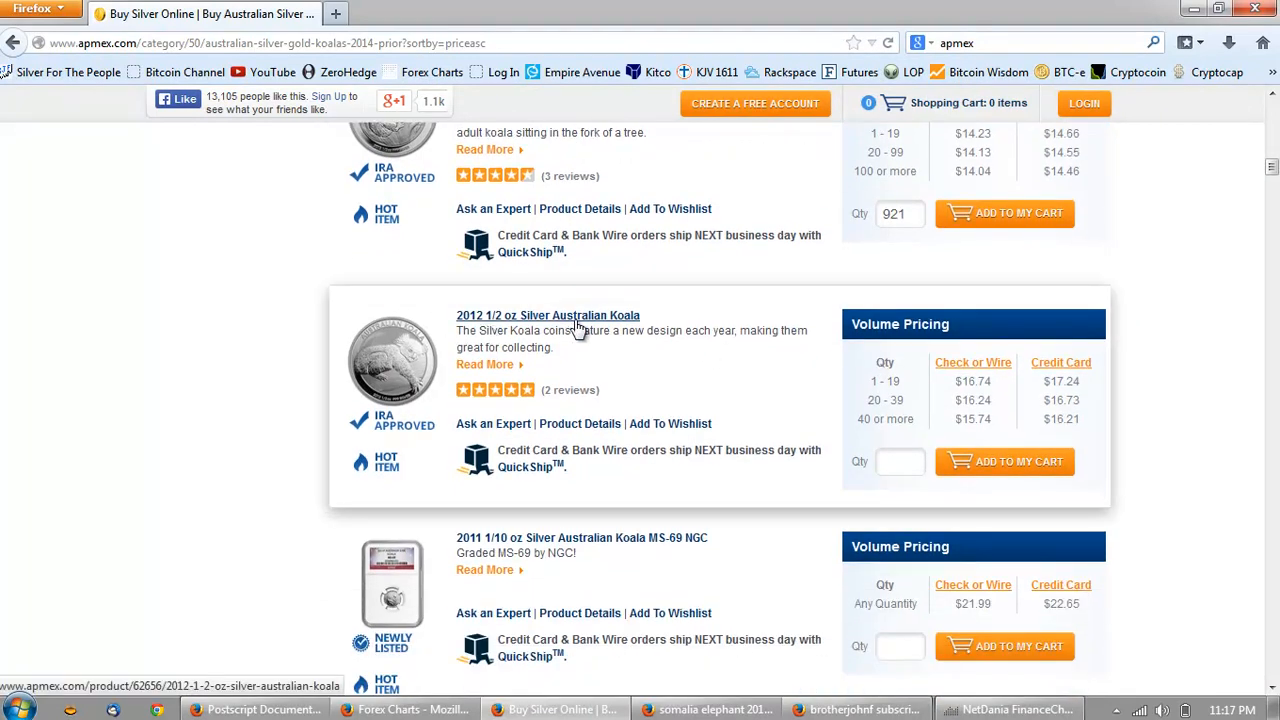
pyautogui.moveTo(794, 370)
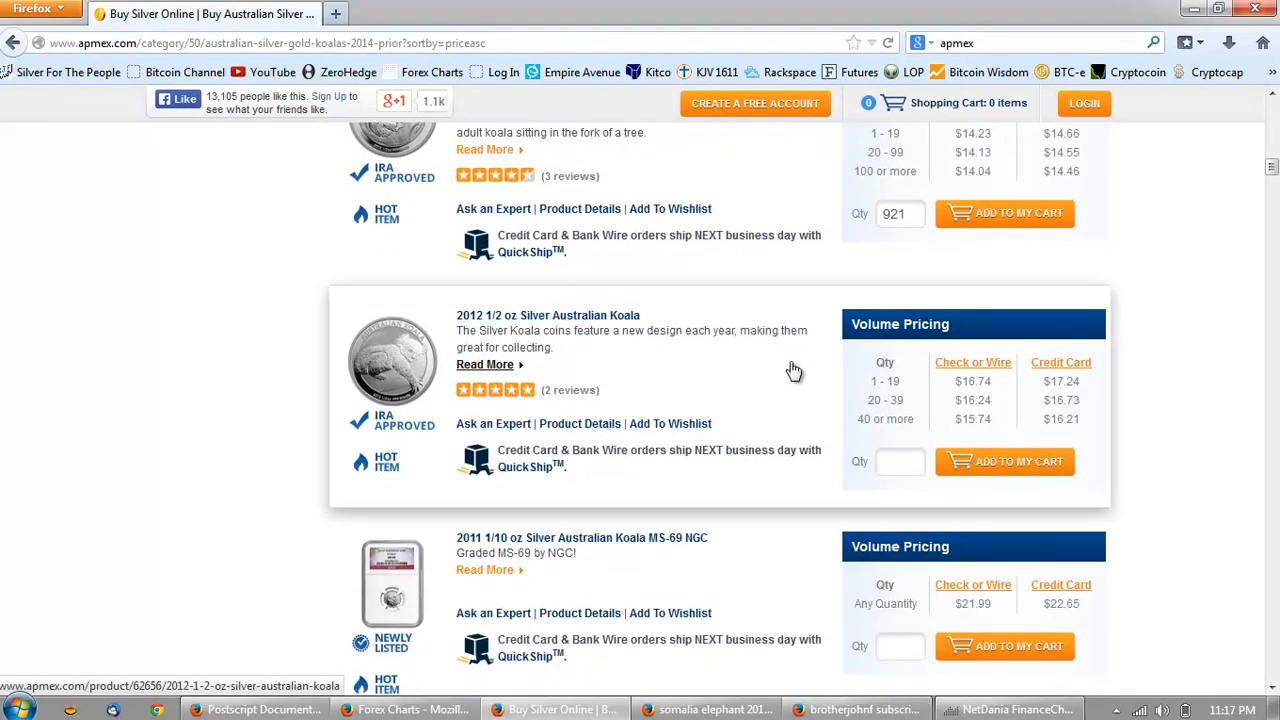
pyautogui.scroll(-3)
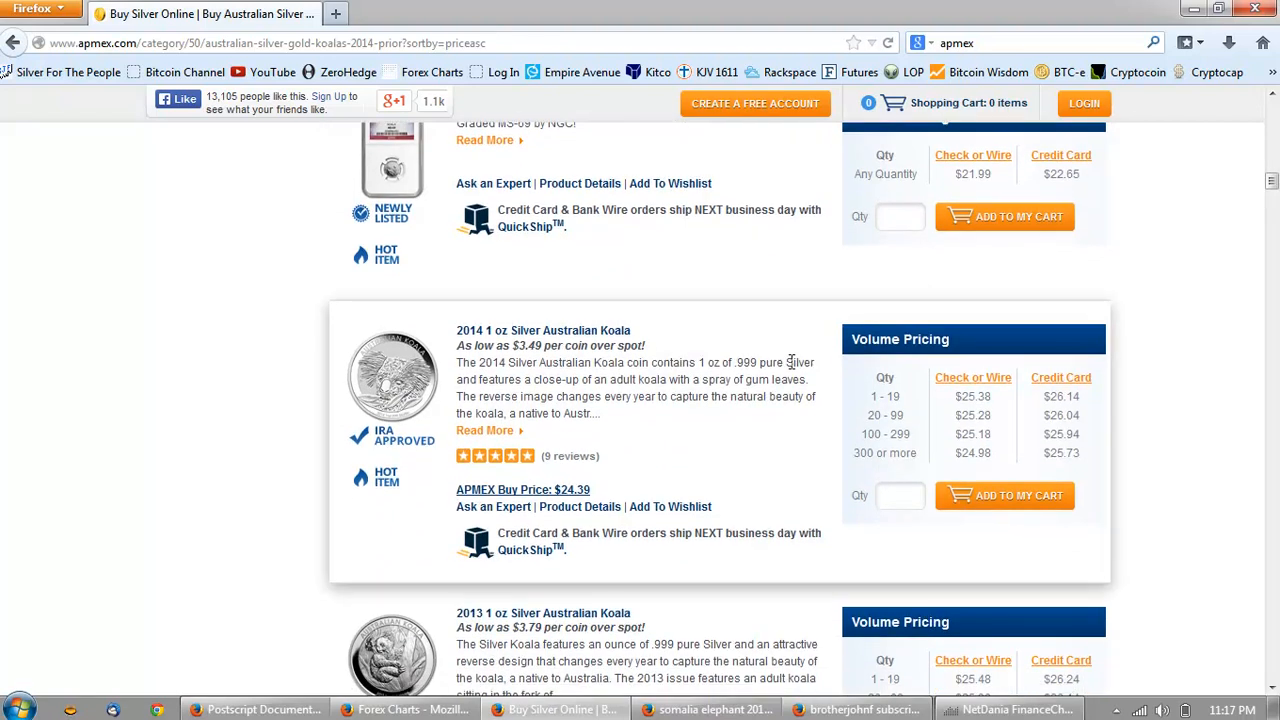
pyautogui.scroll(-3)
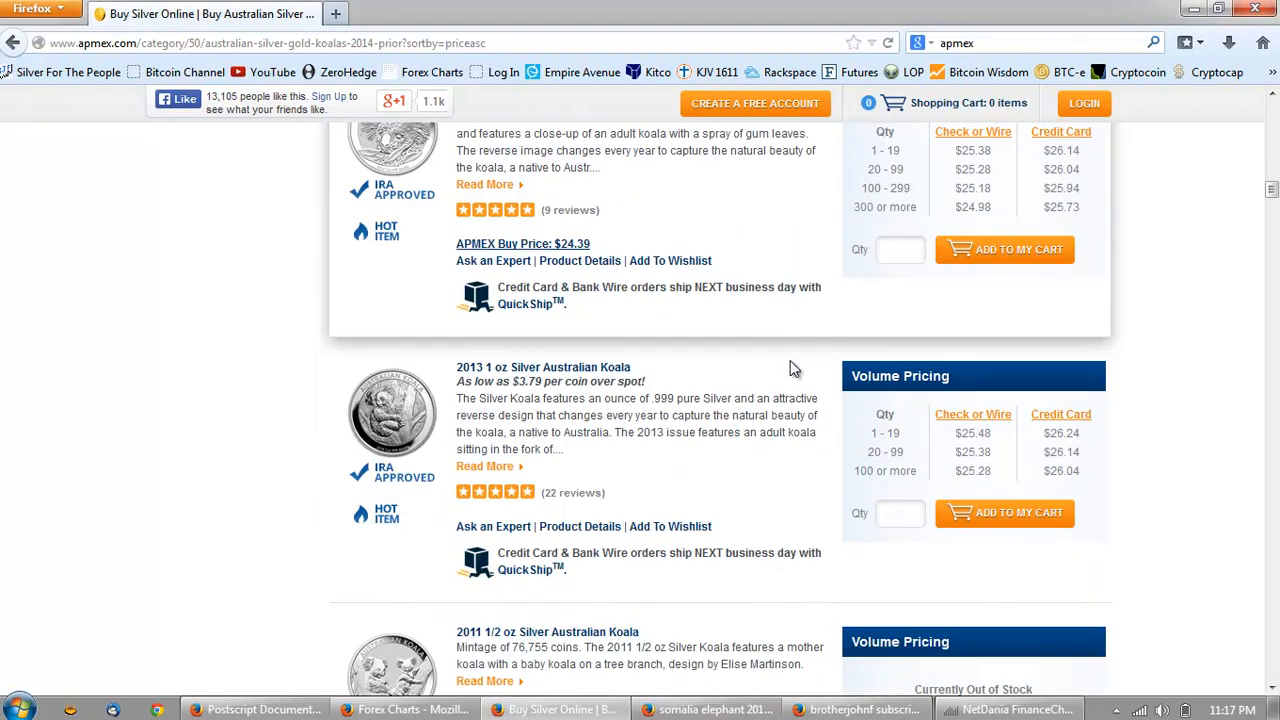
# Browse down the price-sorted Koalas to the 2009 1 oz Silver Koala at $61.49
pyautogui.scroll(-3)
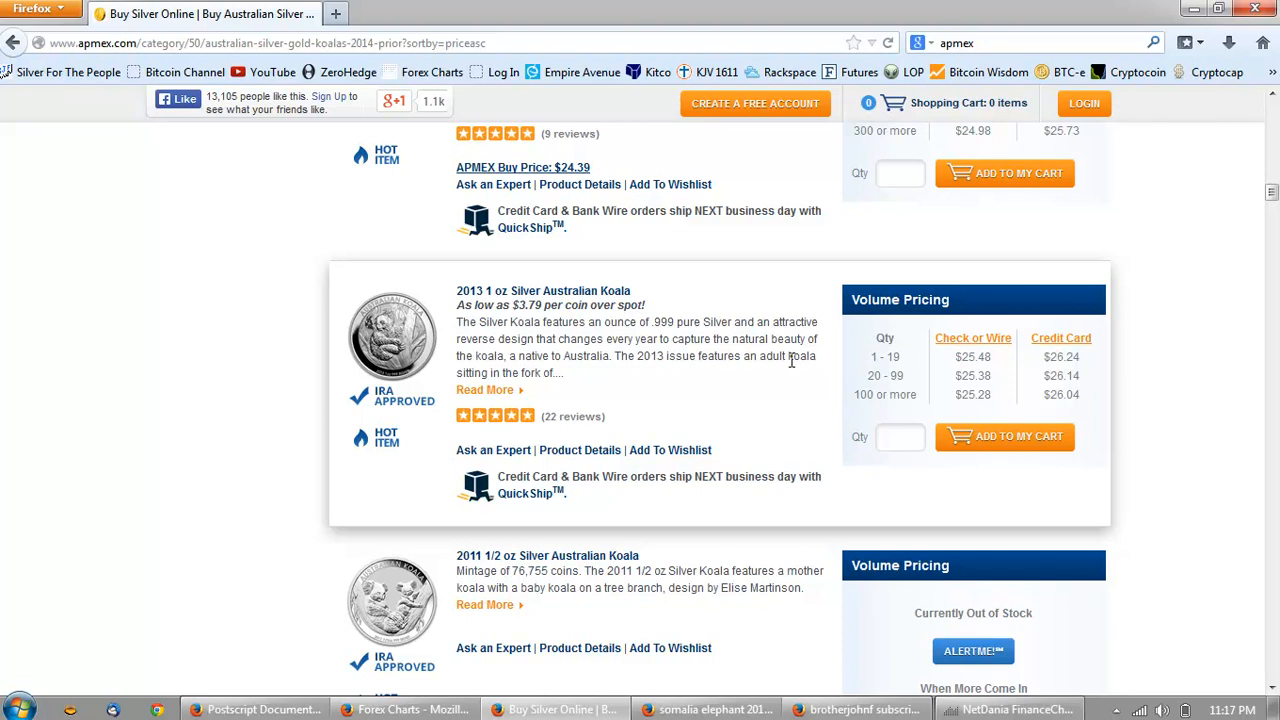
pyautogui.moveTo(524, 304)
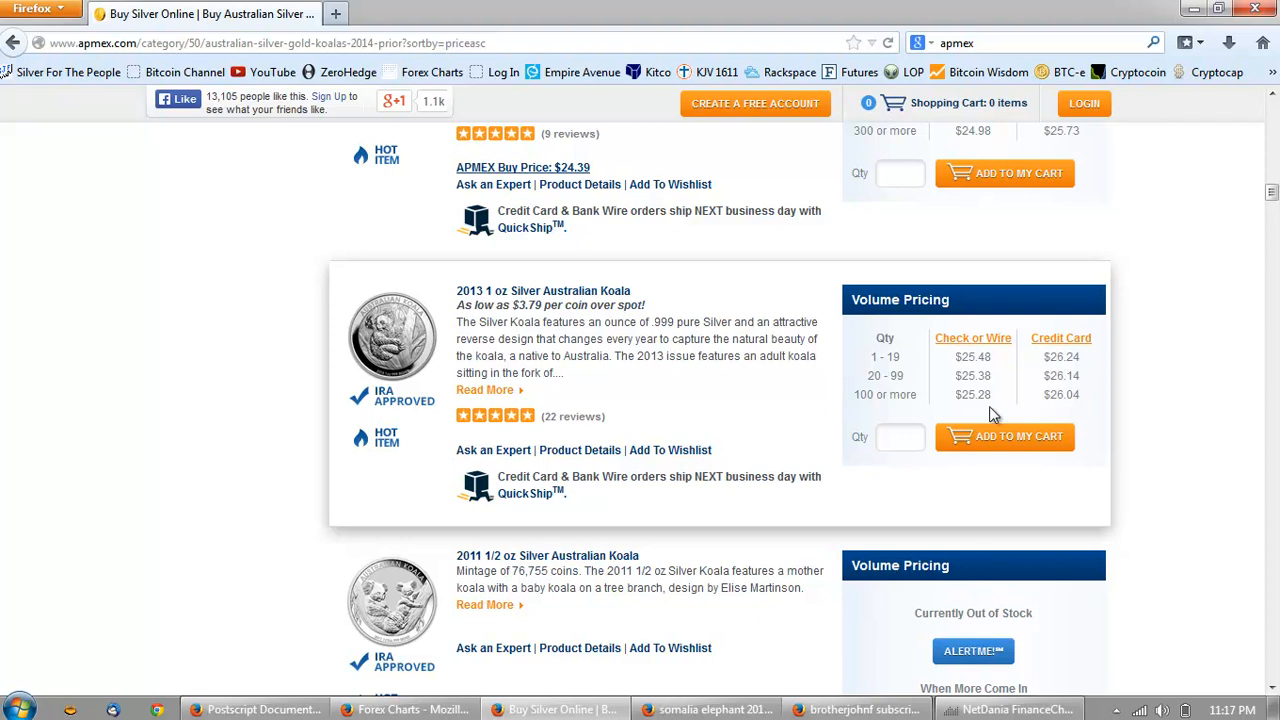
pyautogui.scroll(-3)
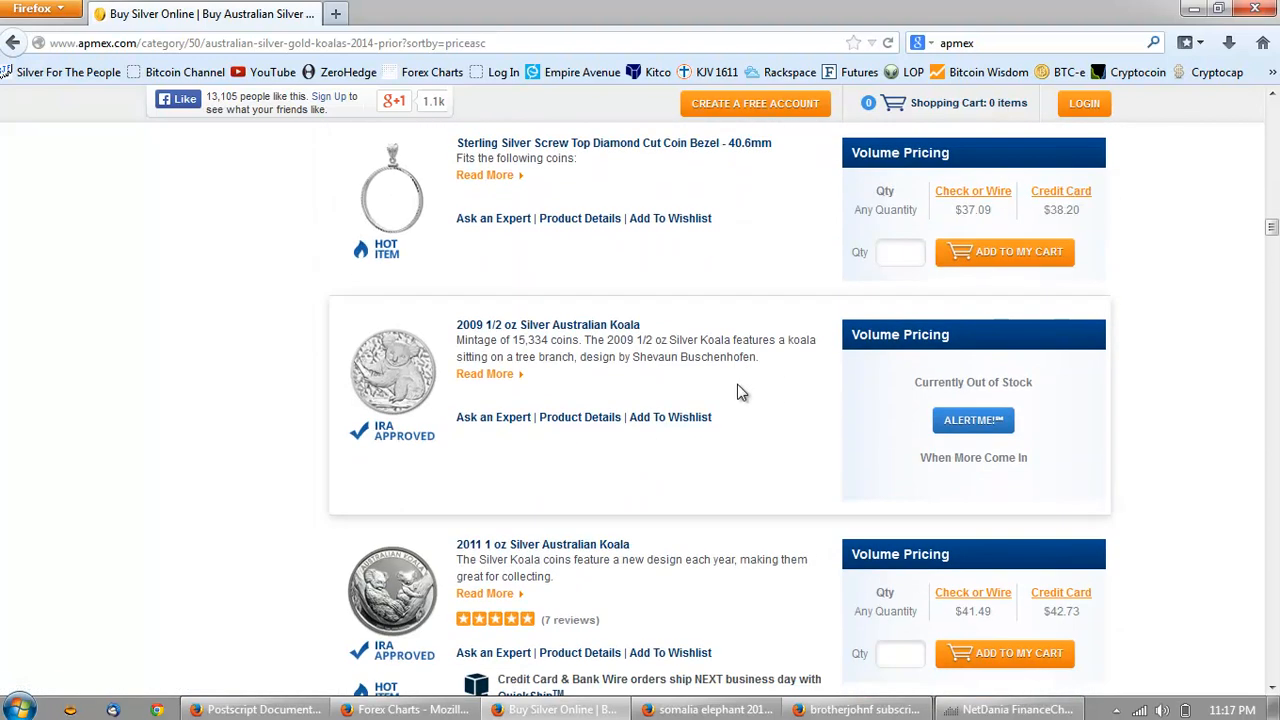
pyautogui.scroll(-3)
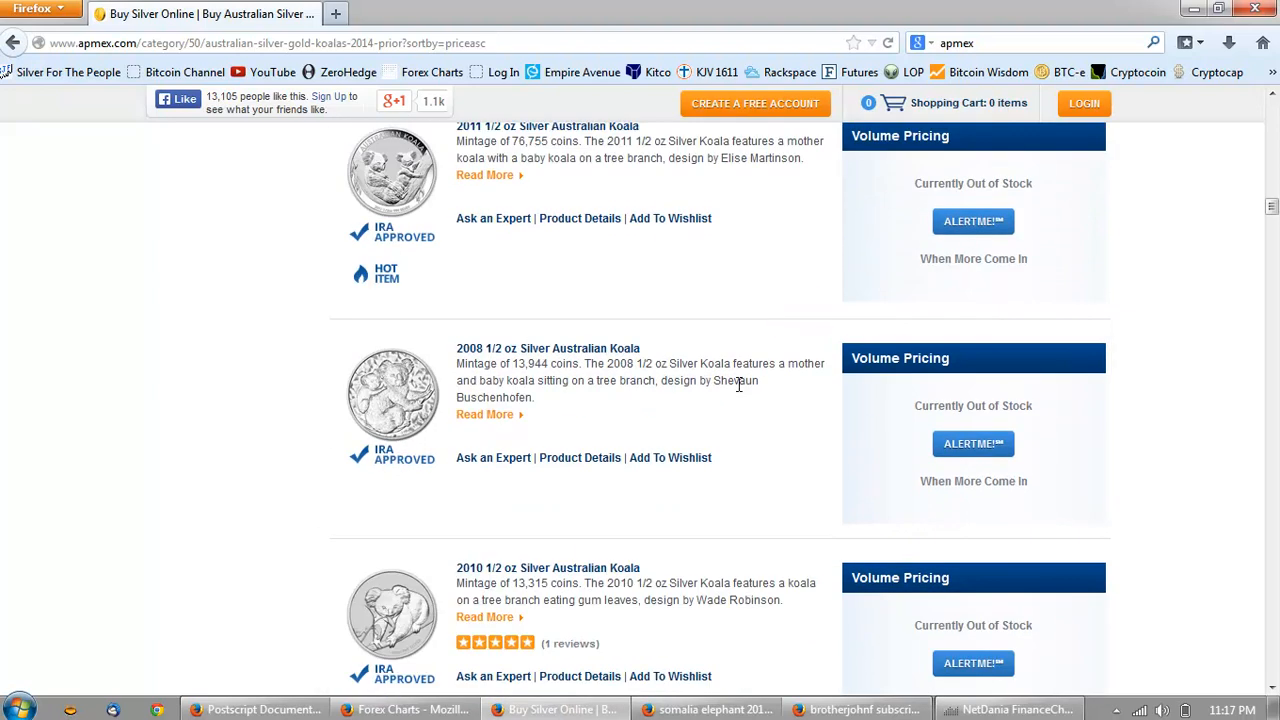
pyautogui.scroll(3)
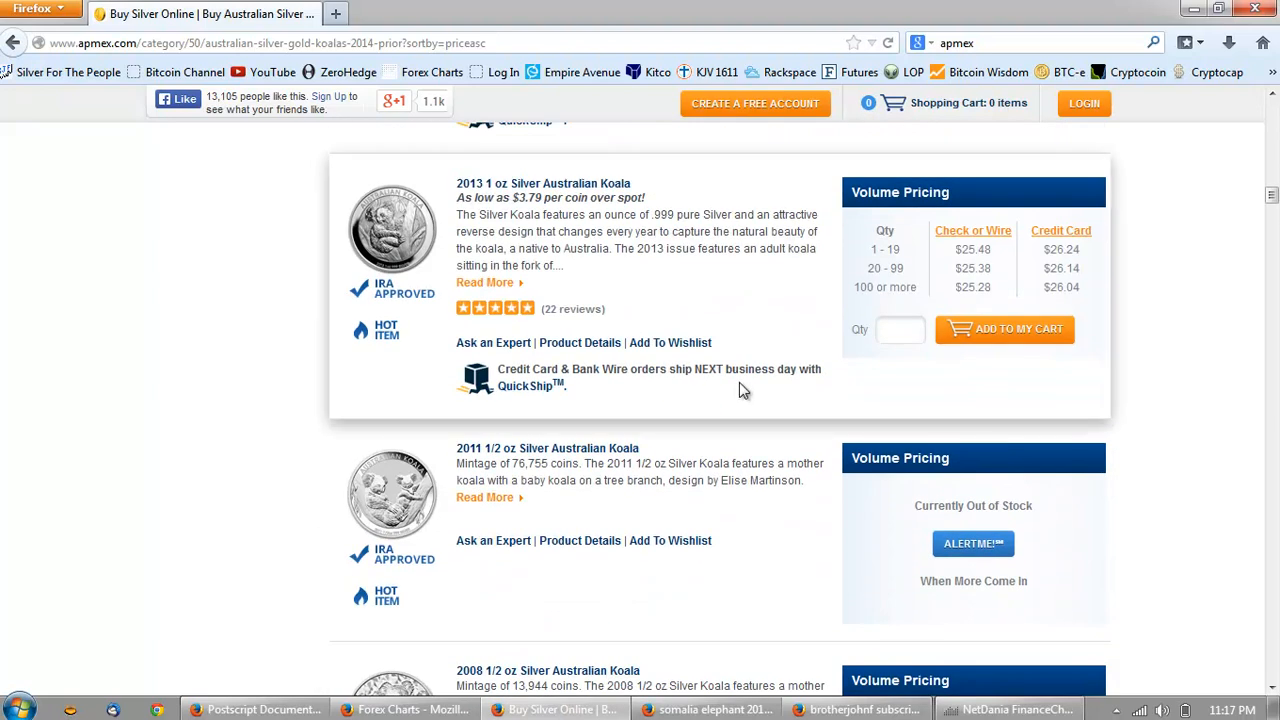
pyautogui.moveTo(850, 348)
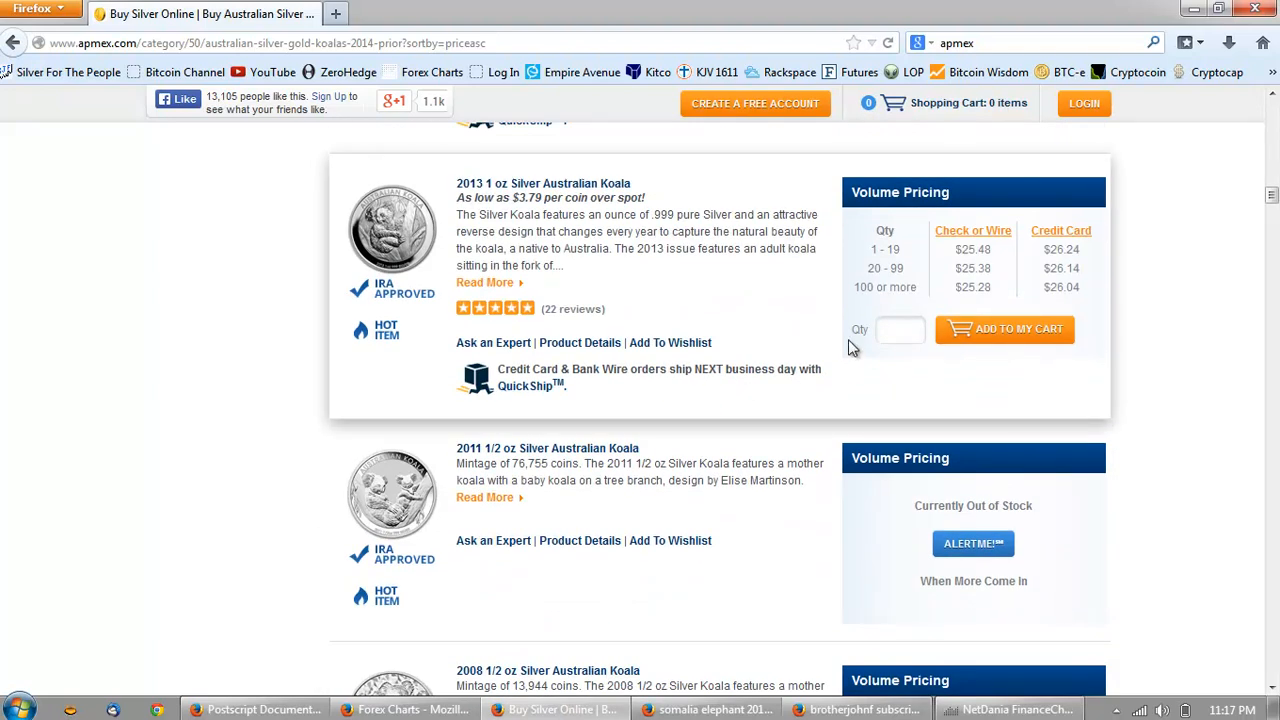
pyautogui.scroll(-3)
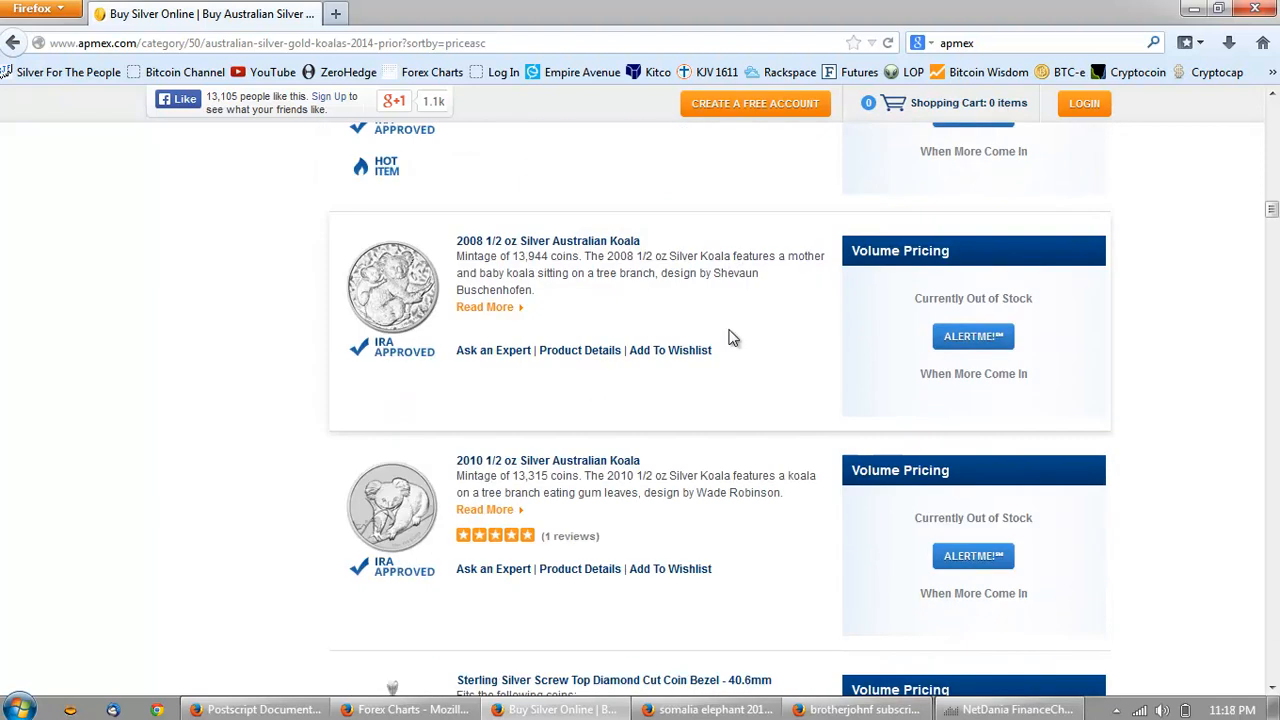
pyautogui.scroll(-3)
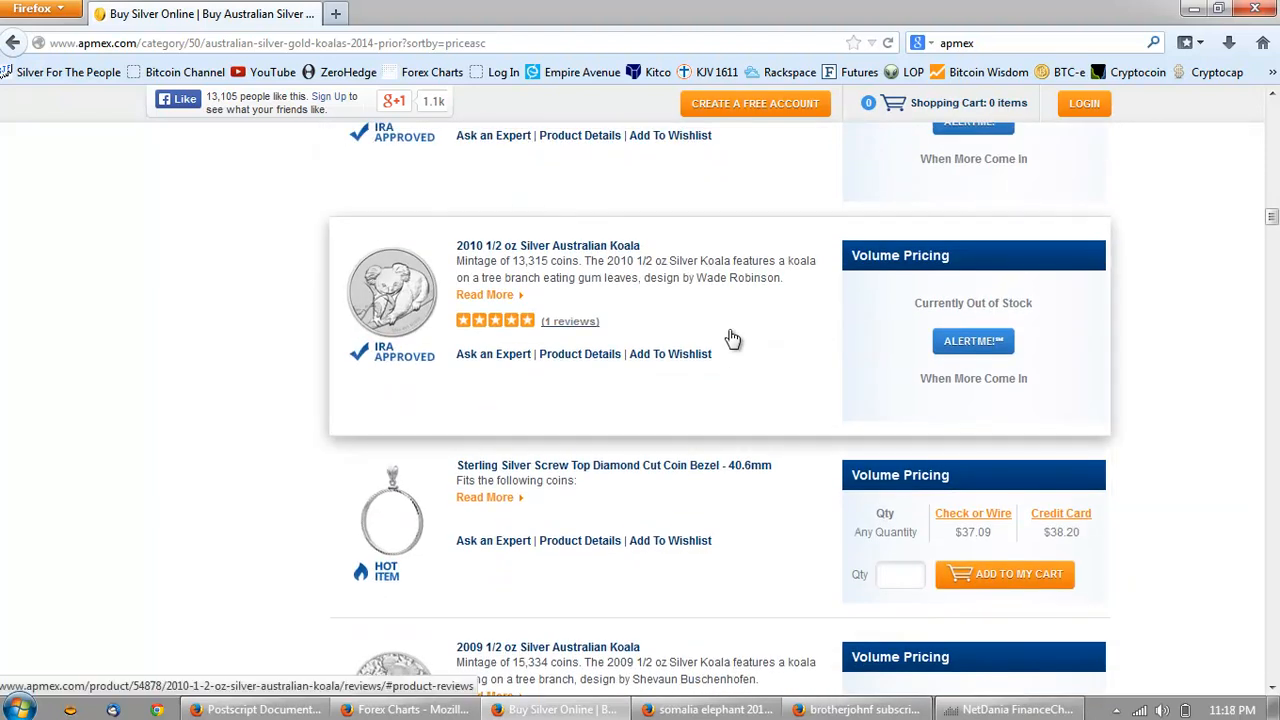
pyautogui.scroll(-3)
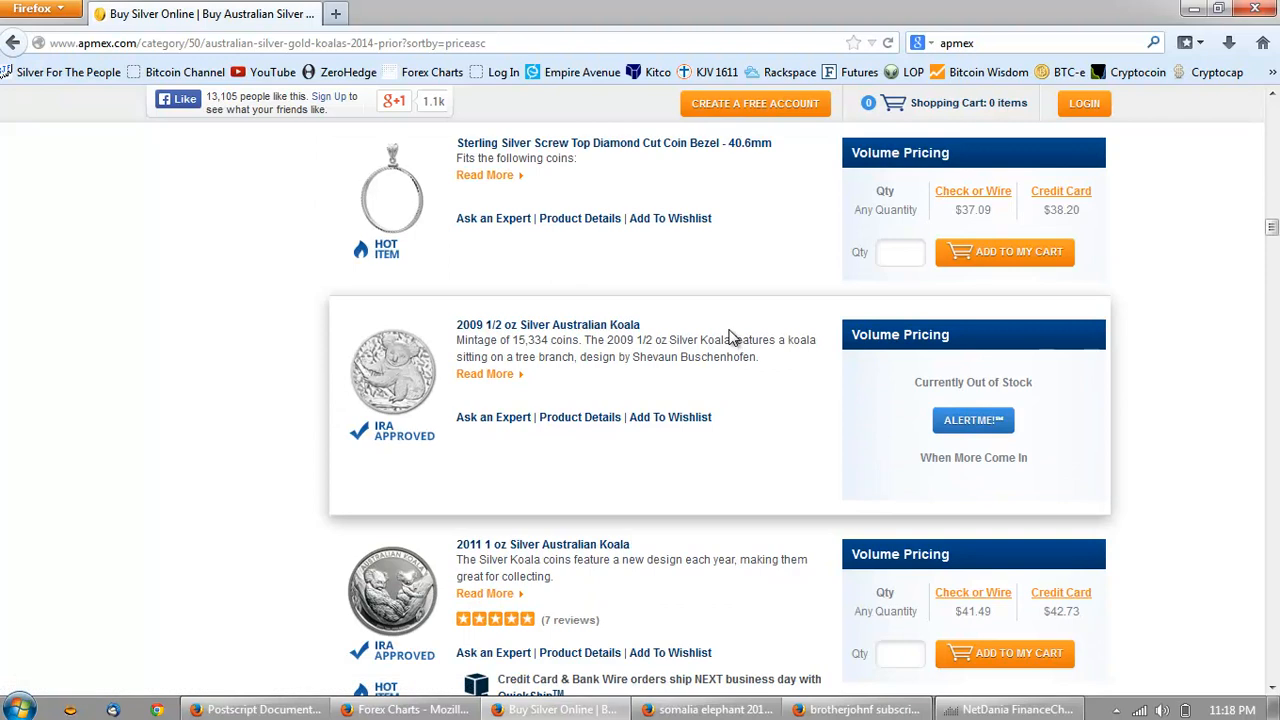
pyautogui.scroll(-3)
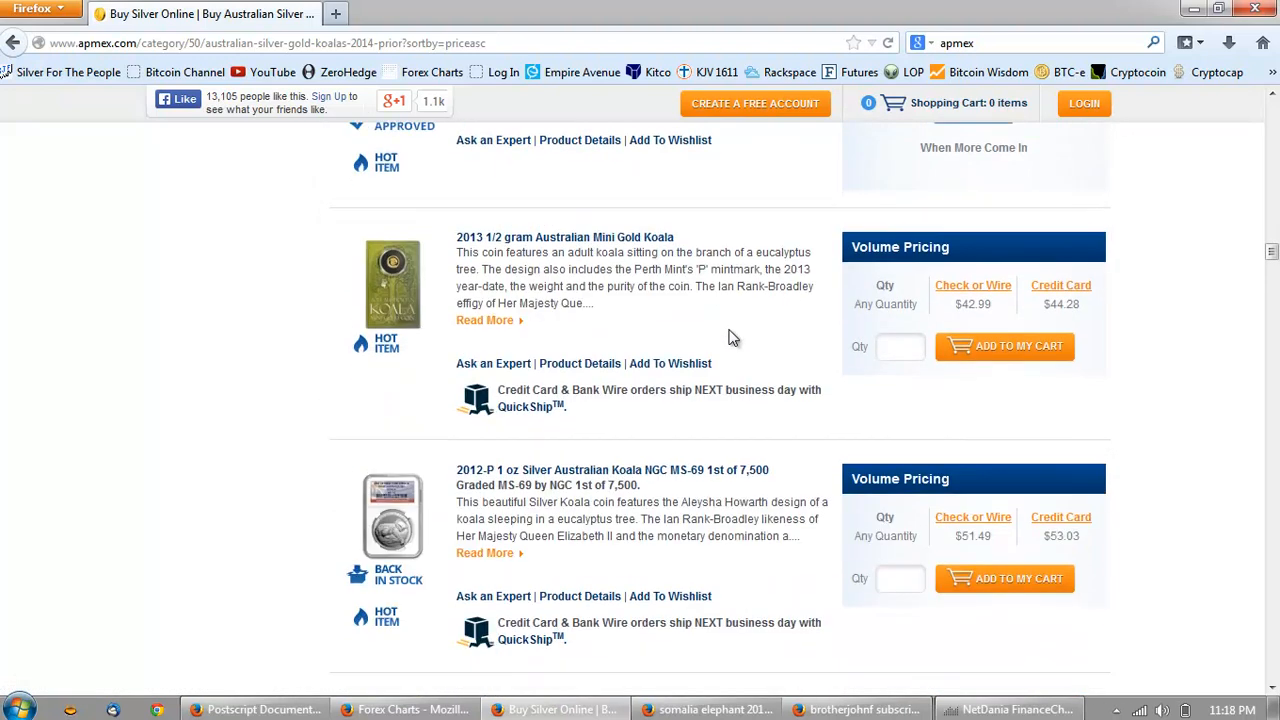
pyautogui.scroll(-3)
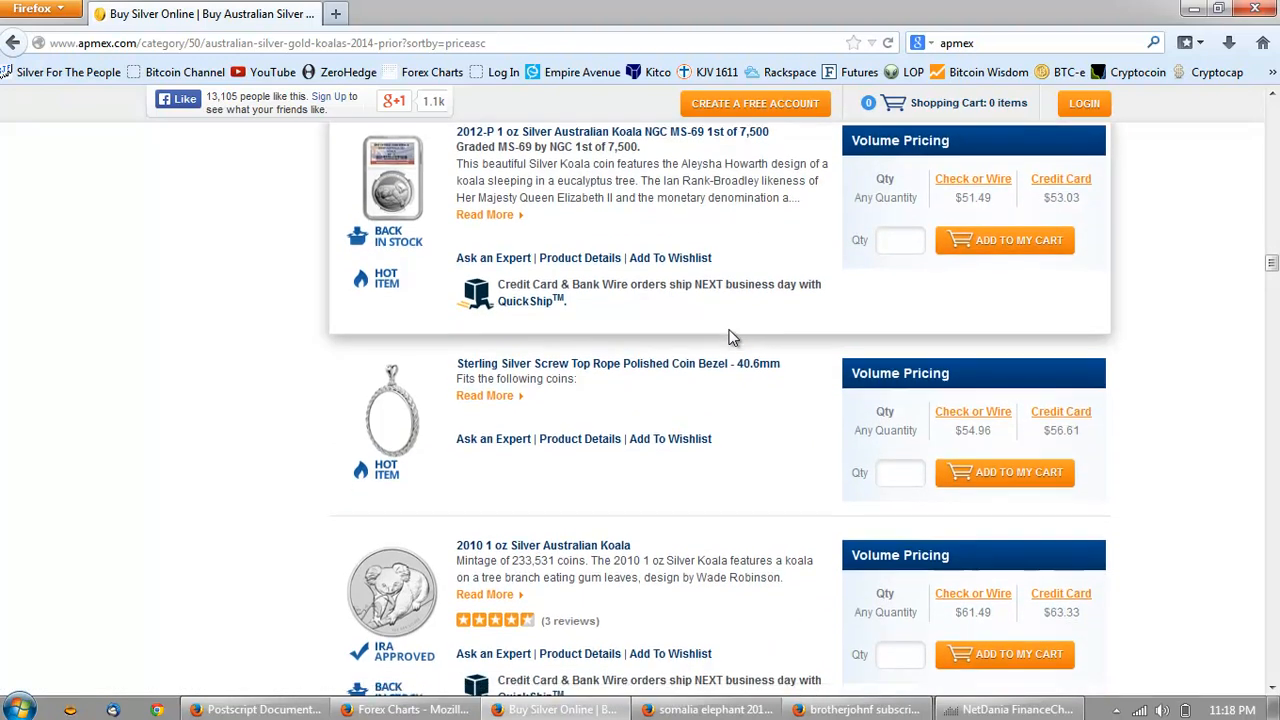
pyautogui.scroll(-3)
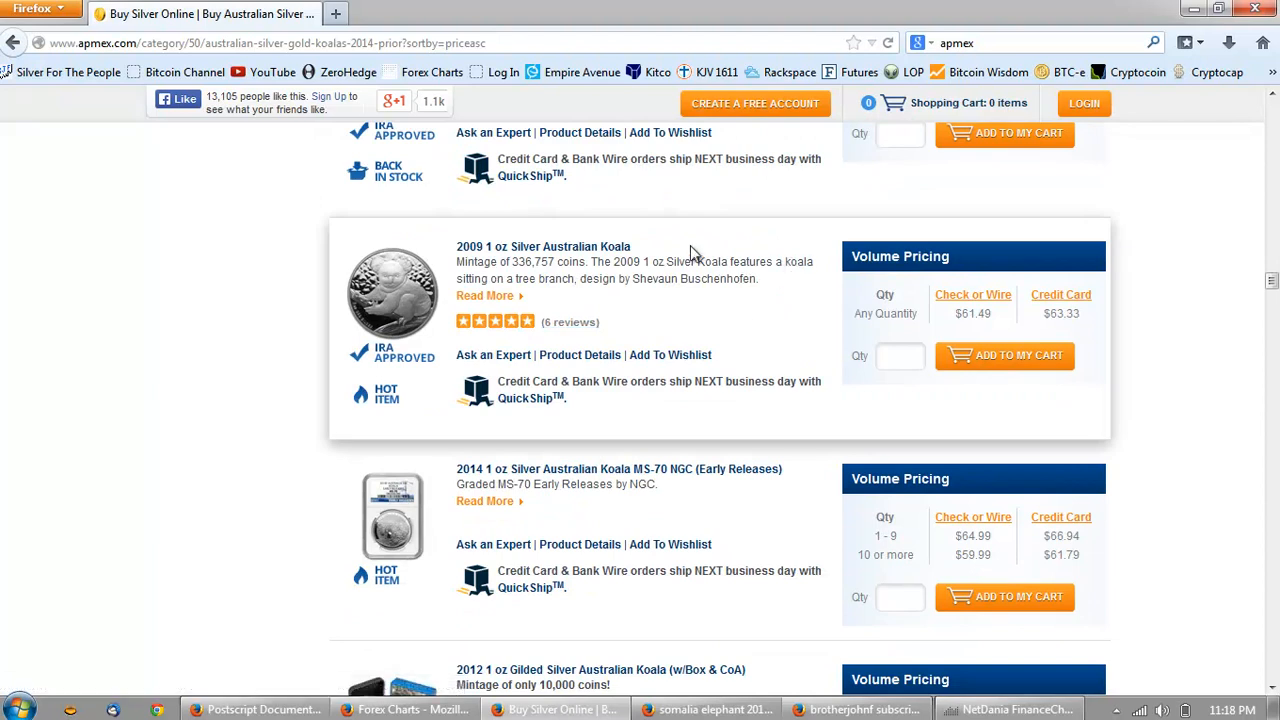
pyautogui.moveTo(442, 280)
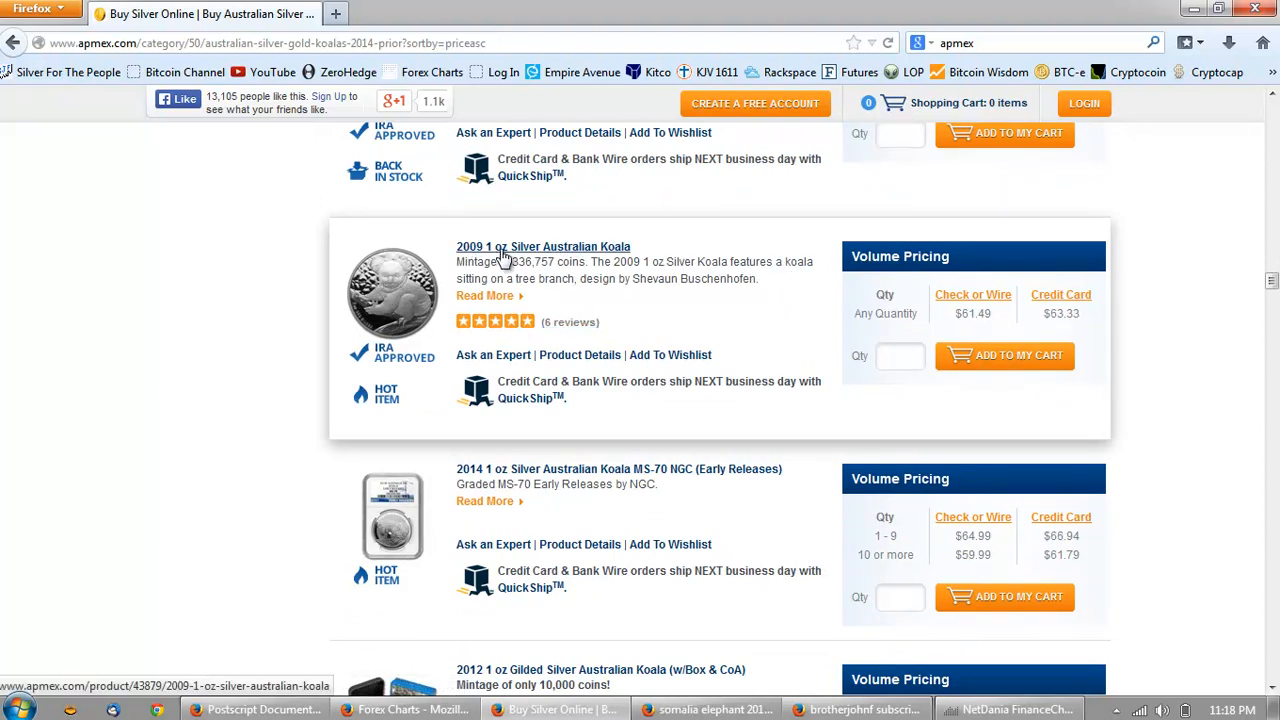
pyautogui.moveTo(508, 256)
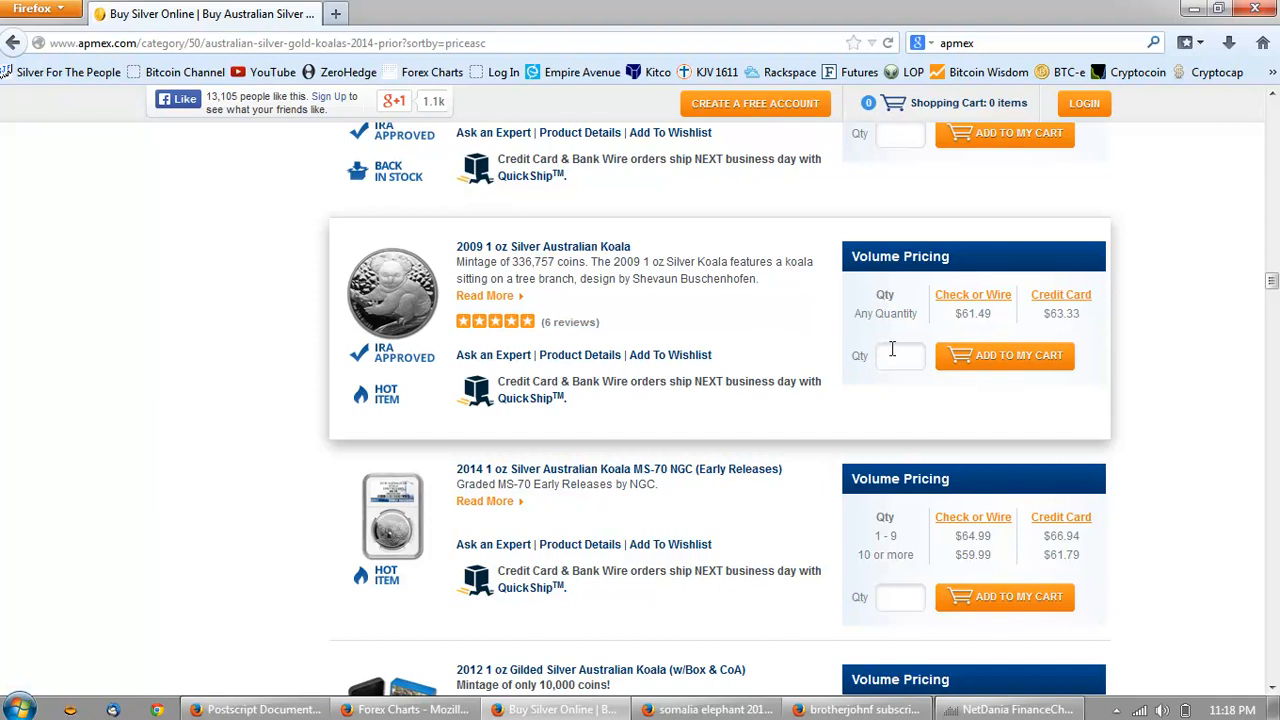
# Highlight the 2009 1 oz Koala's $61.49 price and scroll back toward the top of the listing
pyautogui.doubleClick(972, 312)
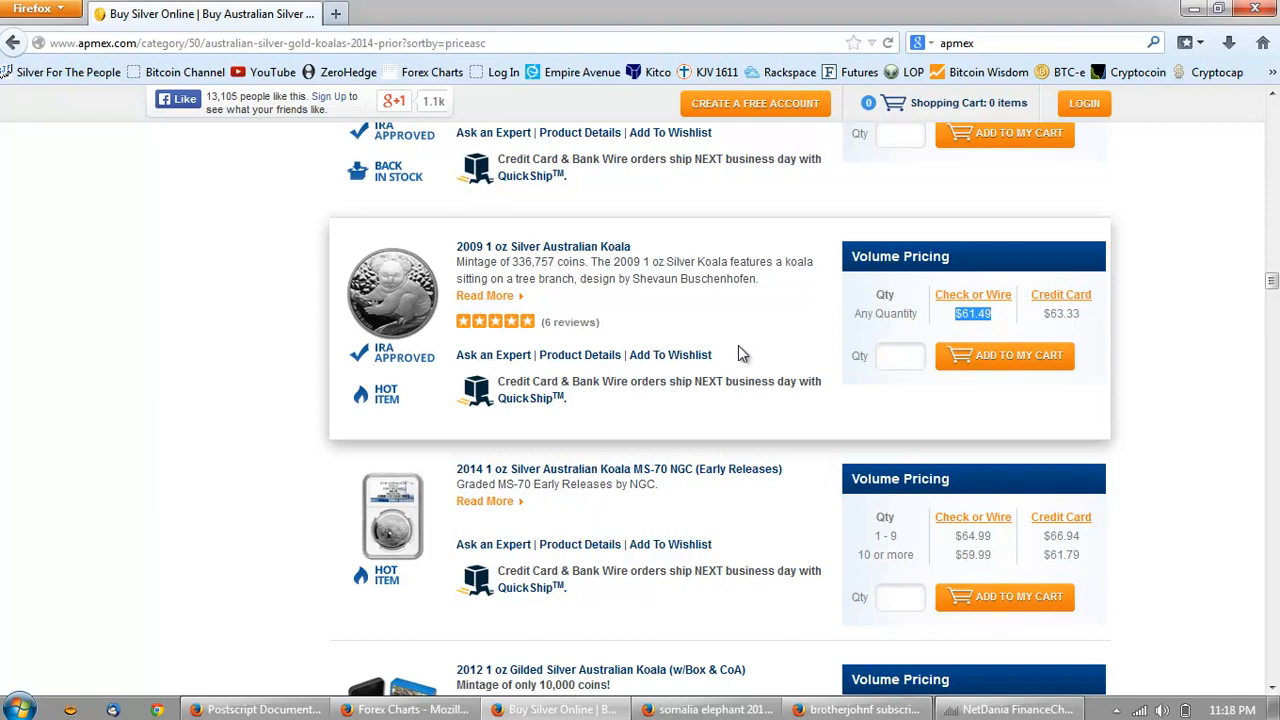
pyautogui.moveTo(844, 348)
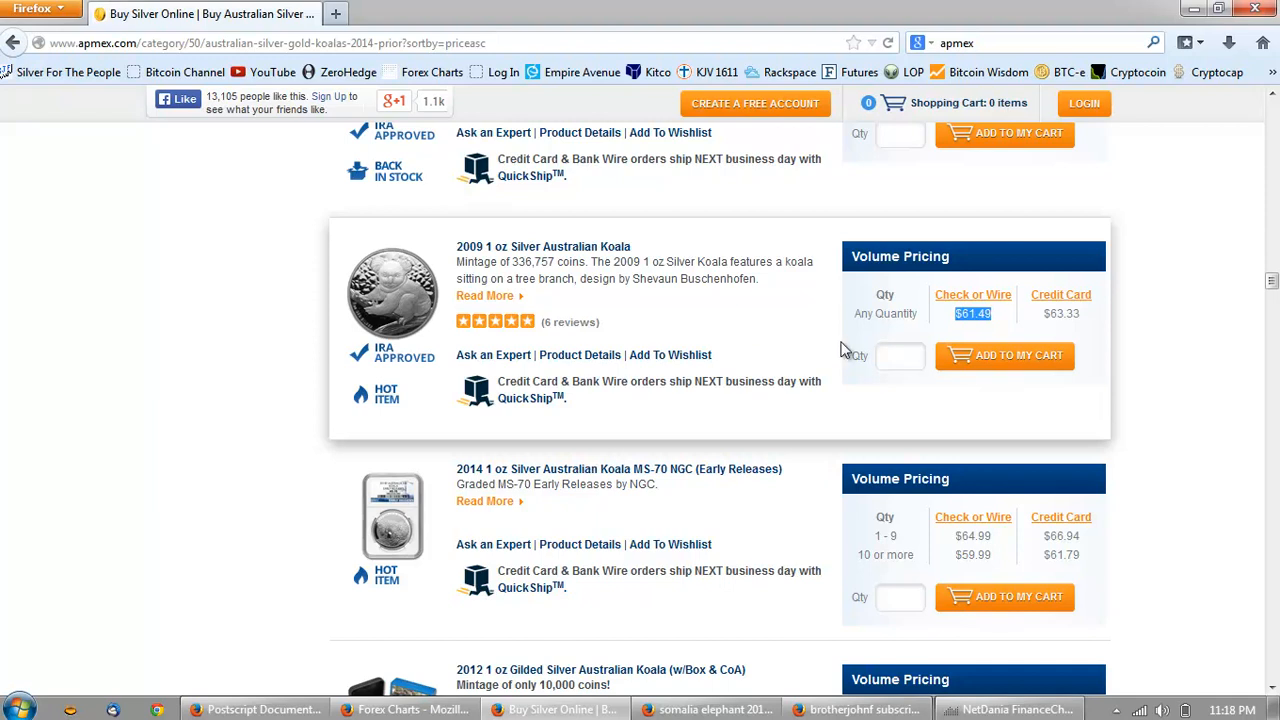
pyautogui.moveTo(732, 344)
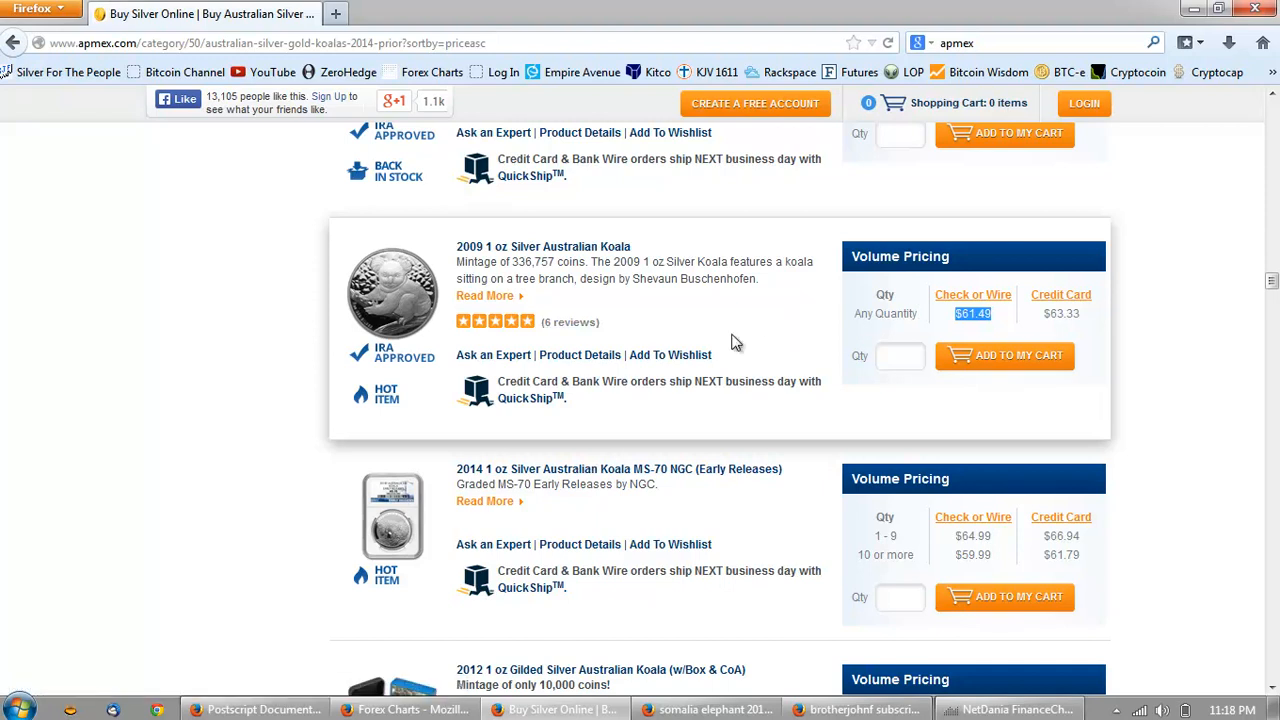
pyautogui.moveTo(722, 364)
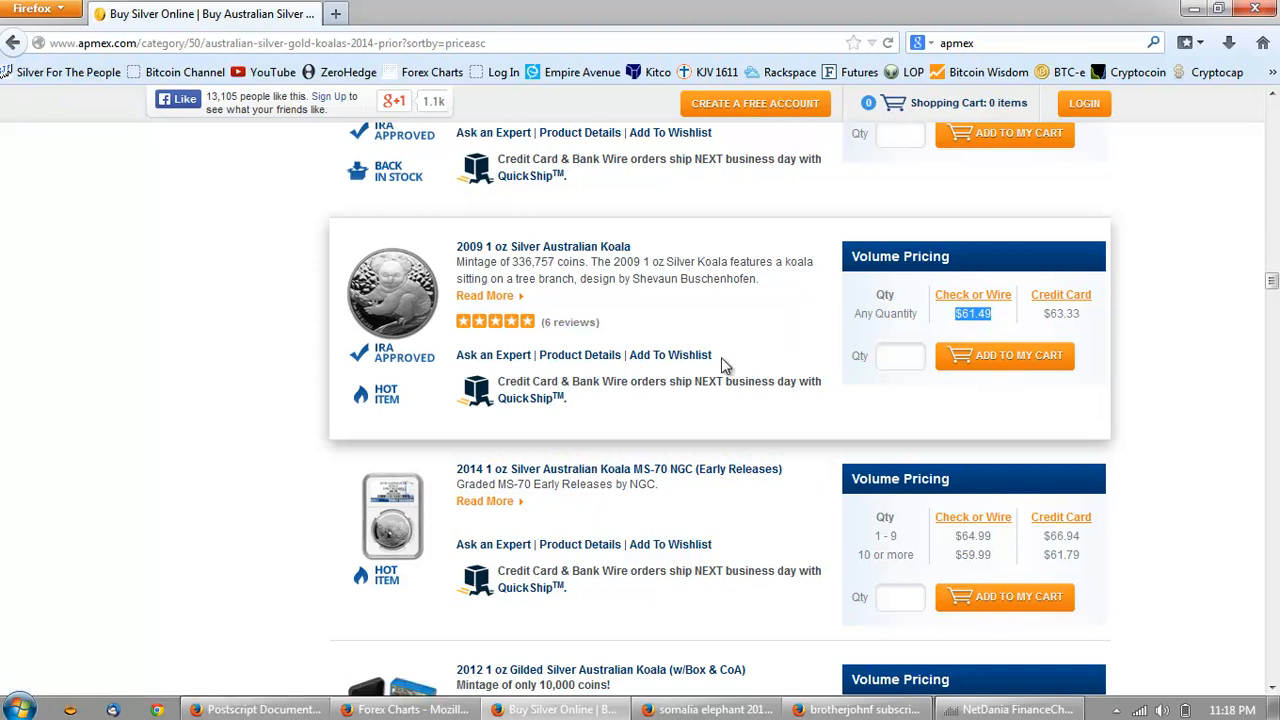
pyautogui.scroll(-3)
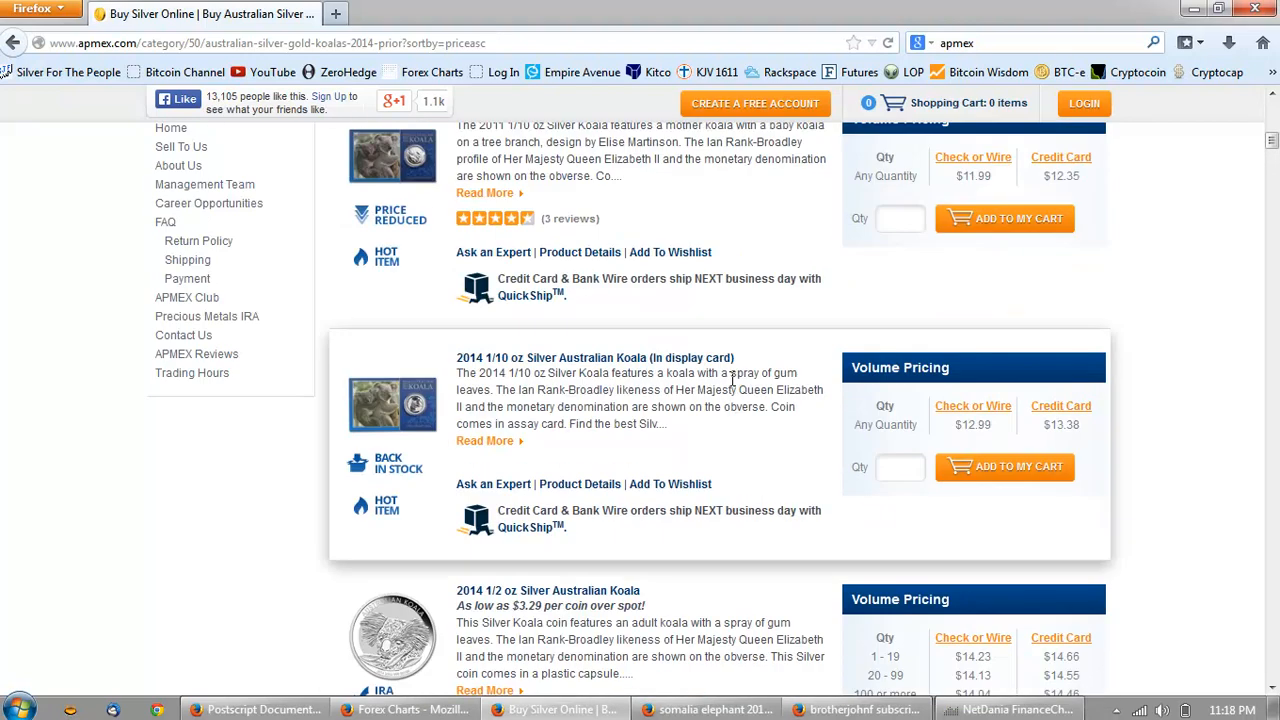
pyautogui.scroll(3)
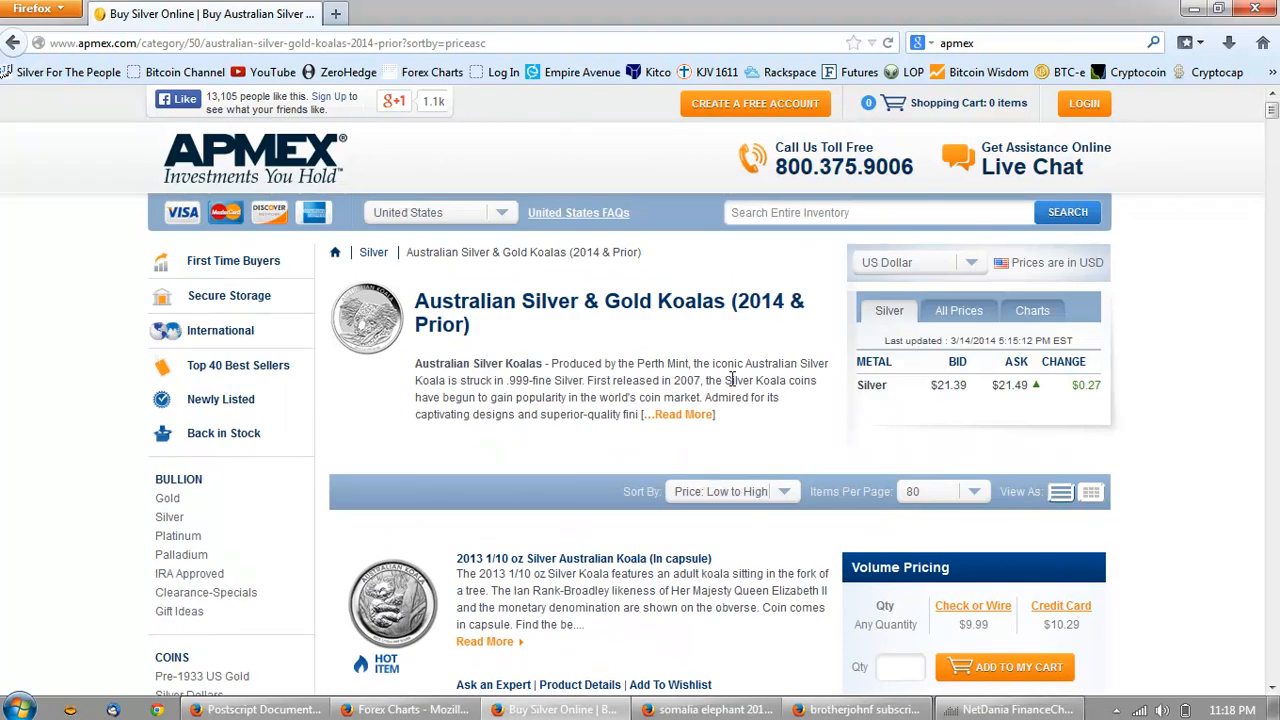
pyautogui.moveTo(740, 358)
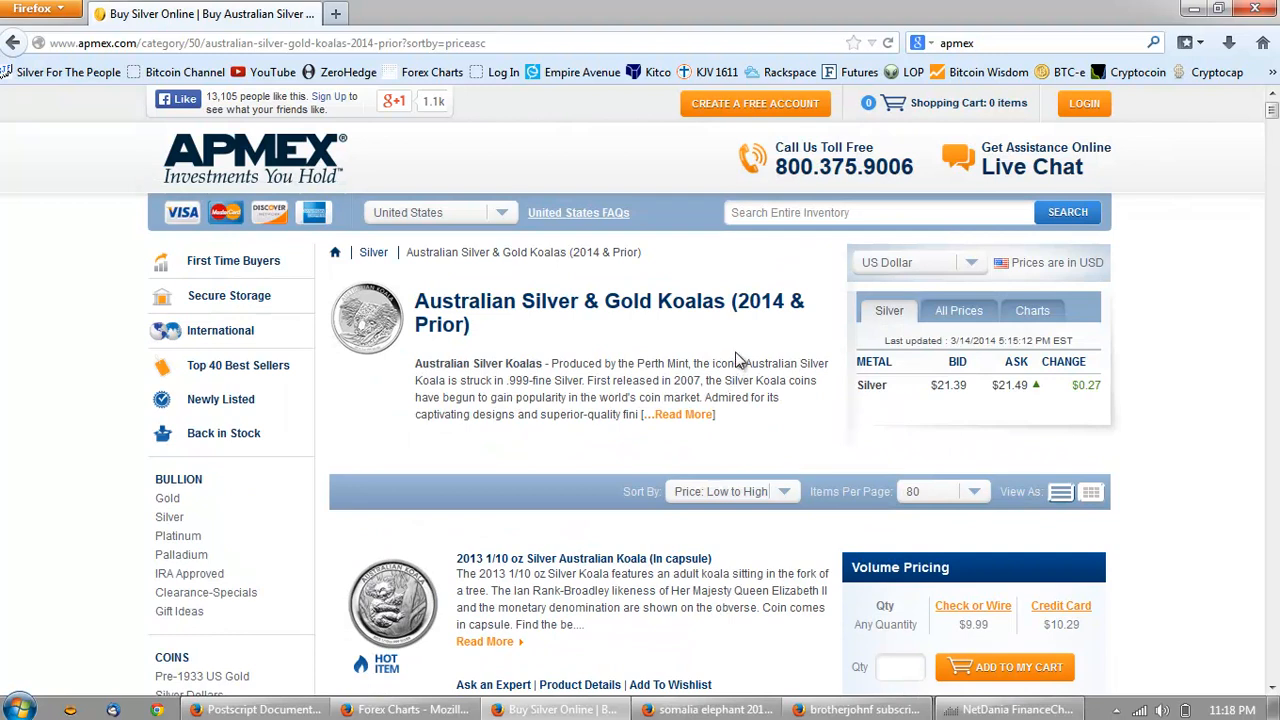
pyautogui.moveTo(738, 352)
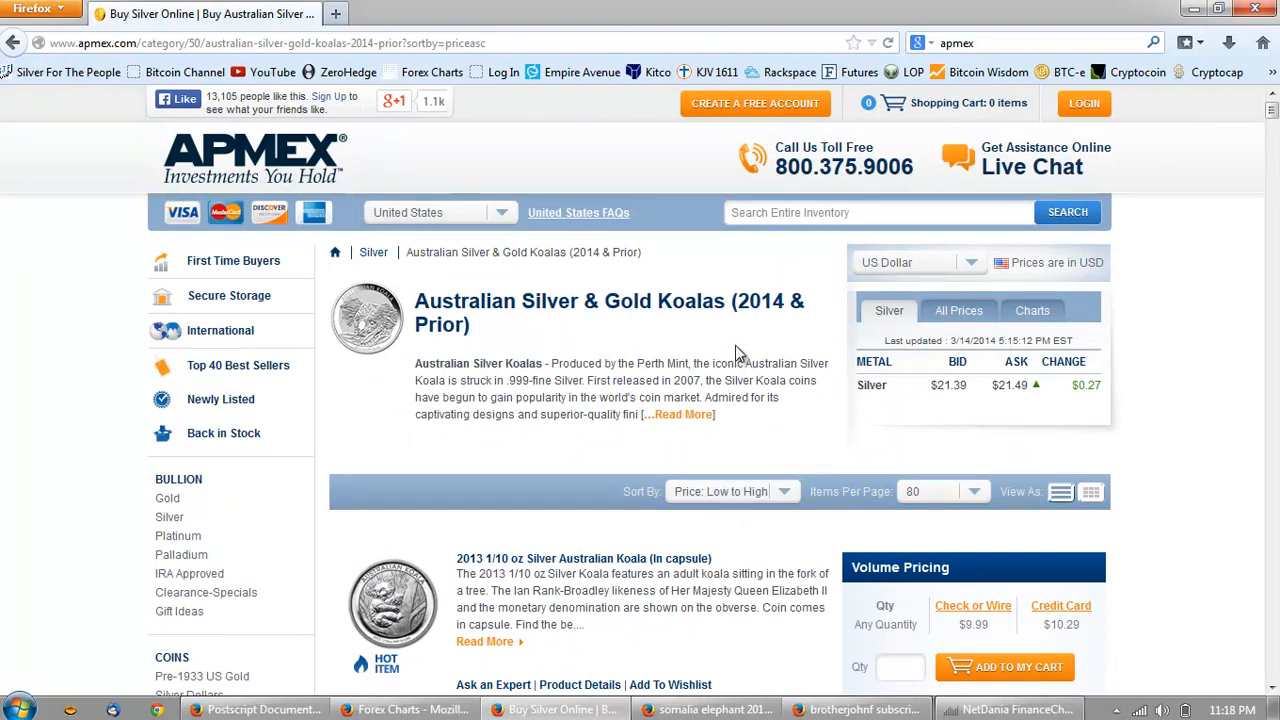
pyautogui.click(856, 708)
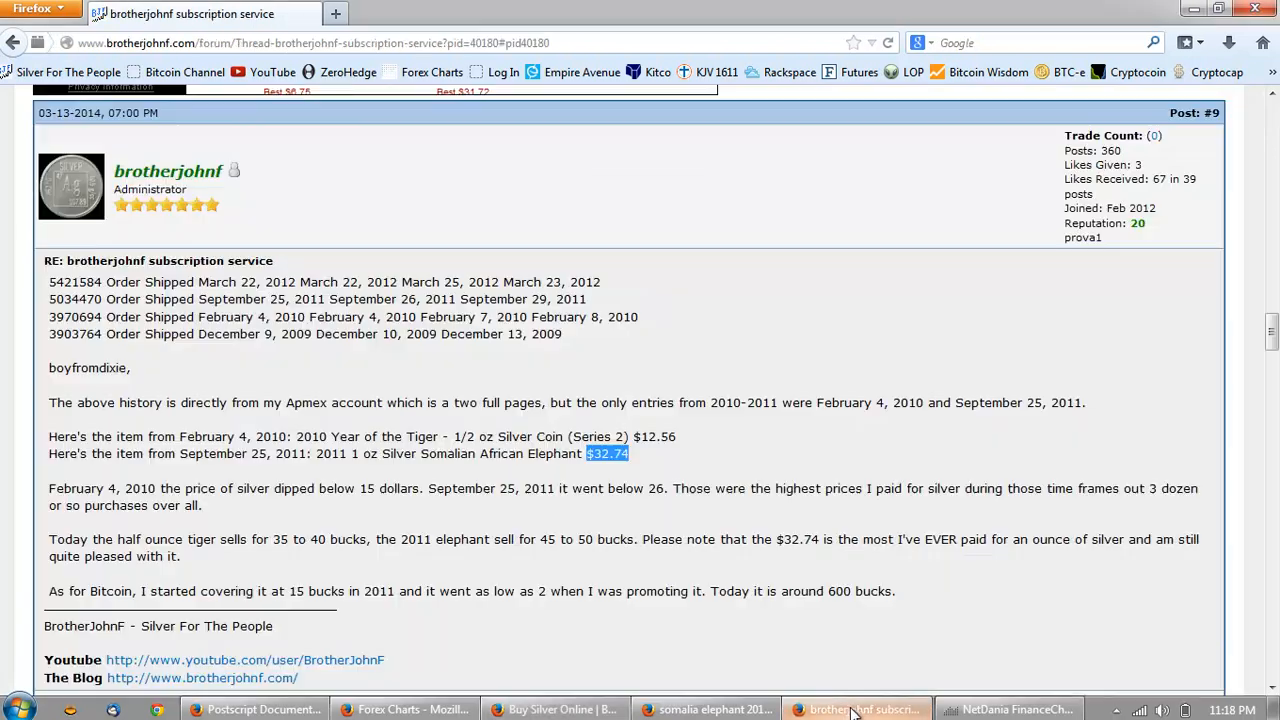
pyautogui.moveTo(1036, 348)
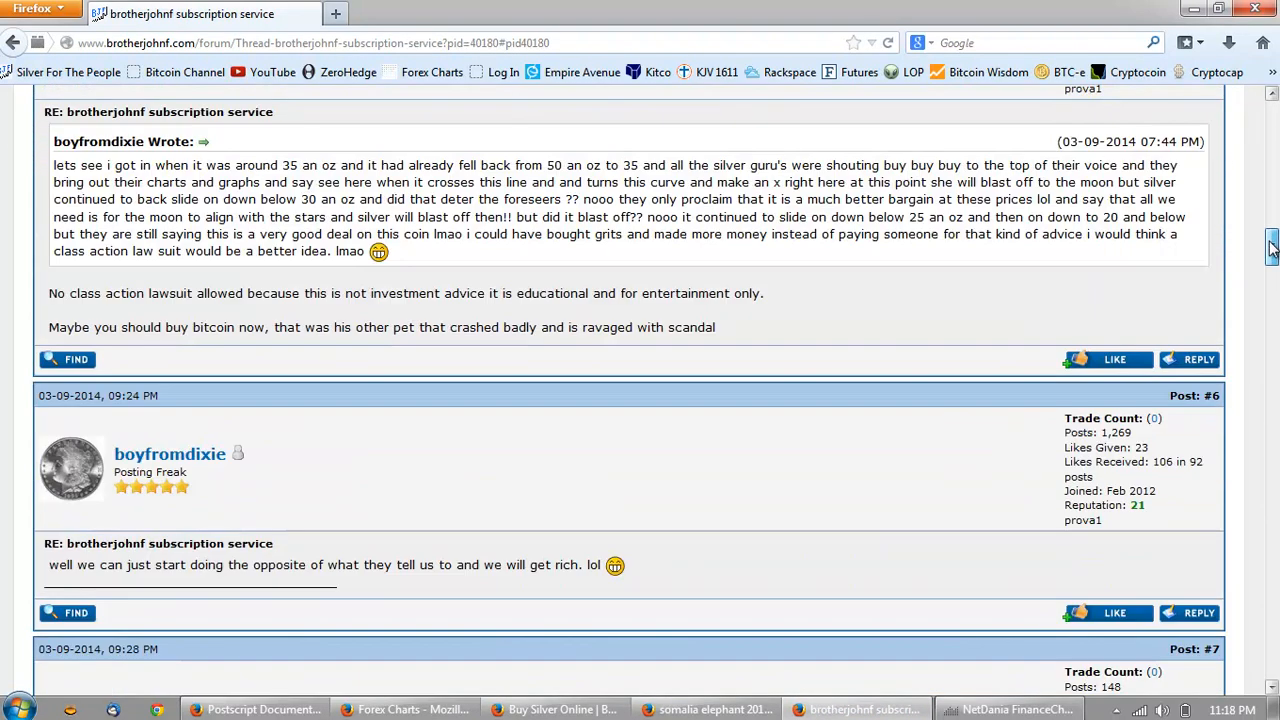
pyautogui.scroll(3)
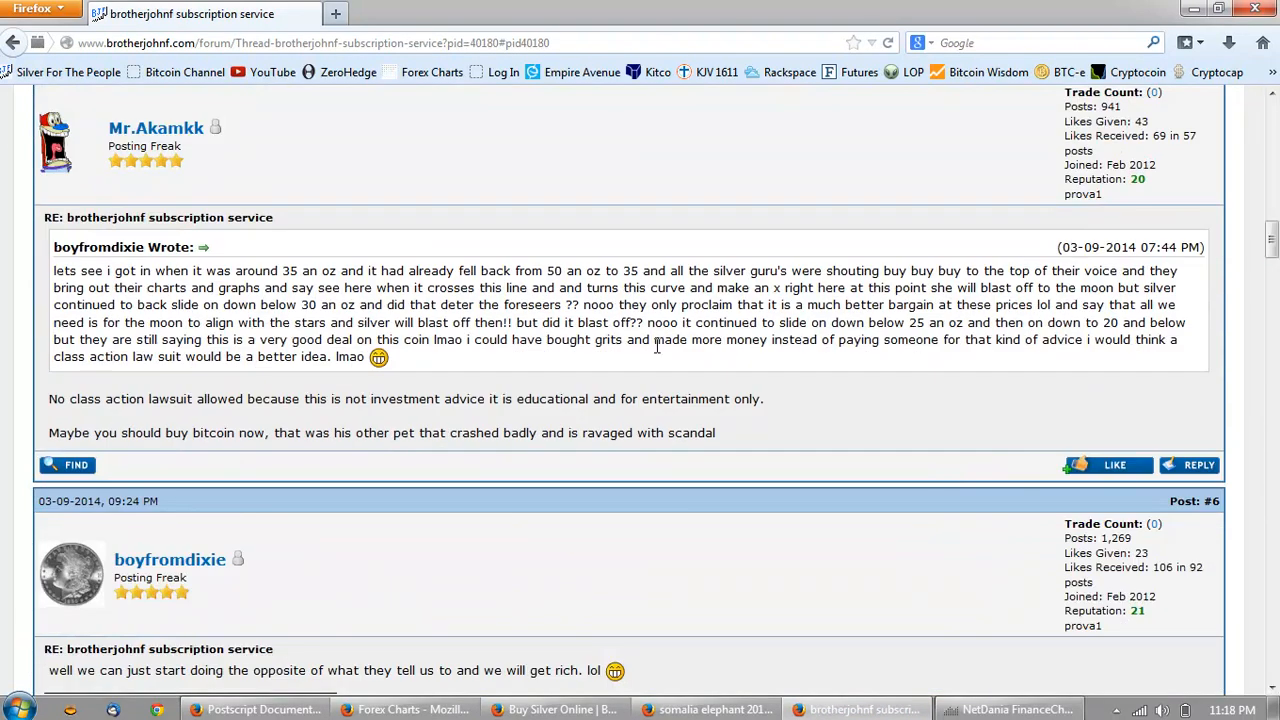
pyautogui.moveTo(600, 378)
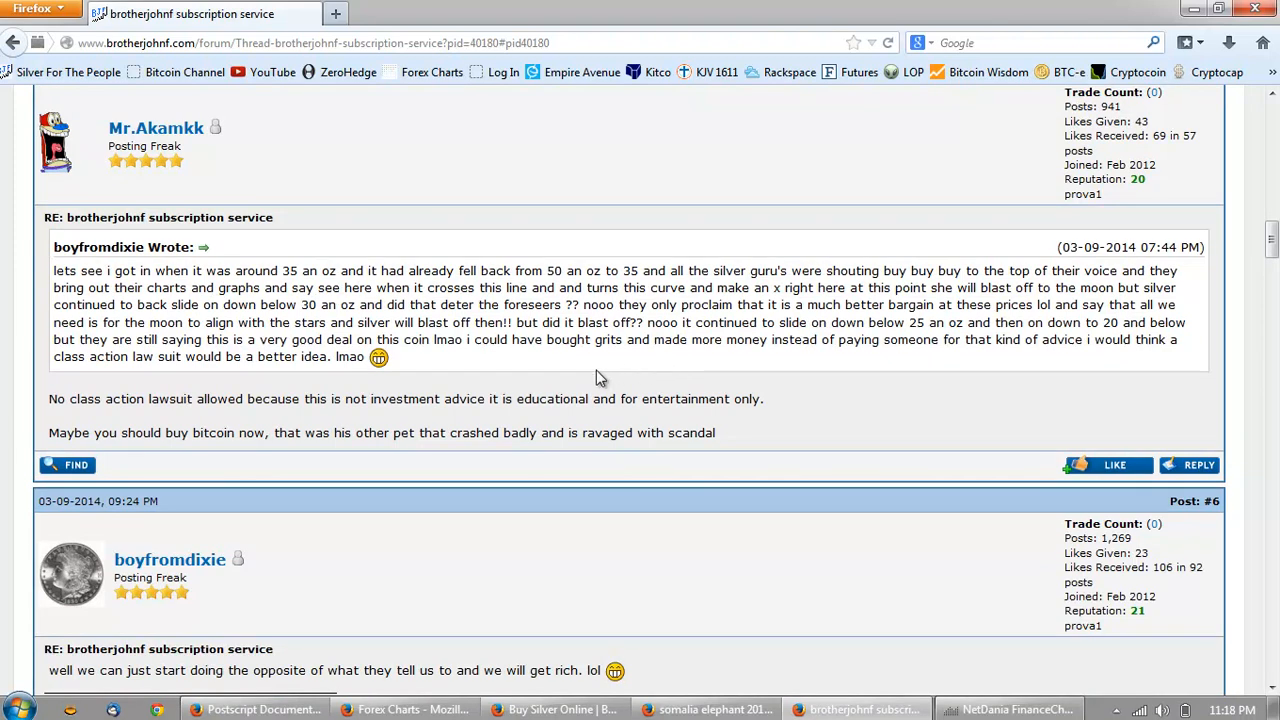
pyautogui.moveTo(624, 392)
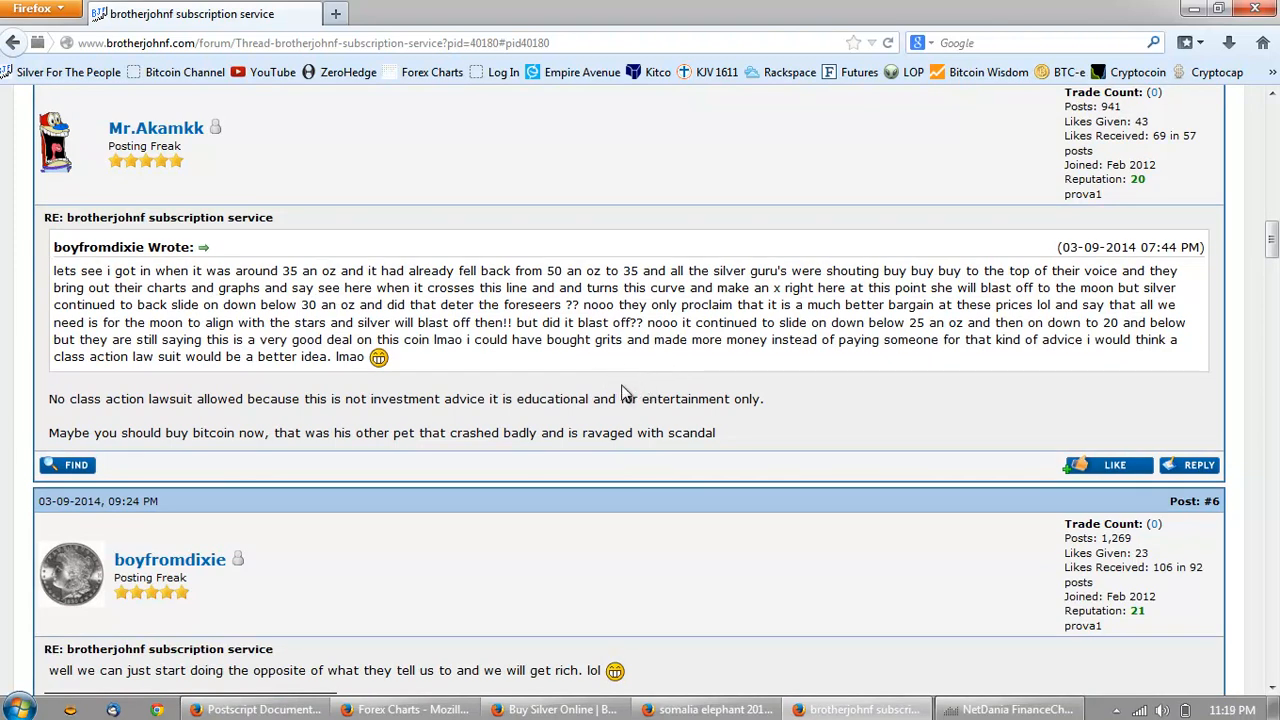
pyautogui.moveTo(360, 390)
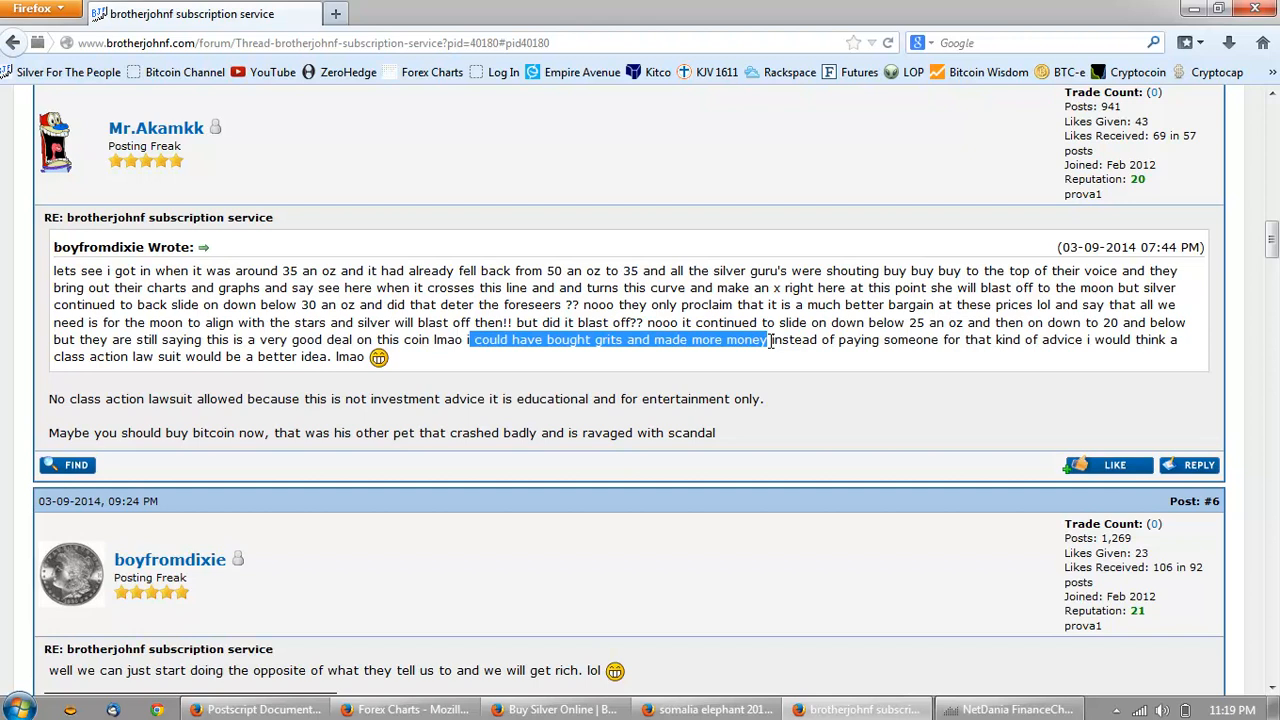
pyautogui.scroll(-3)
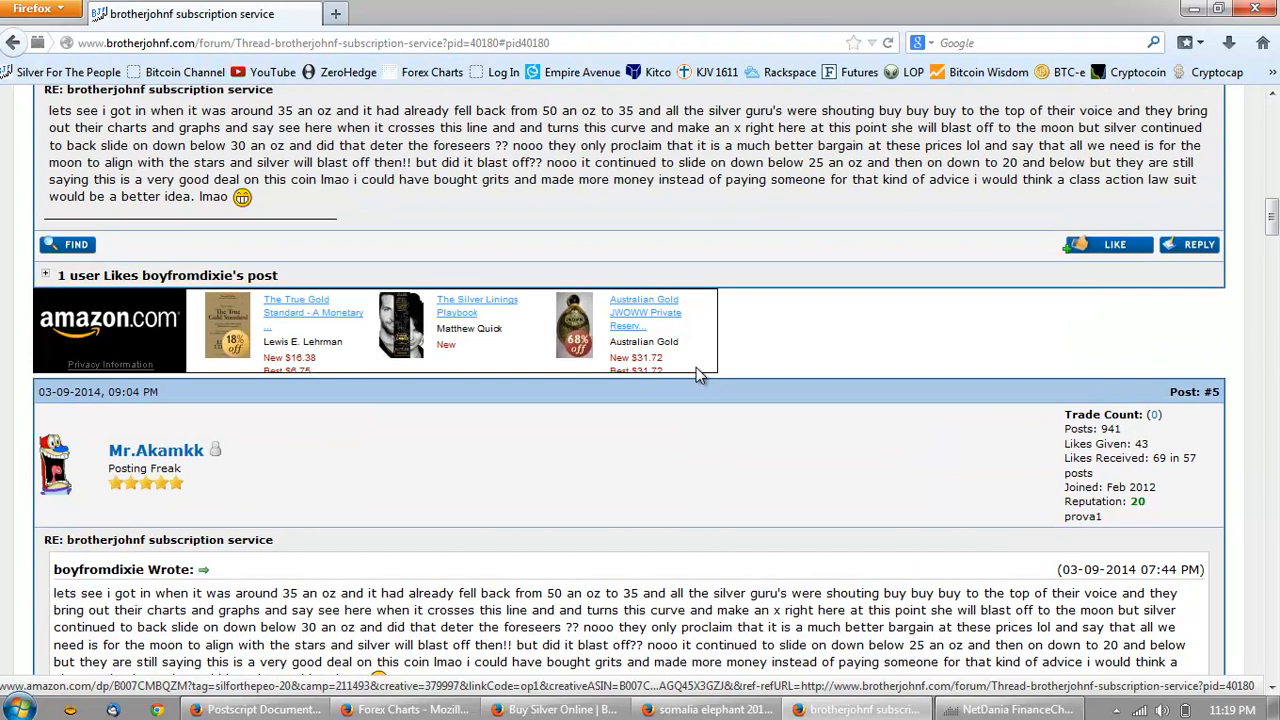
pyautogui.scroll(-3)
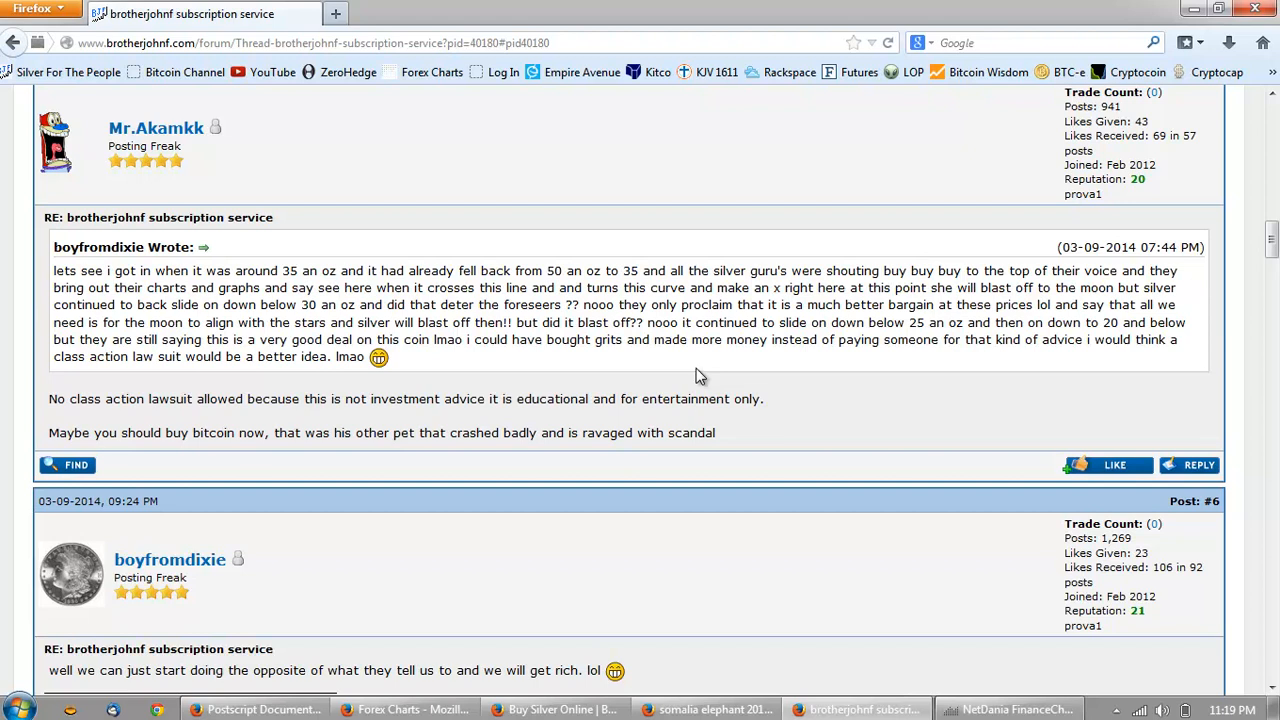
pyautogui.moveTo(910, 546)
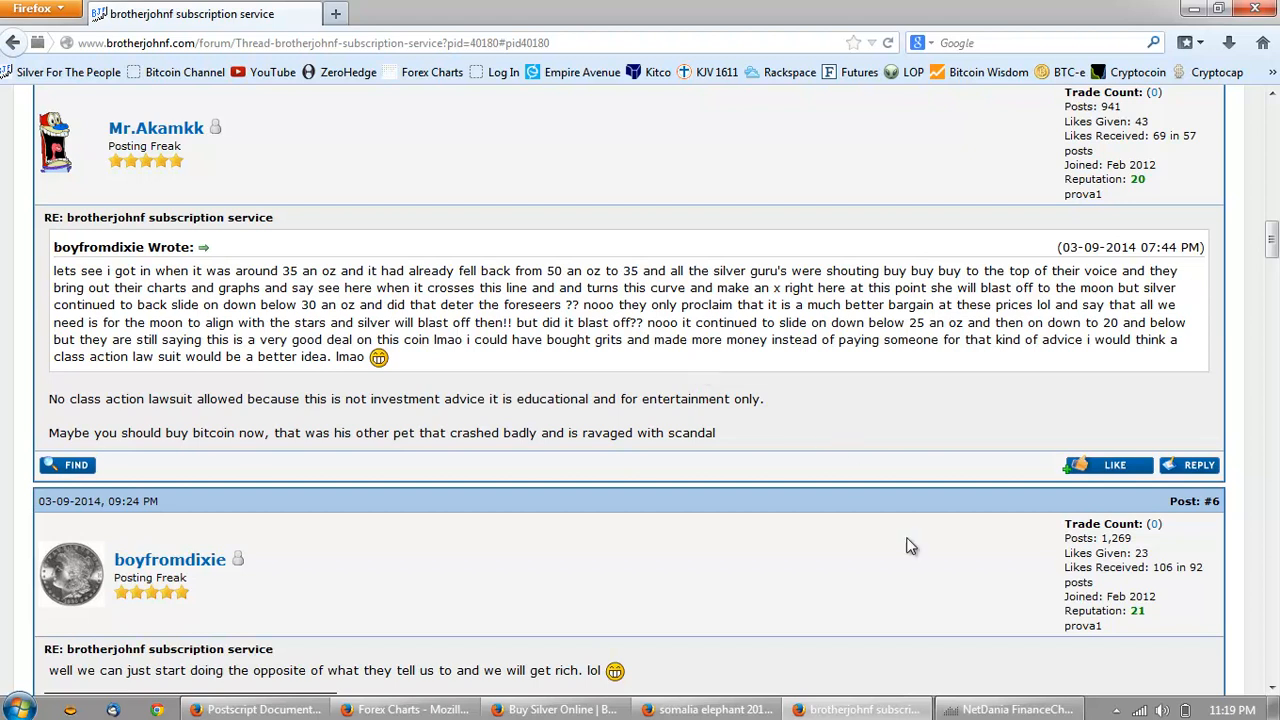
pyautogui.click(1024, 708)
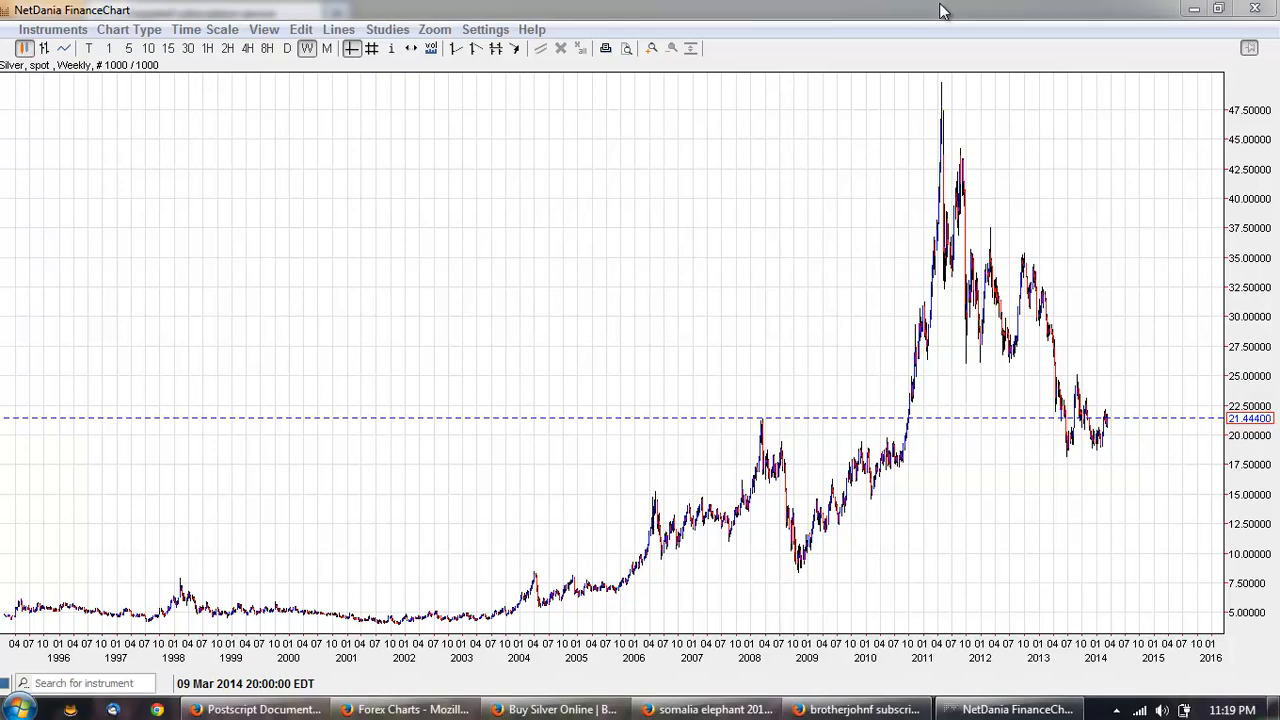
pyautogui.moveTo(610, 348)
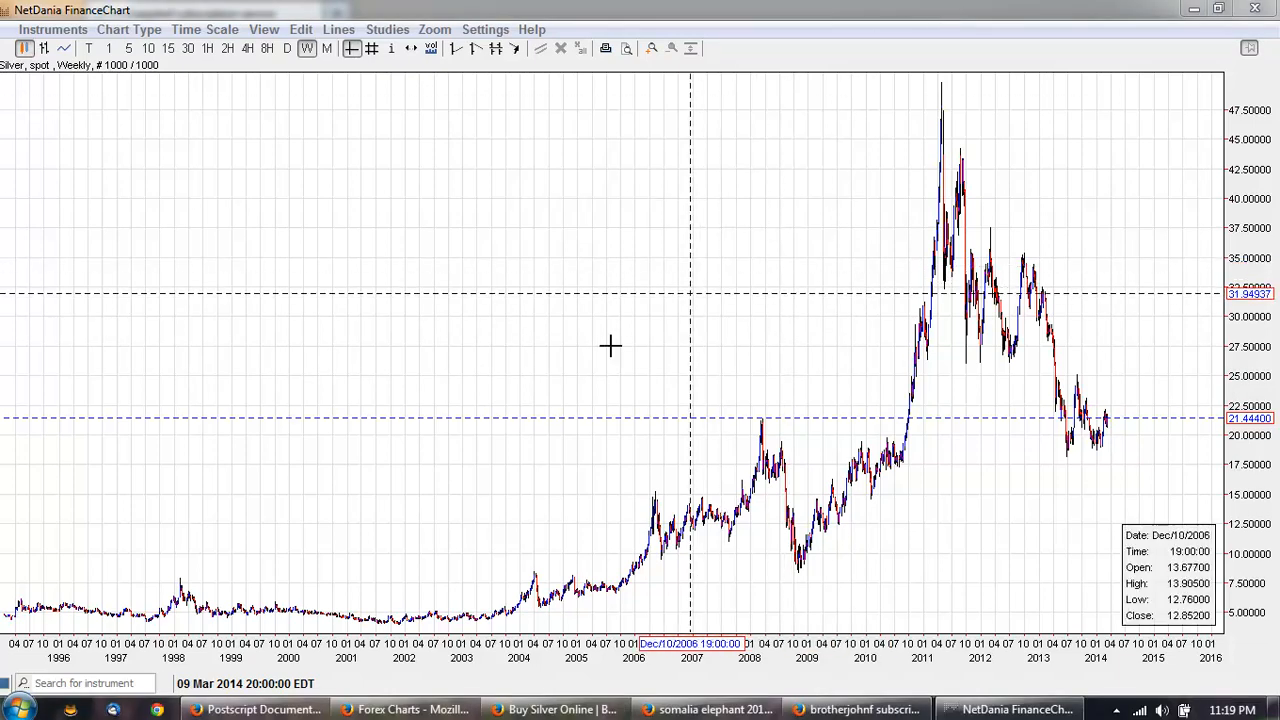
pyautogui.moveTo(614, 310)
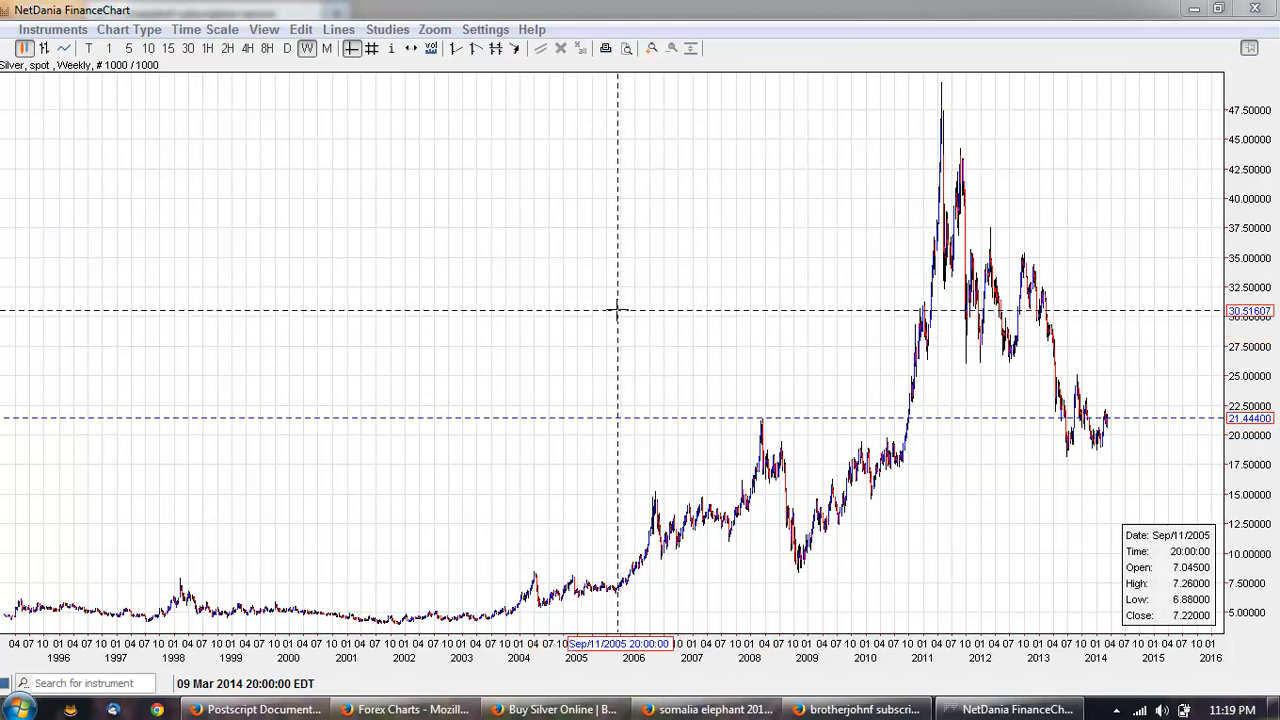
pyautogui.moveTo(724, 8)
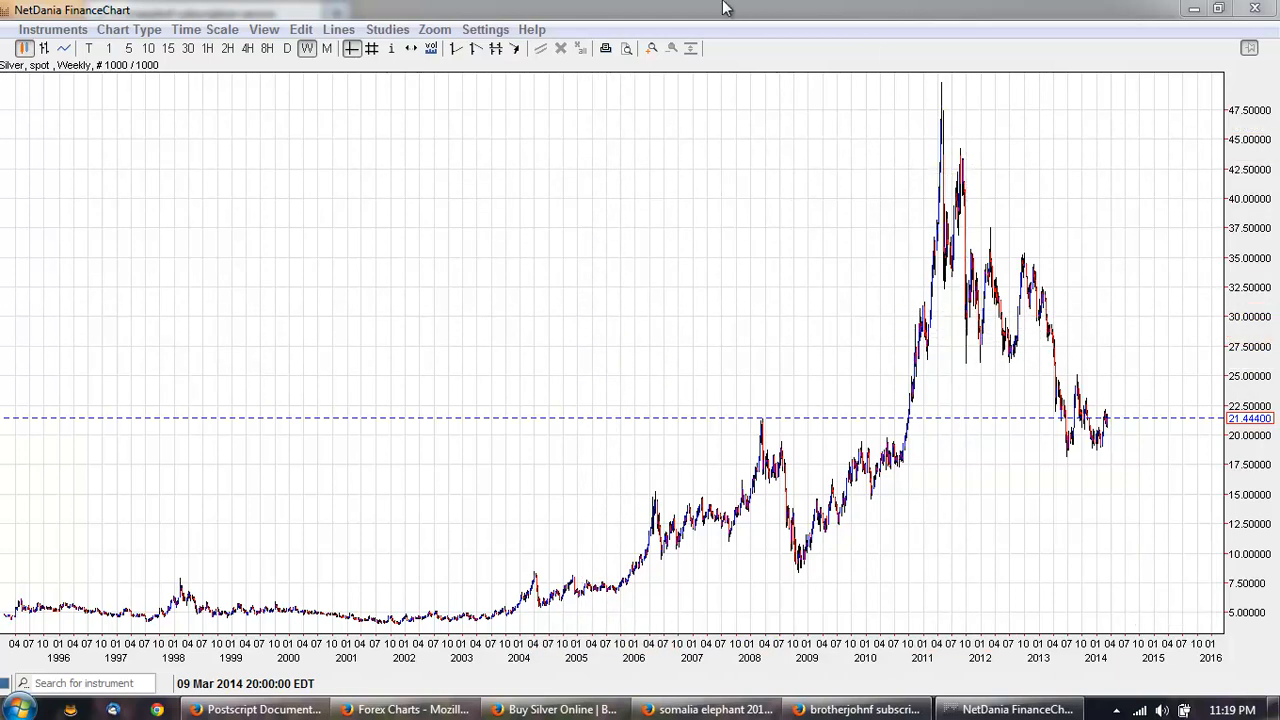
pyautogui.moveTo(738, 14)
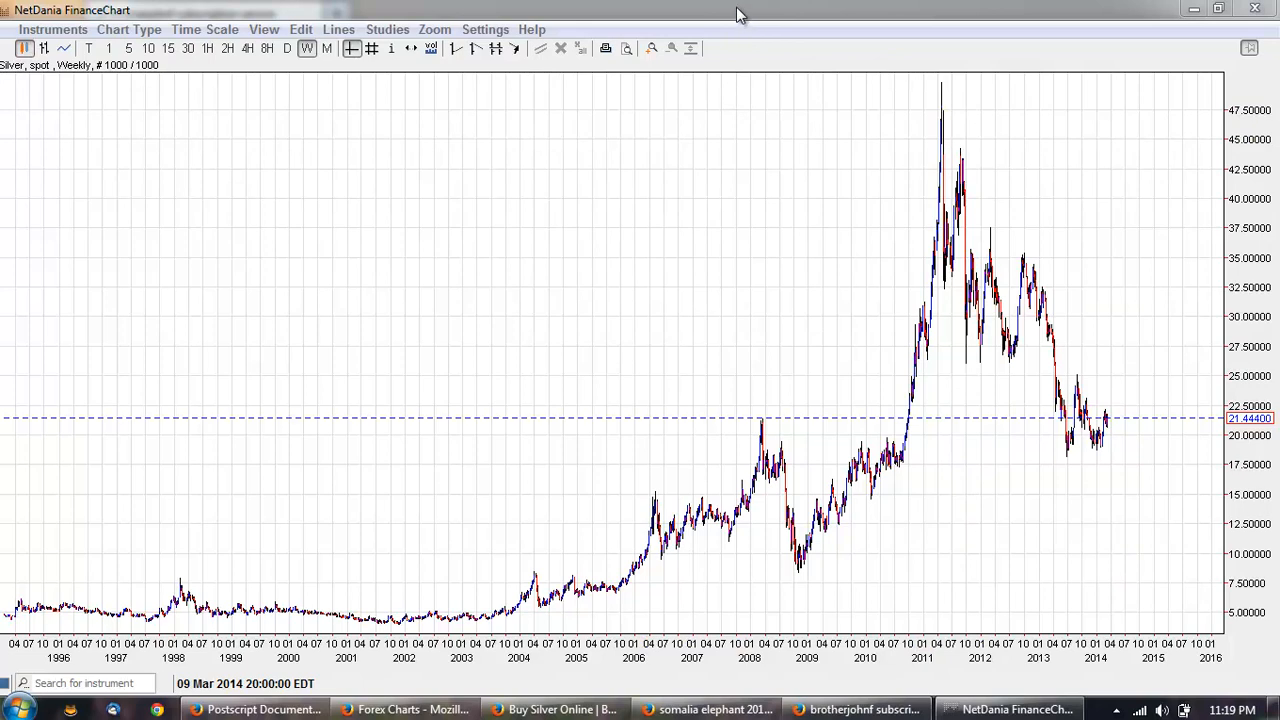
pyautogui.moveTo(1178, 70)
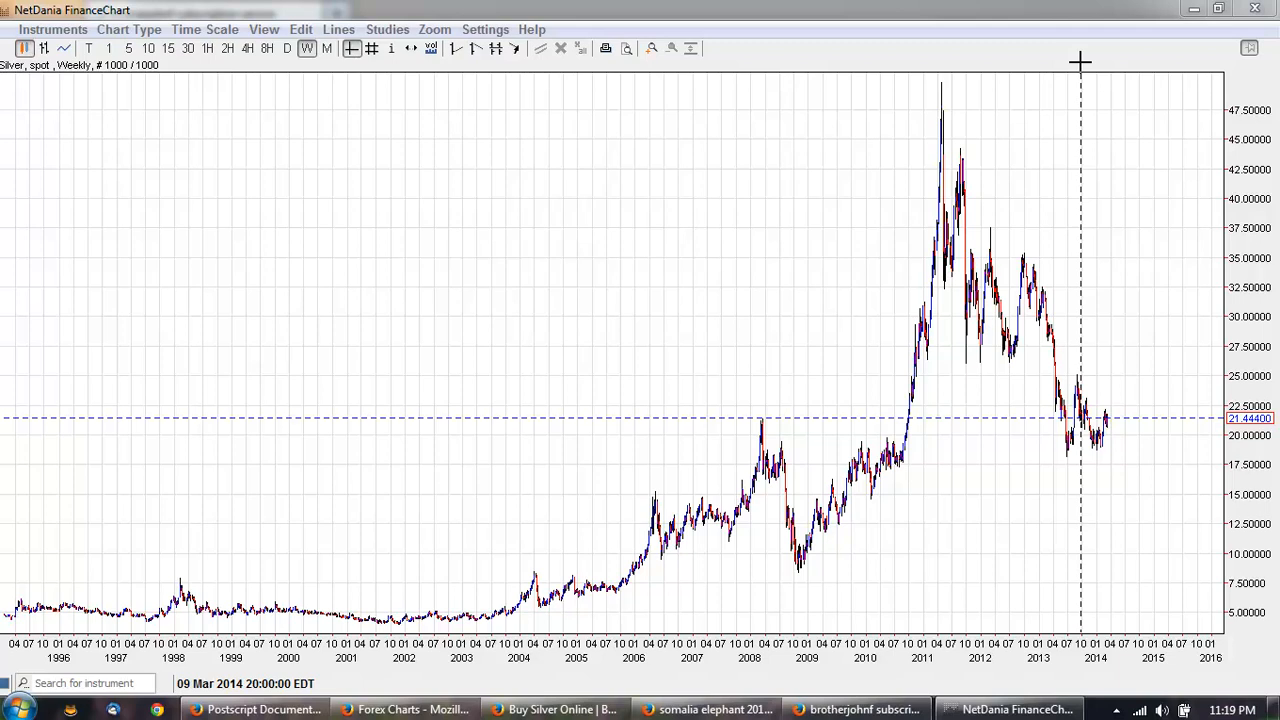
pyautogui.moveTo(500, 36)
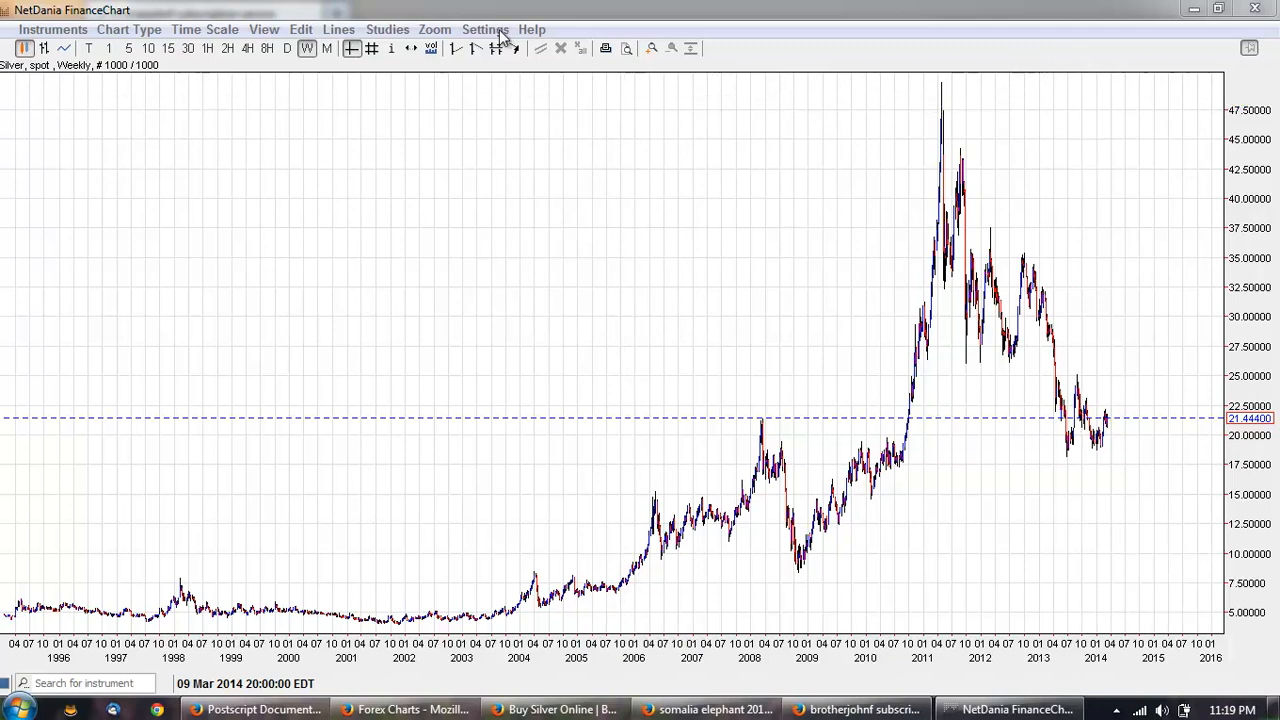
pyautogui.click(204, 30)
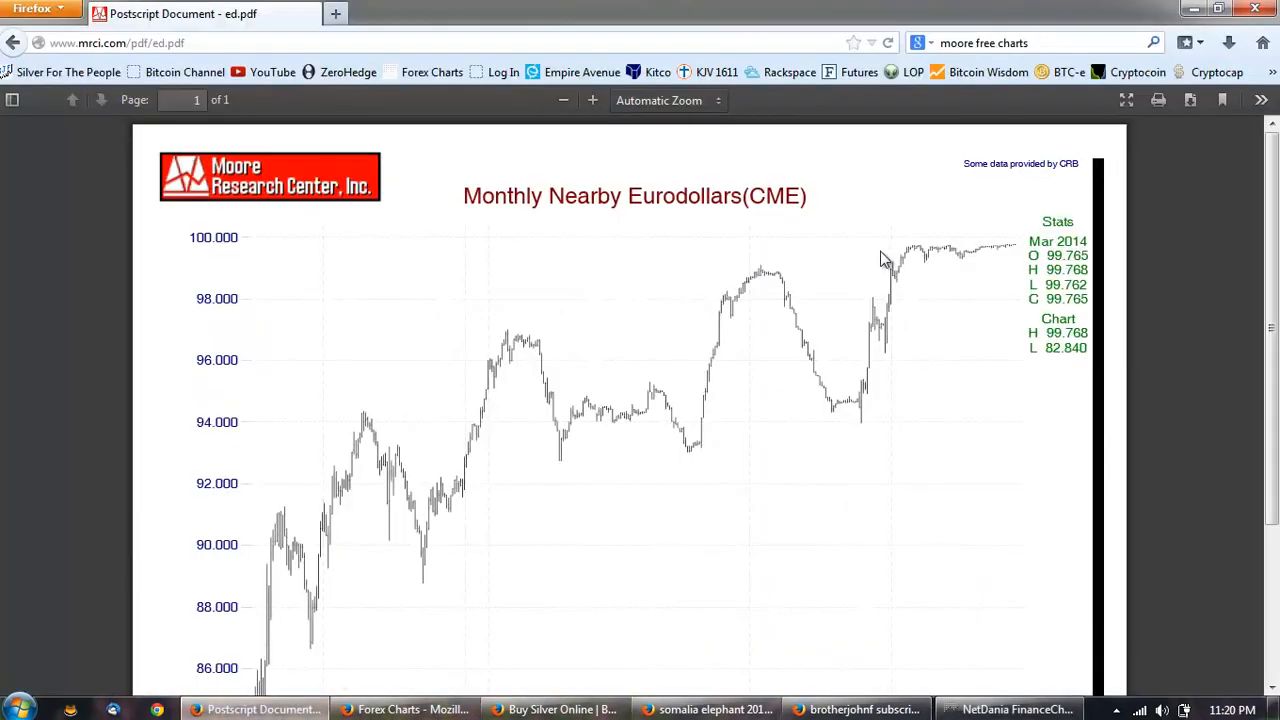
pyautogui.moveTo(880, 368)
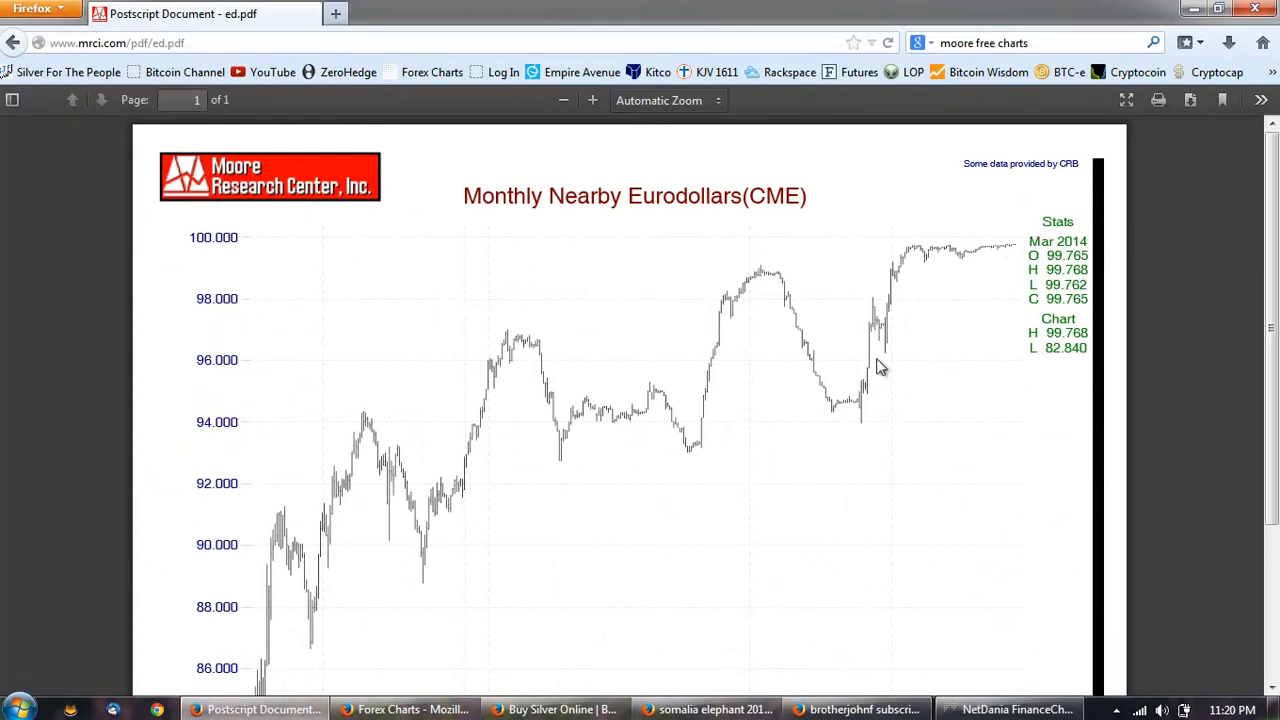
pyautogui.moveTo(1088, 208)
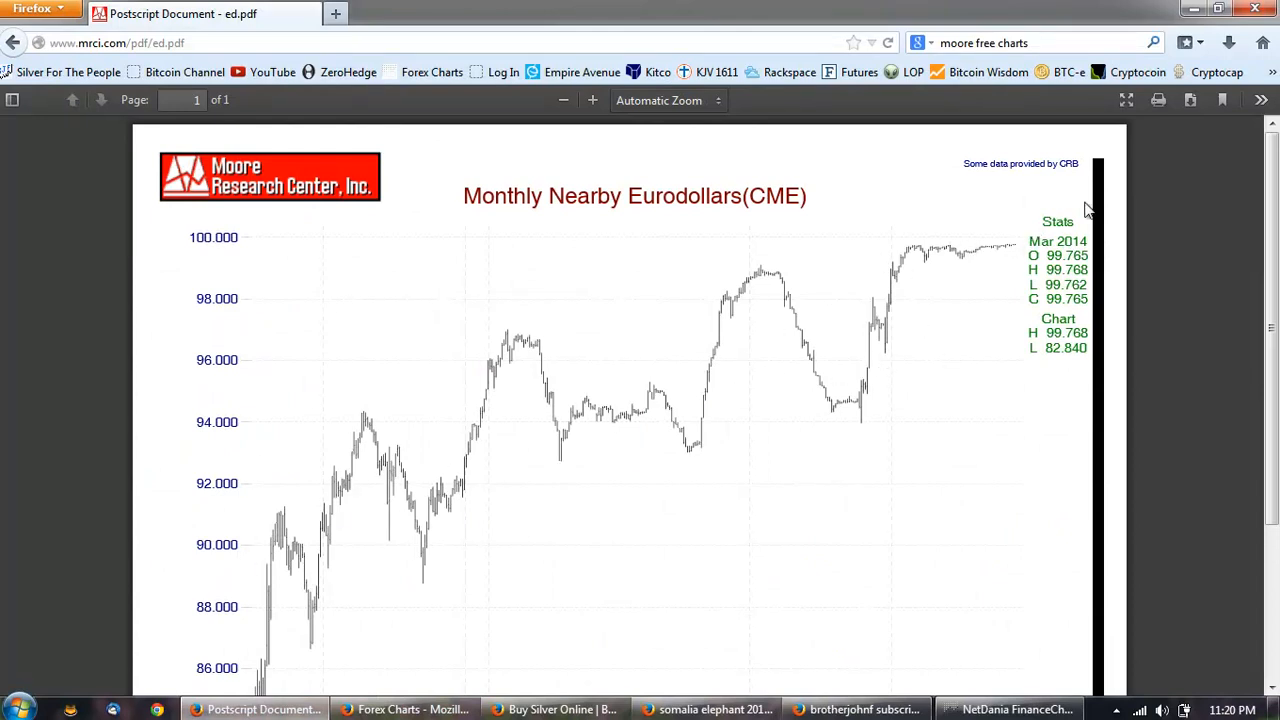
pyautogui.moveTo(258, 492)
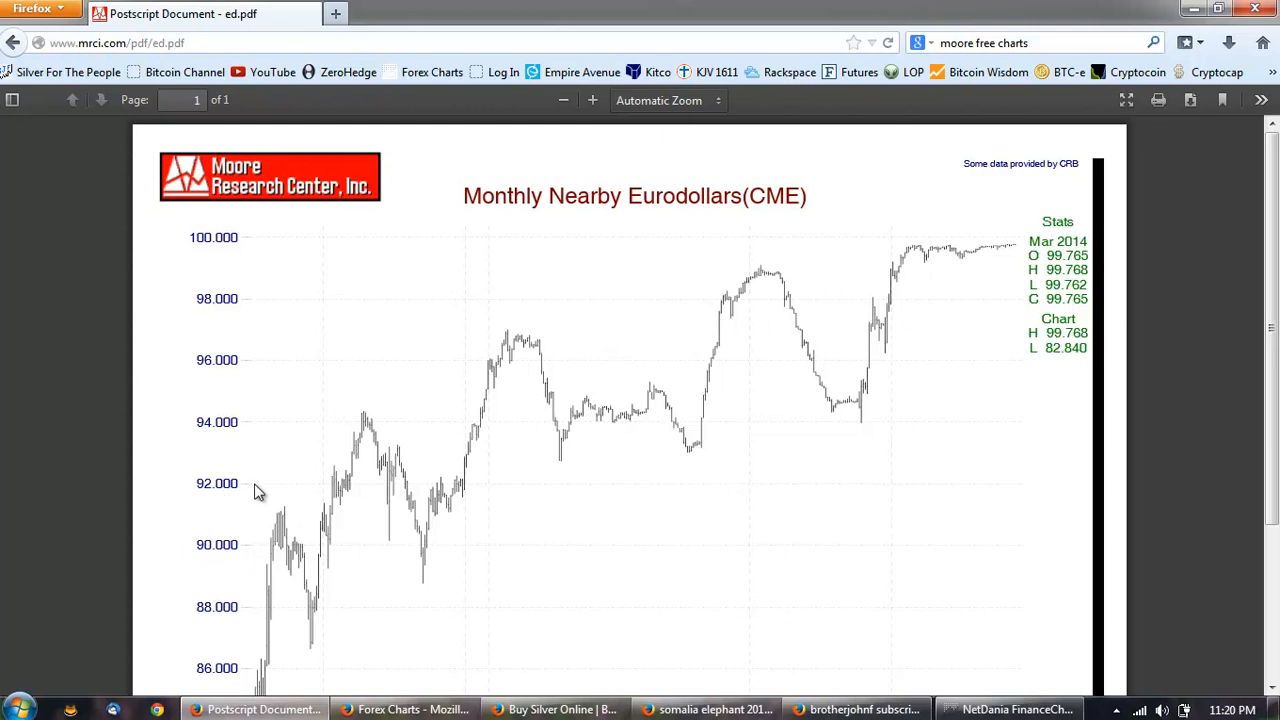
pyautogui.moveTo(364, 444)
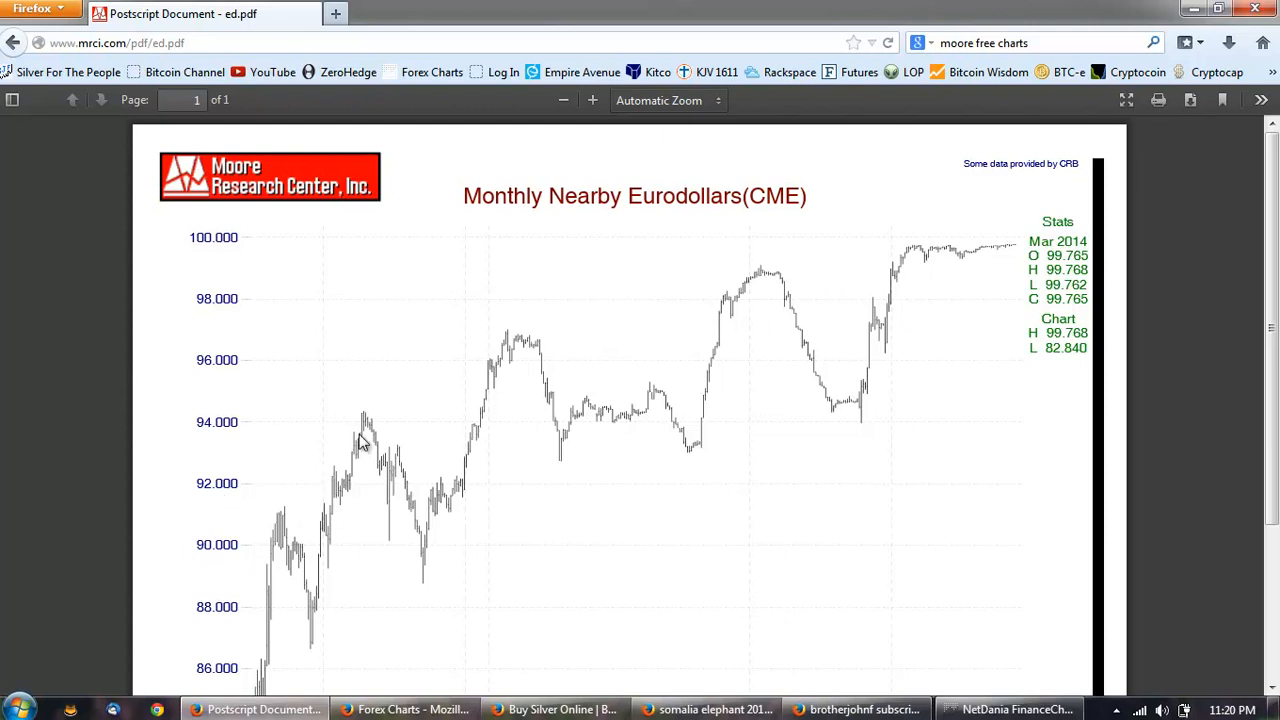
pyautogui.moveTo(464, 410)
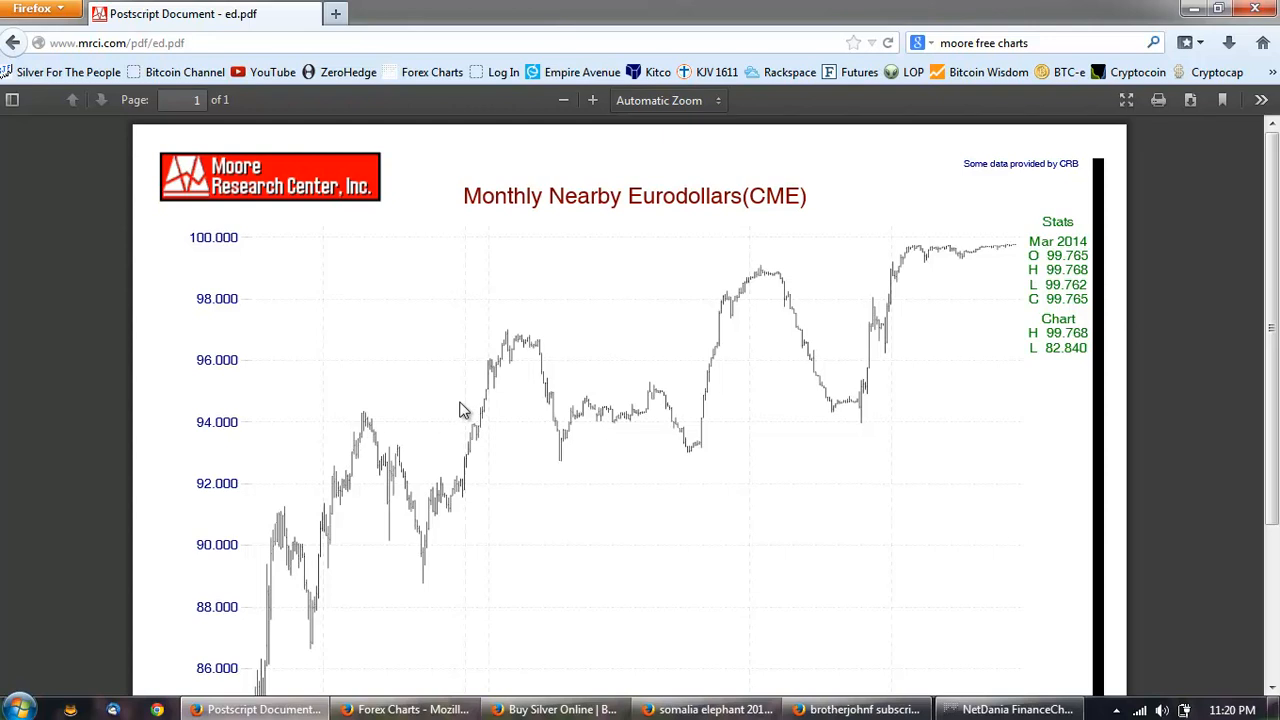
pyautogui.moveTo(984, 708)
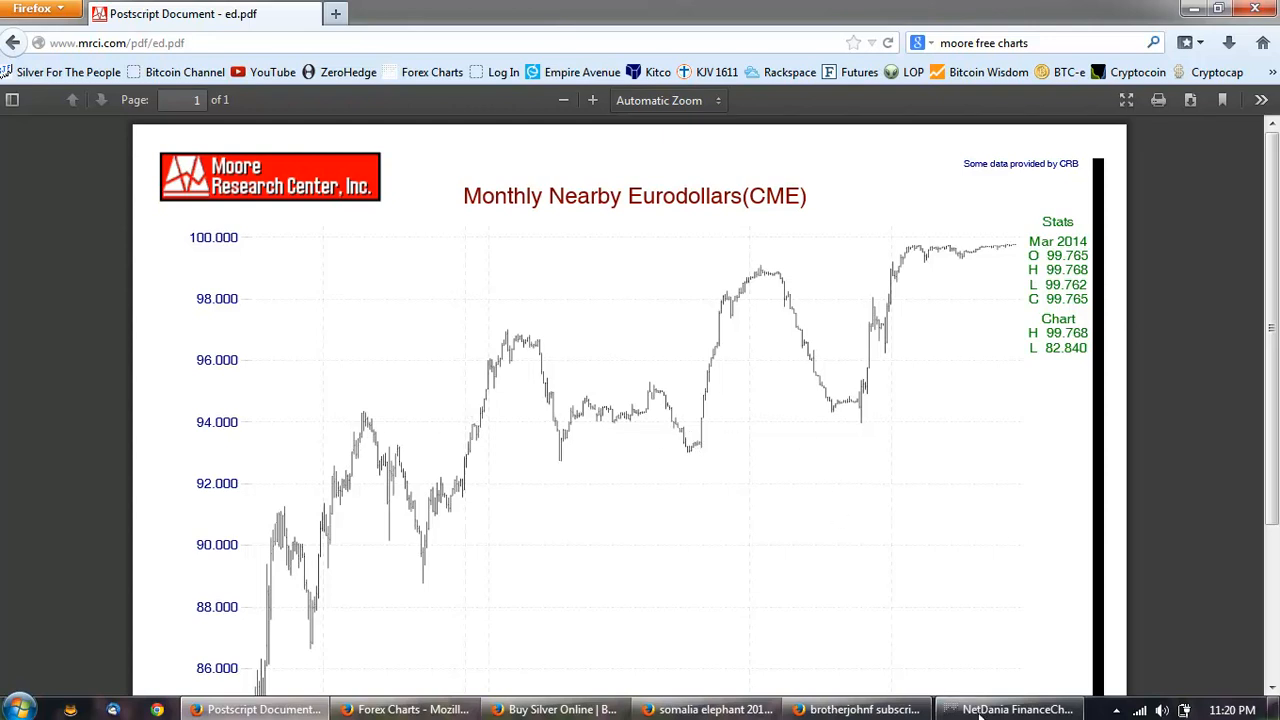
# Switch from the Eurodollars PDF back to the NetDania daily silver spot chart
pyautogui.click(1016, 708)
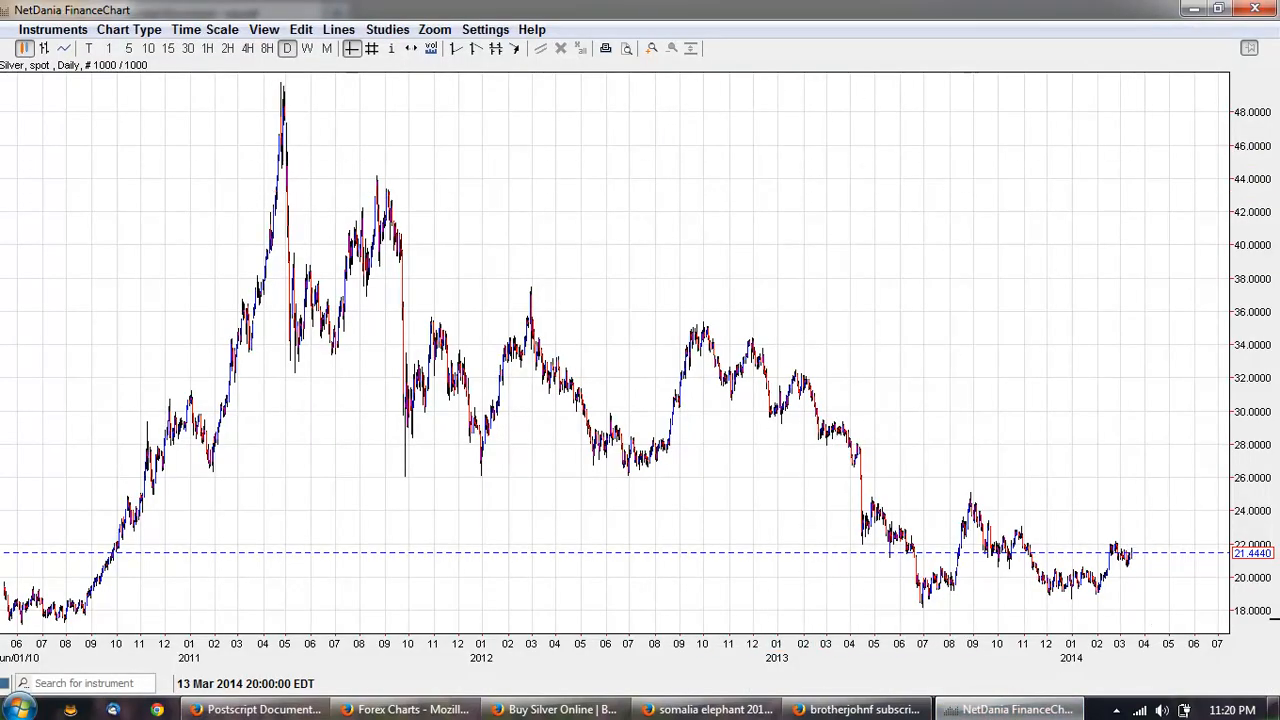
pyautogui.moveTo(196, 148)
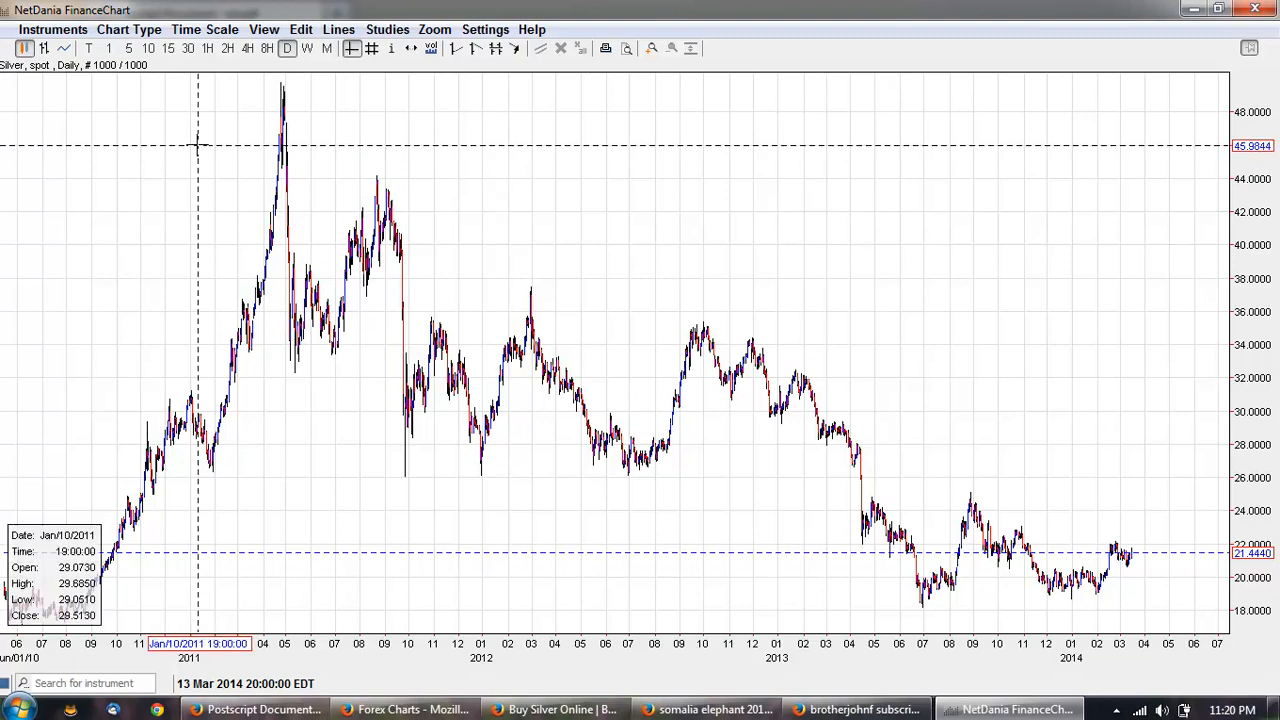